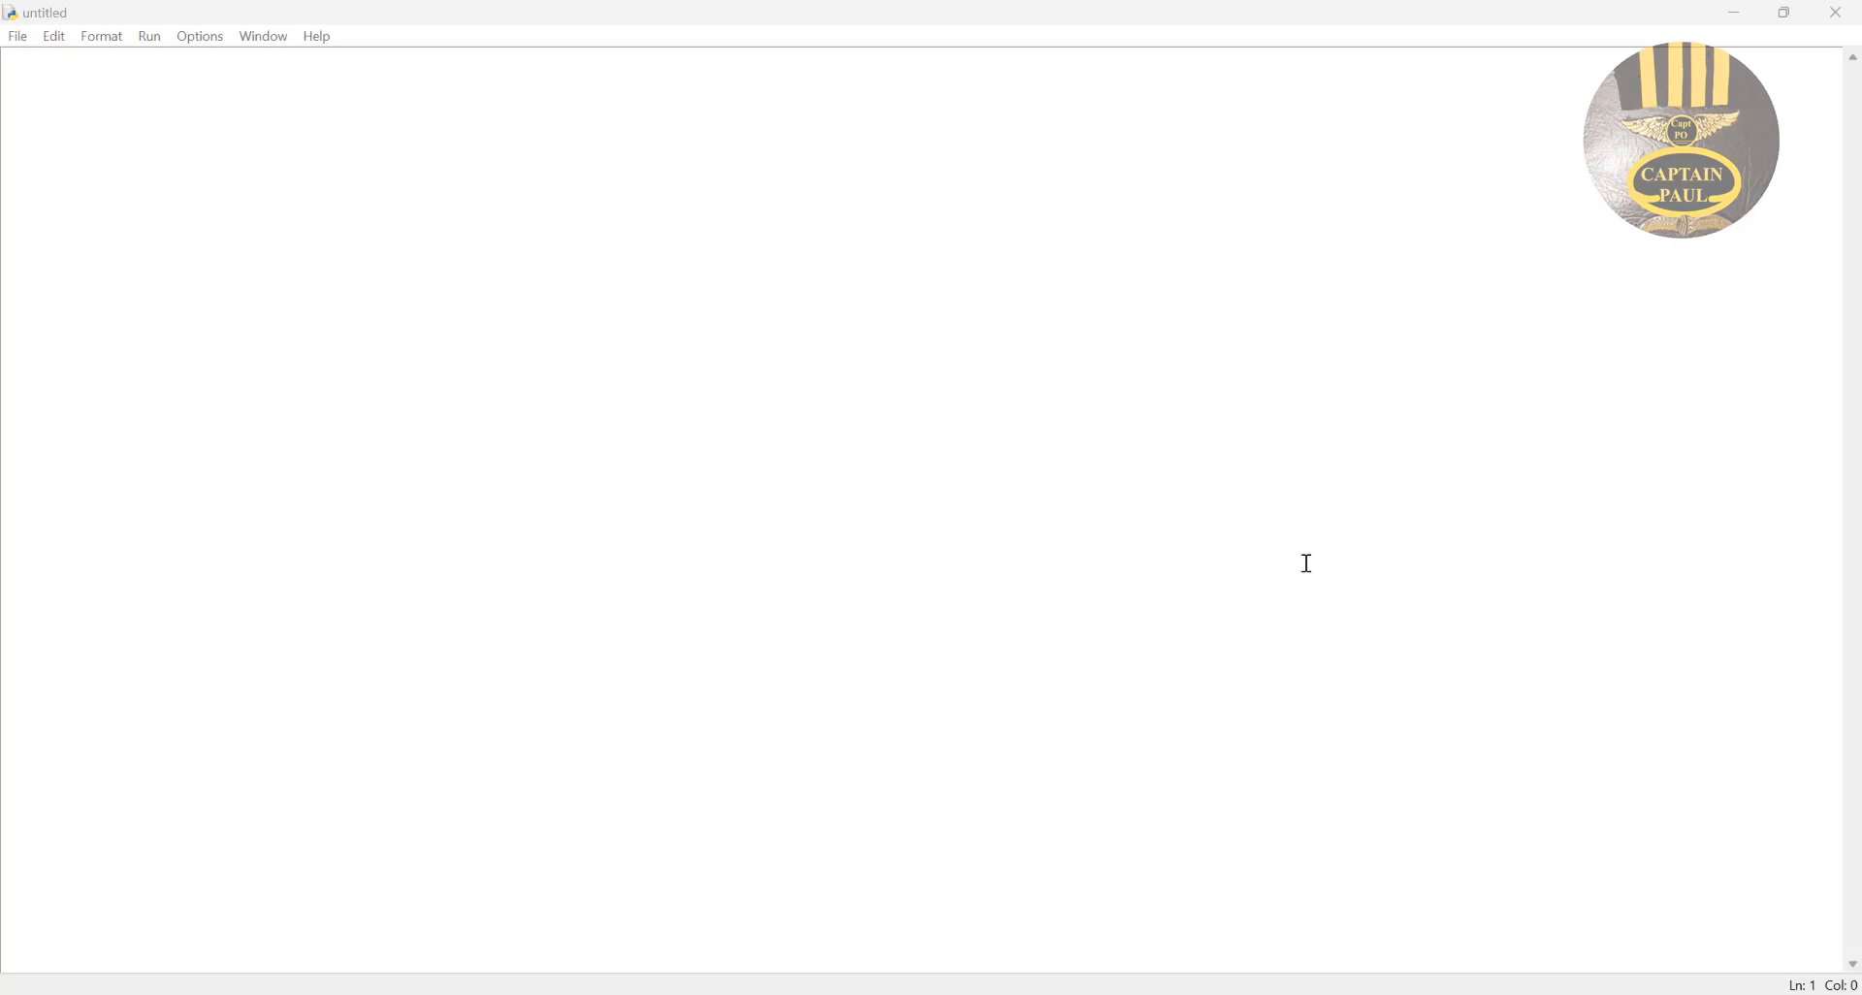
{"action": "mouse_move", "coordinate": [1292, 518]}
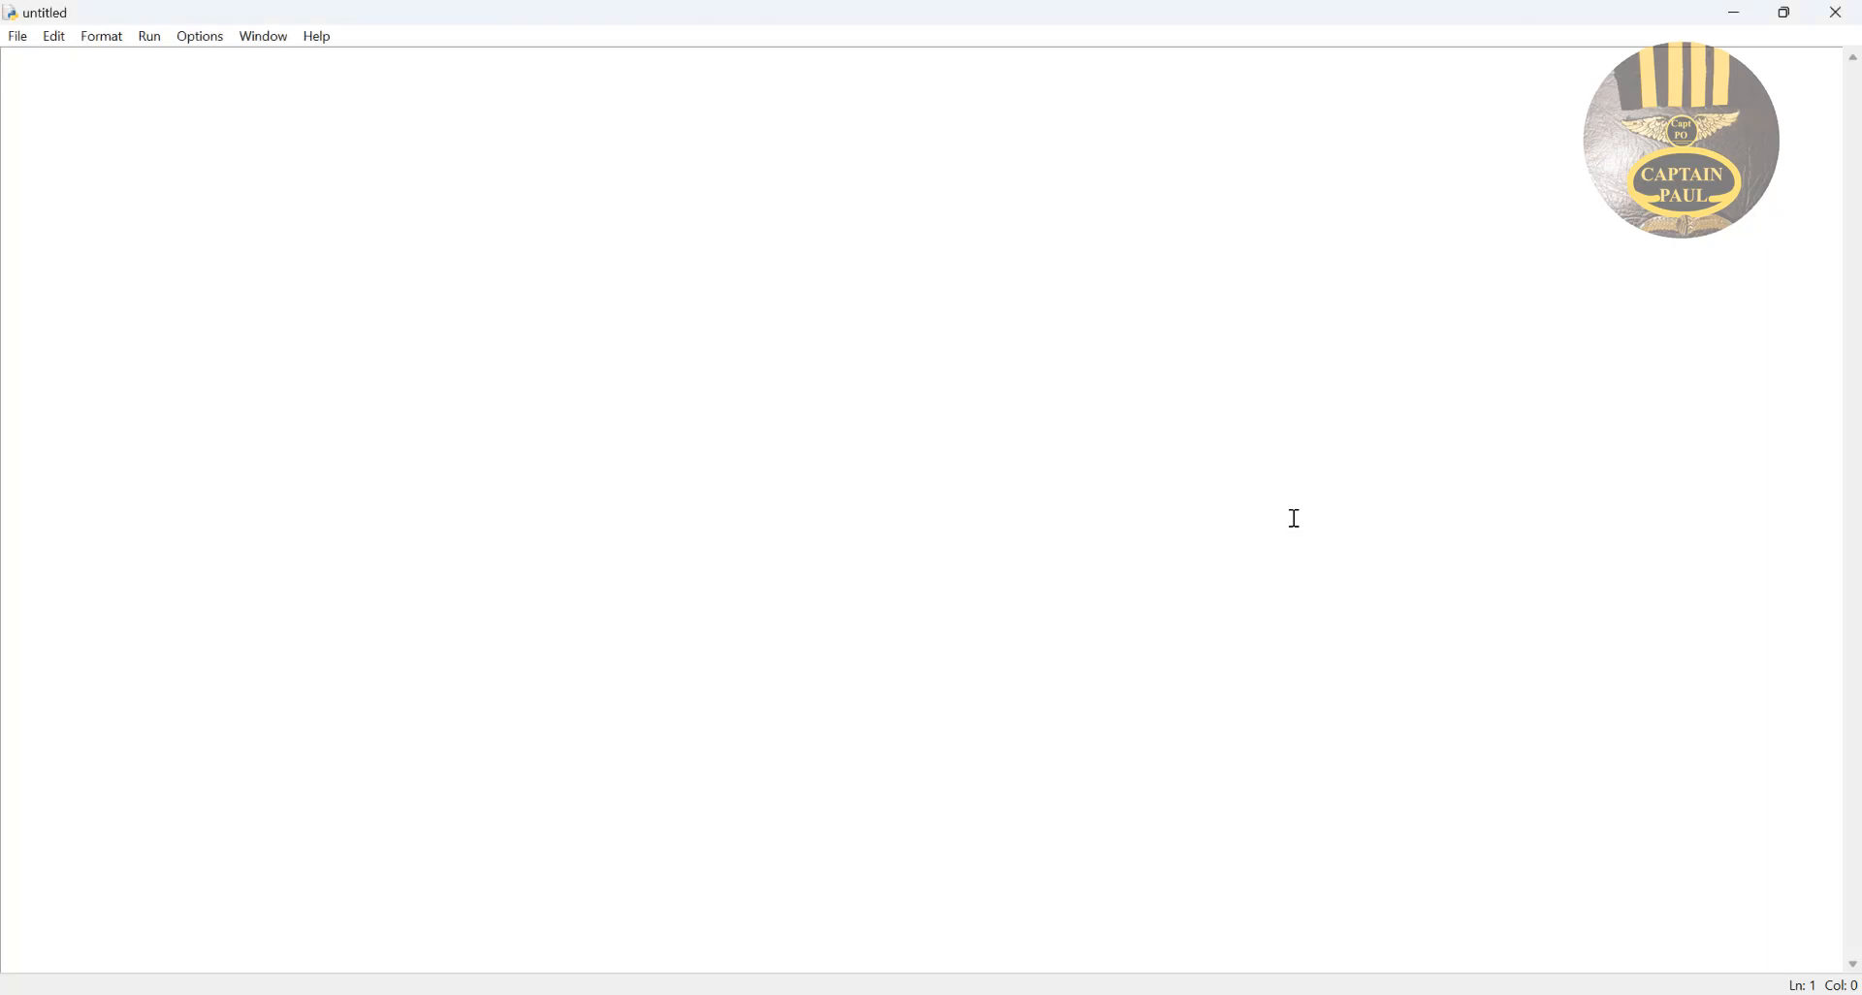
Type def on the first line of the new untitled script.
{"action": "type", "text": "def"}
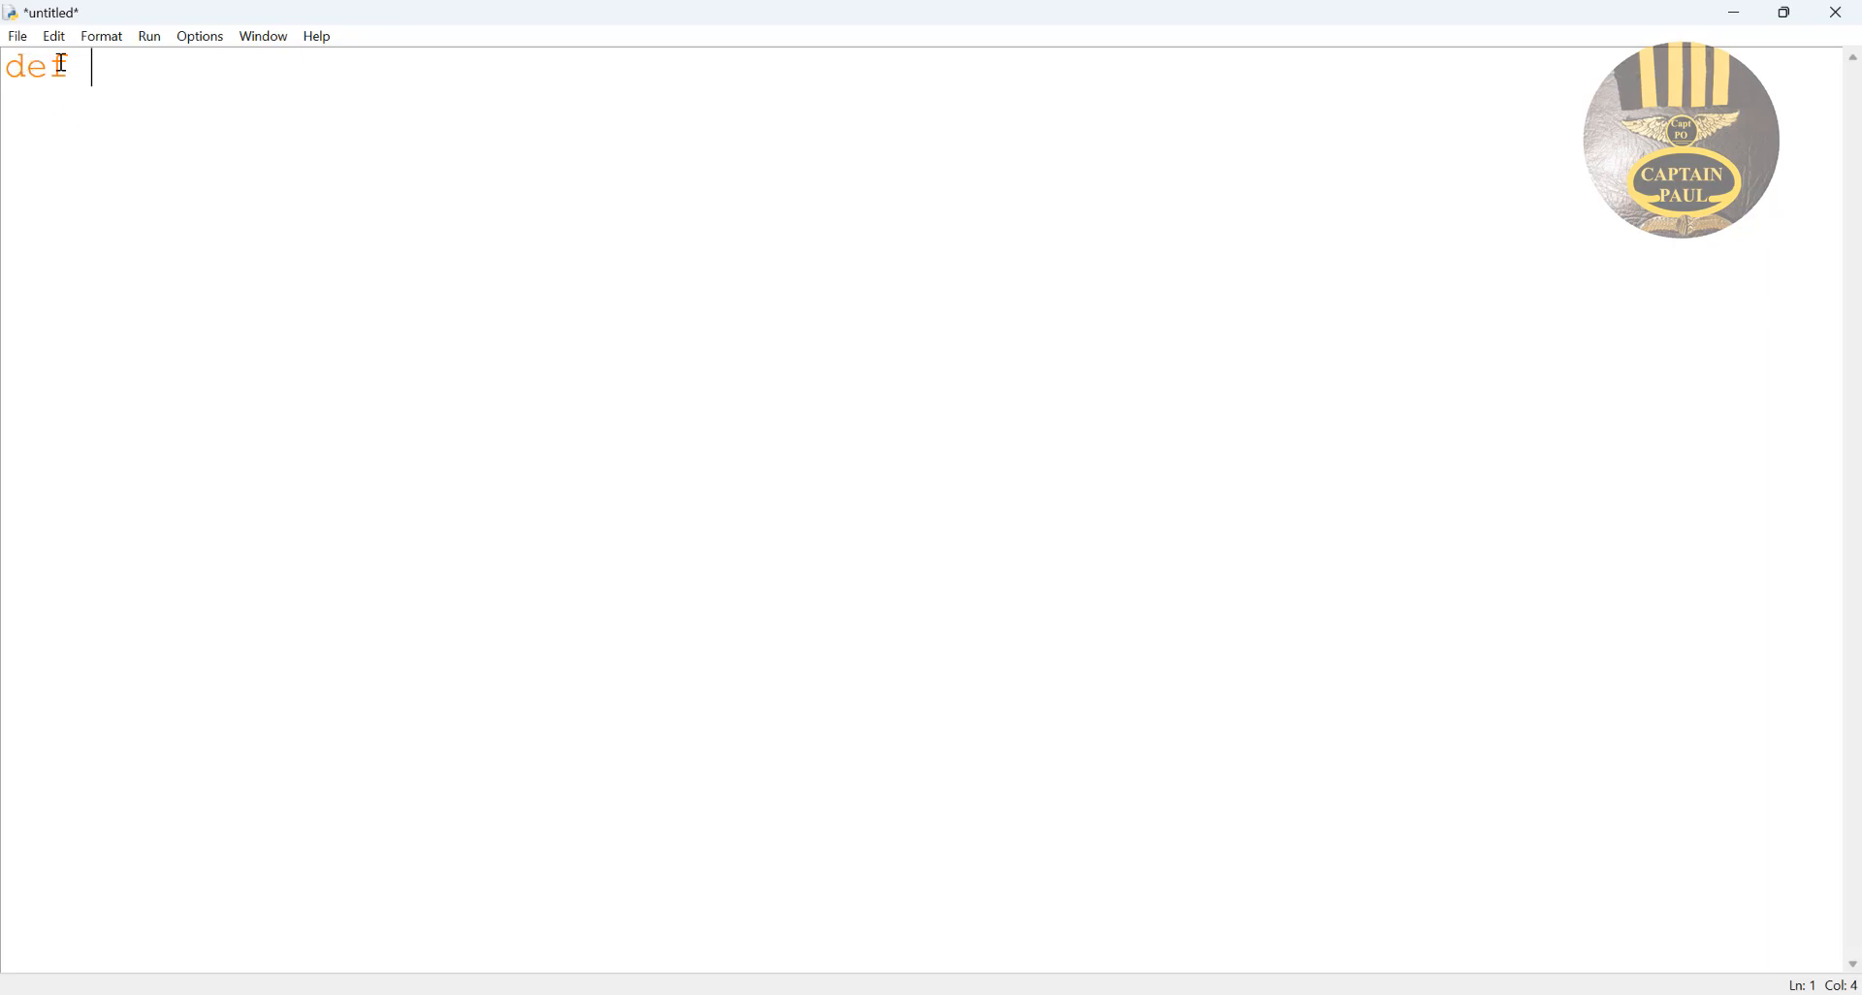
Write def addition(): and begin the indented body with add.
{"action": "type", "text": "a"}
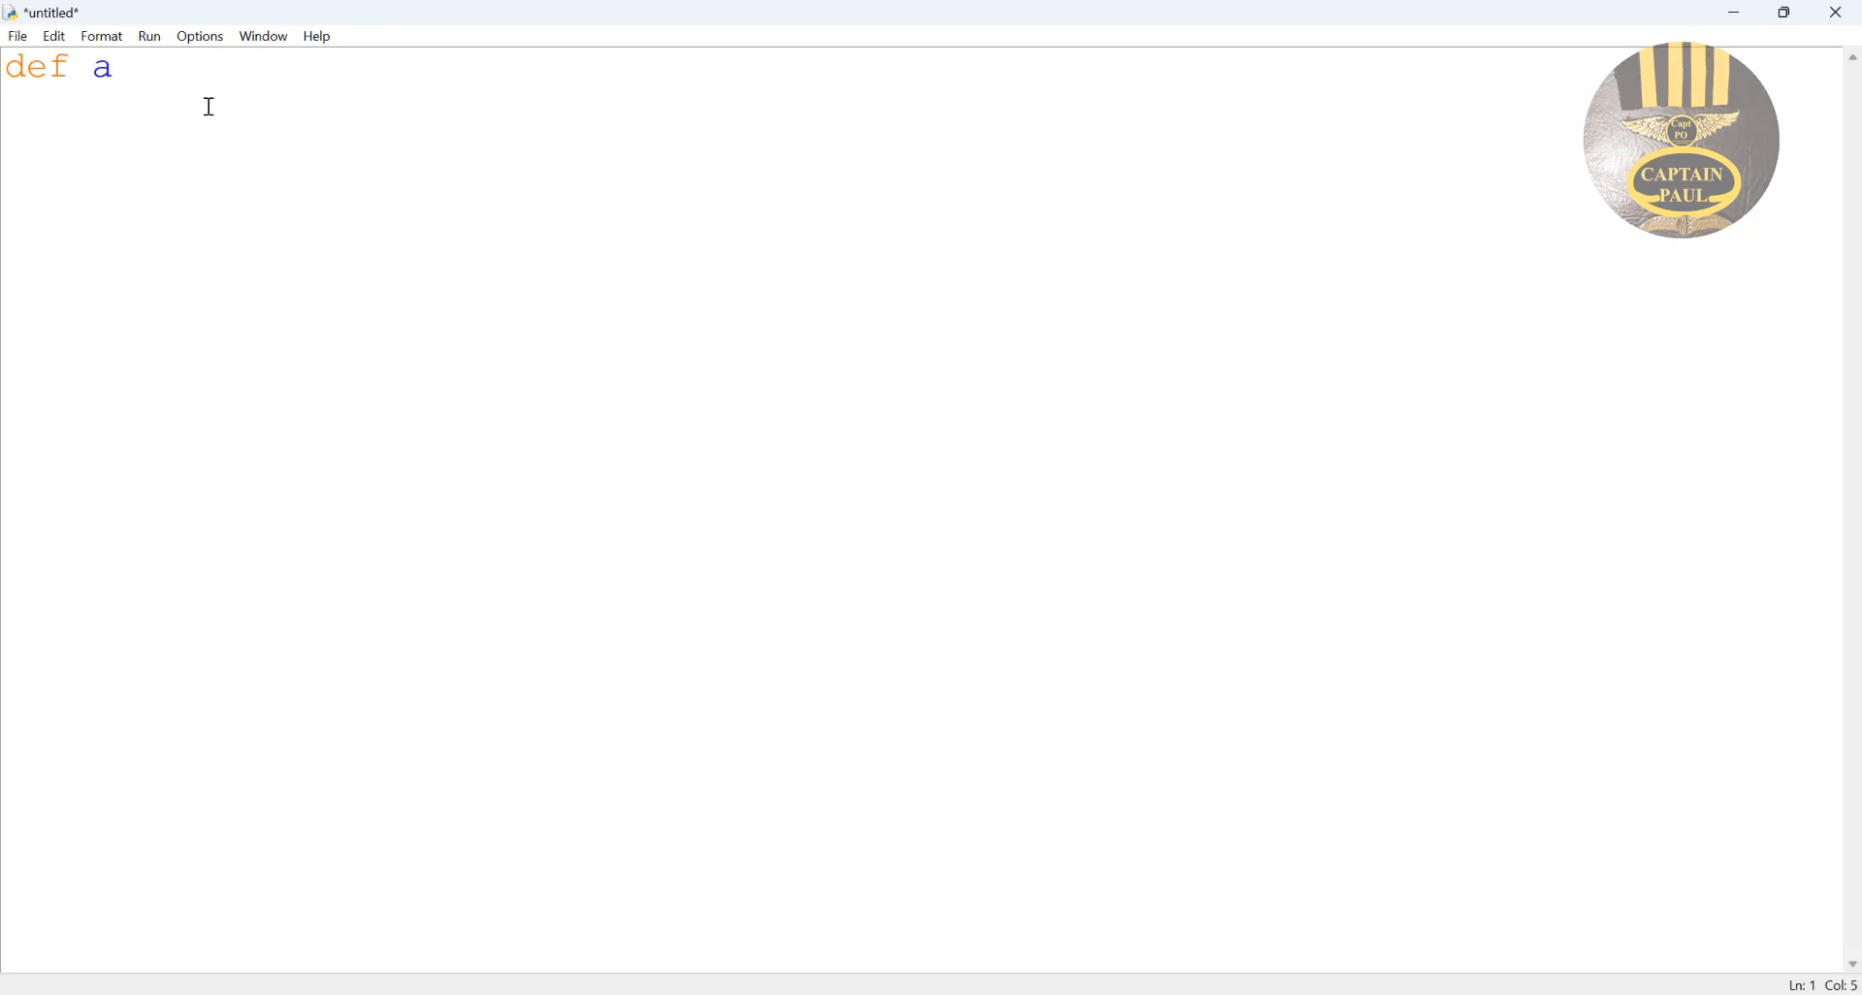
{"action": "type", "text": "ddit"}
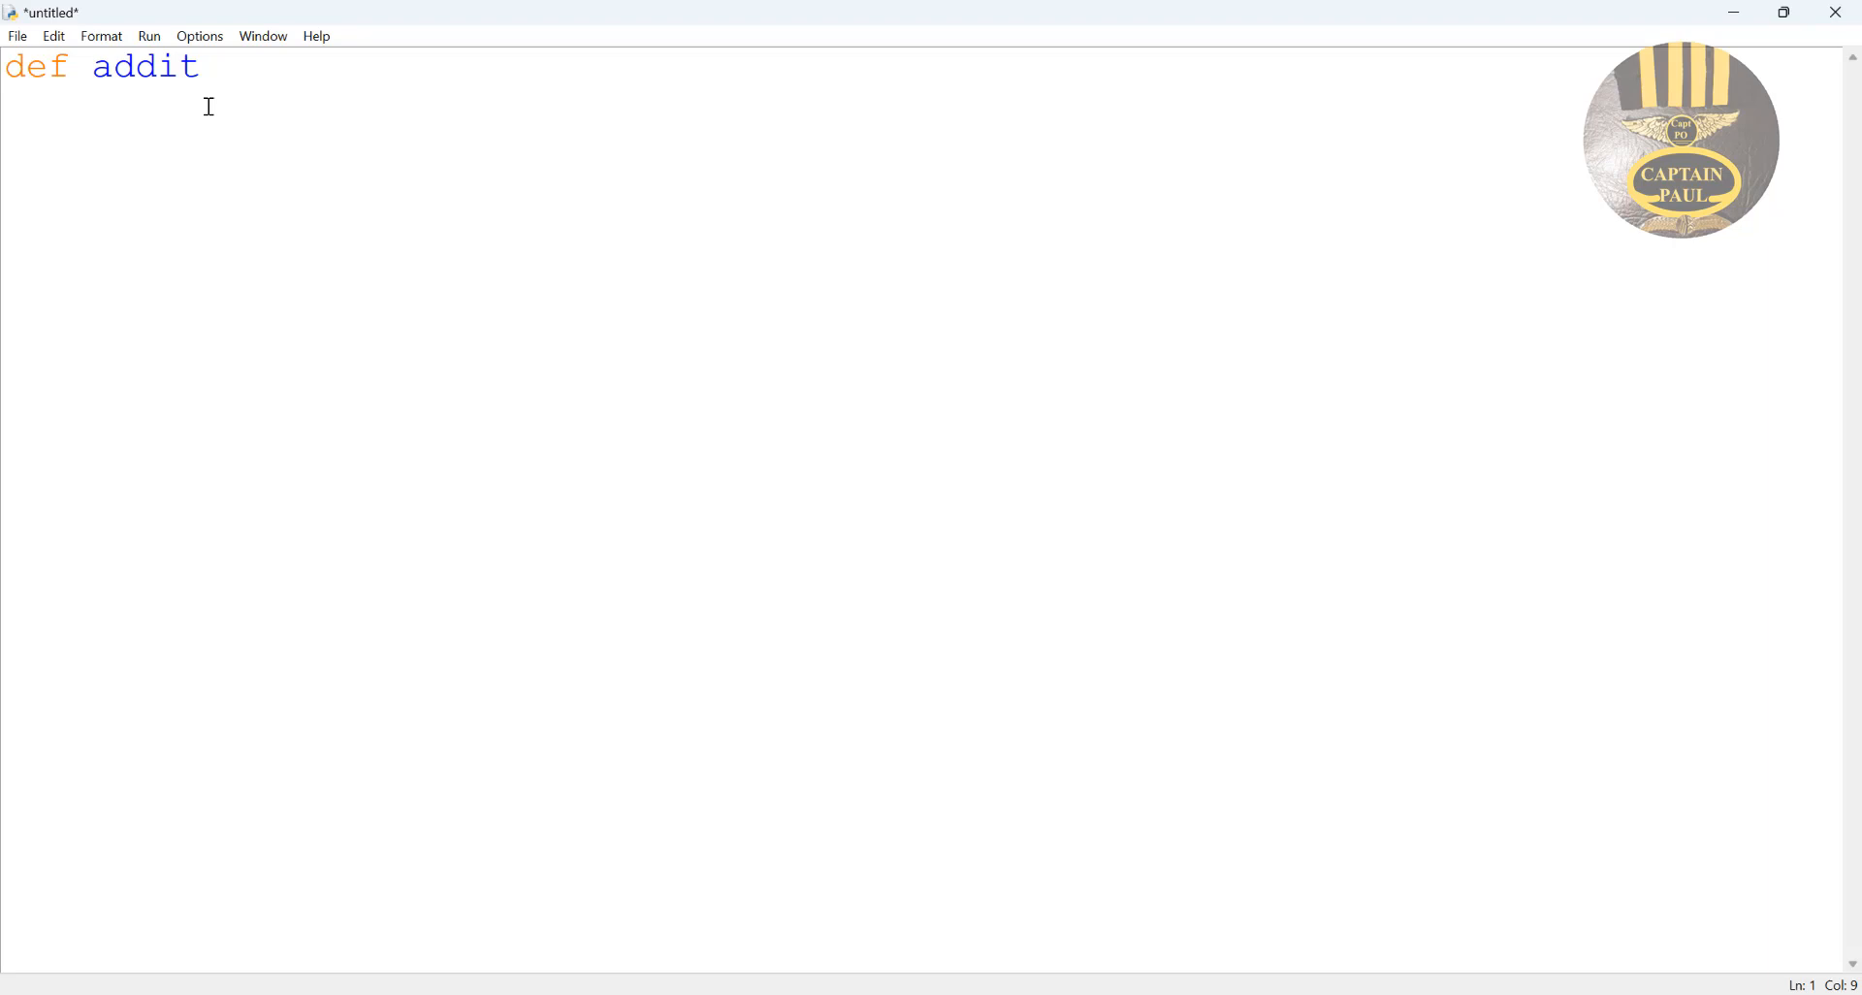
{"action": "type", "text": "ion"}
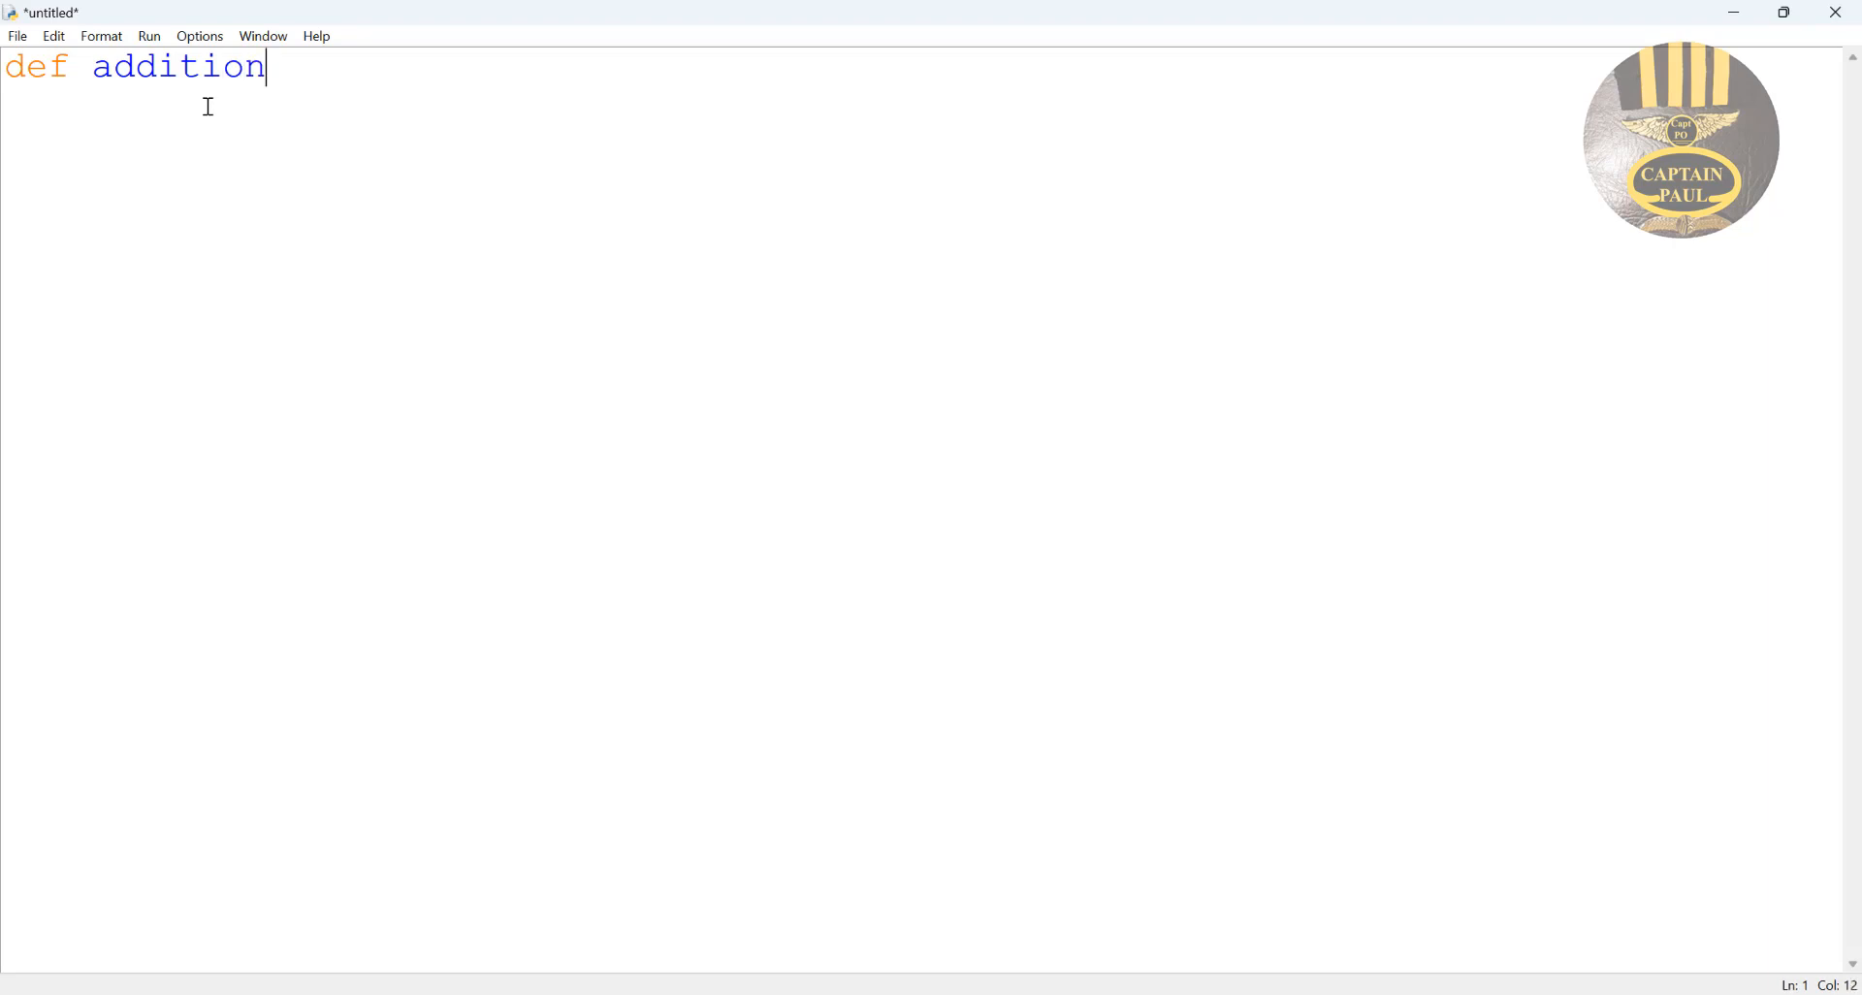
{"action": "type", "text": "()"}
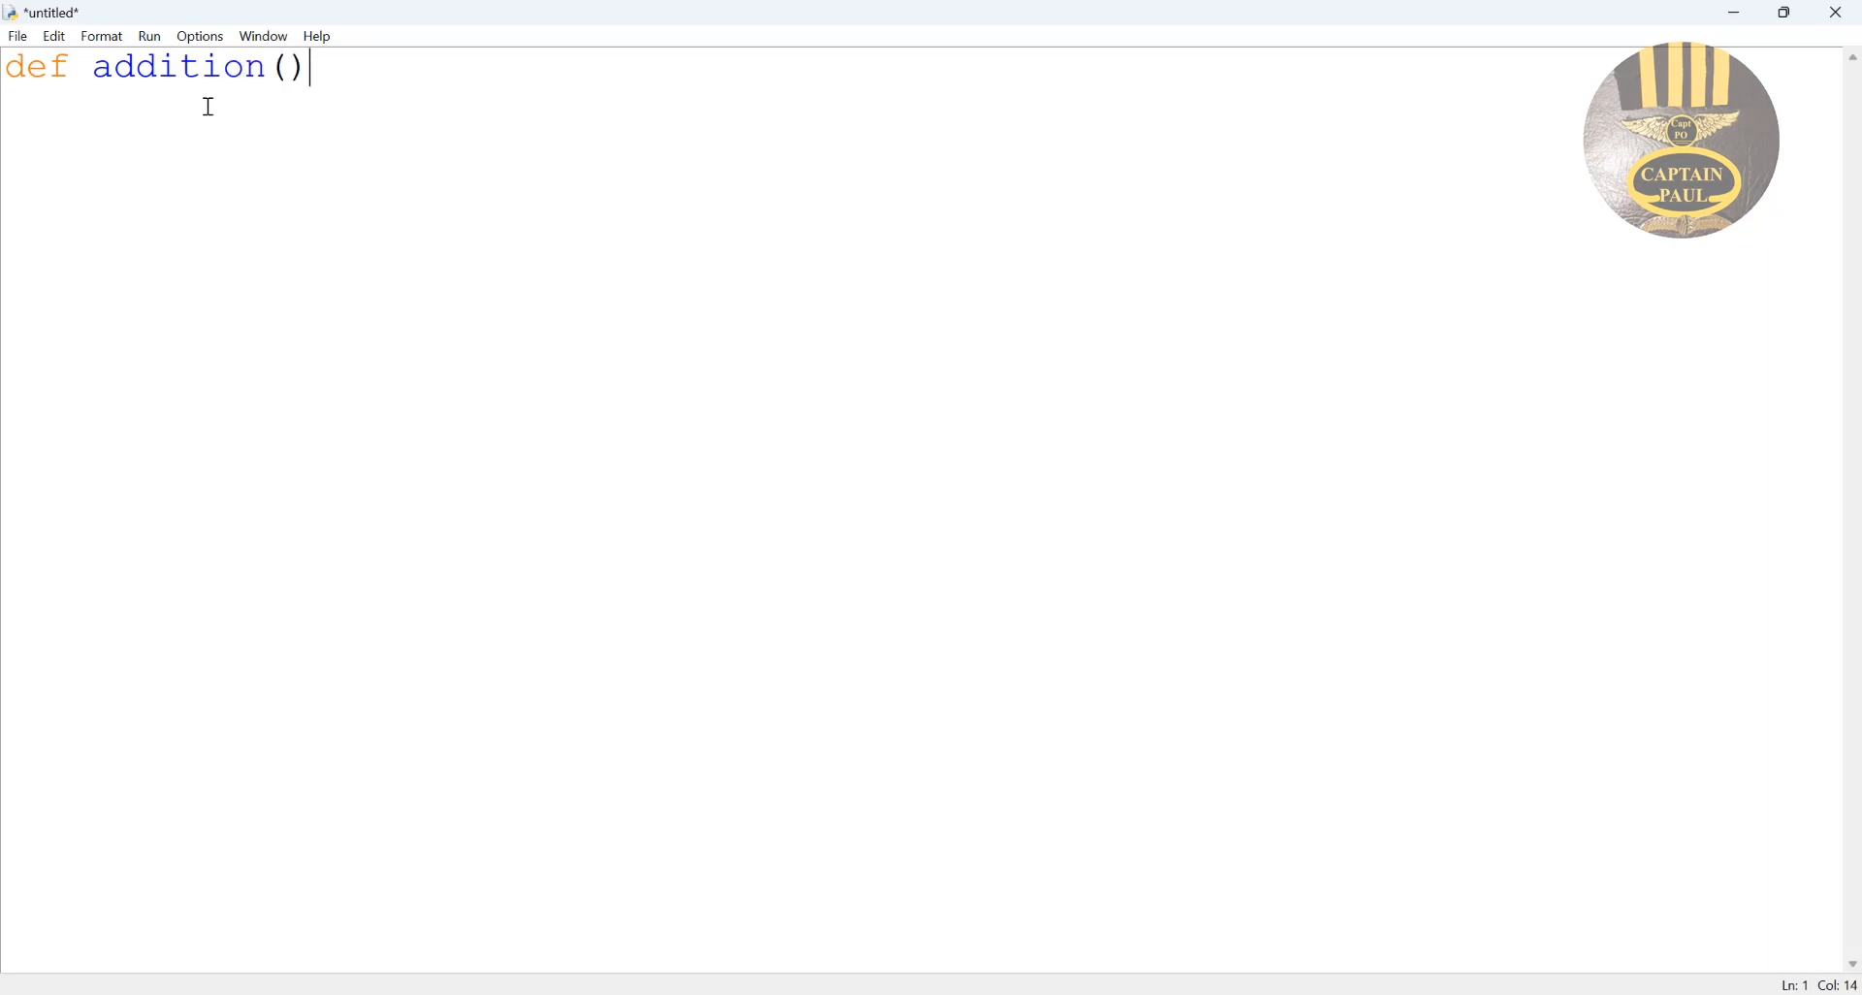
{"action": "type", "text": ":"}
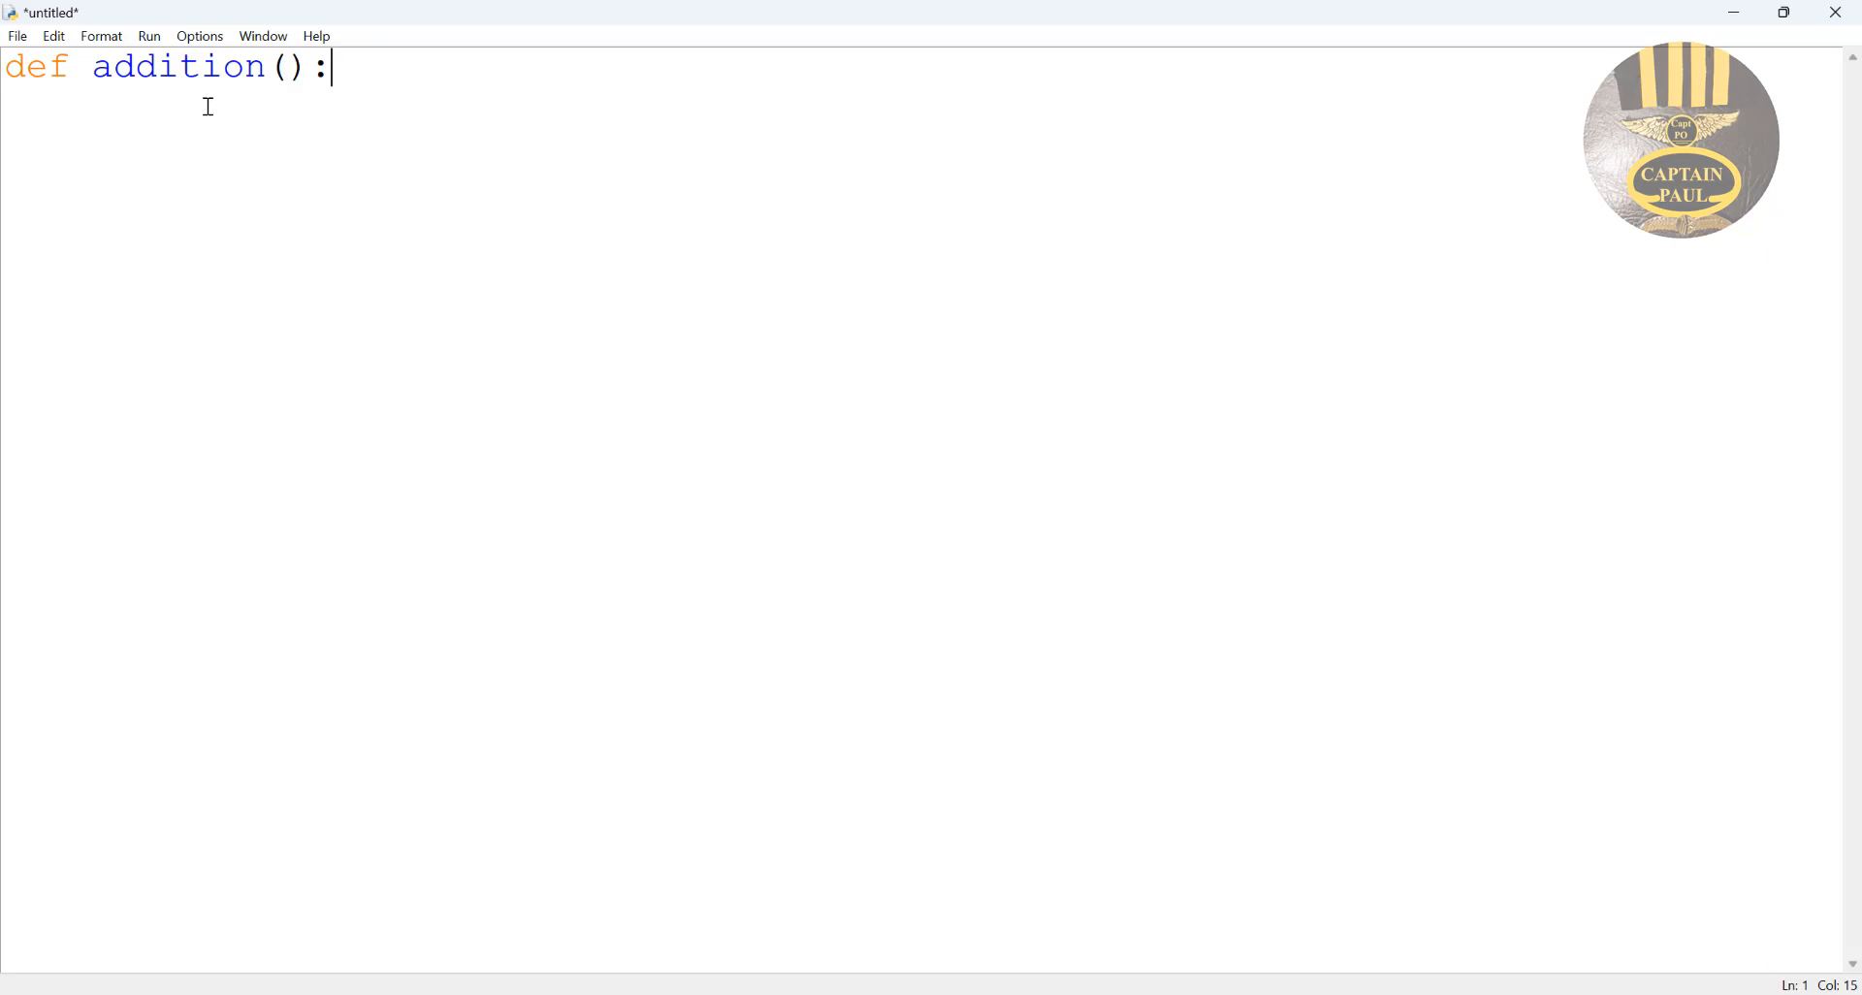
{"action": "type", "text": "add"}
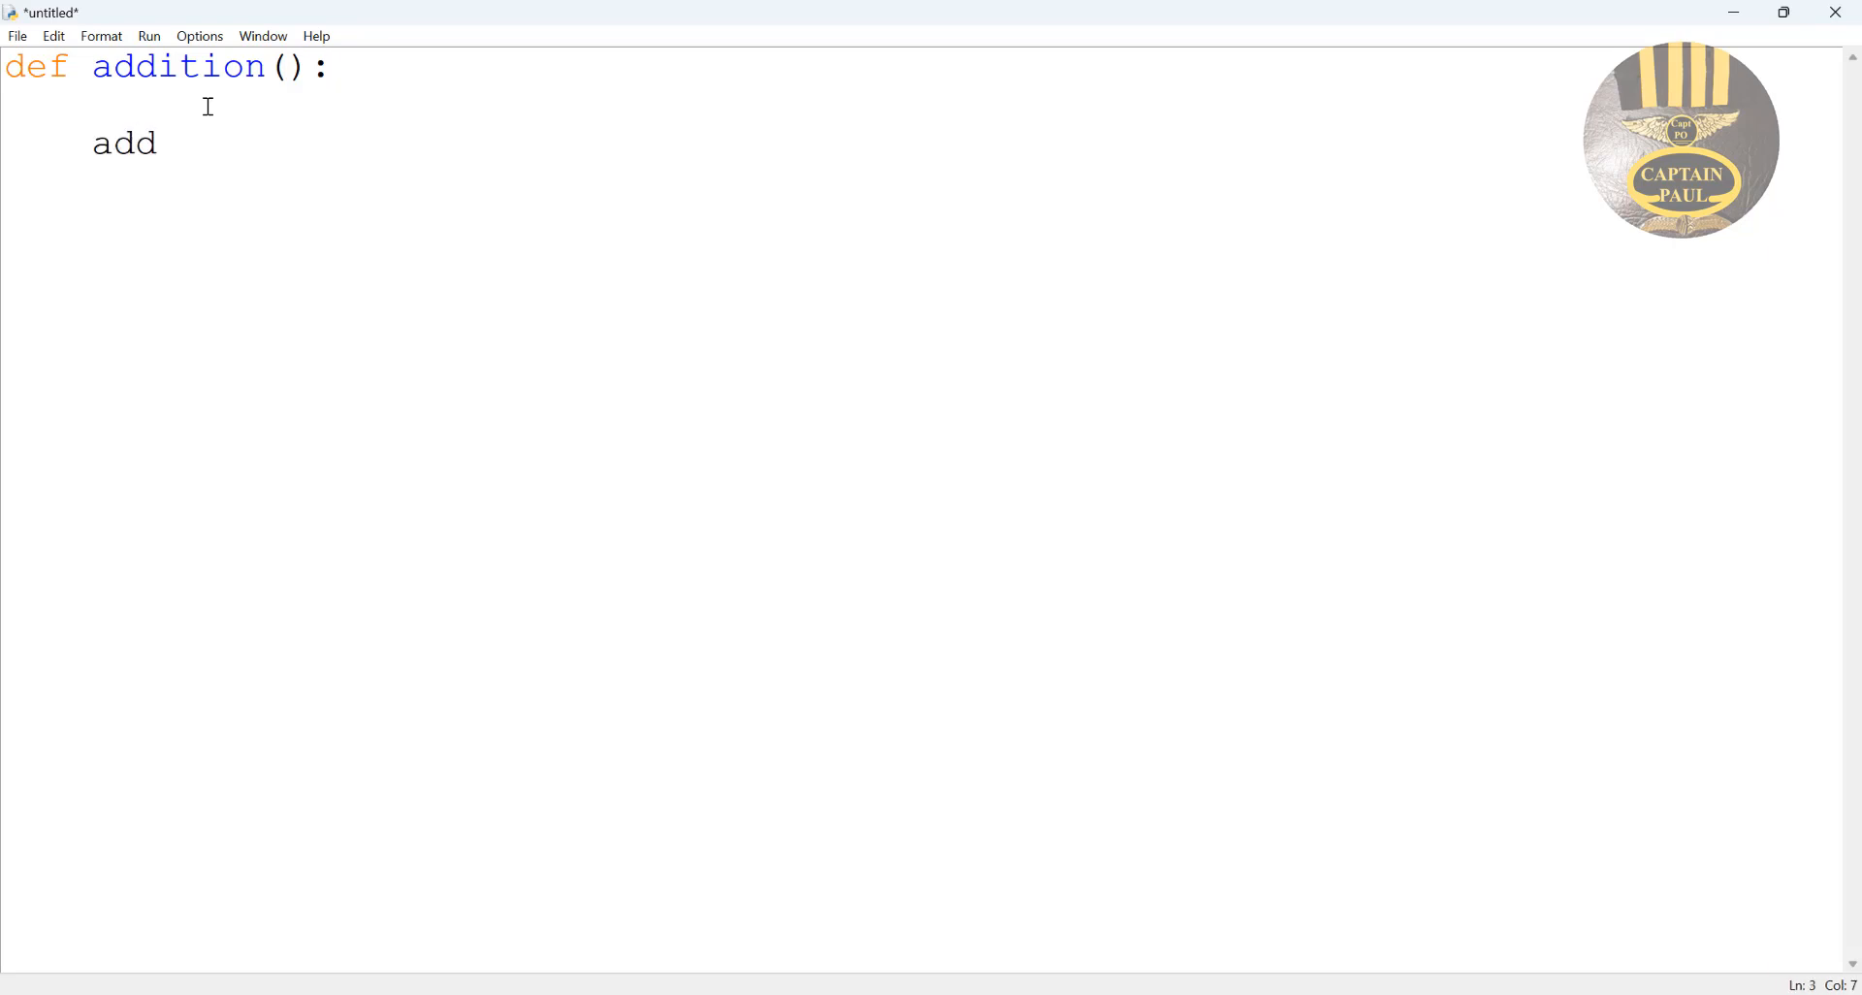
Start the body line add1 = int(input(" for the first number.
{"action": "type", "text": "1 ="}
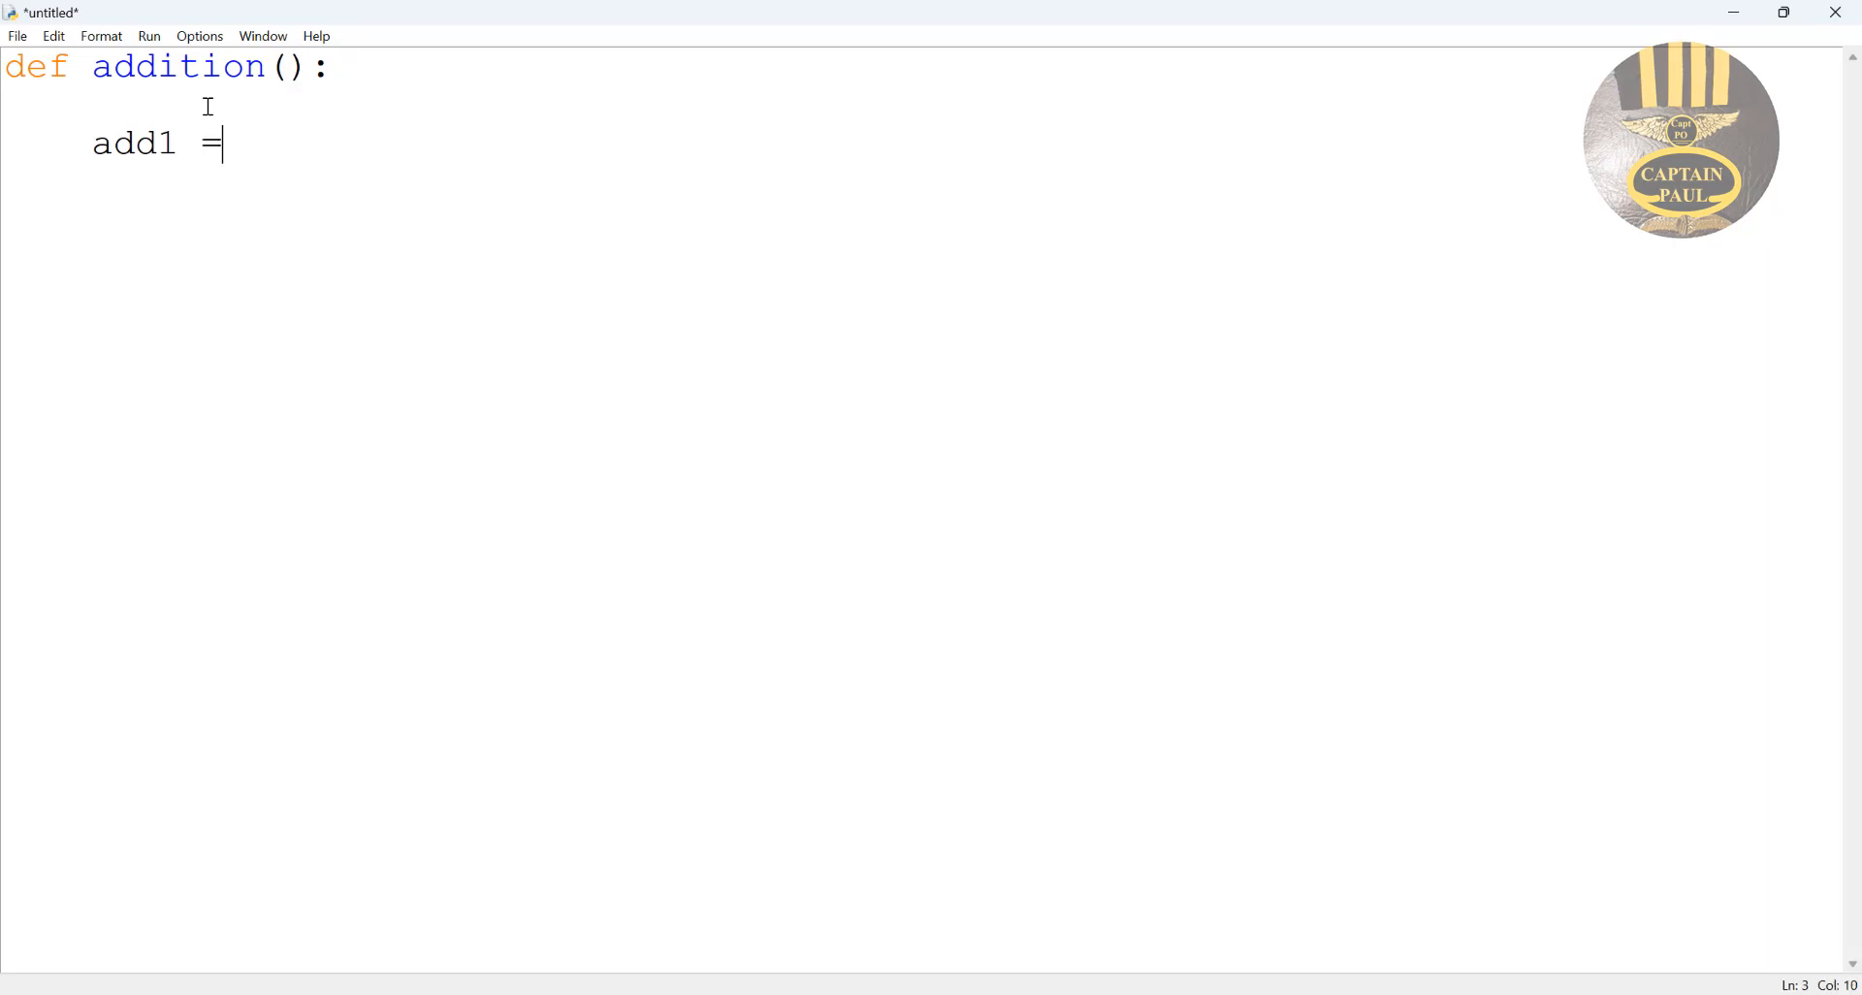
{"action": "type", "text": "int"}
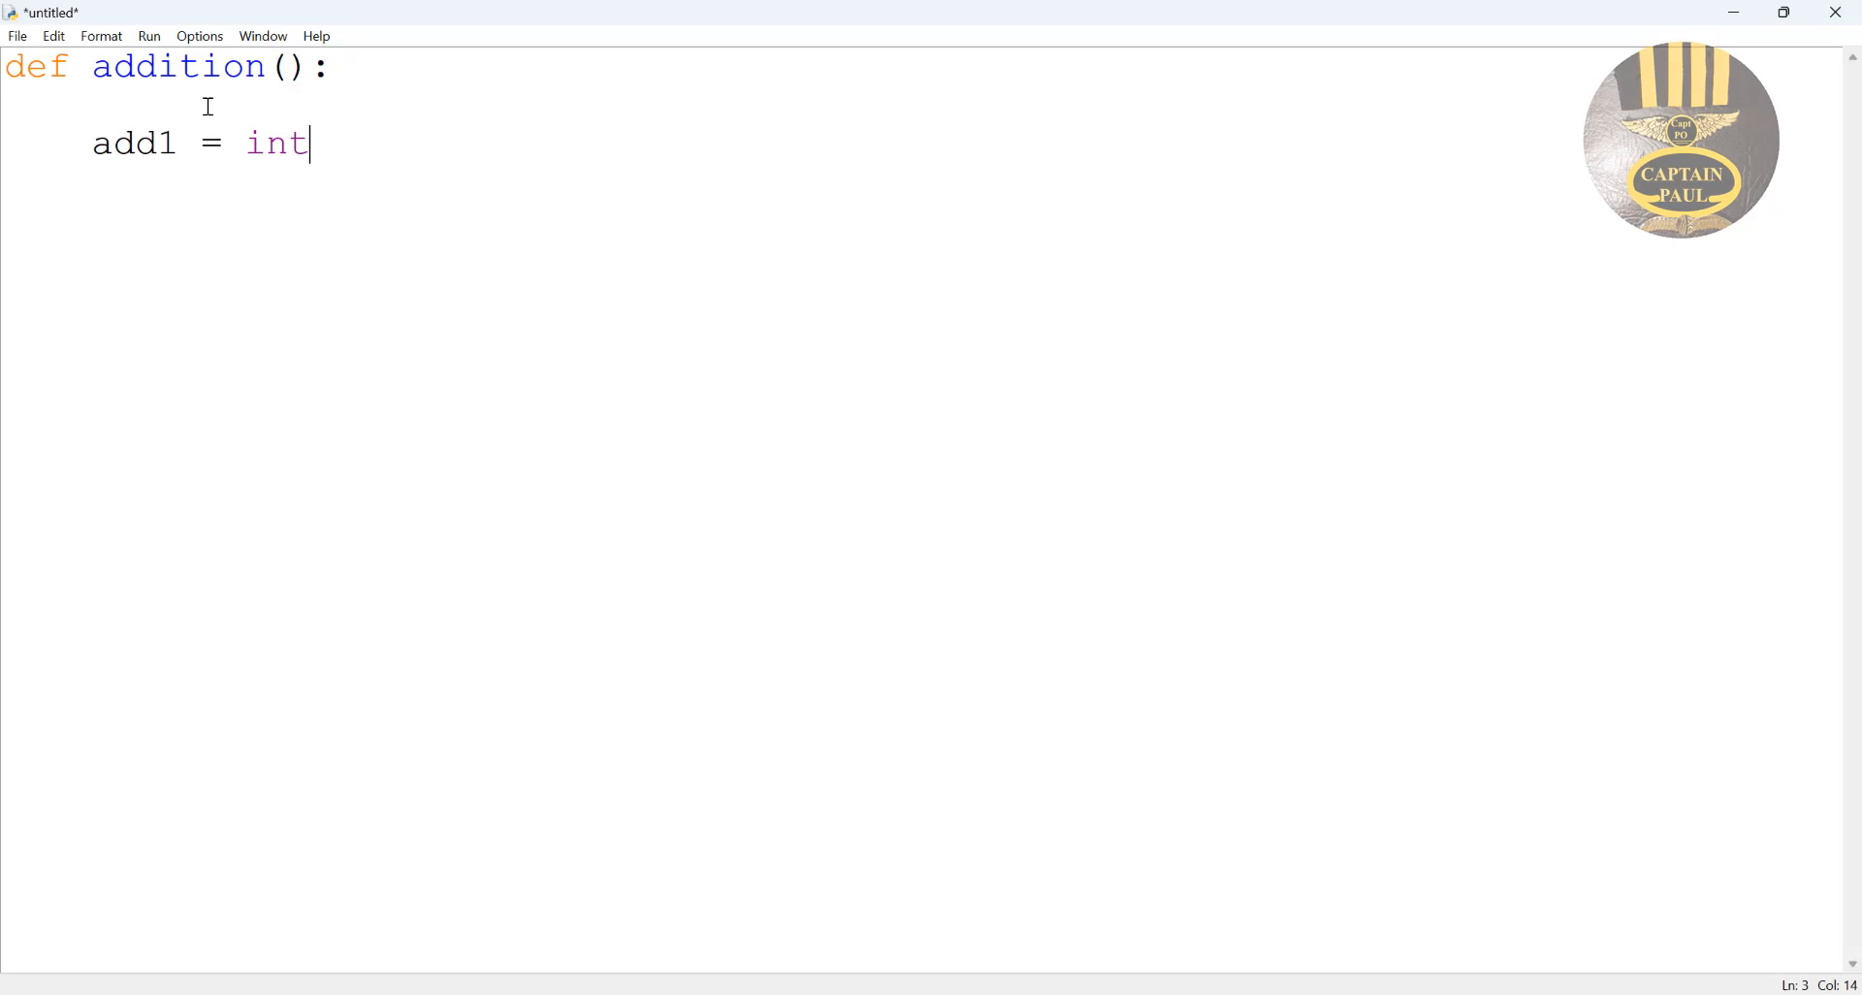
{"action": "type", "text": "("}
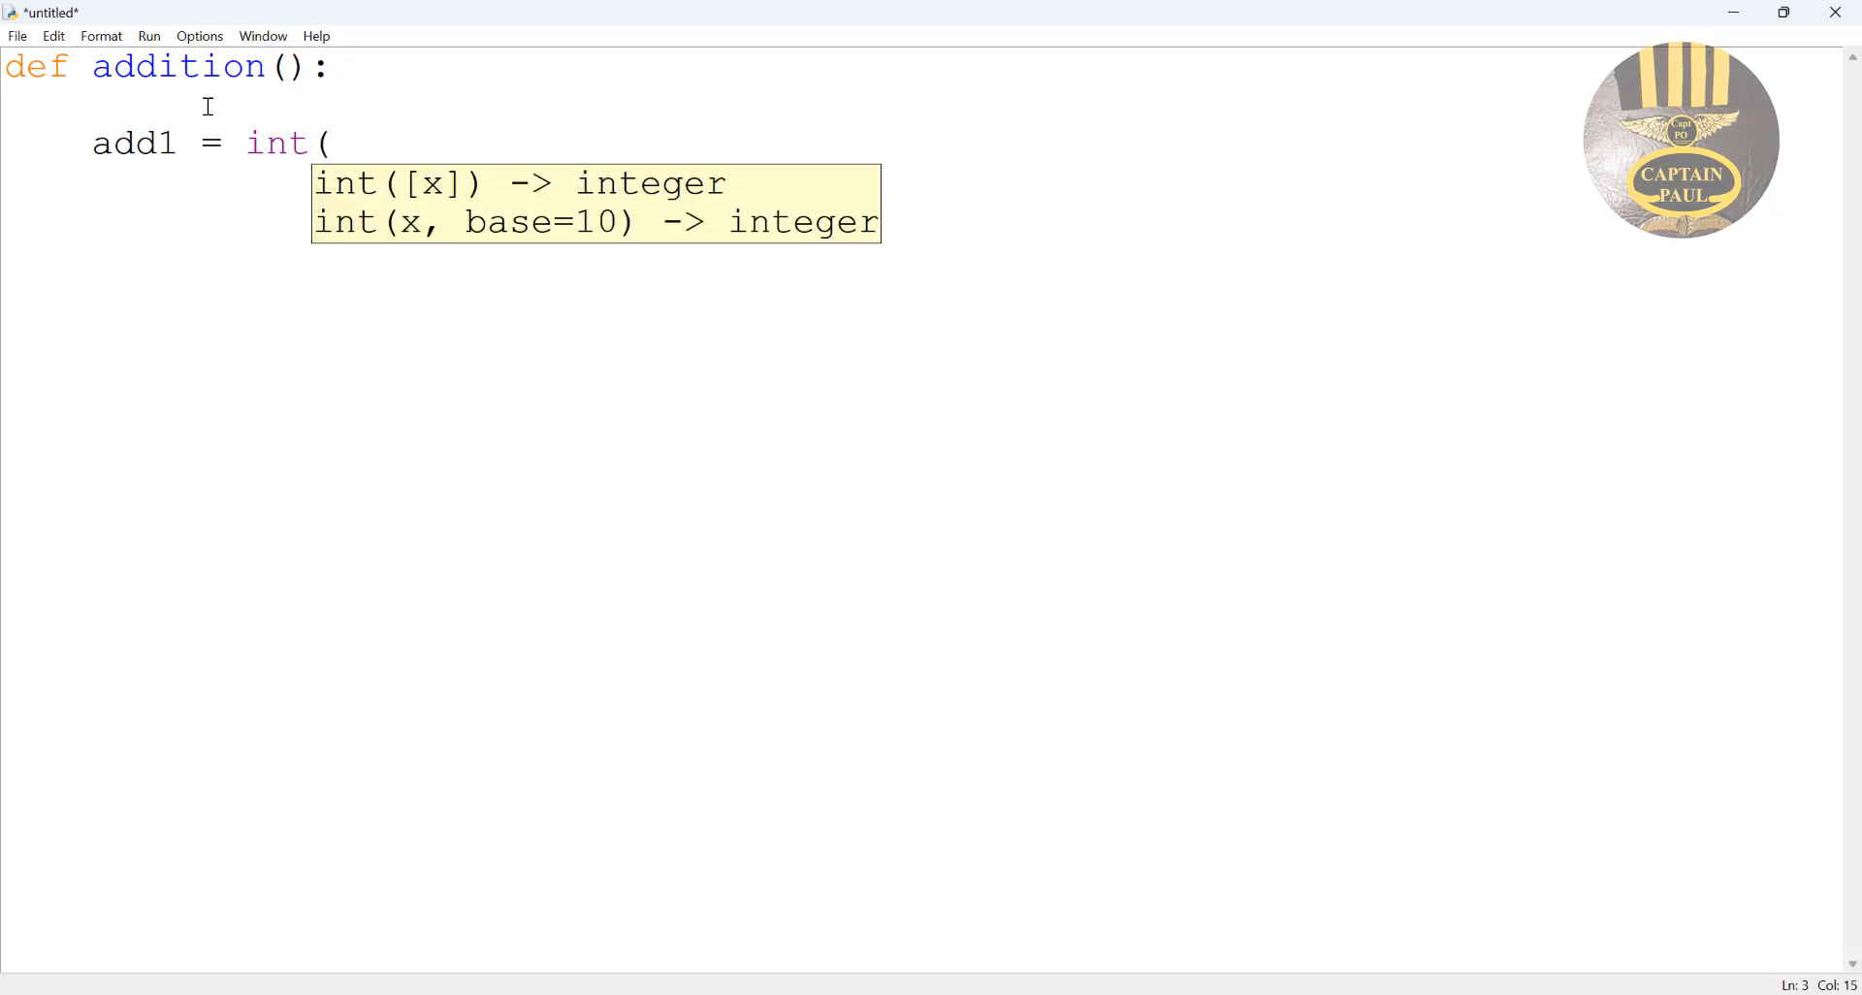
{"action": "type", "text": "input"}
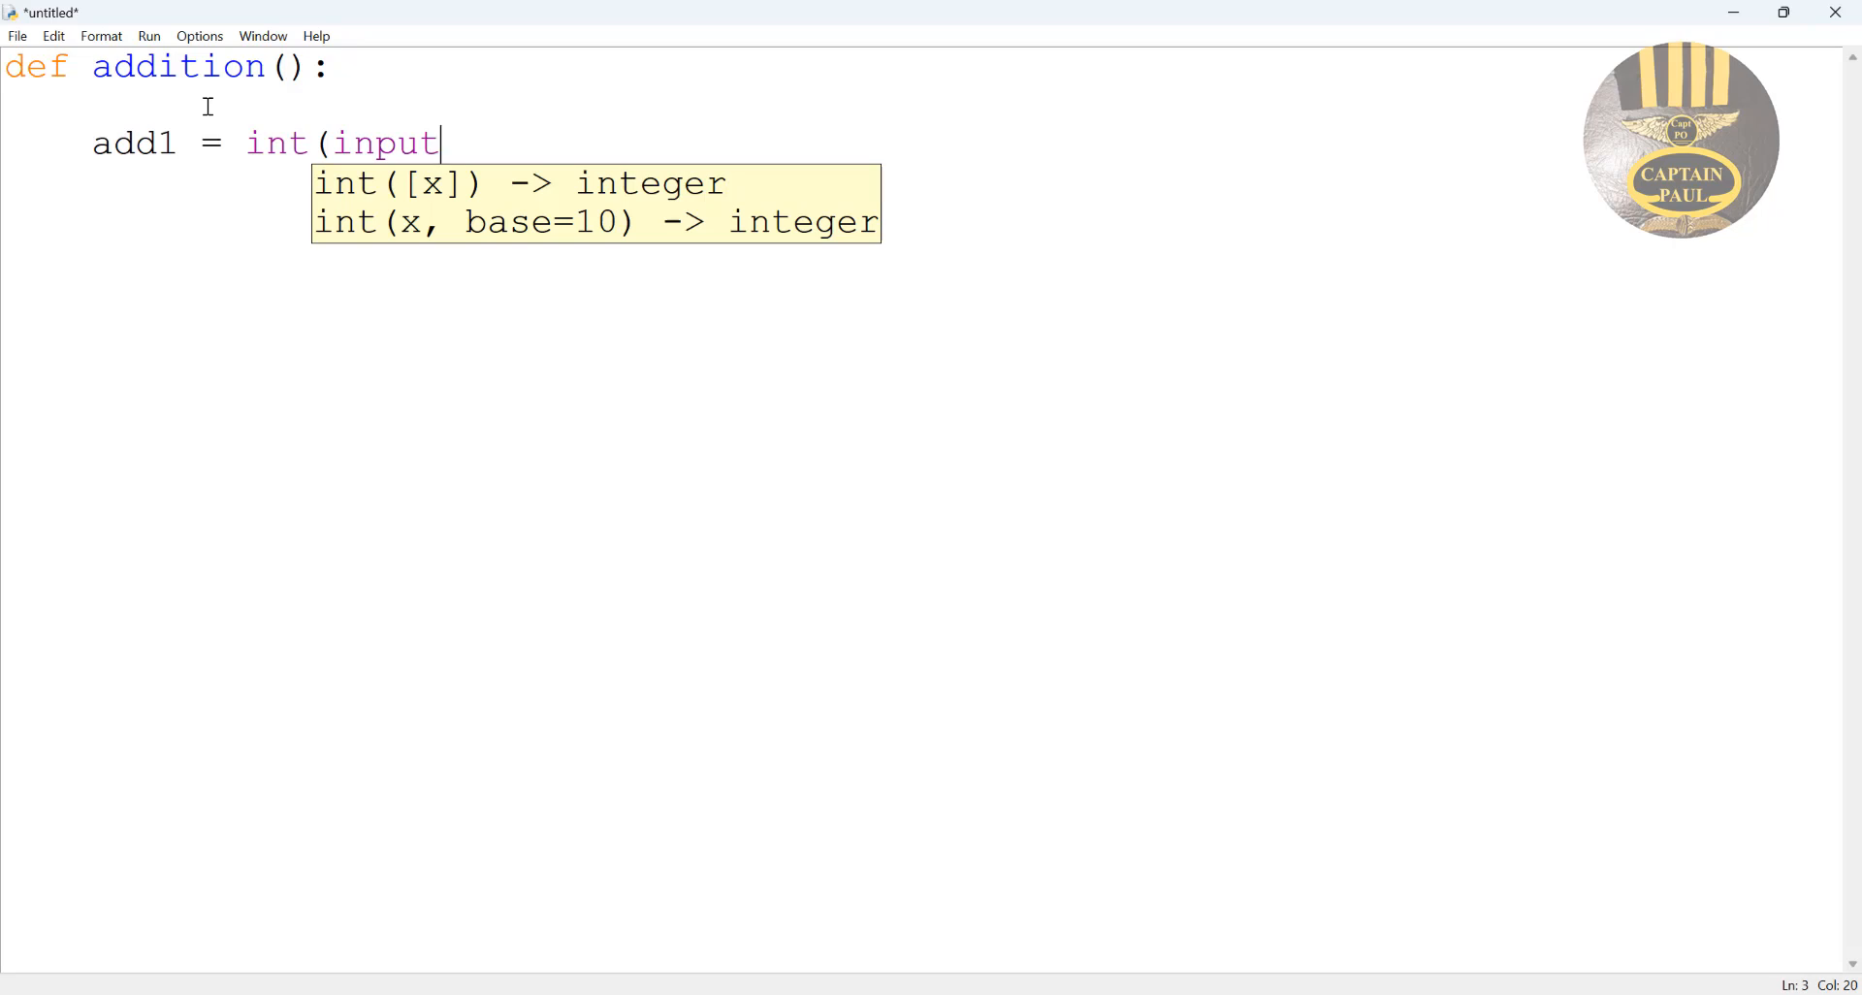
{"action": "type", "text": "(\""}
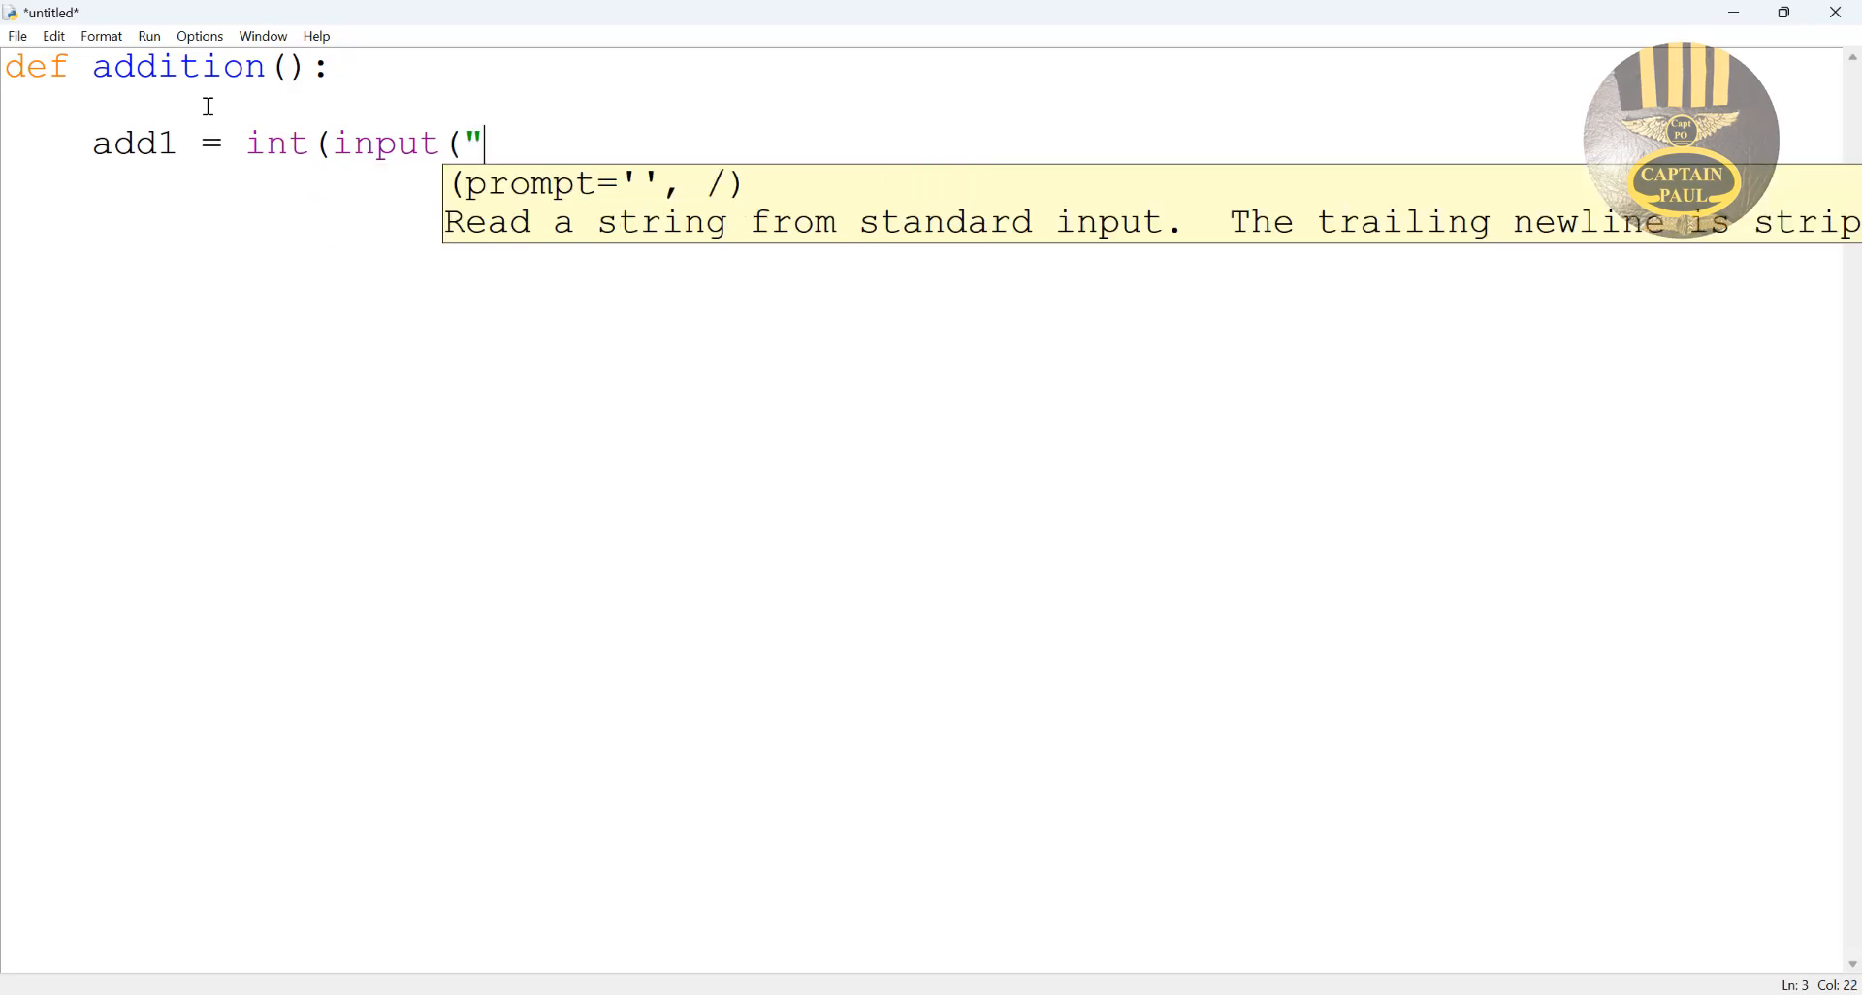
Finish the prompt "Enter first value / number: \n" and close the brackets.
{"action": "type", "text": "Enter first"}
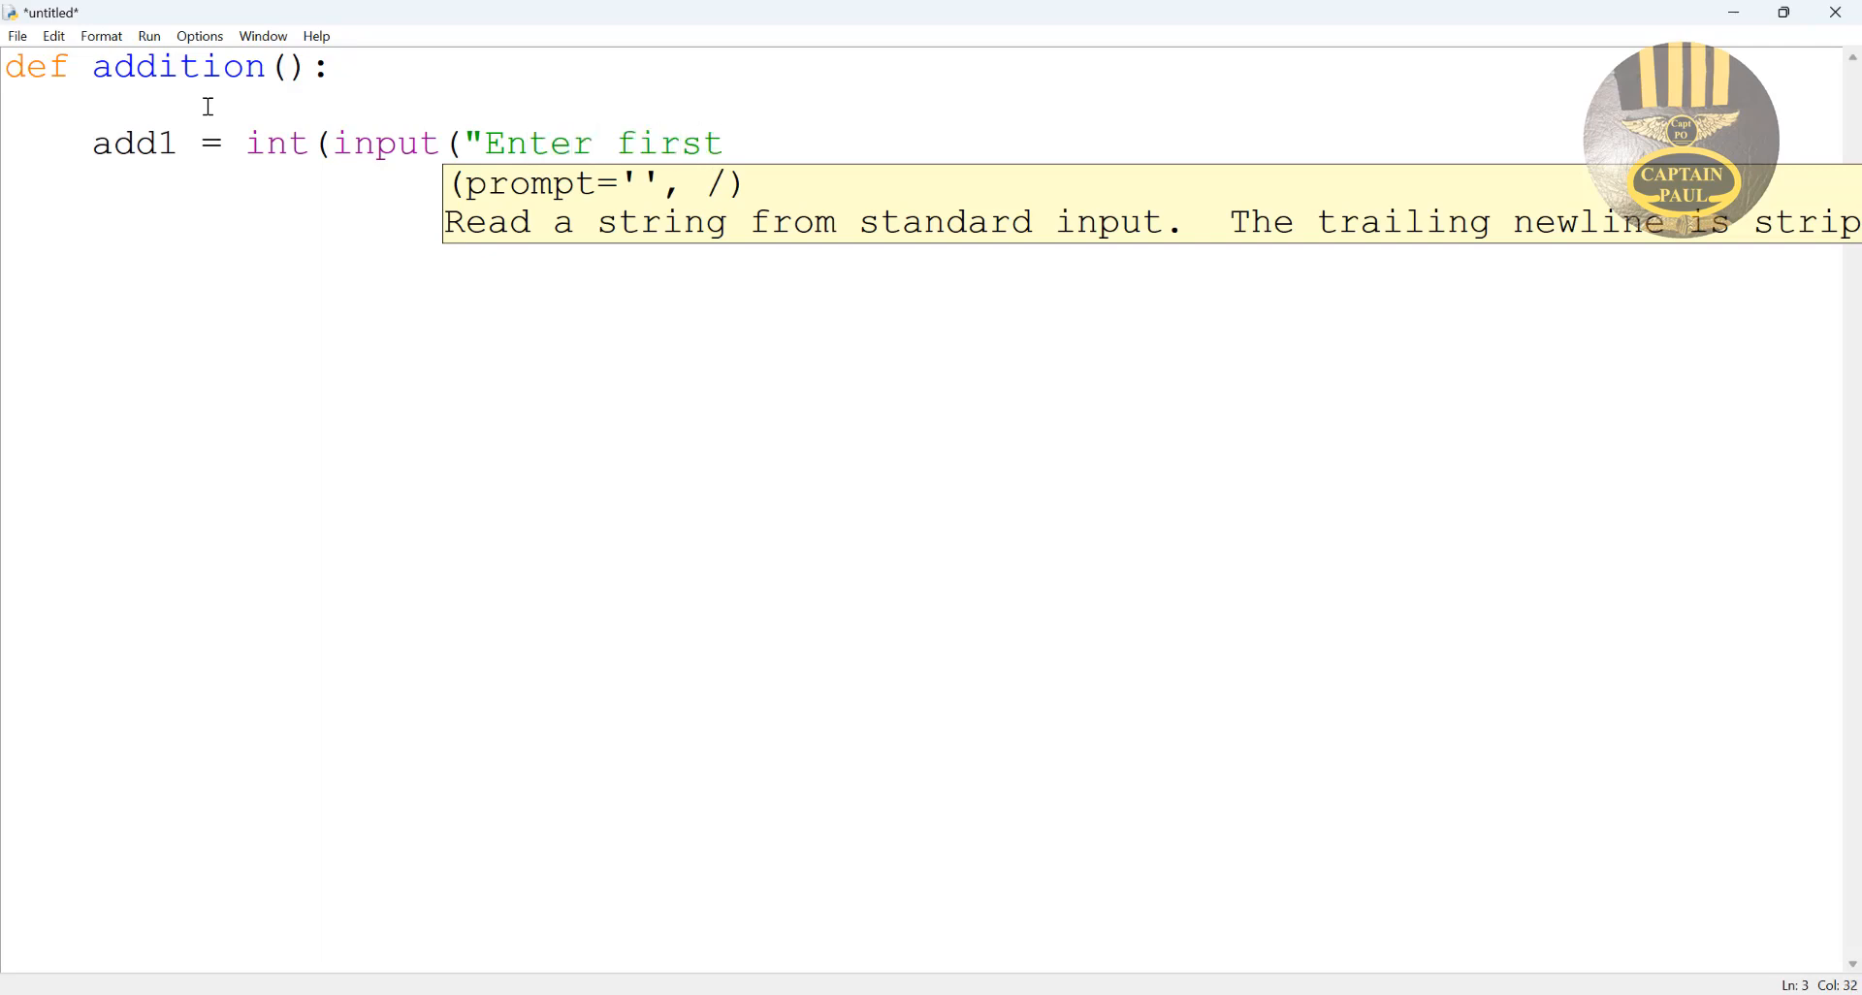
{"action": "type", "text": "valu"}
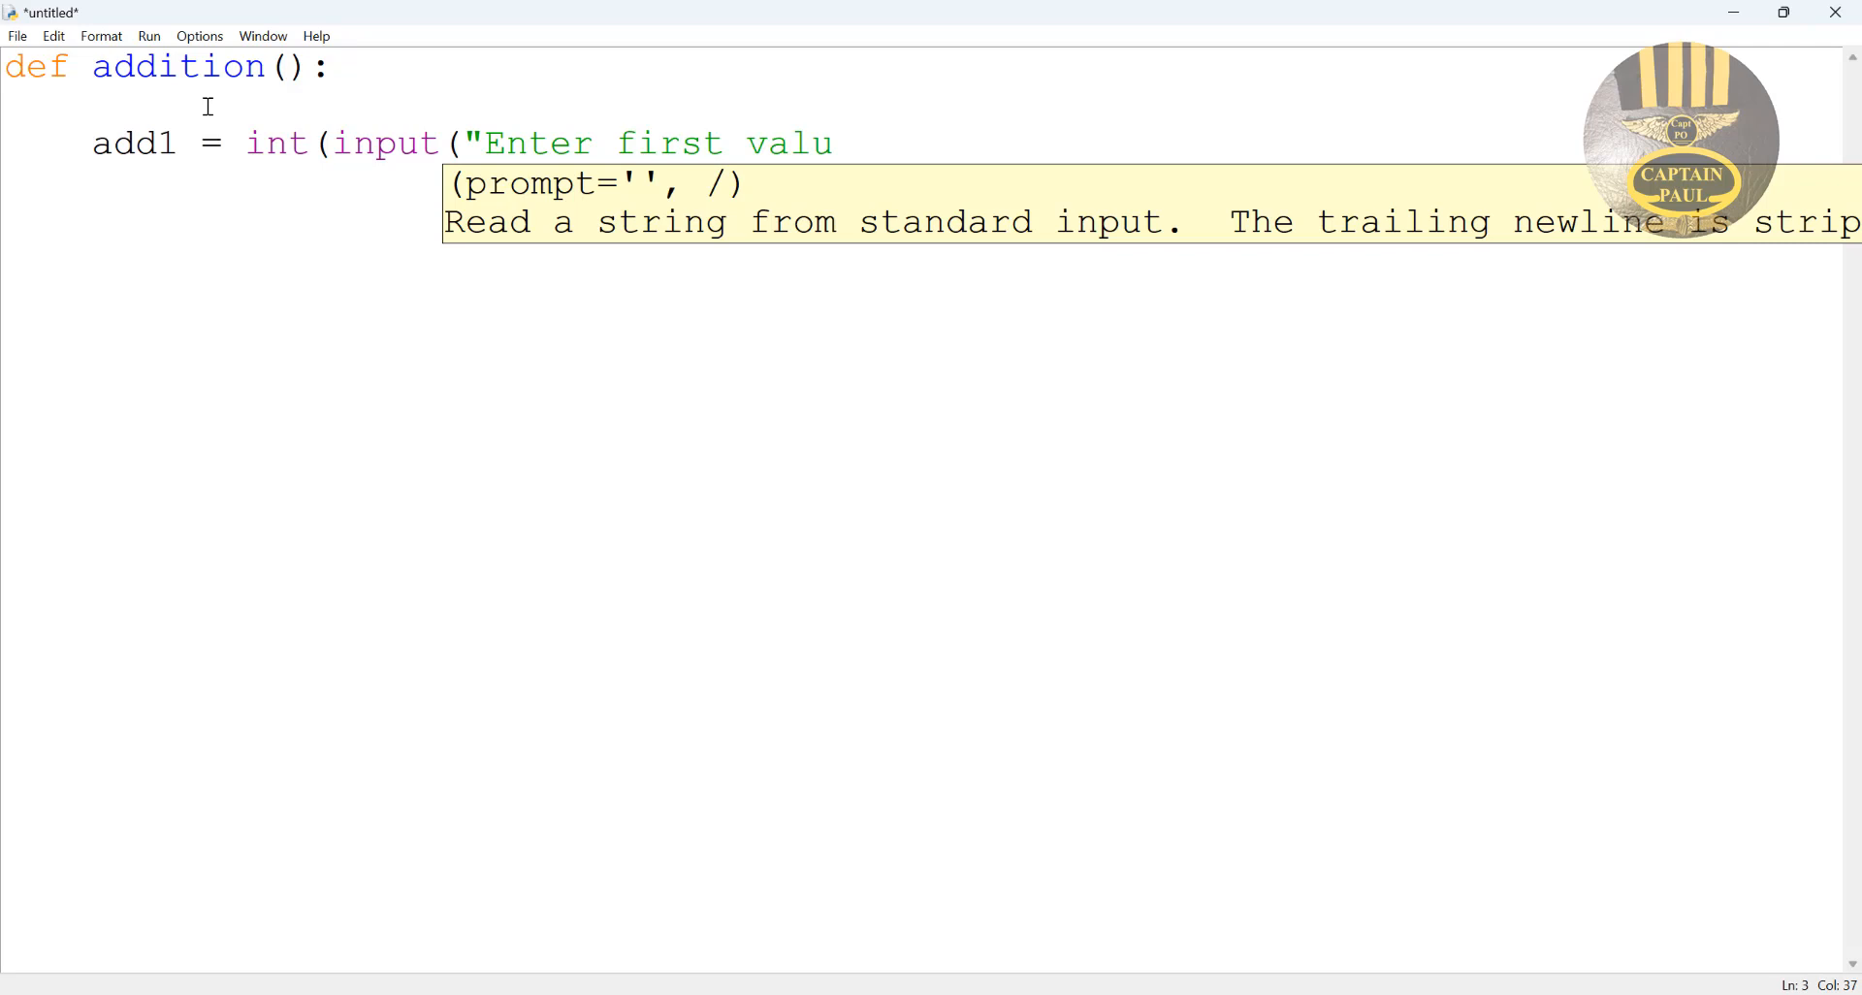
{"action": "type", "text": "e /"}
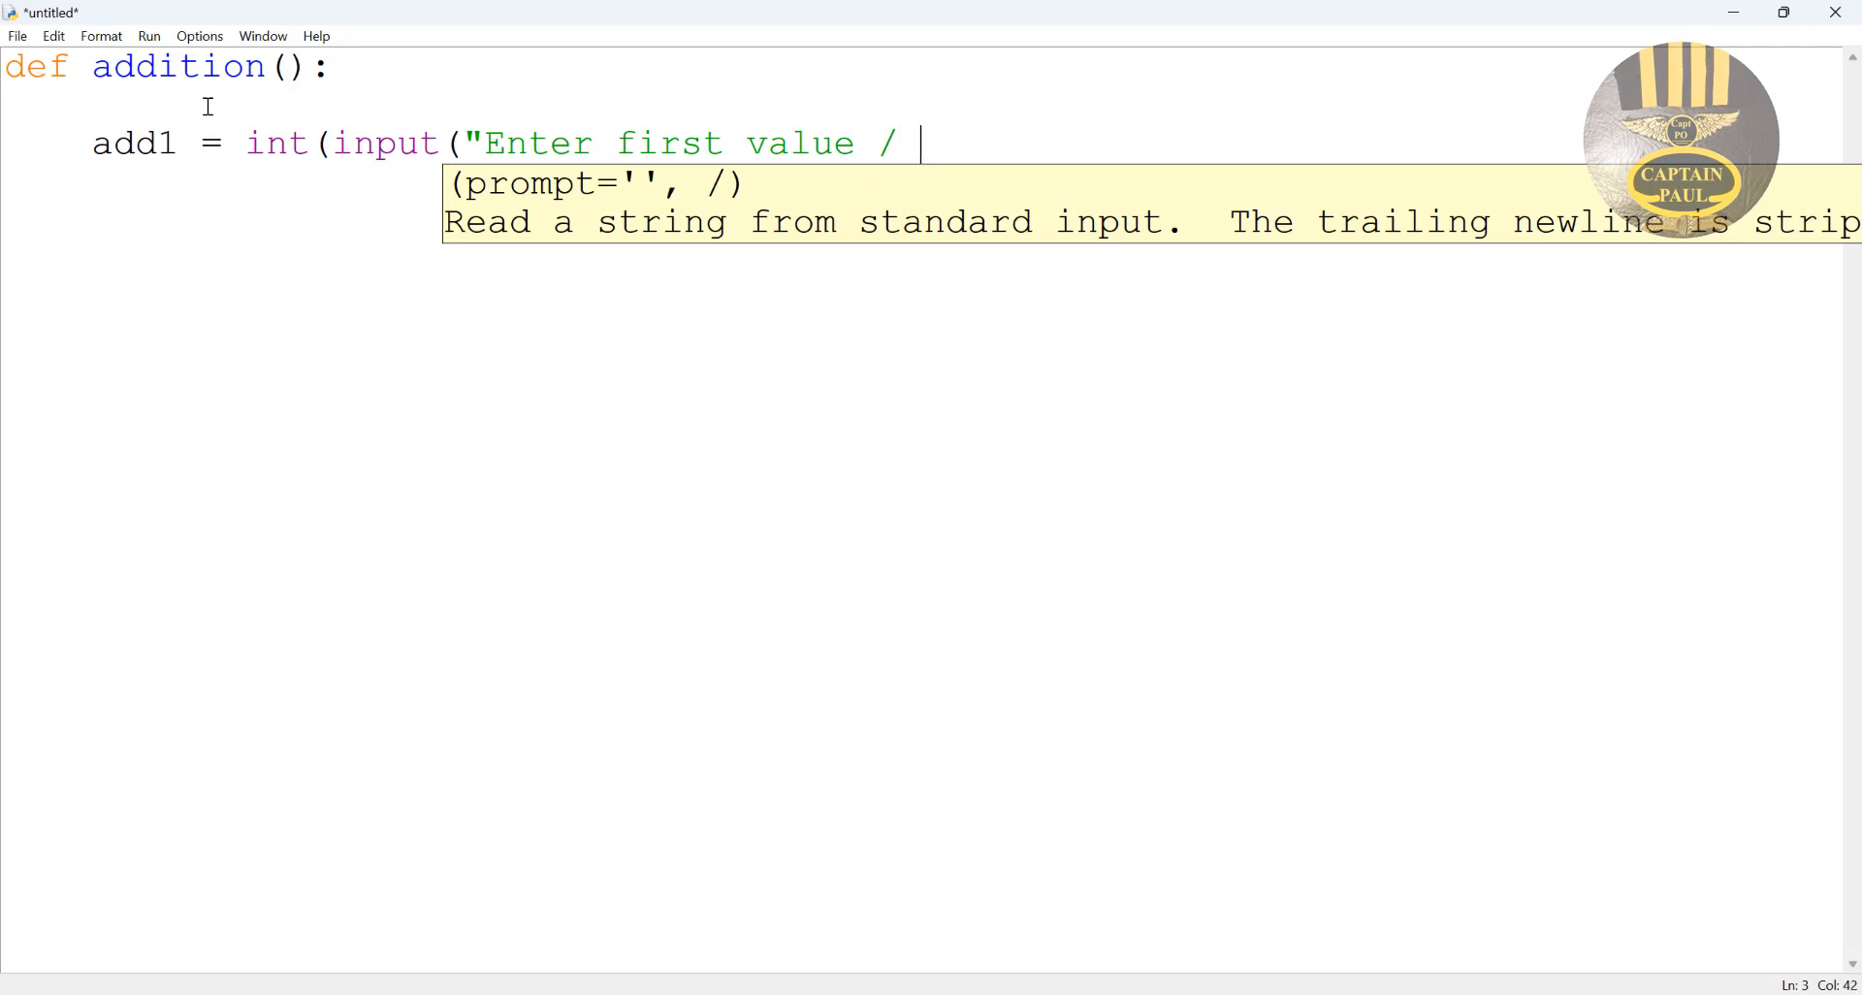
{"action": "type", "text": "number"}
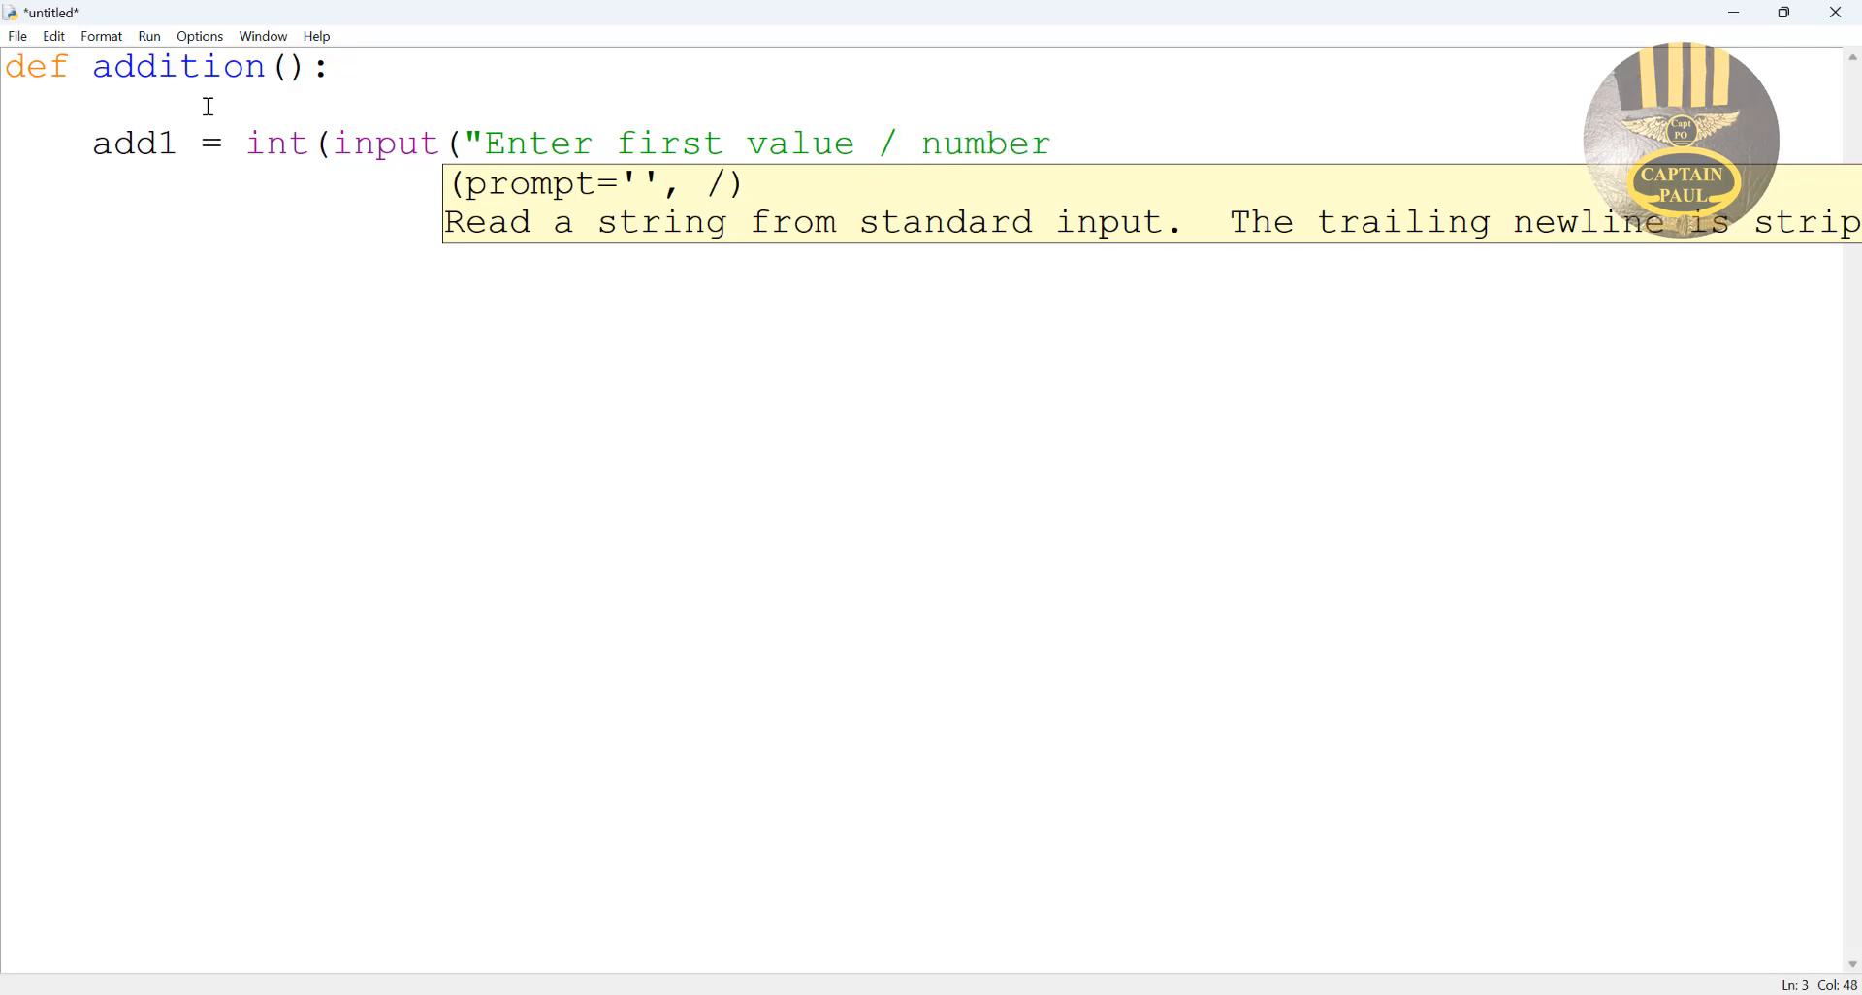
{"action": "type", "text": ":"}
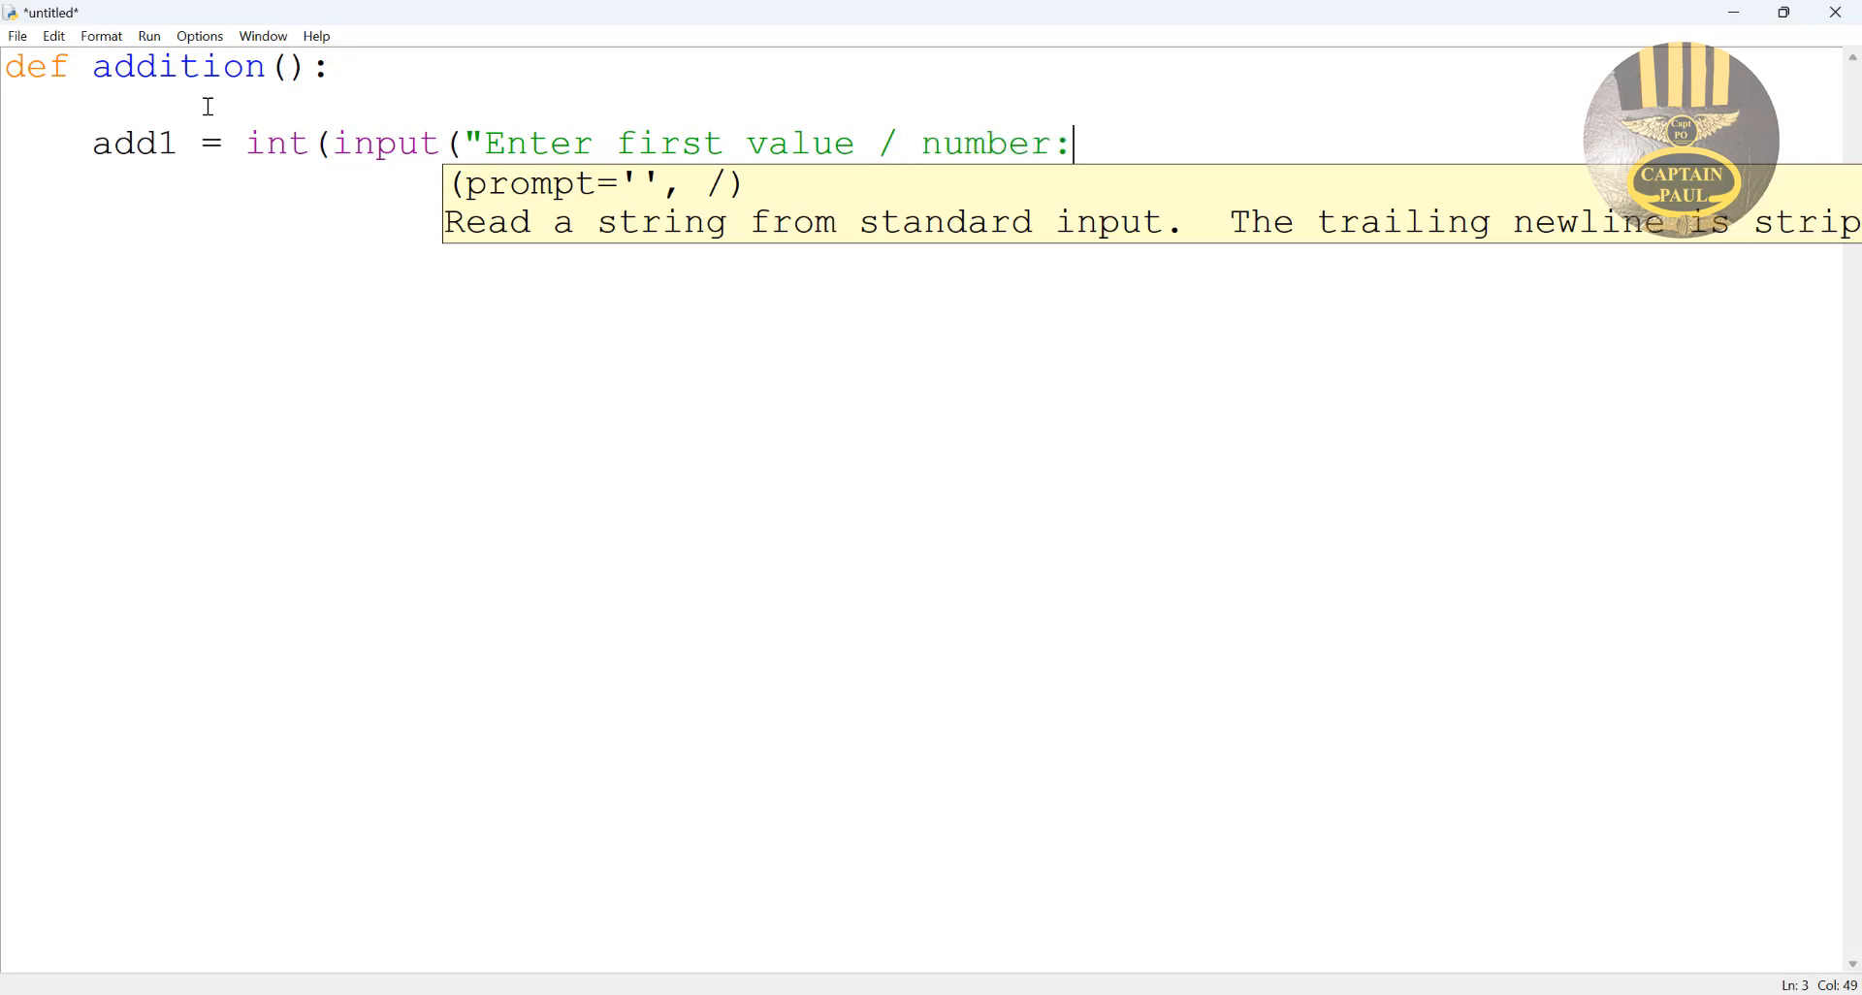
{"action": "type", "text": "\\"}
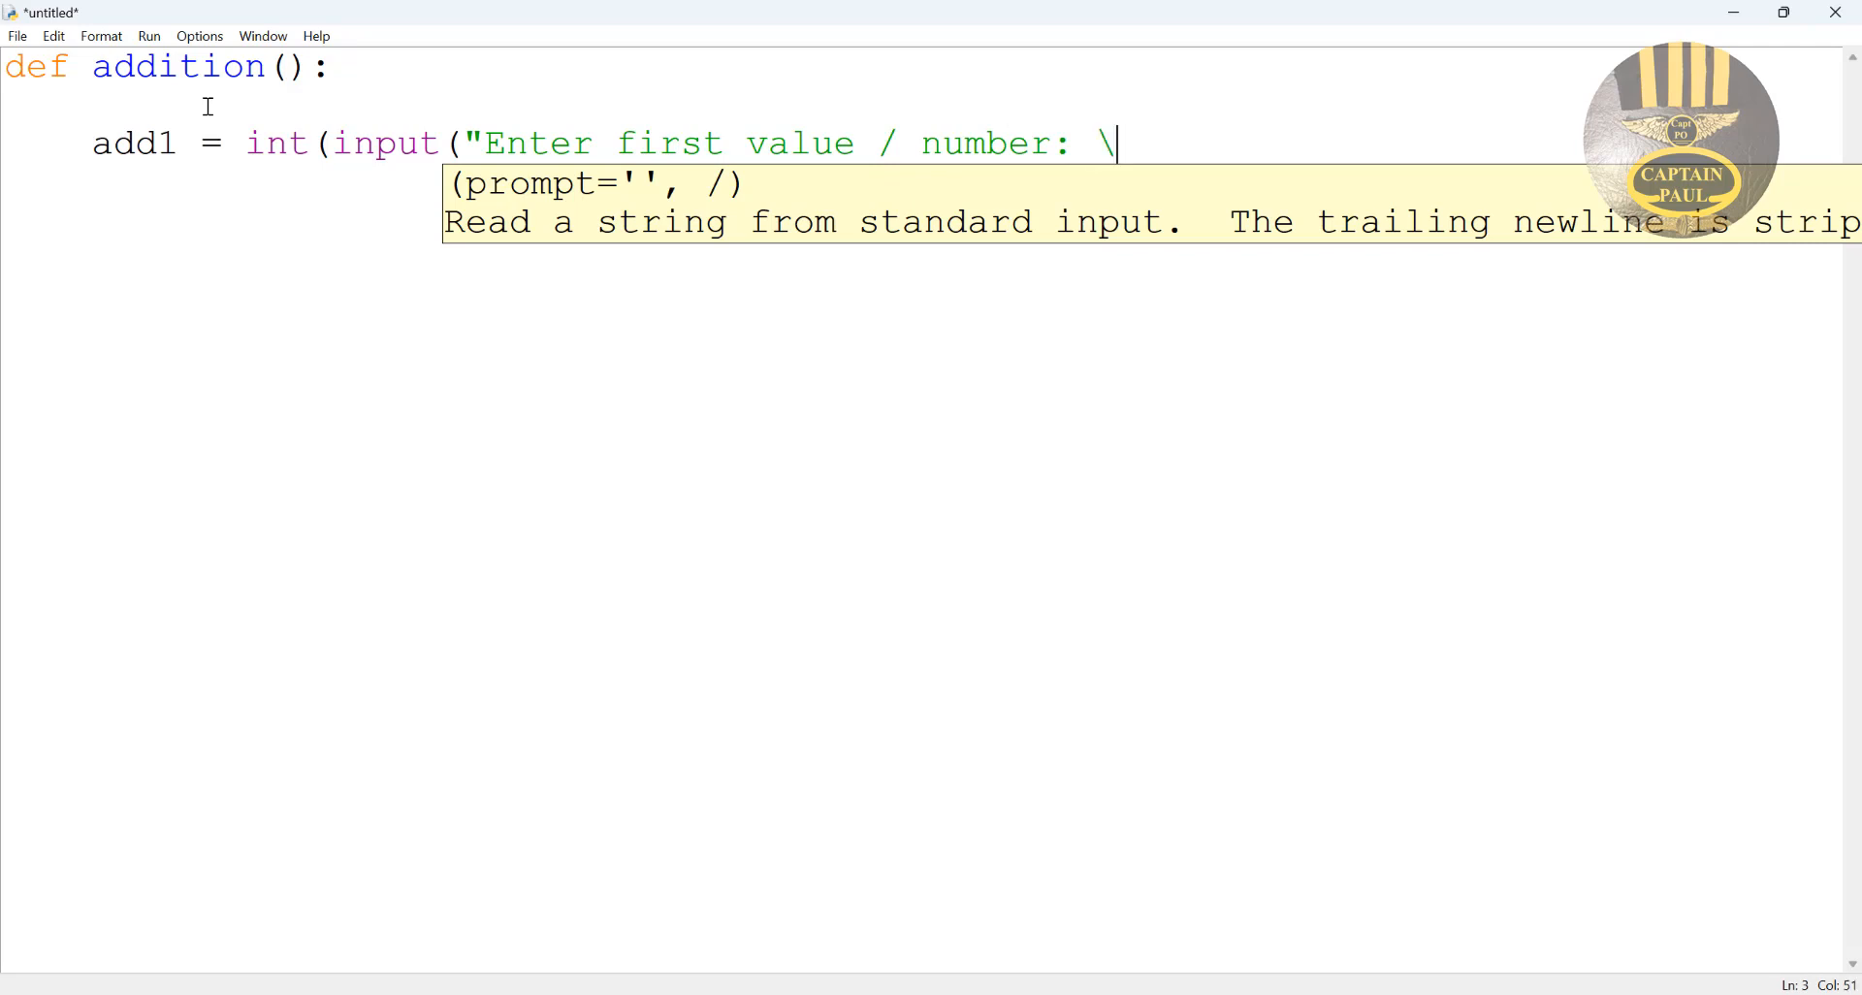
{"action": "type", "text": "n"}
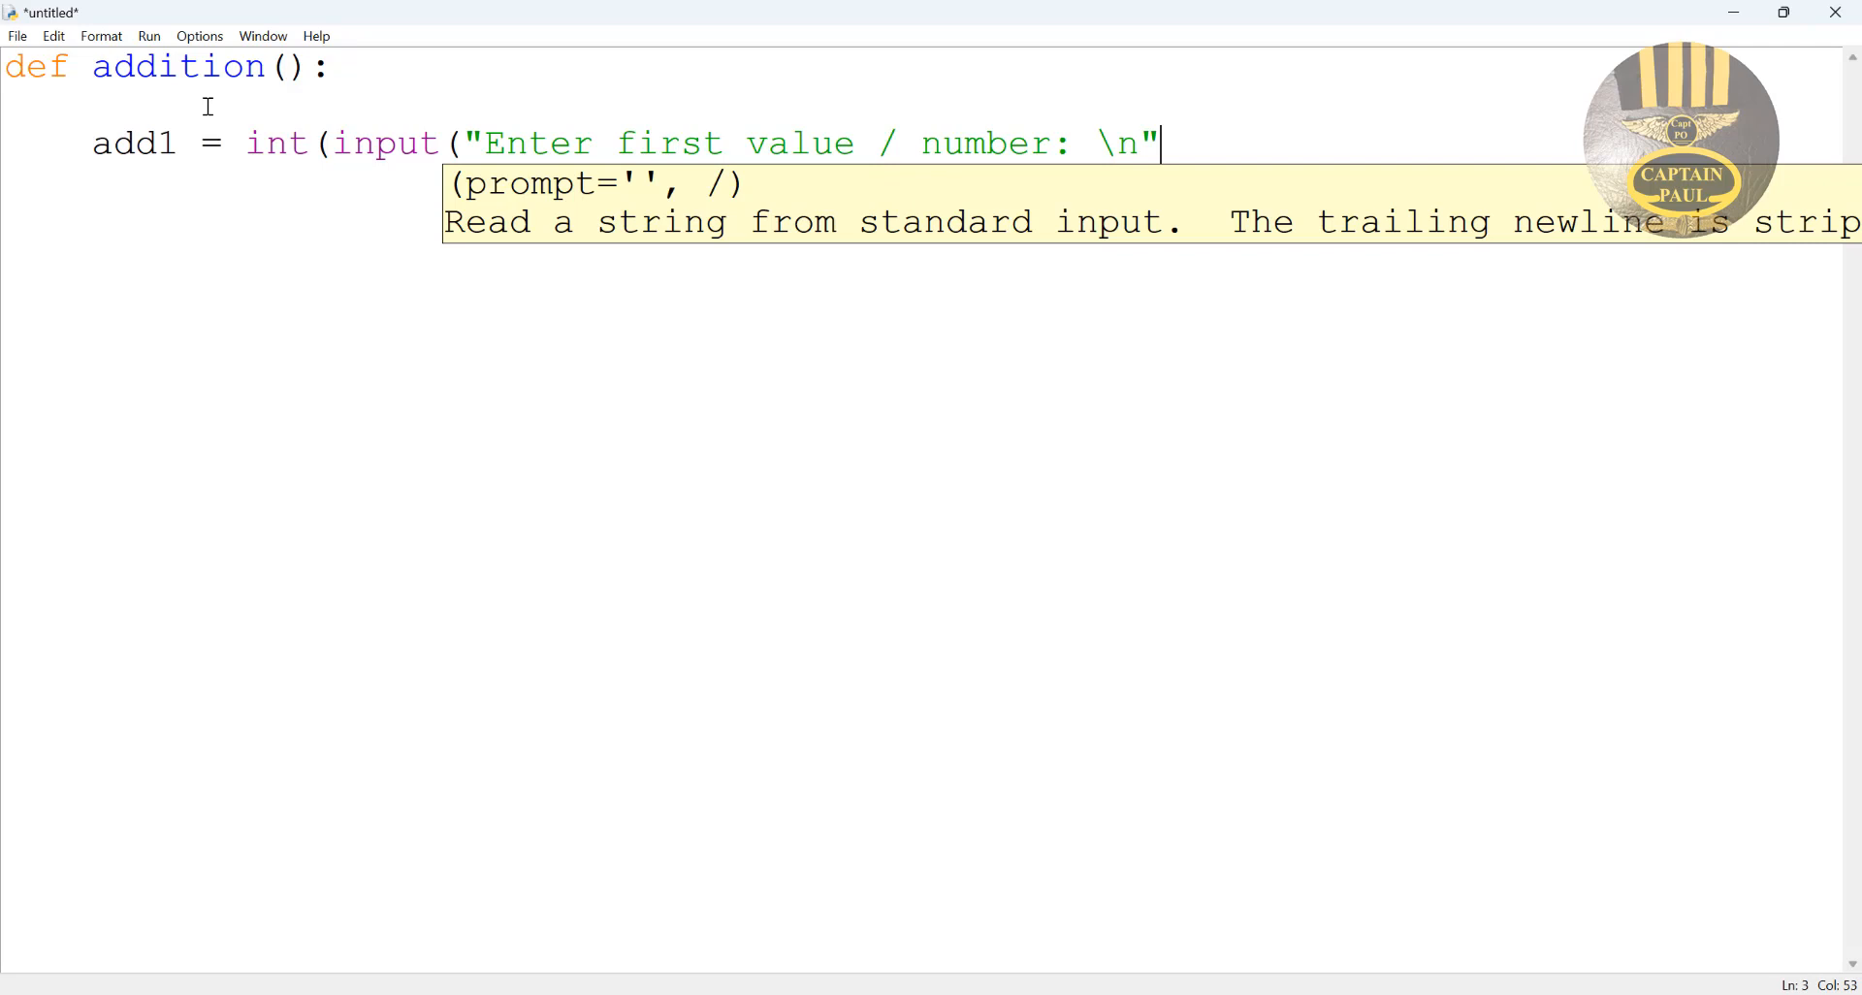
{"action": "type", "text": "))"}
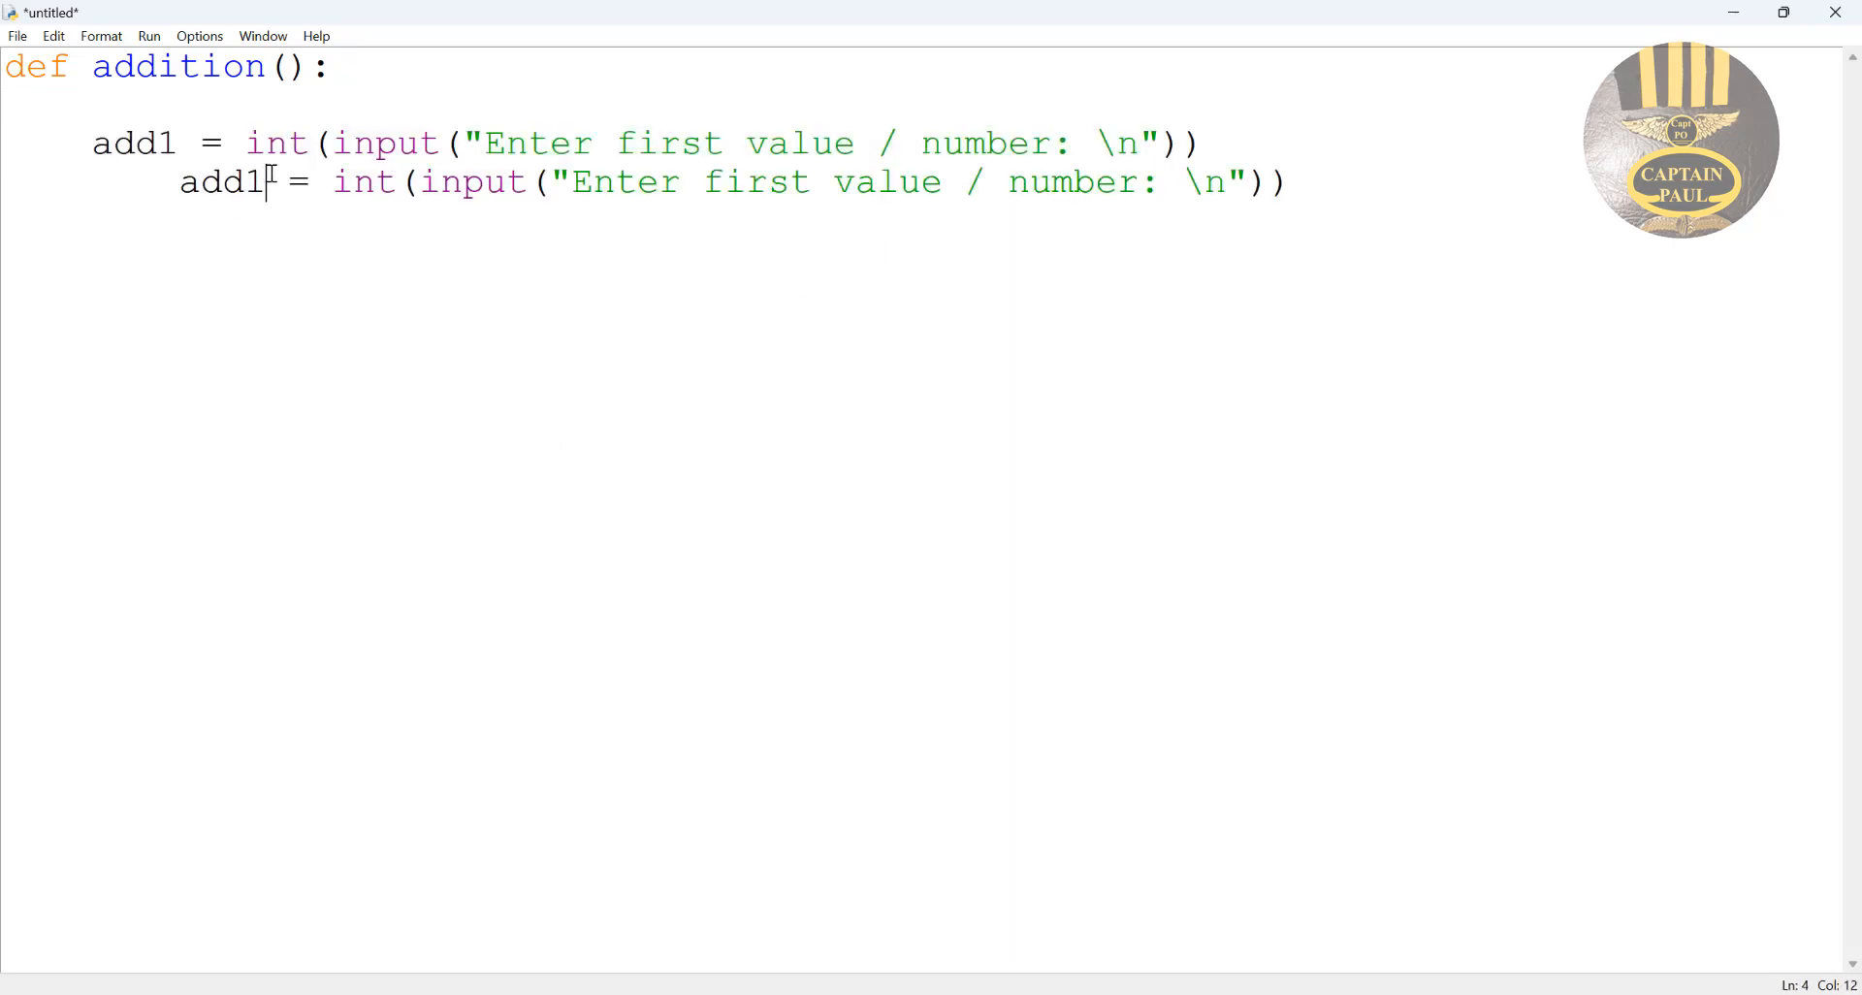
Change the copied line to add2 with prompt "Enter second number: \n", then start ans =.
{"action": "type", "text": "2"}
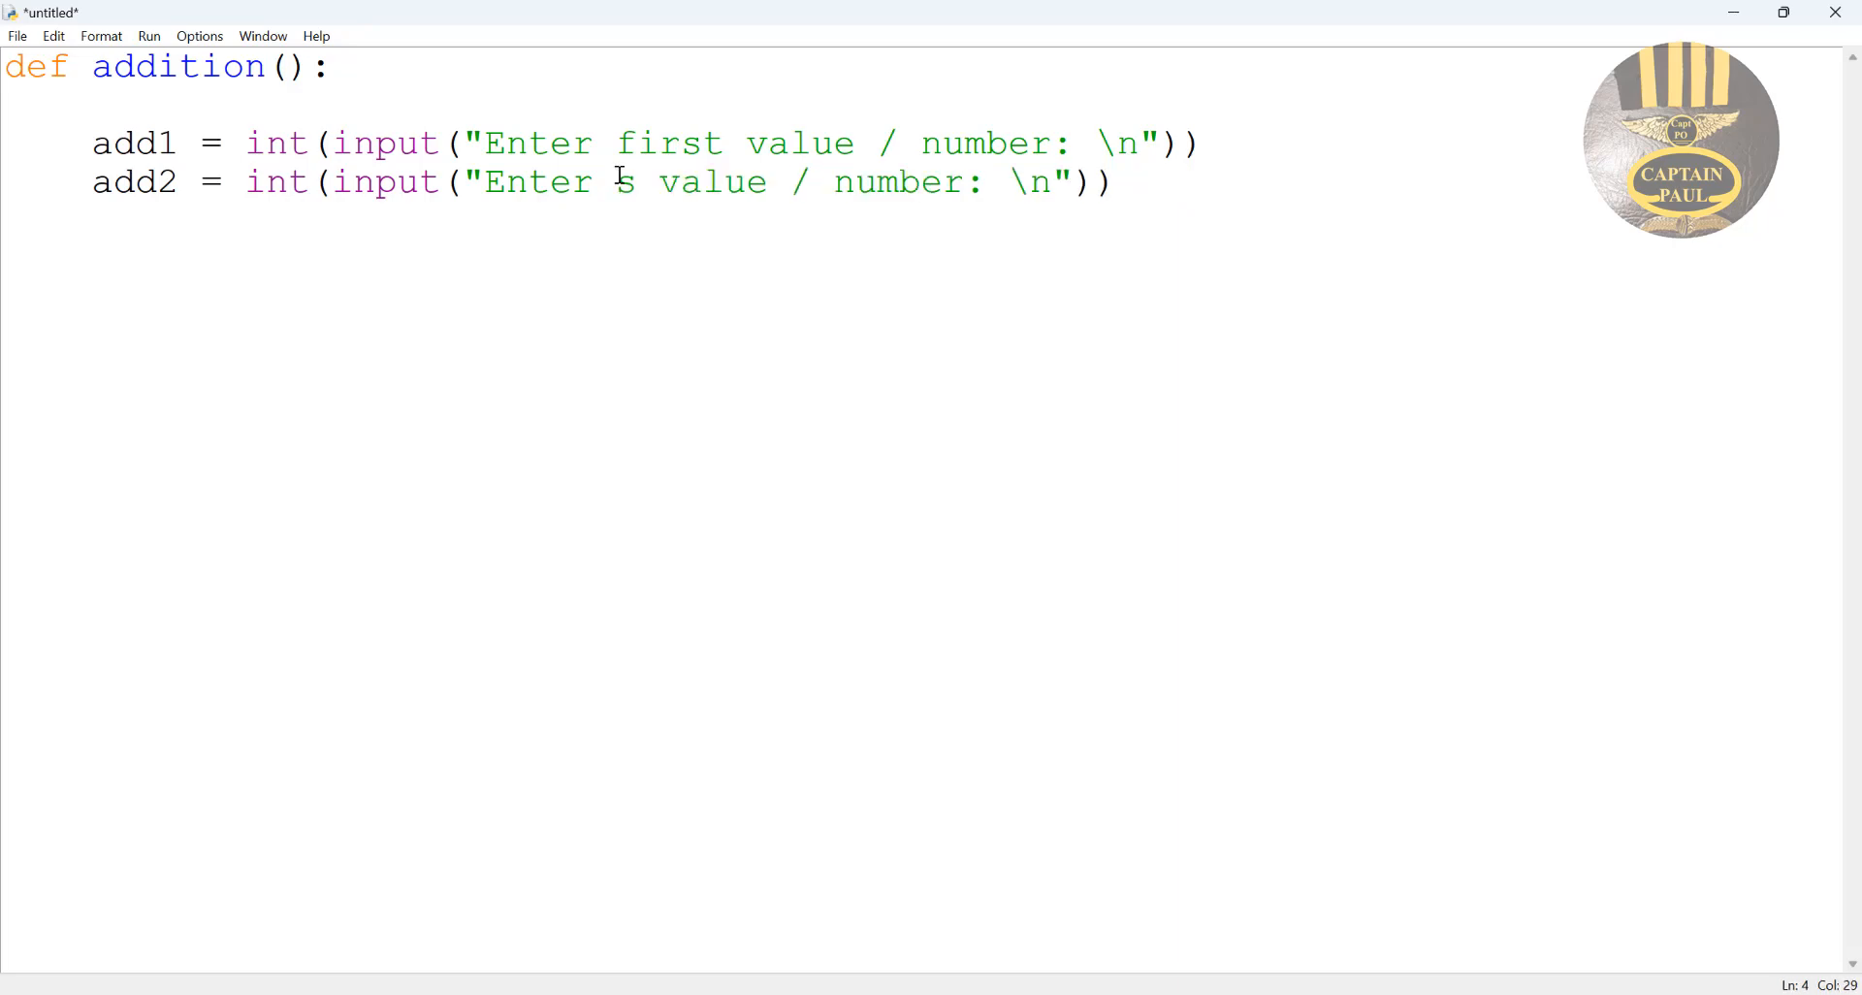
{"action": "type", "text": "second"}
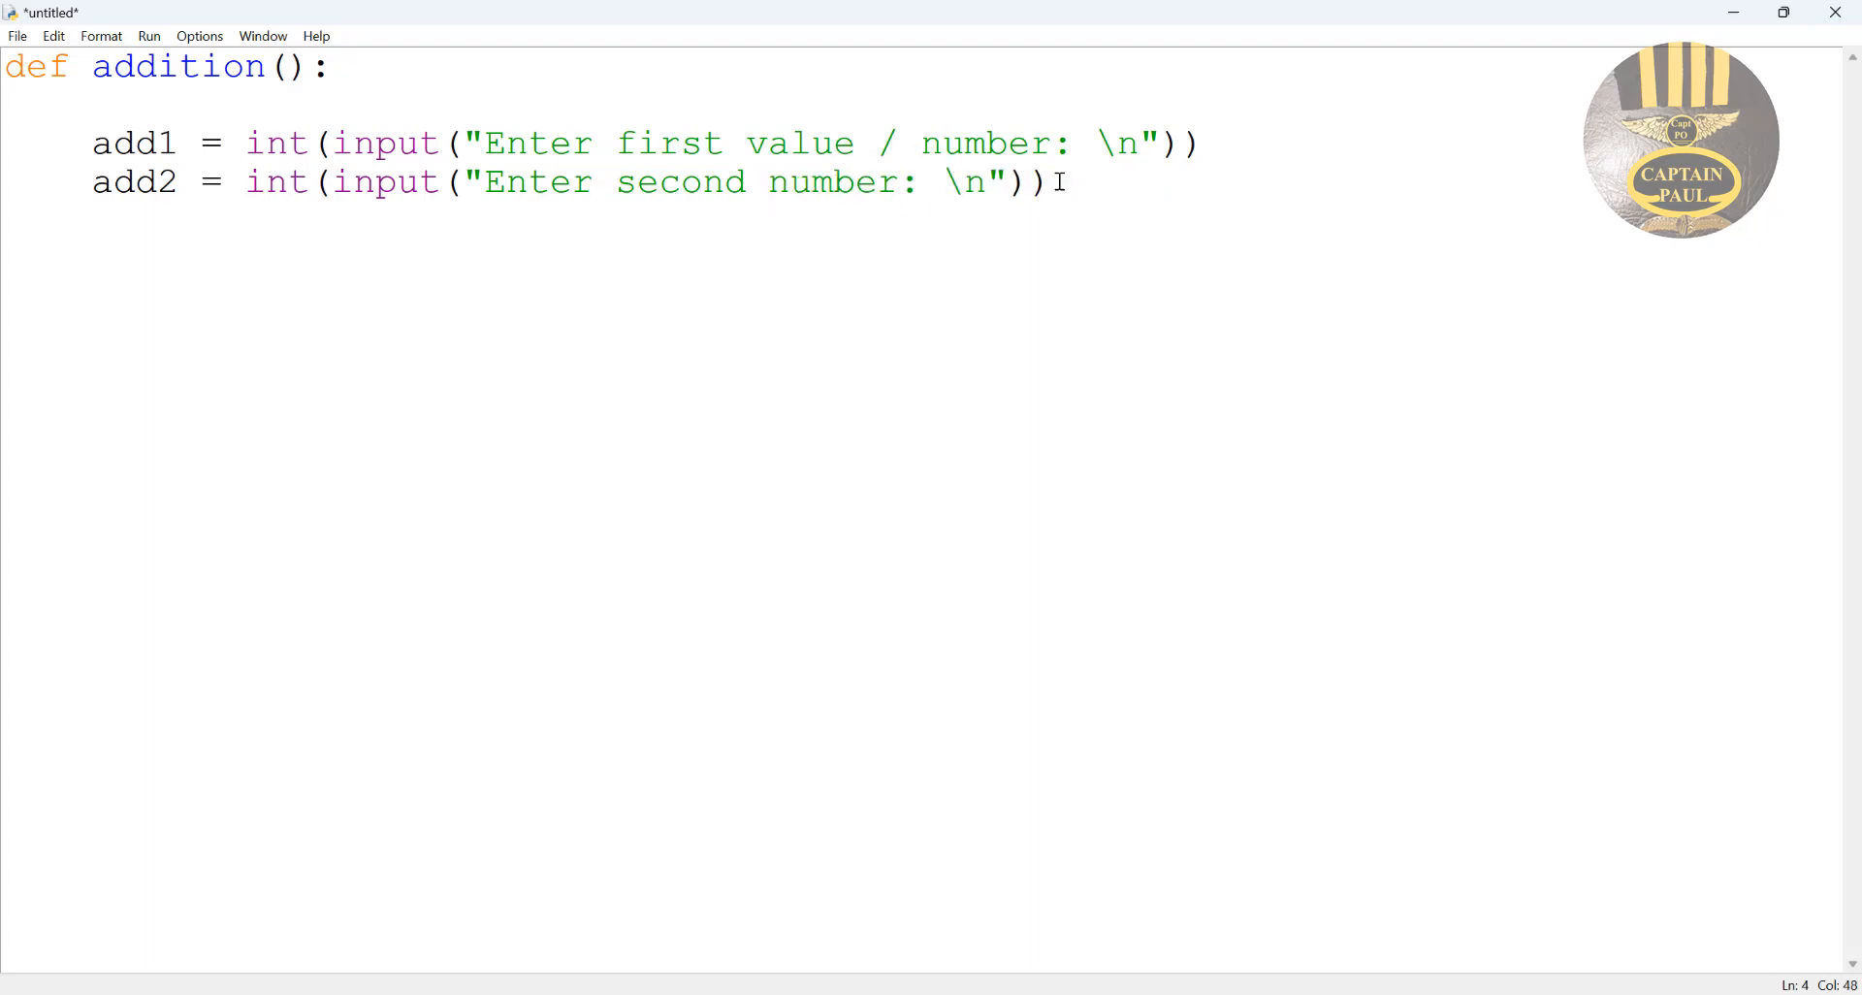
{"action": "mouse_move", "coordinate": [1090, 274]}
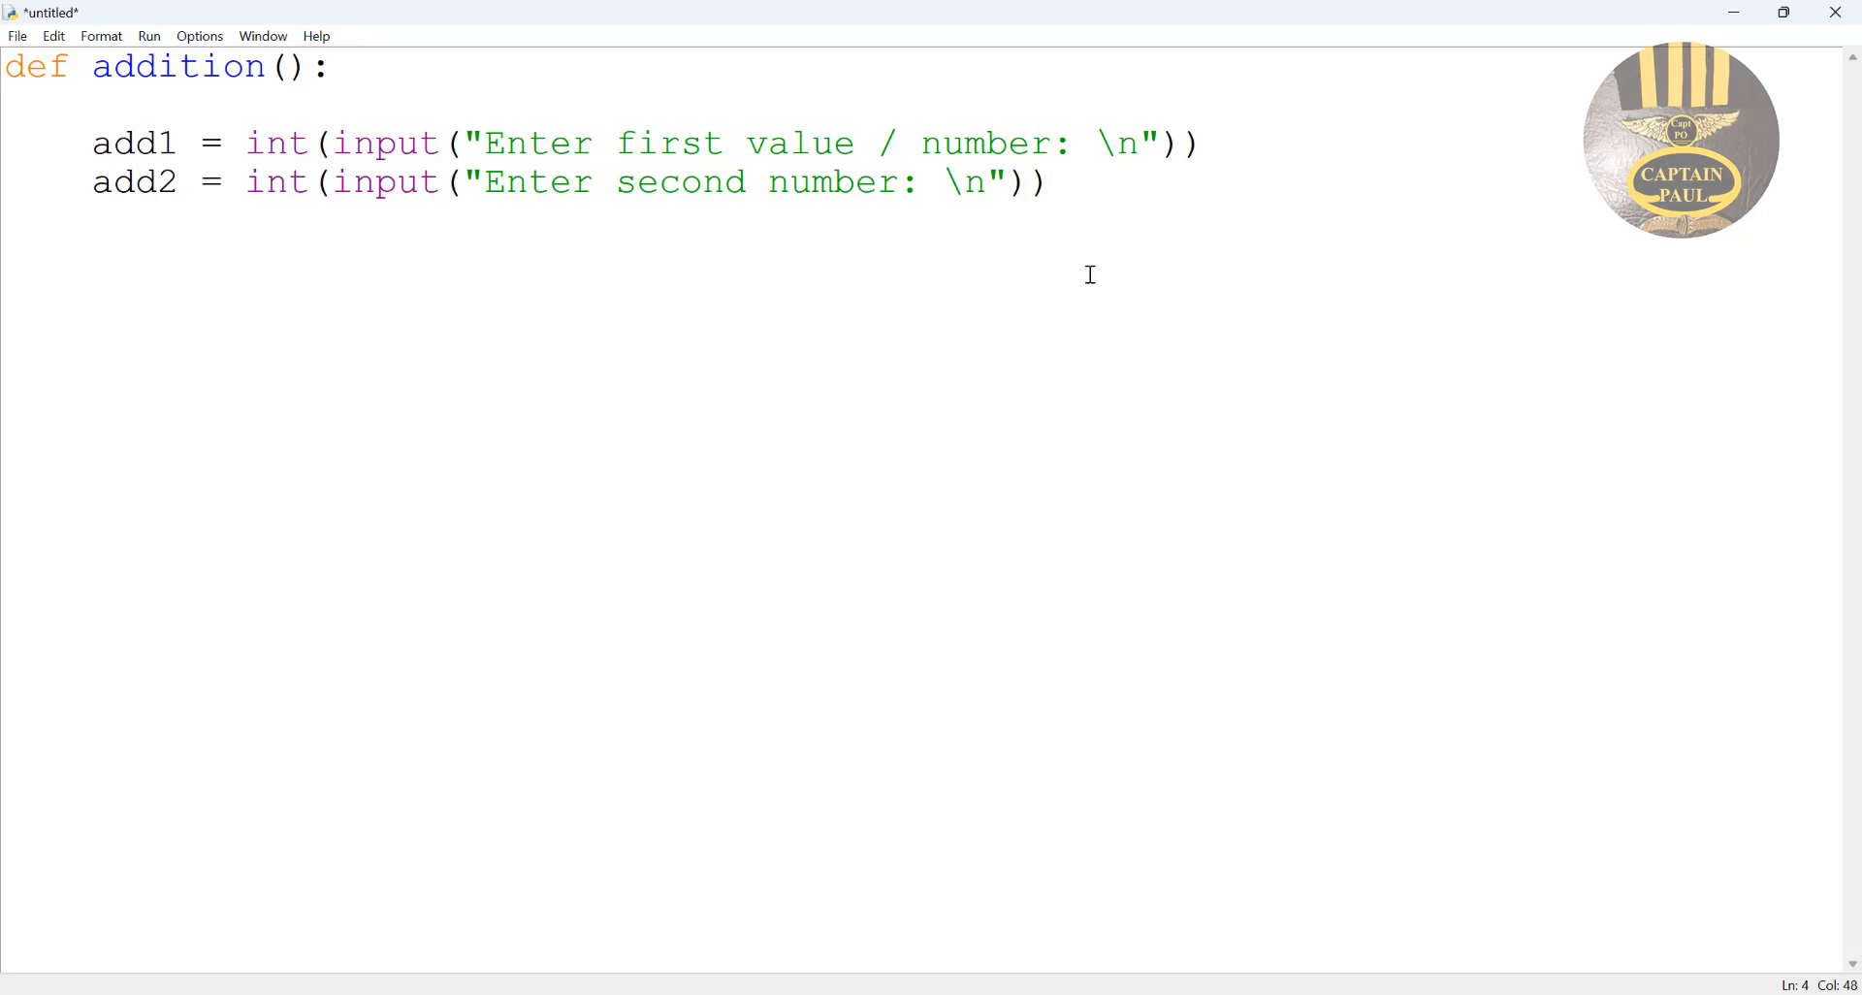
{"action": "type", "text": "ans ="}
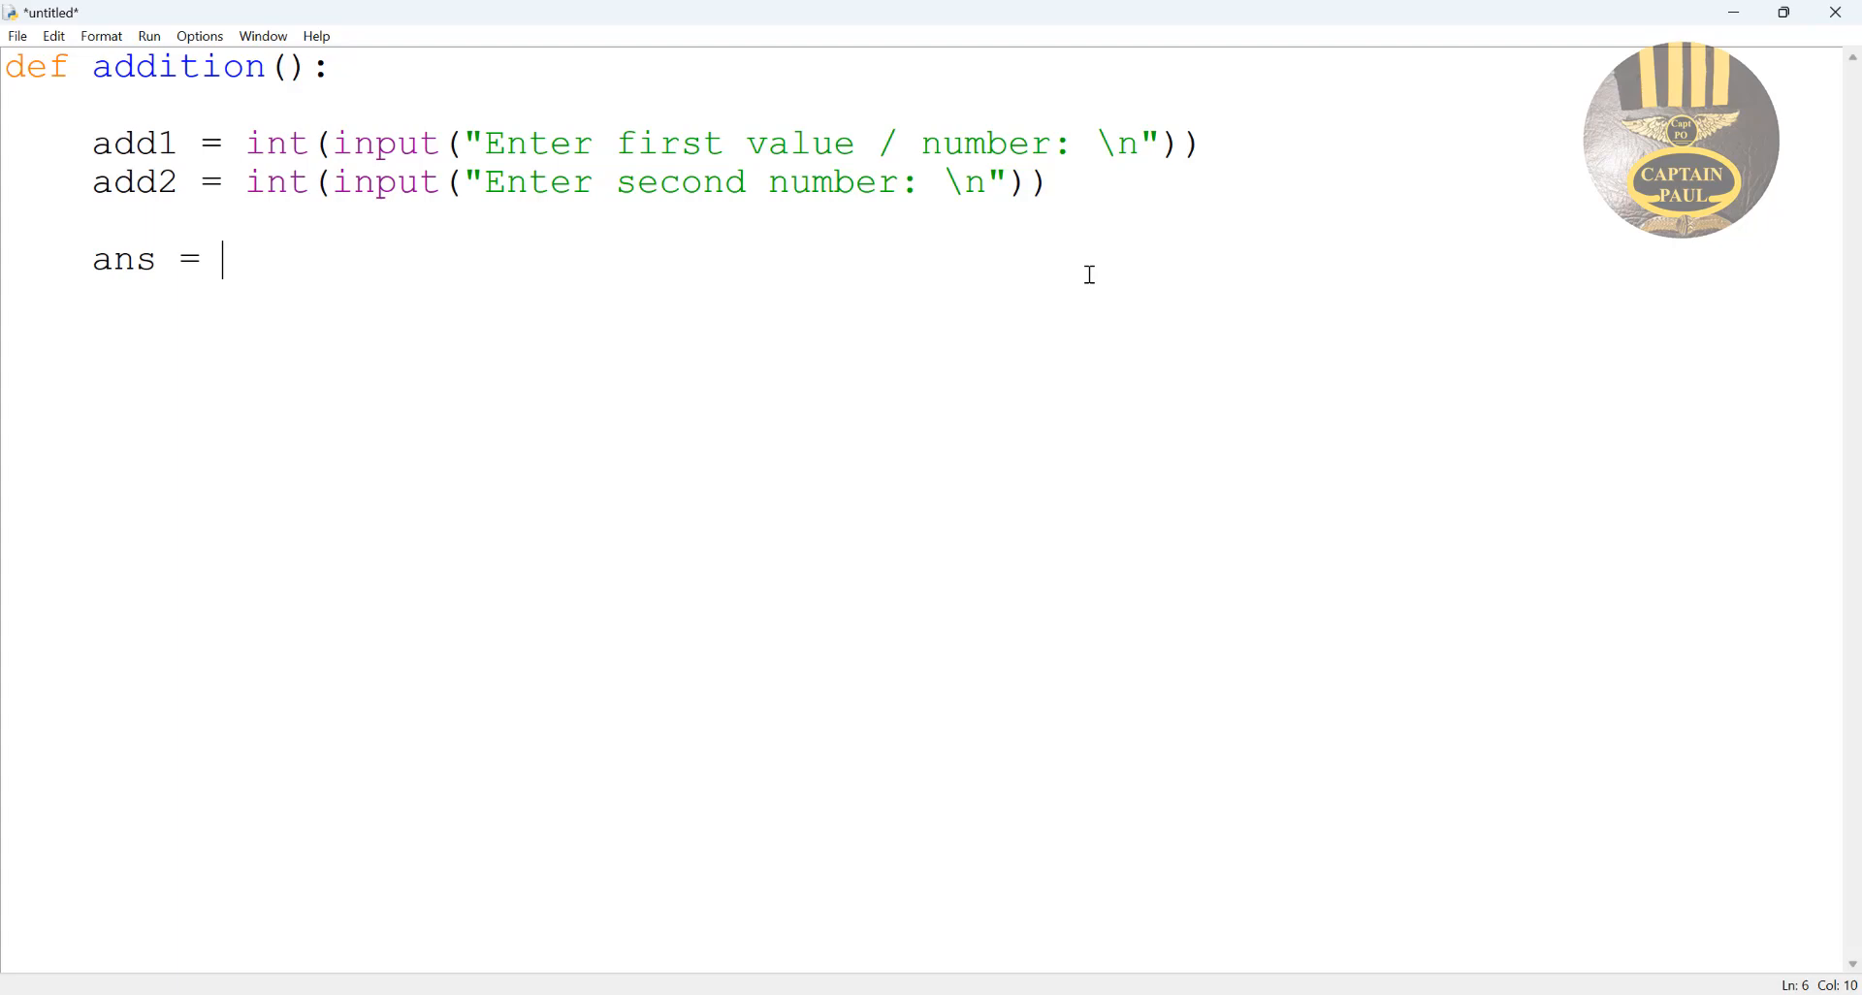
Complete ans = add1 + add2 and begin typing print on the next line.
{"action": "type", "text": "add"}
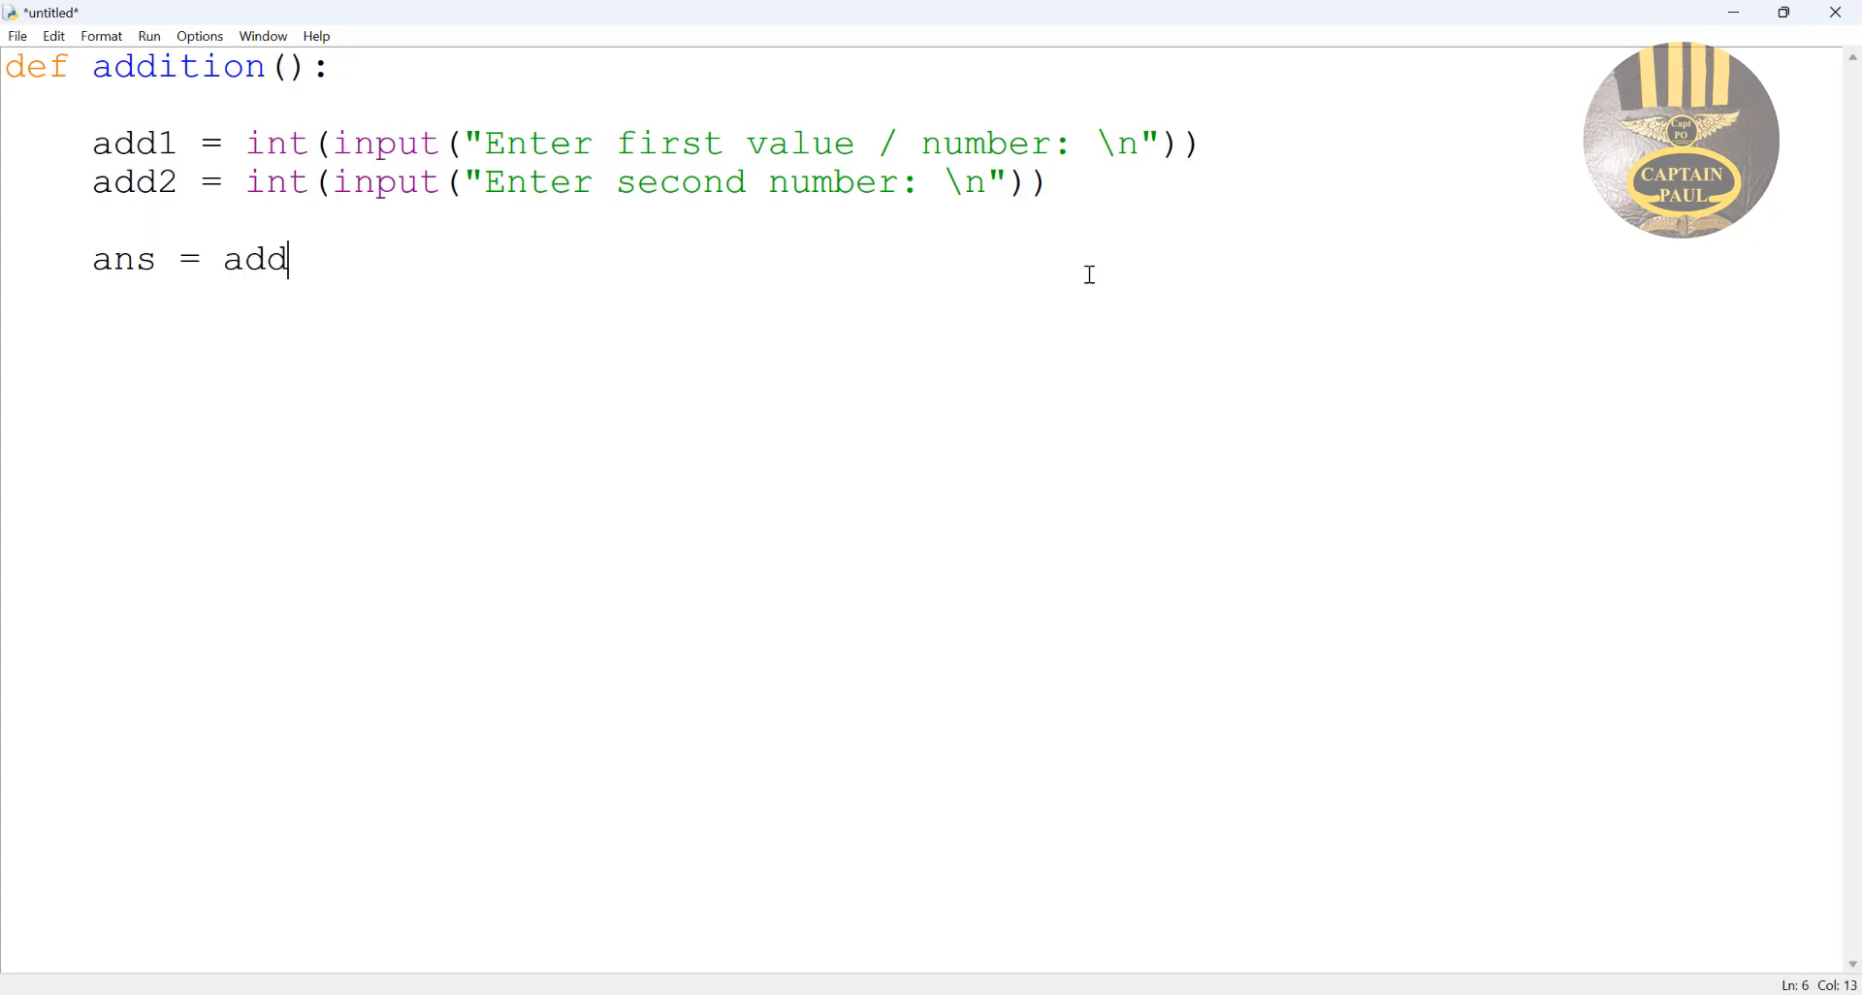
{"action": "type", "text": "1 + a"}
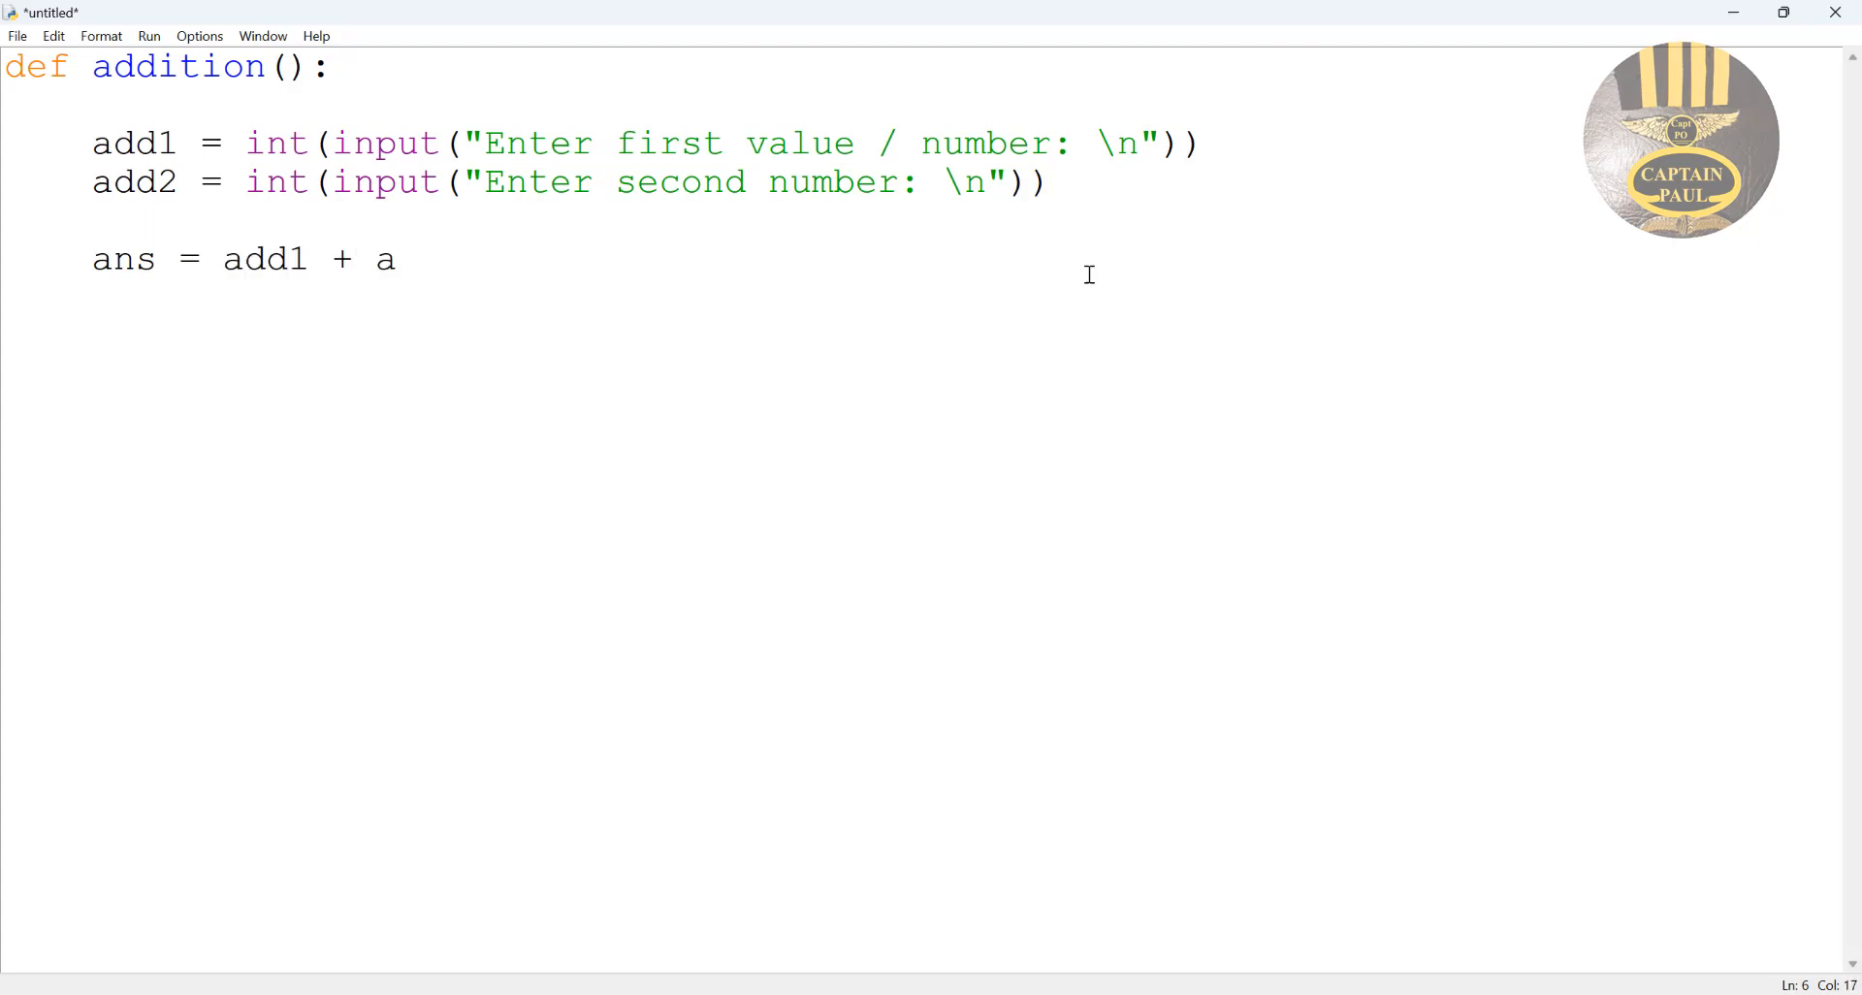
{"action": "type", "text": "dd2"}
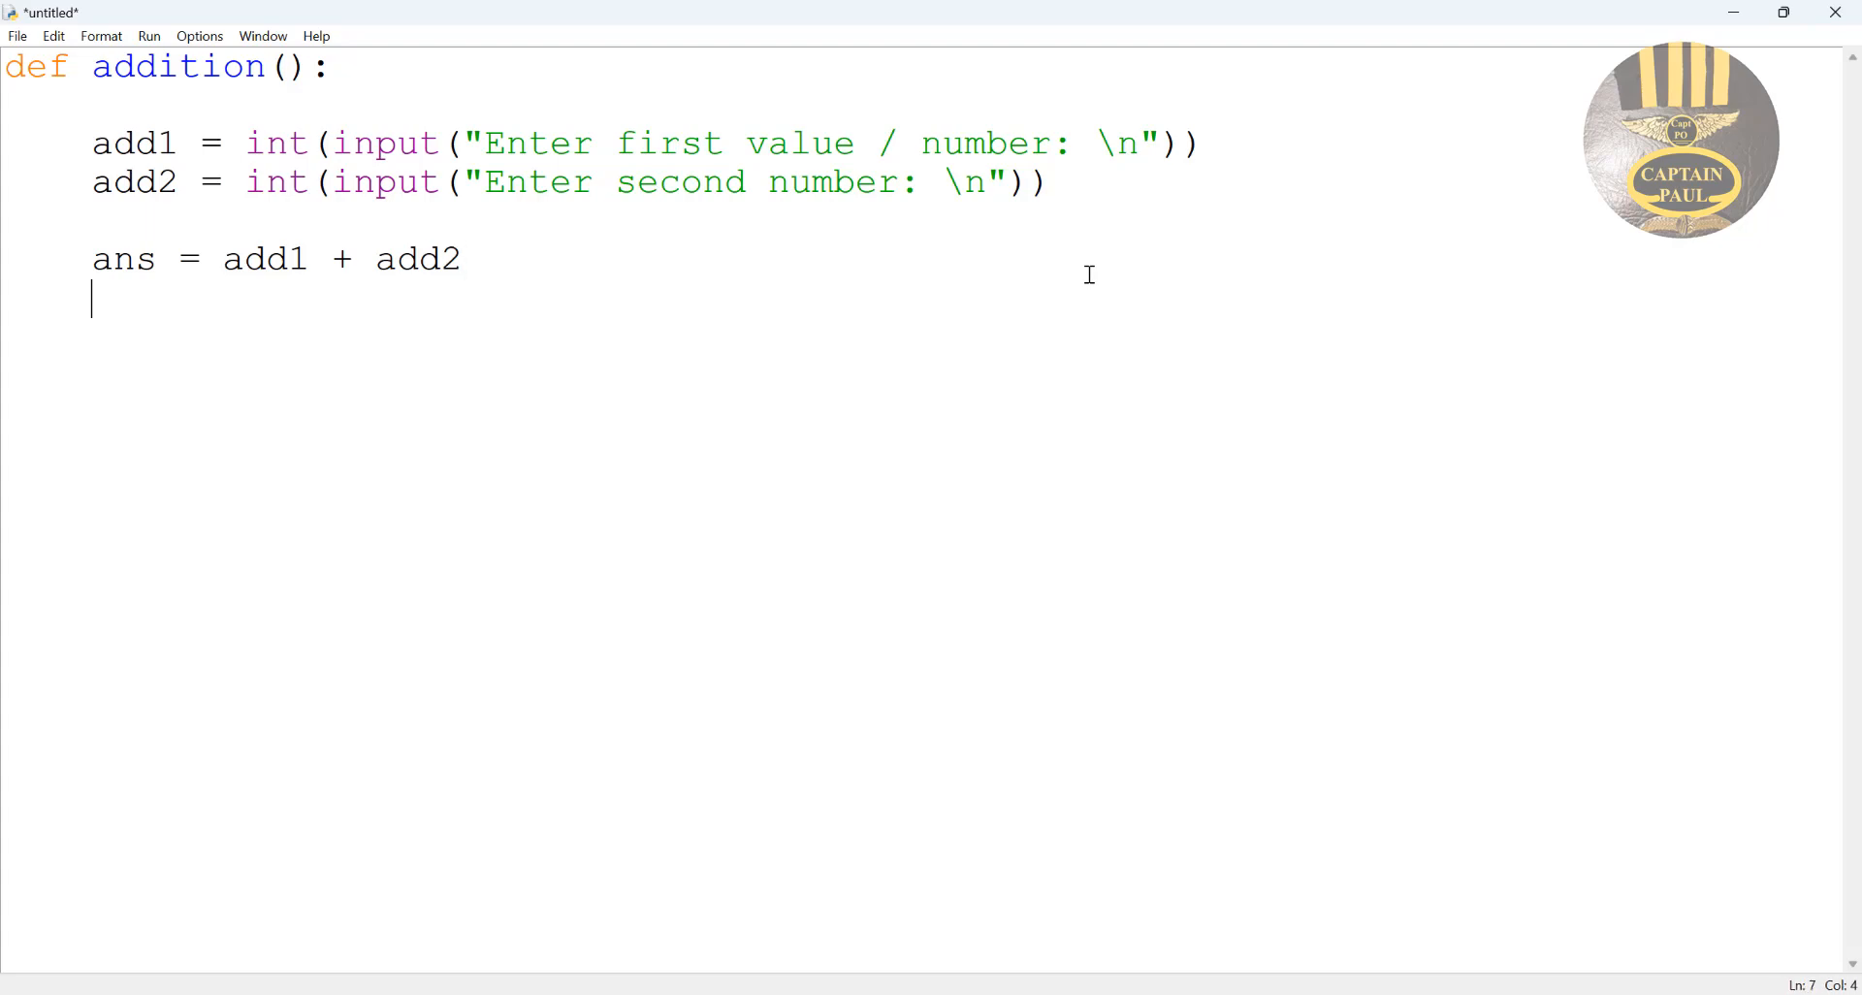
{"action": "type", "text": "prin"}
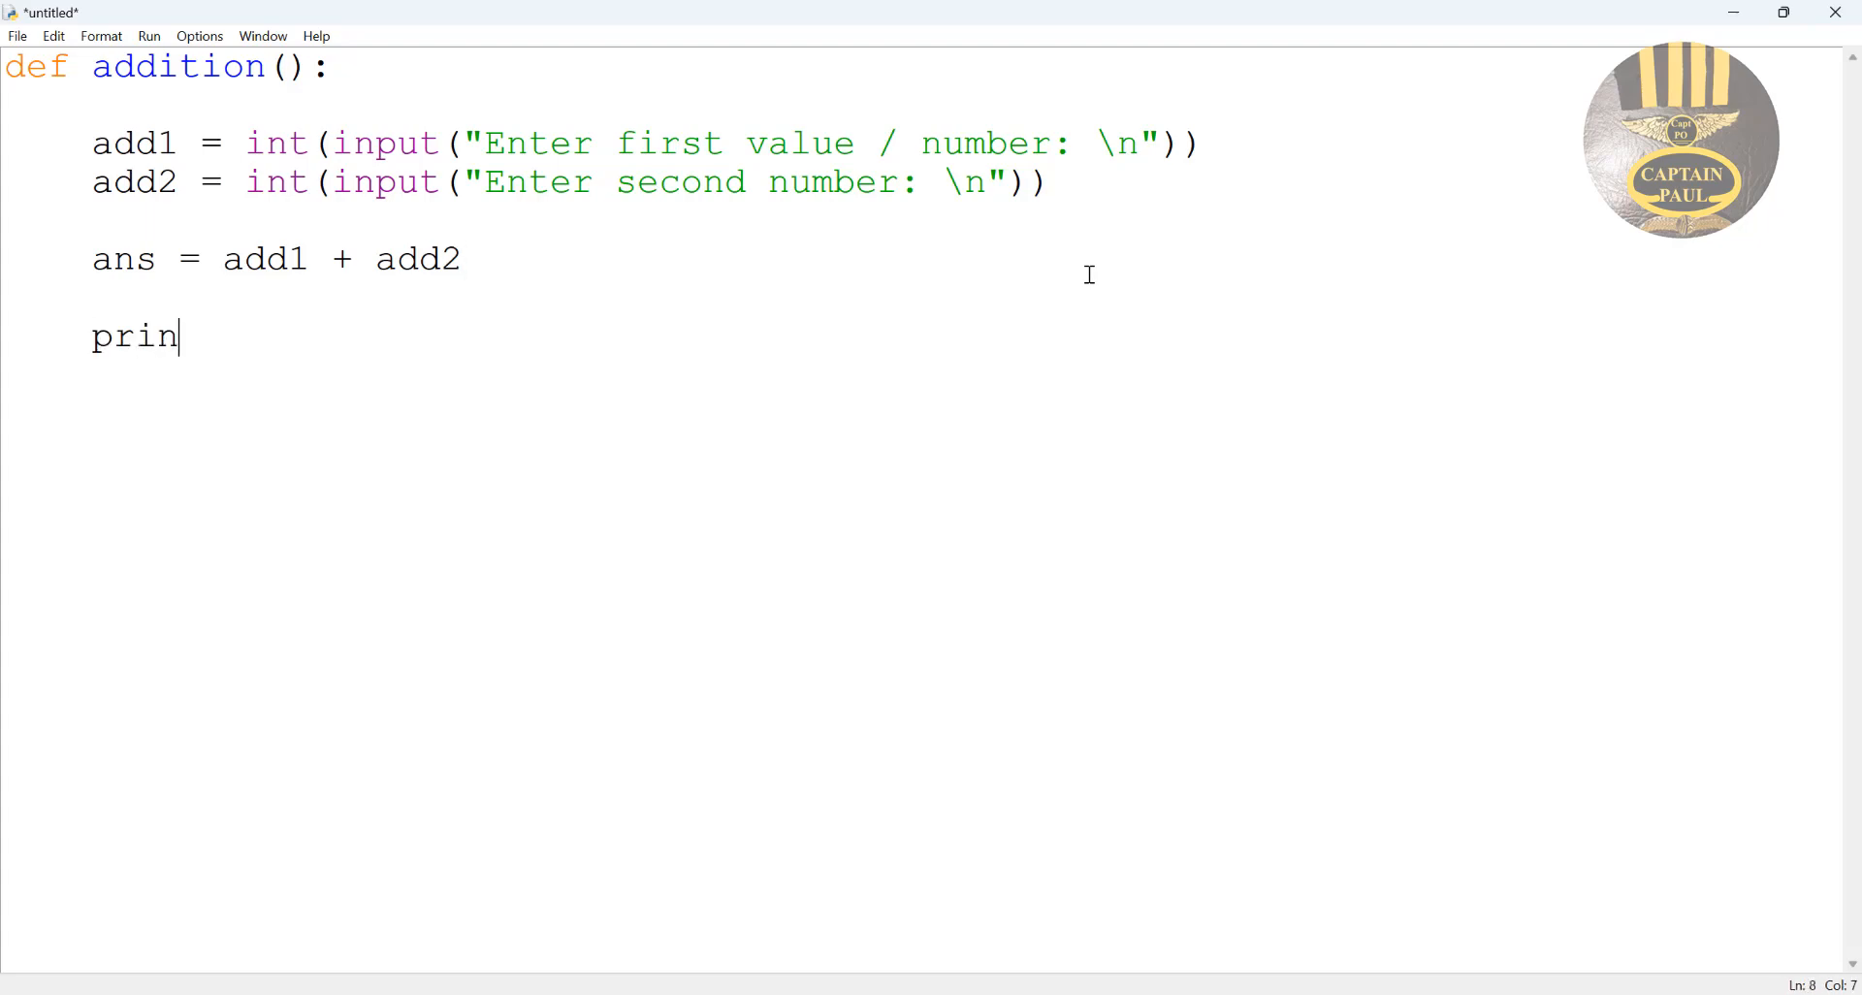
Begin the print statement with print(add1, " + ", add2,.
{"action": "type", "text": "t"}
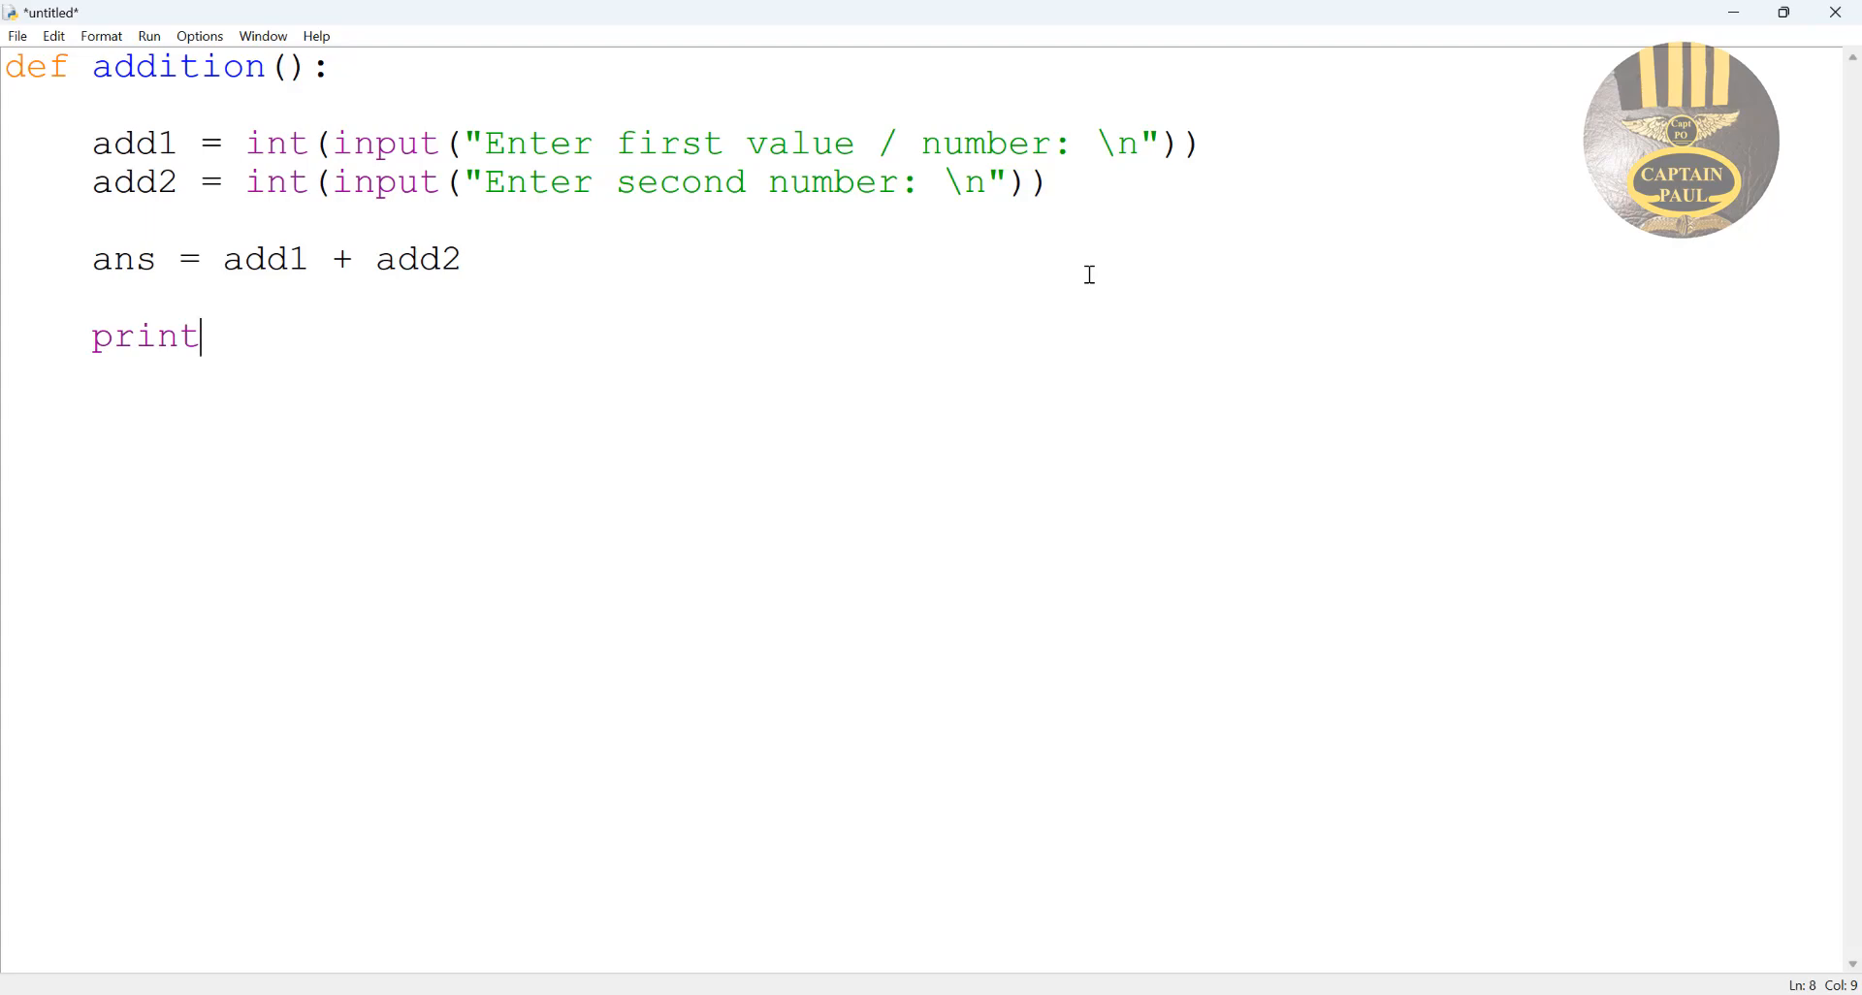
{"action": "type", "text": "(a"}
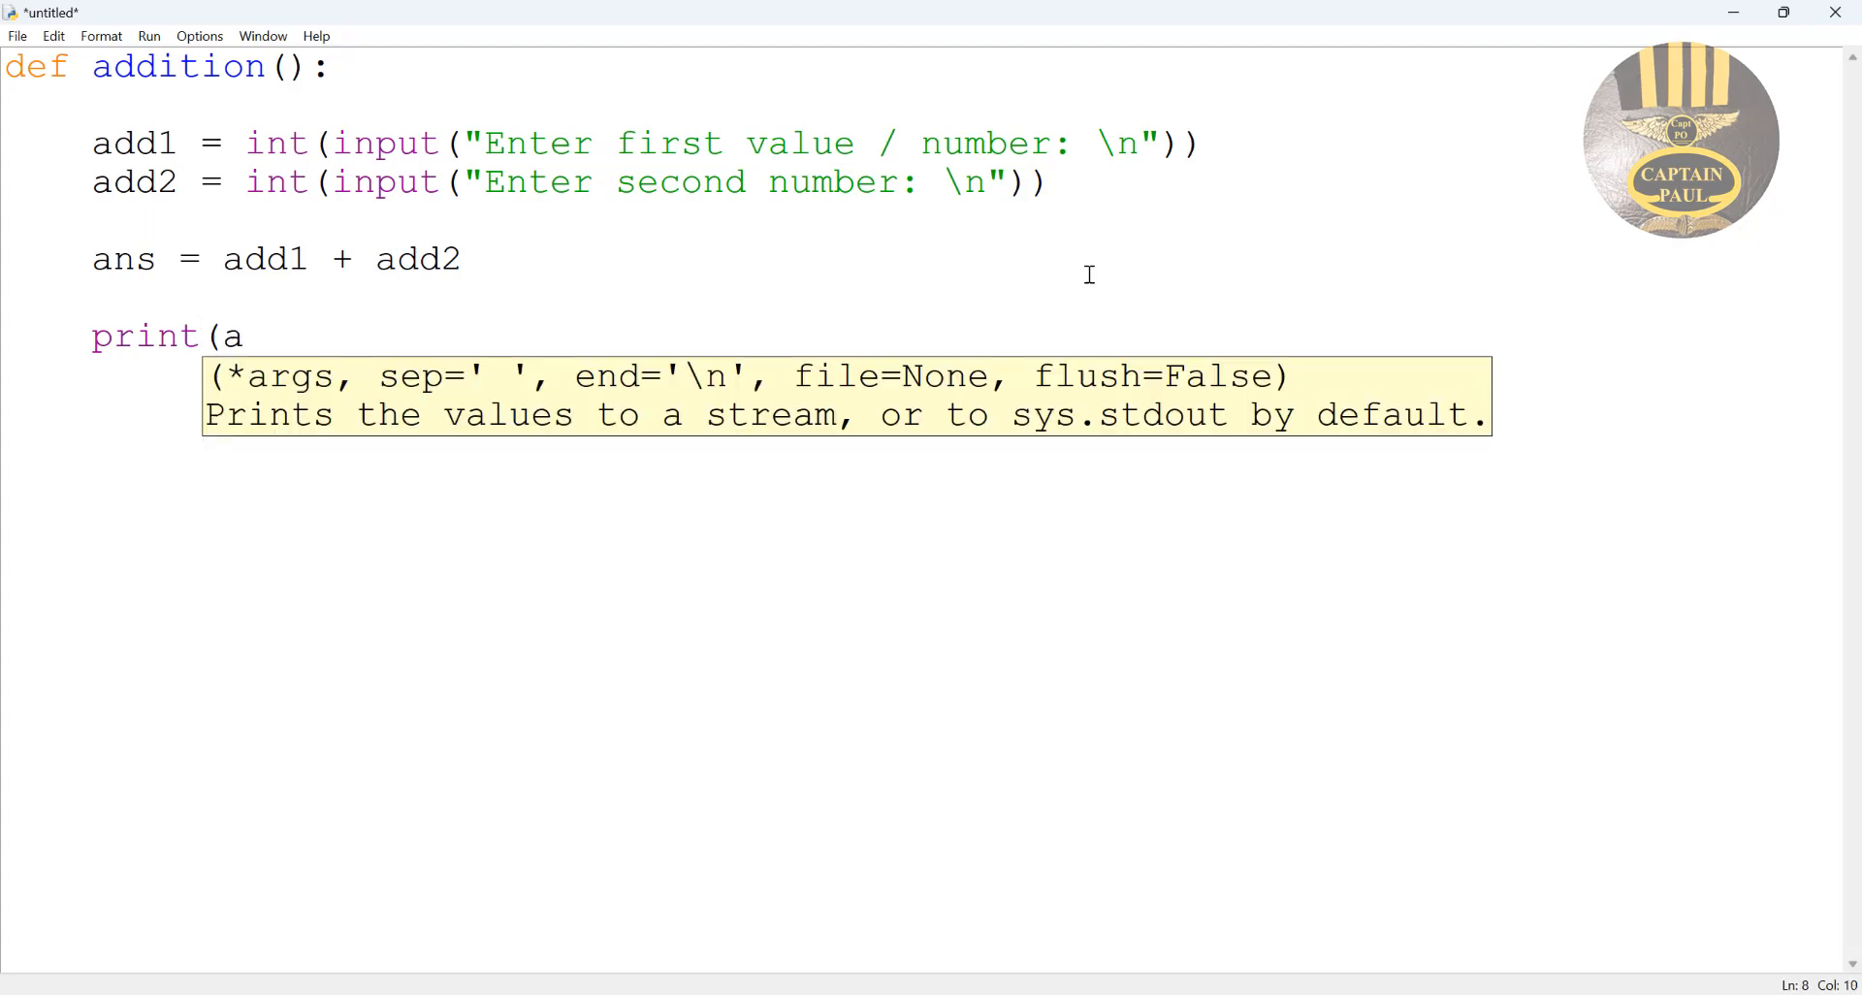
{"action": "type", "text": "dd1"}
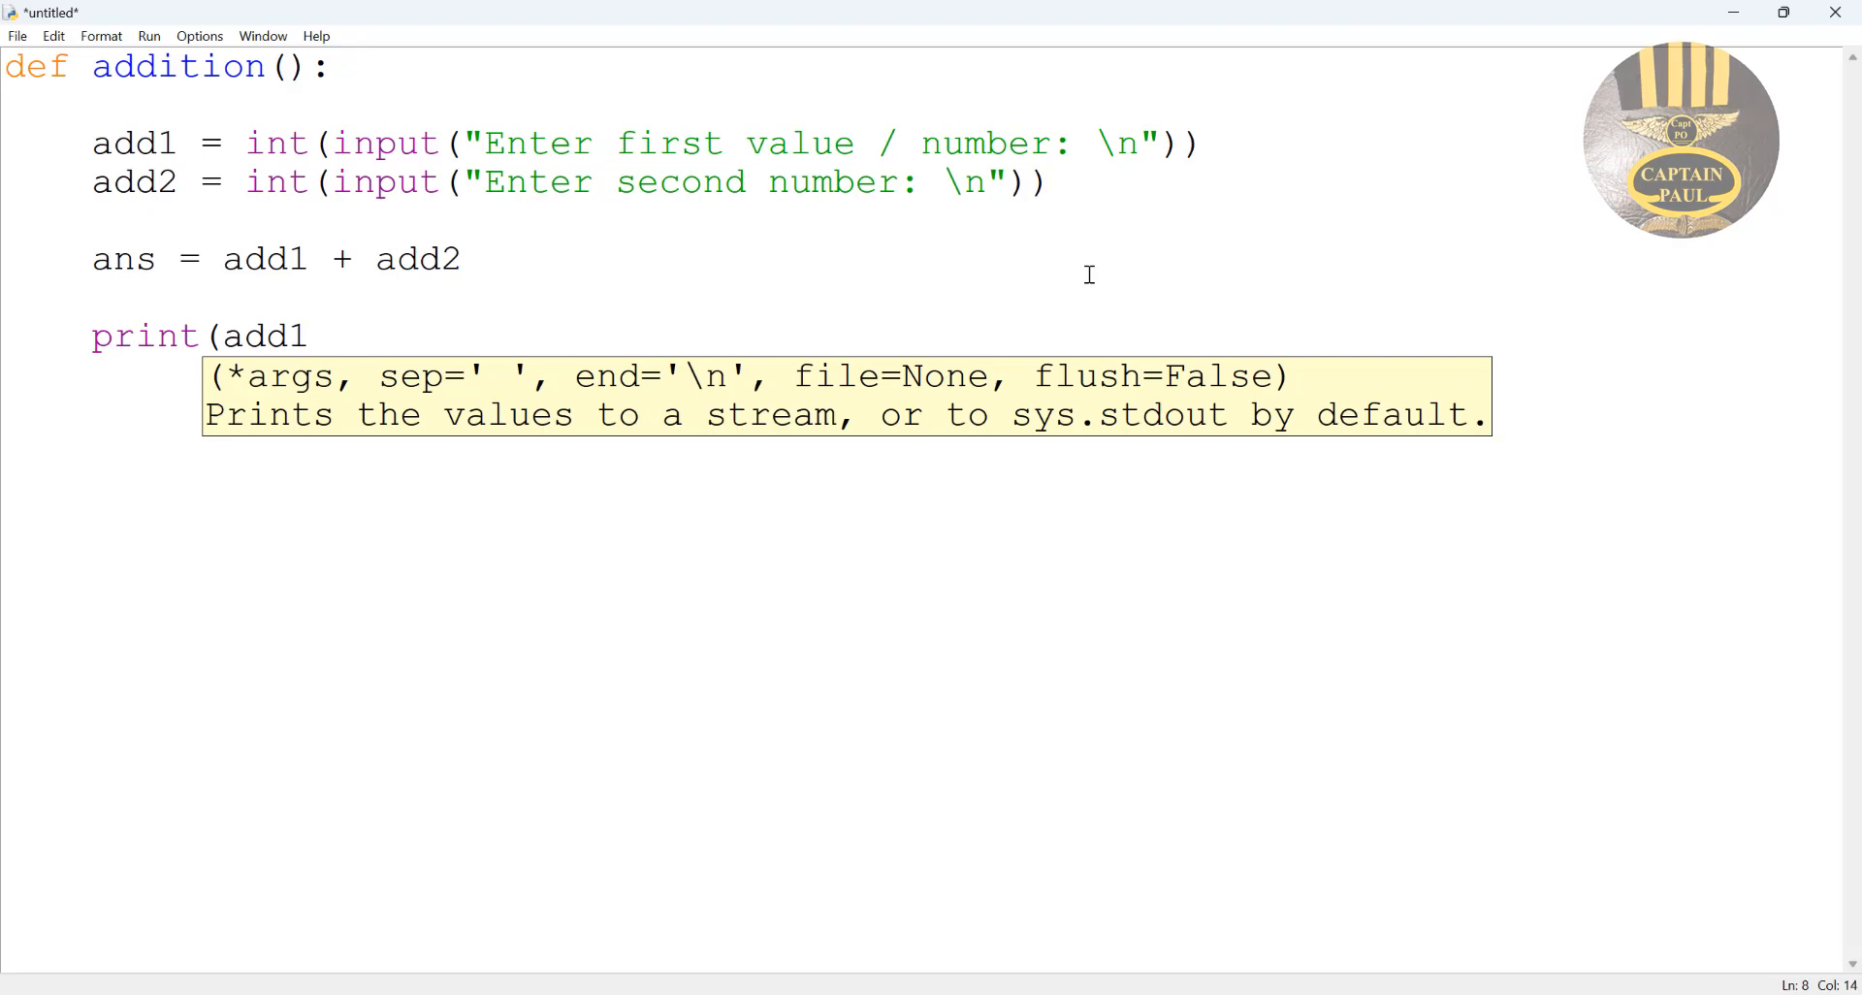
{"action": "type", "text": ","}
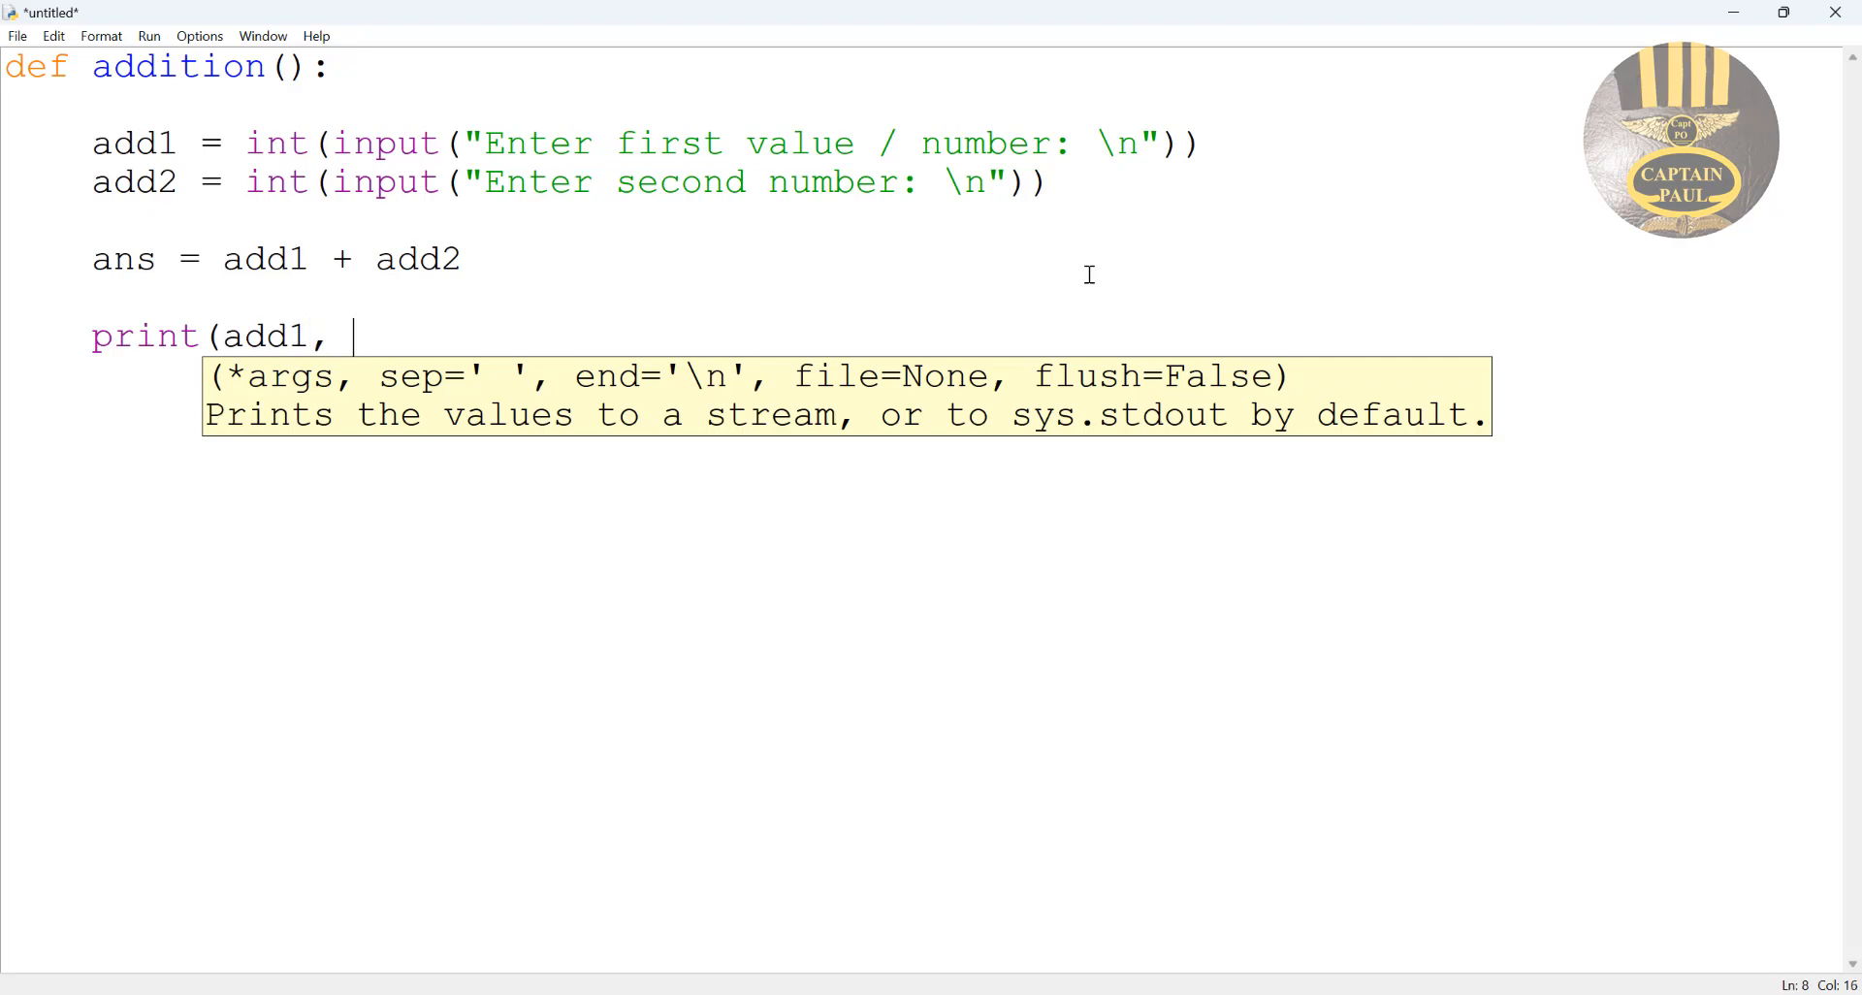
{"action": "type", "text": "\""}
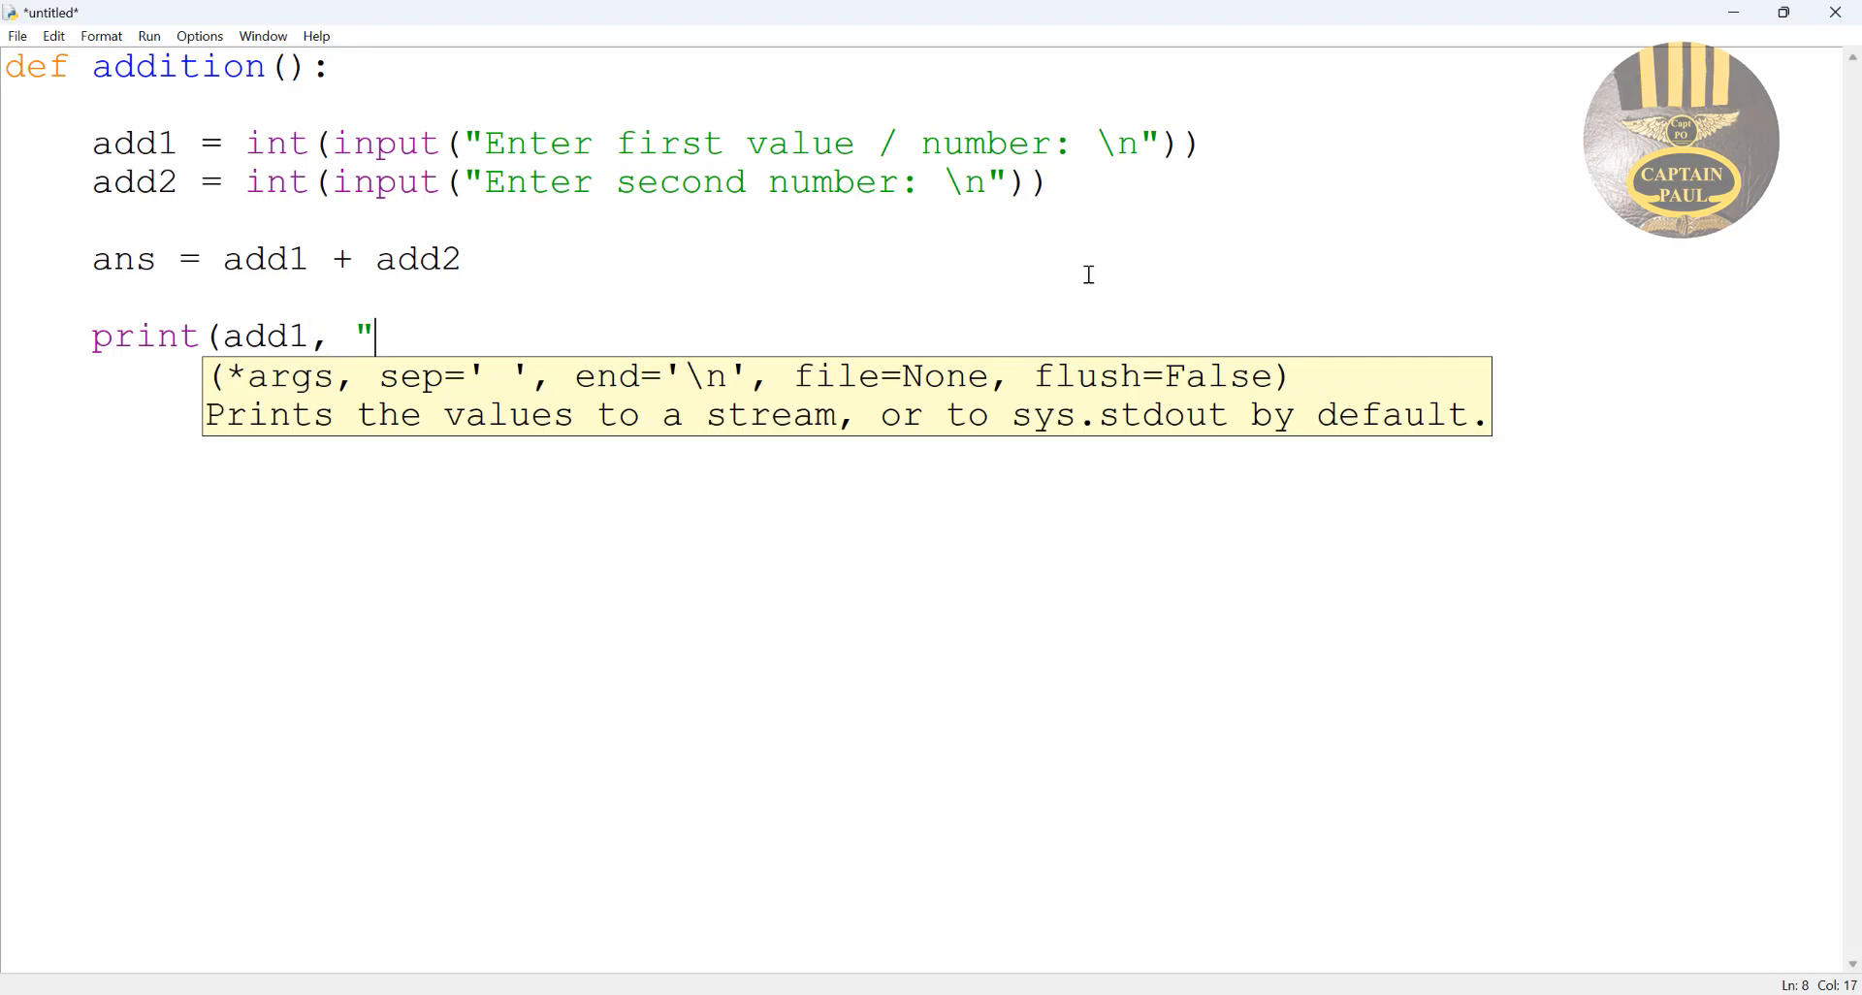
{"action": "type", "text": "+"}
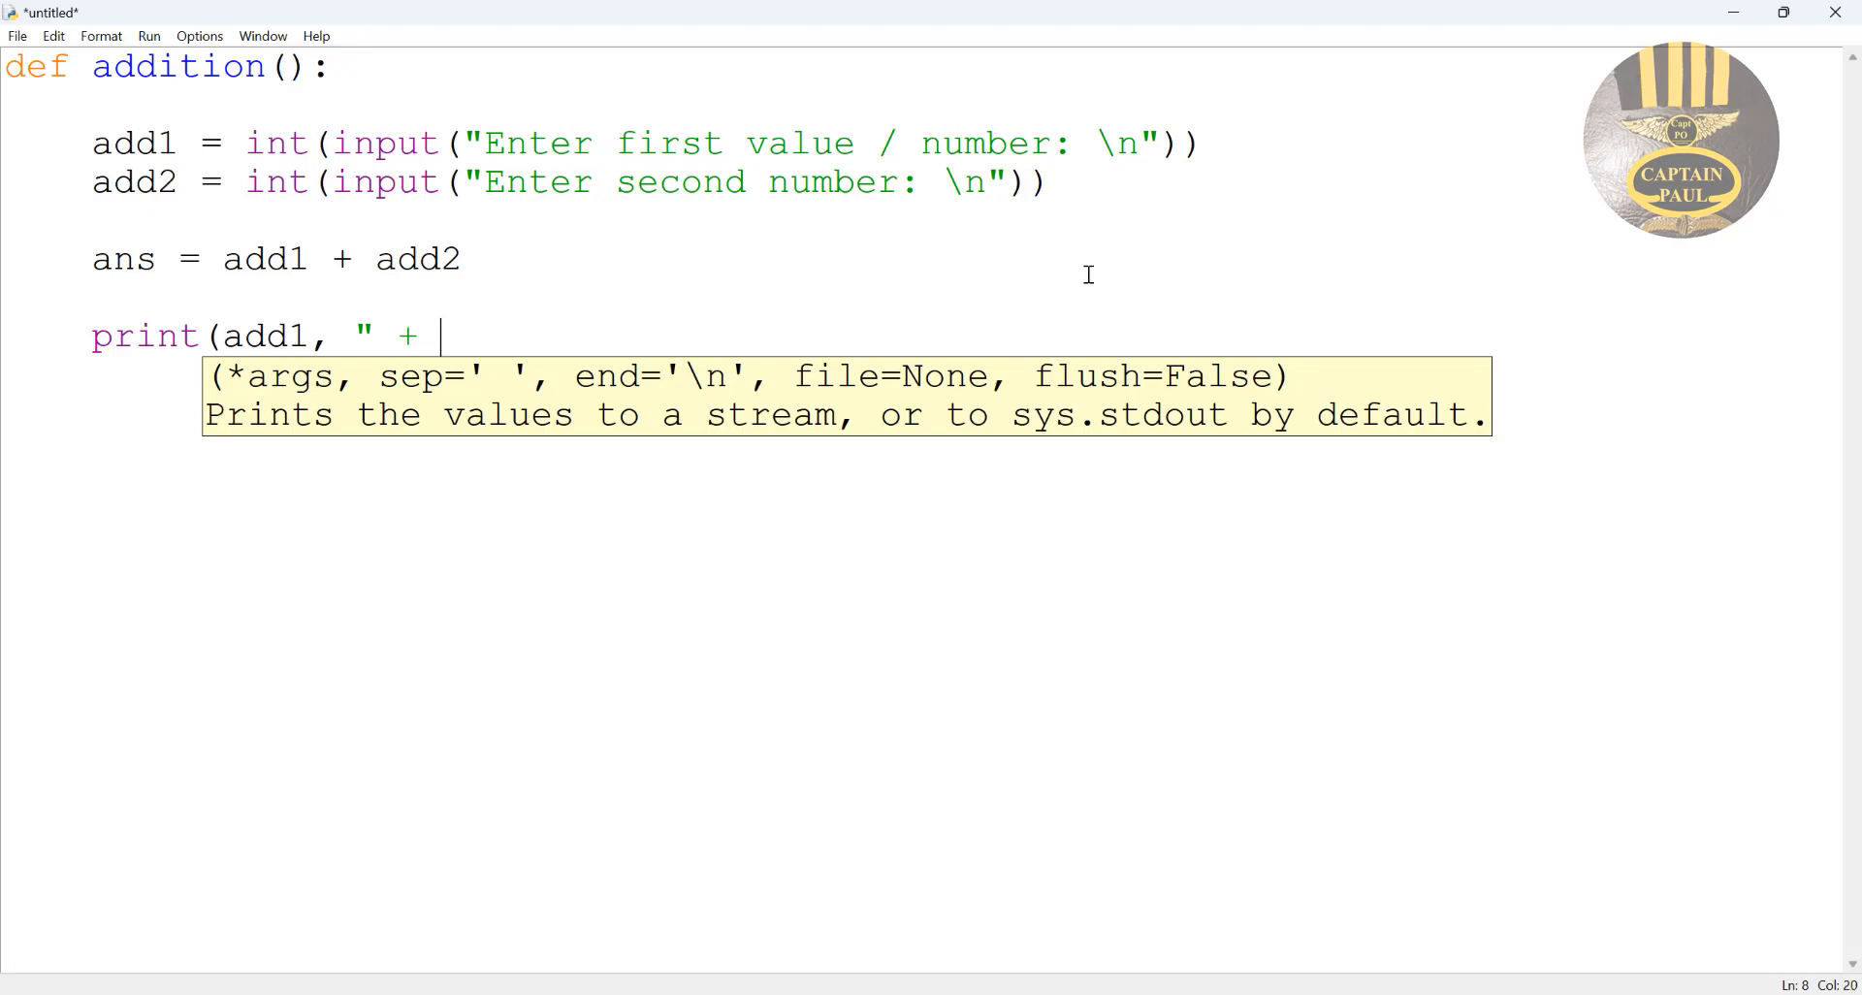
{"action": "type", "text": "\""}
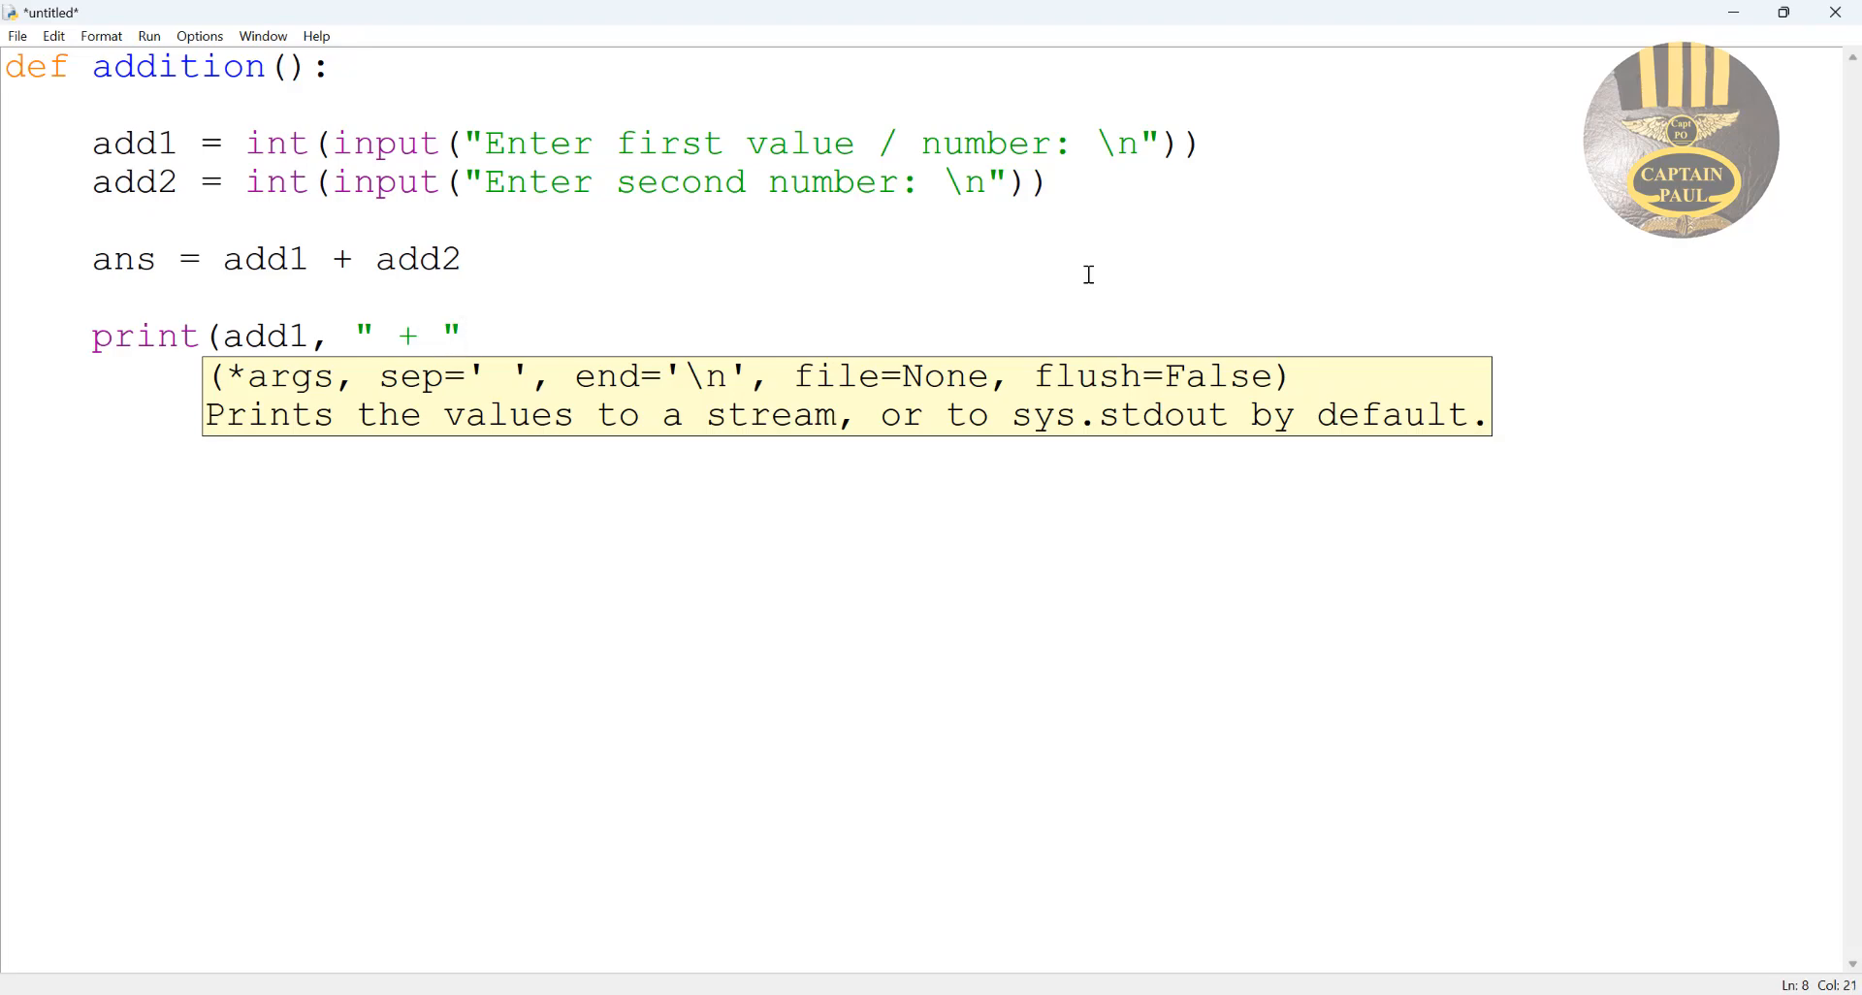
{"action": "type", "text": ", add"}
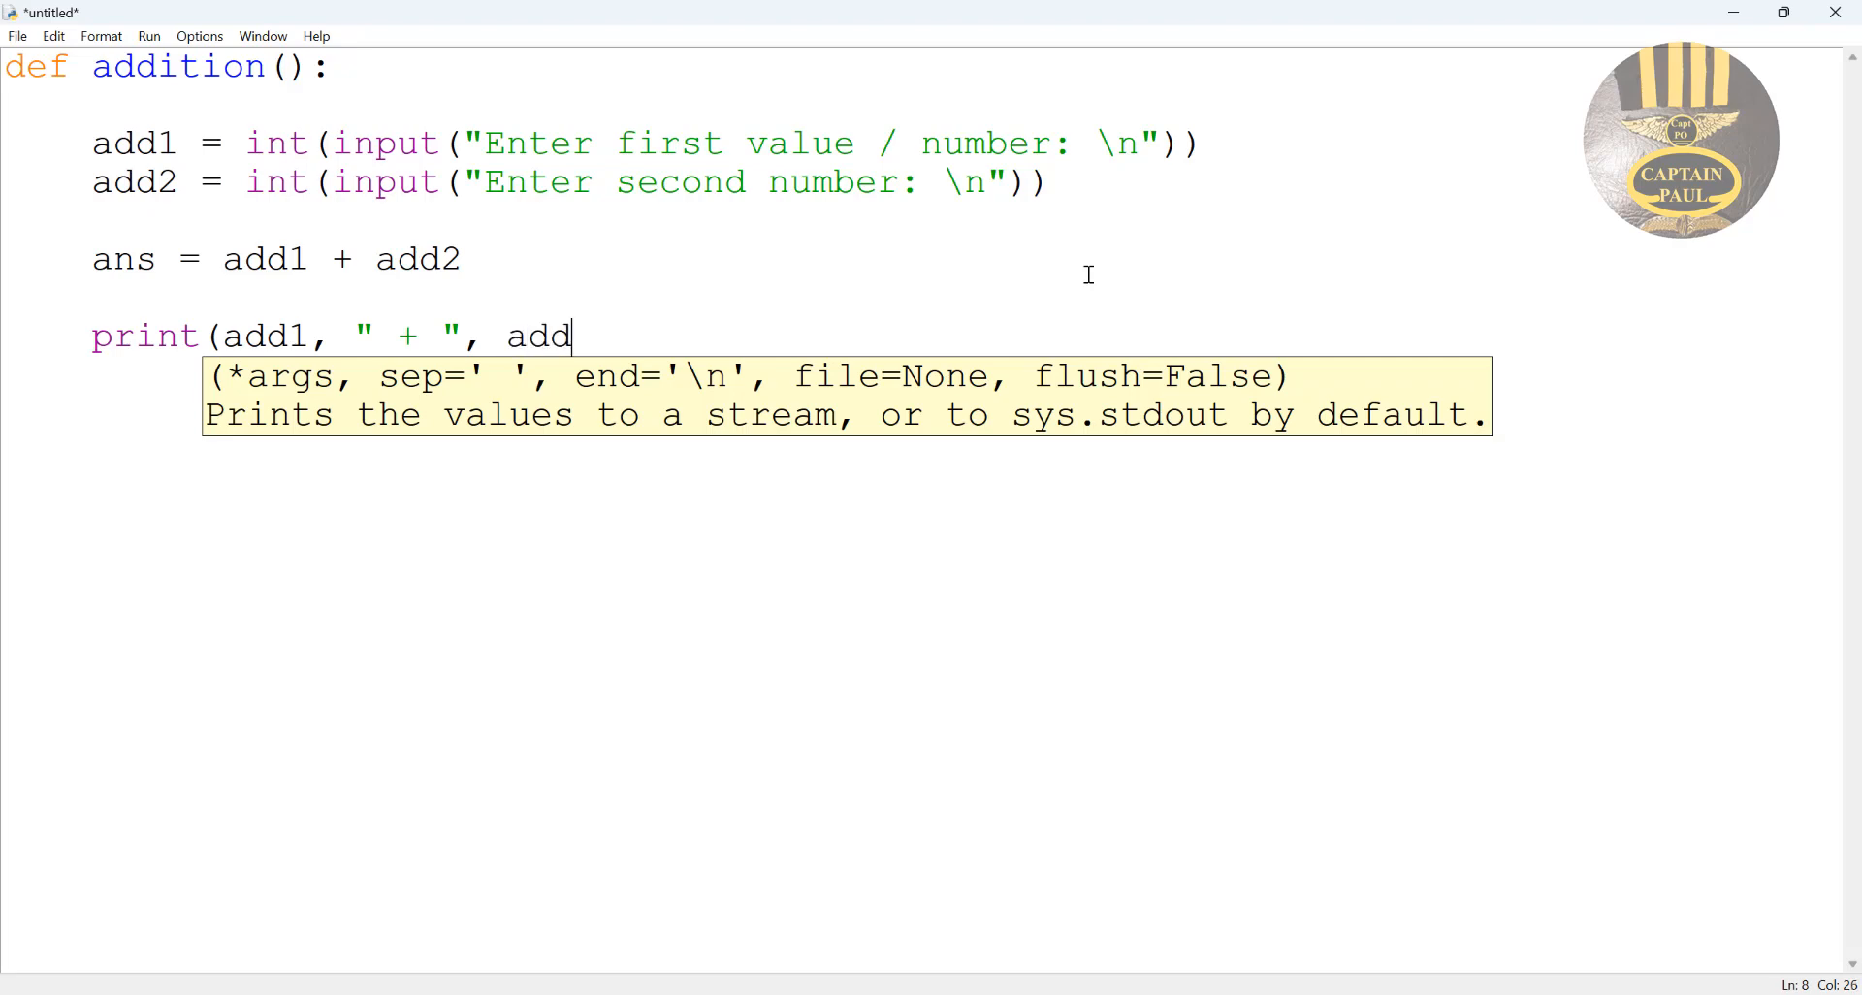
{"action": "type", "text": "2,"}
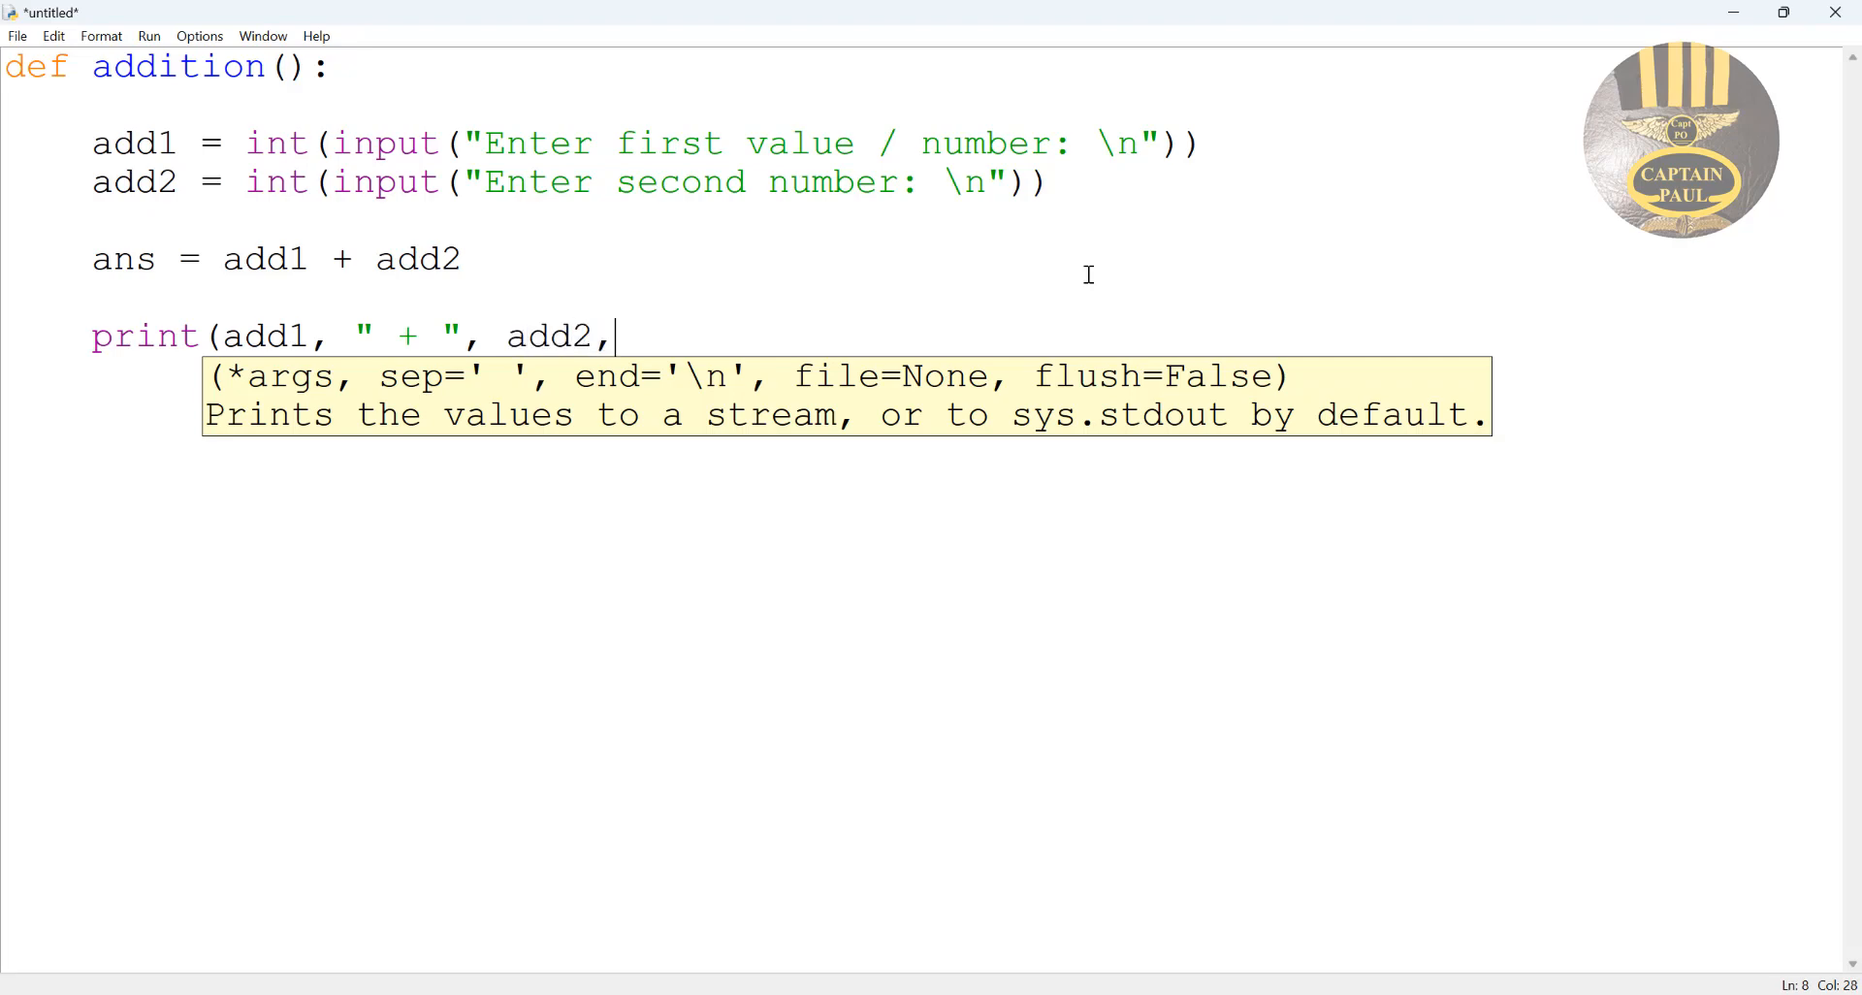
Finish the print with " = ", ans) and add an unindented addition() call.
{"action": "type", "text": "\" \""}
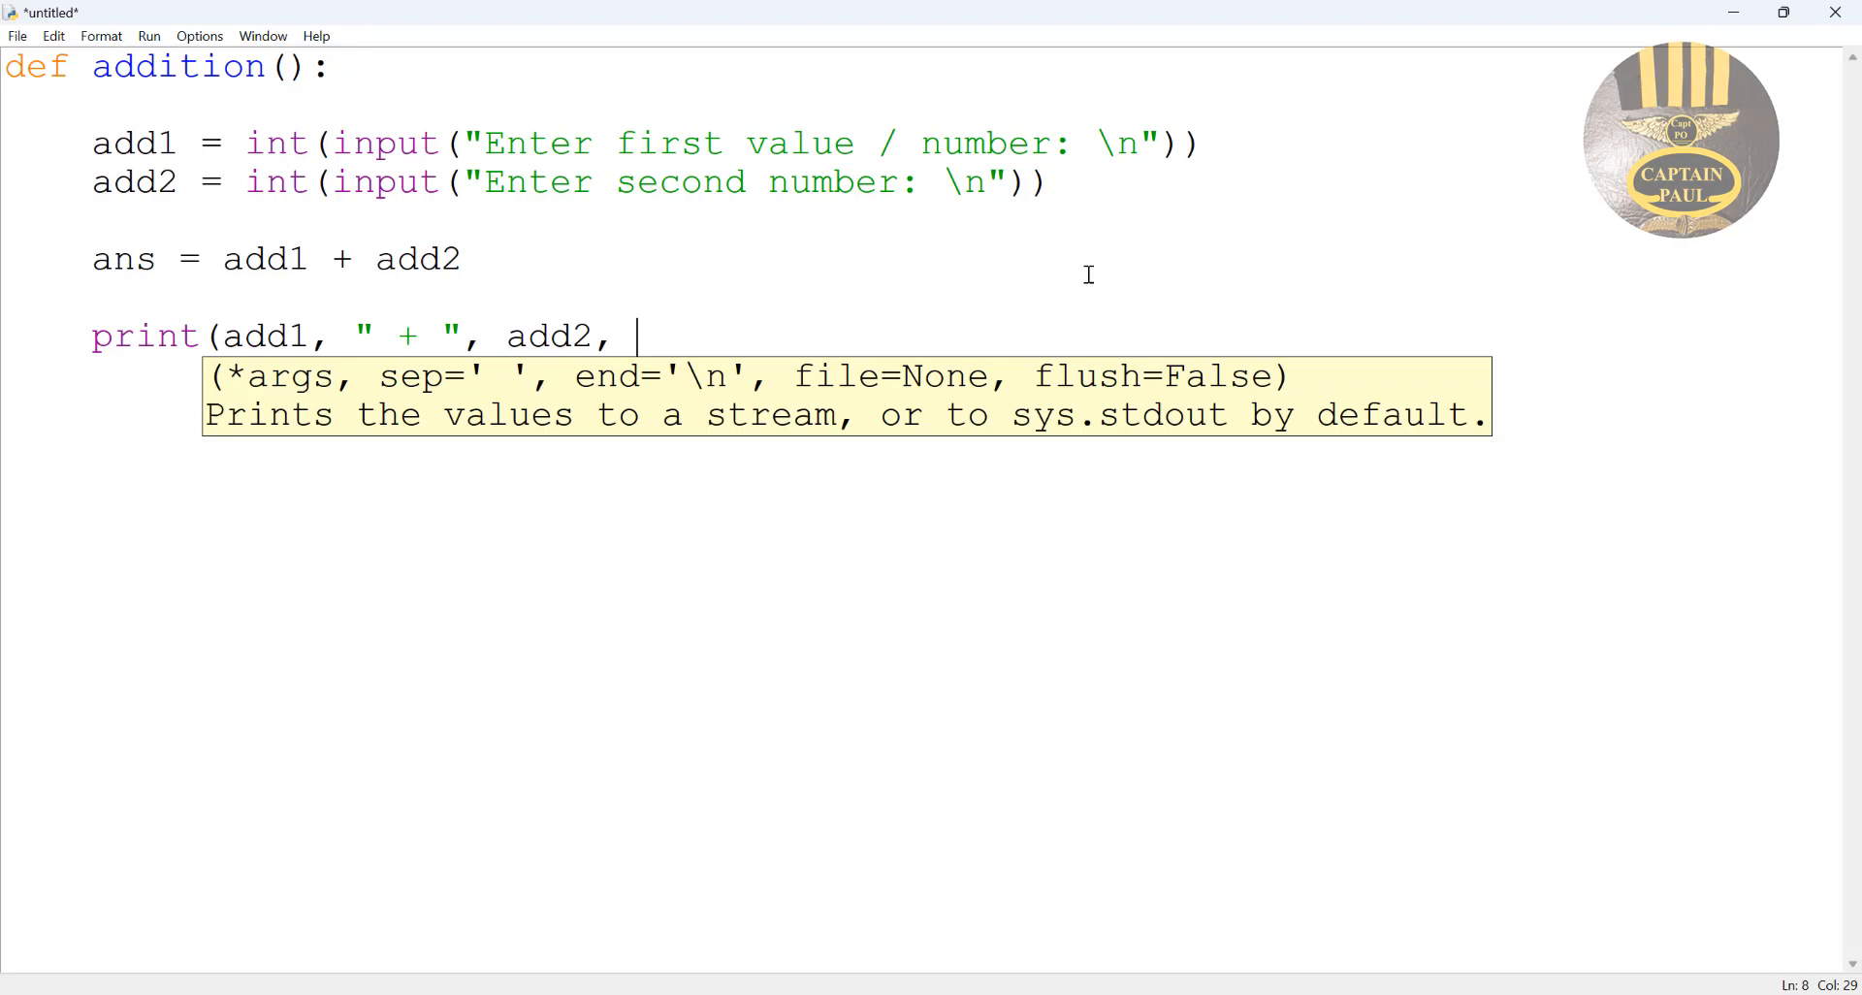
{"action": "type", "text": "\" ="}
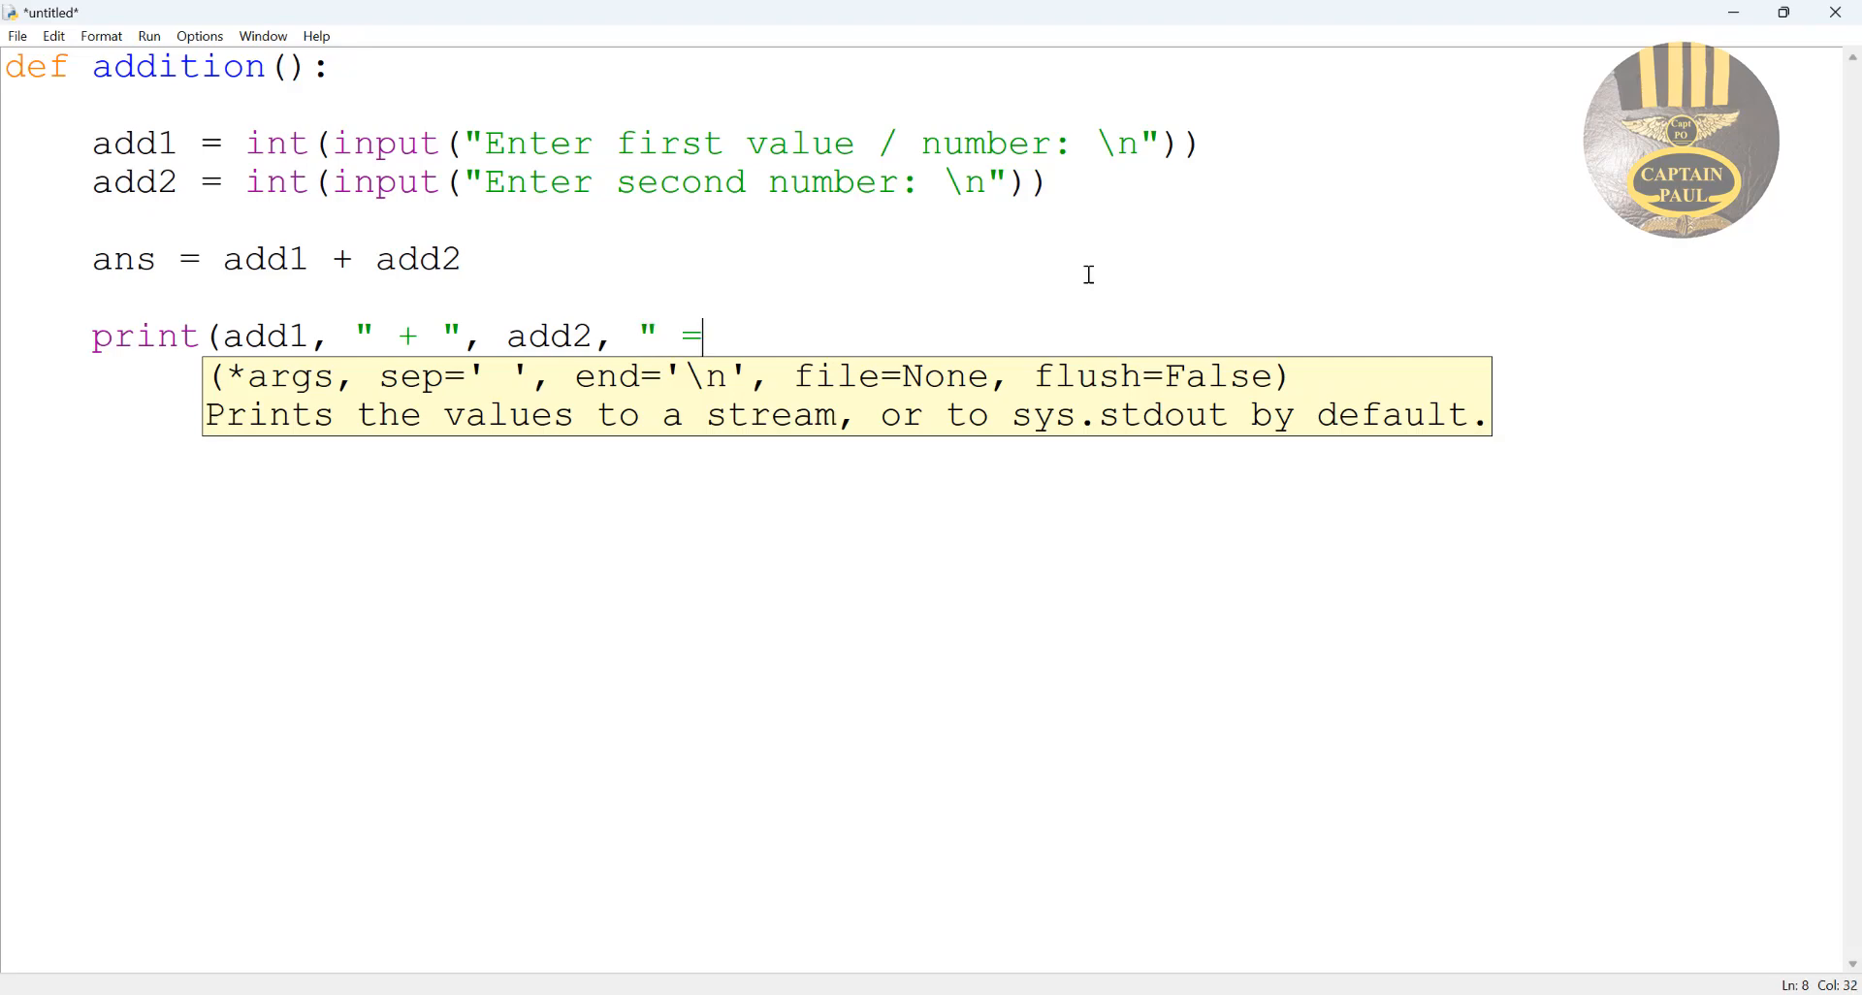
{"action": "type", "text": "\""}
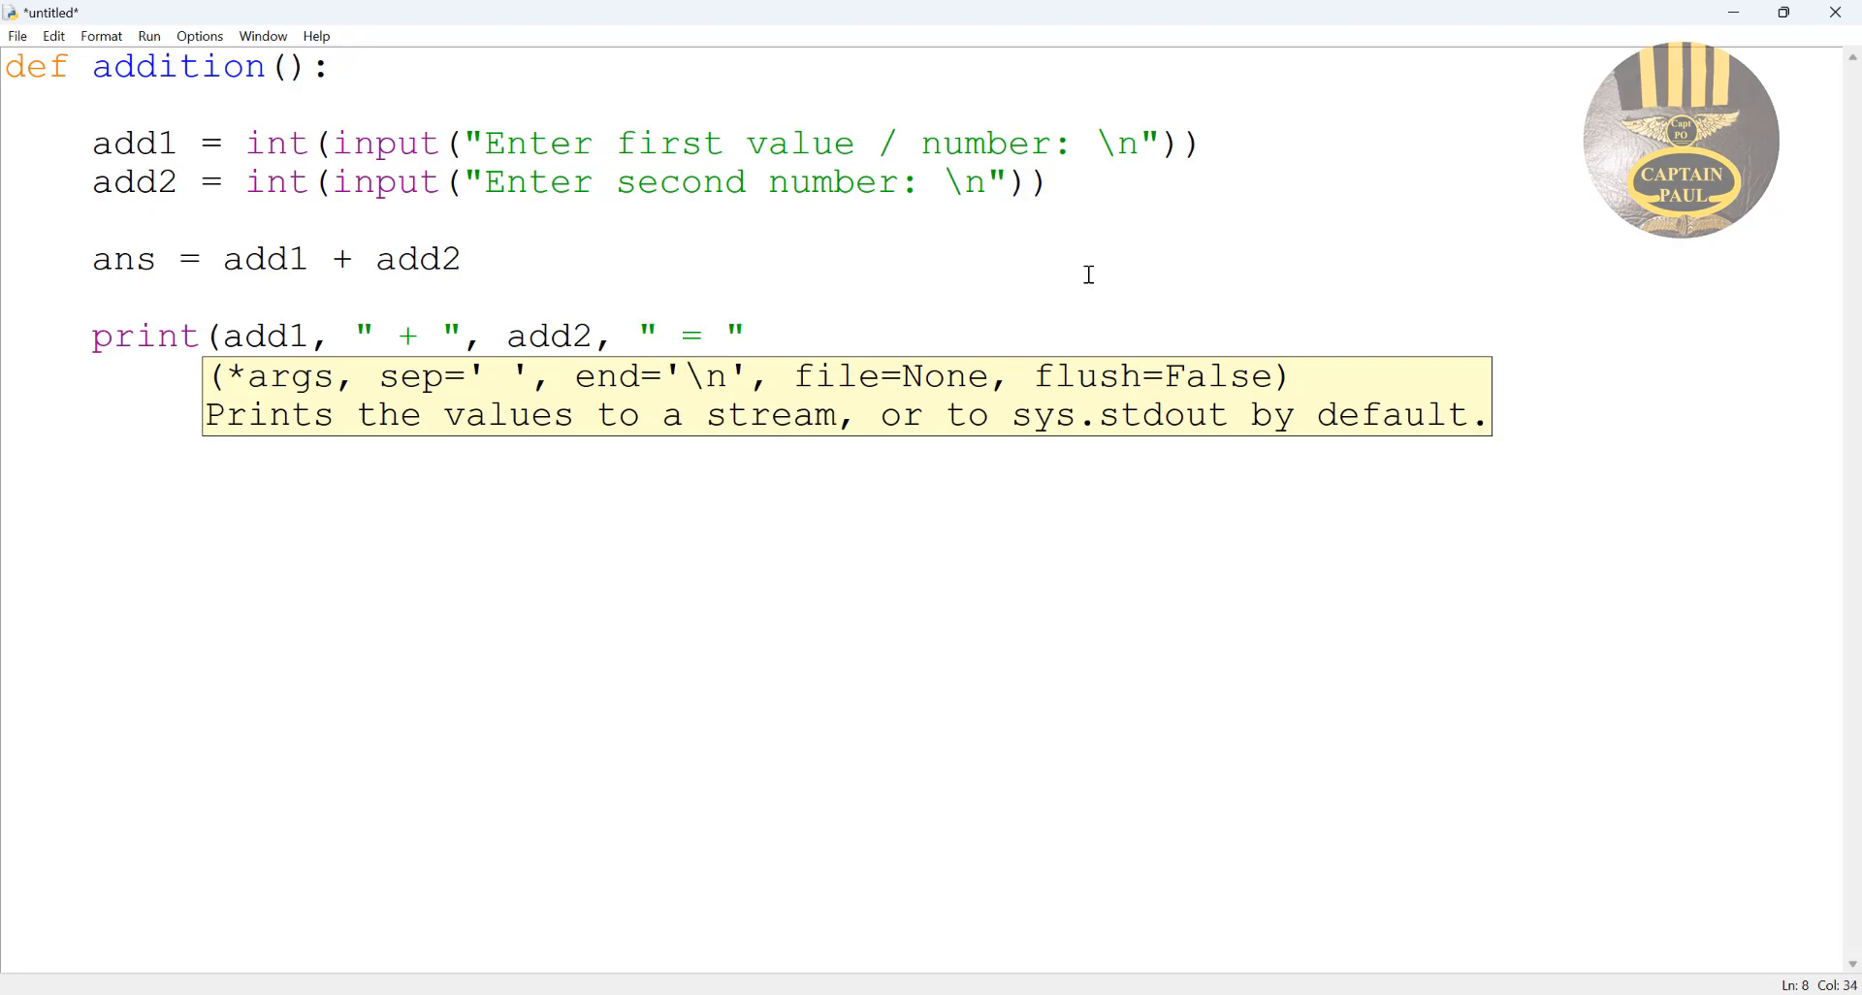
{"action": "type", "text": ", a"}
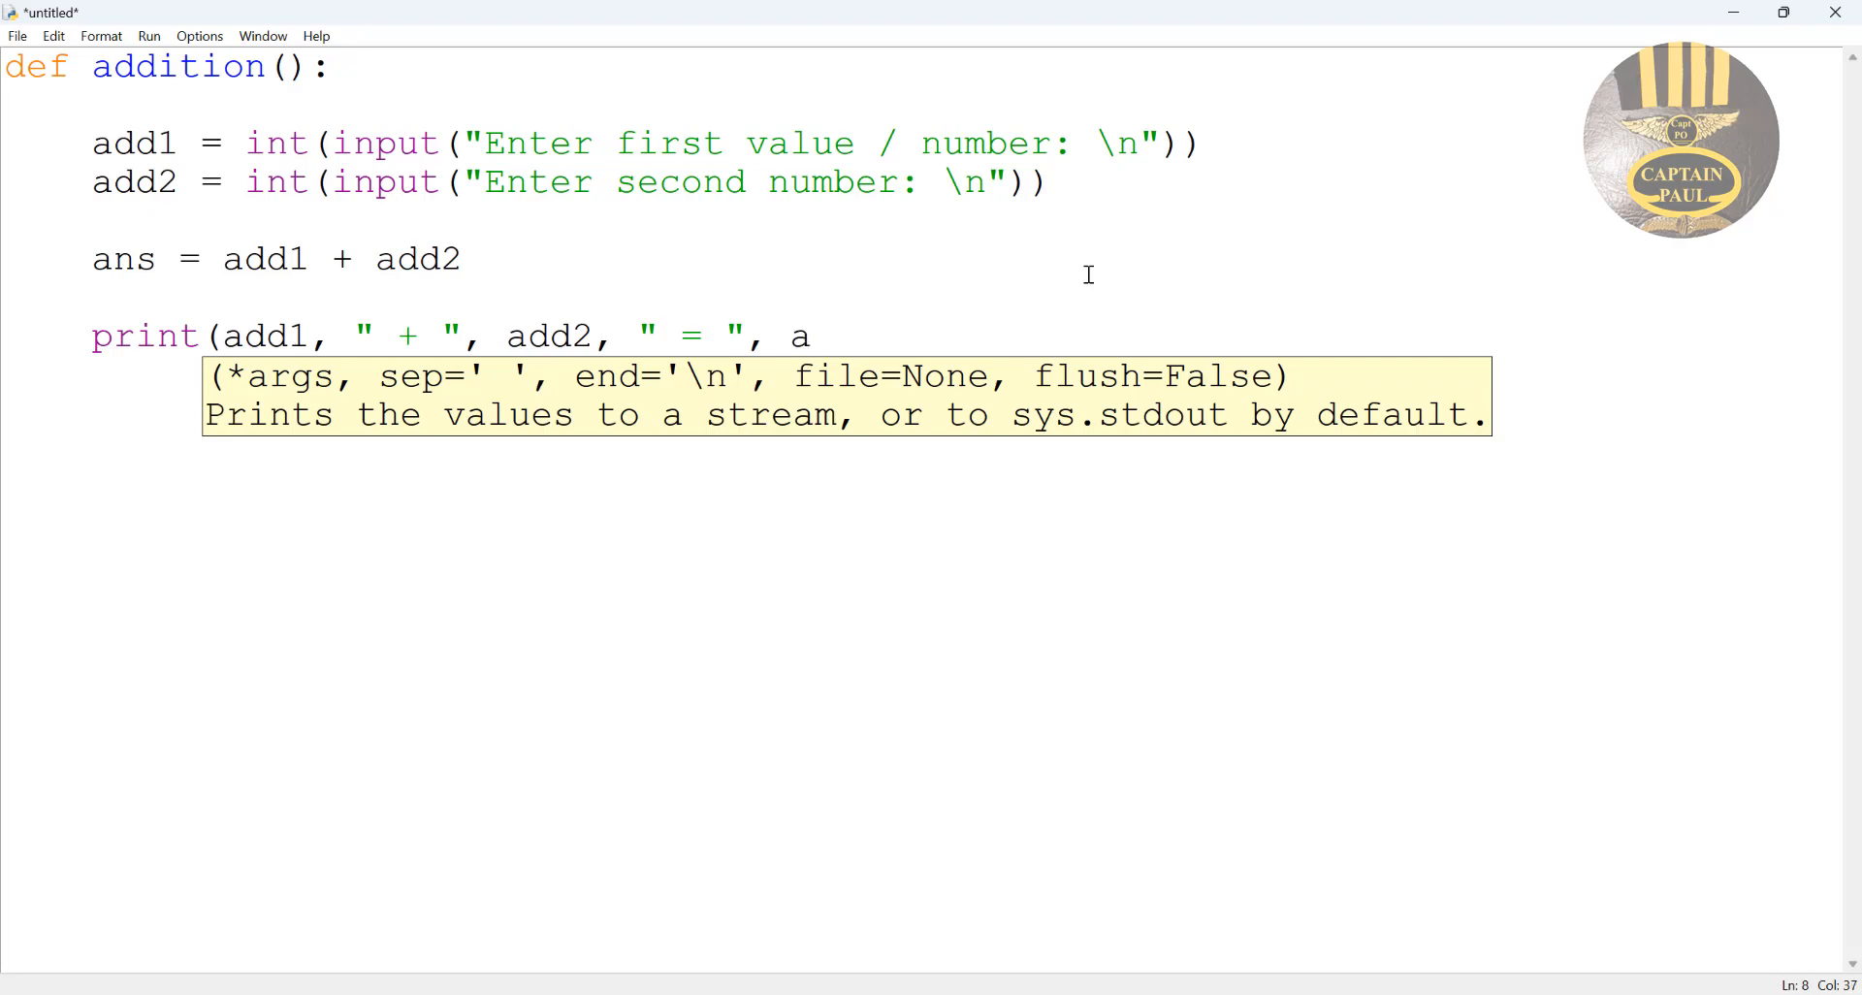
{"action": "type", "text": "ns)"}
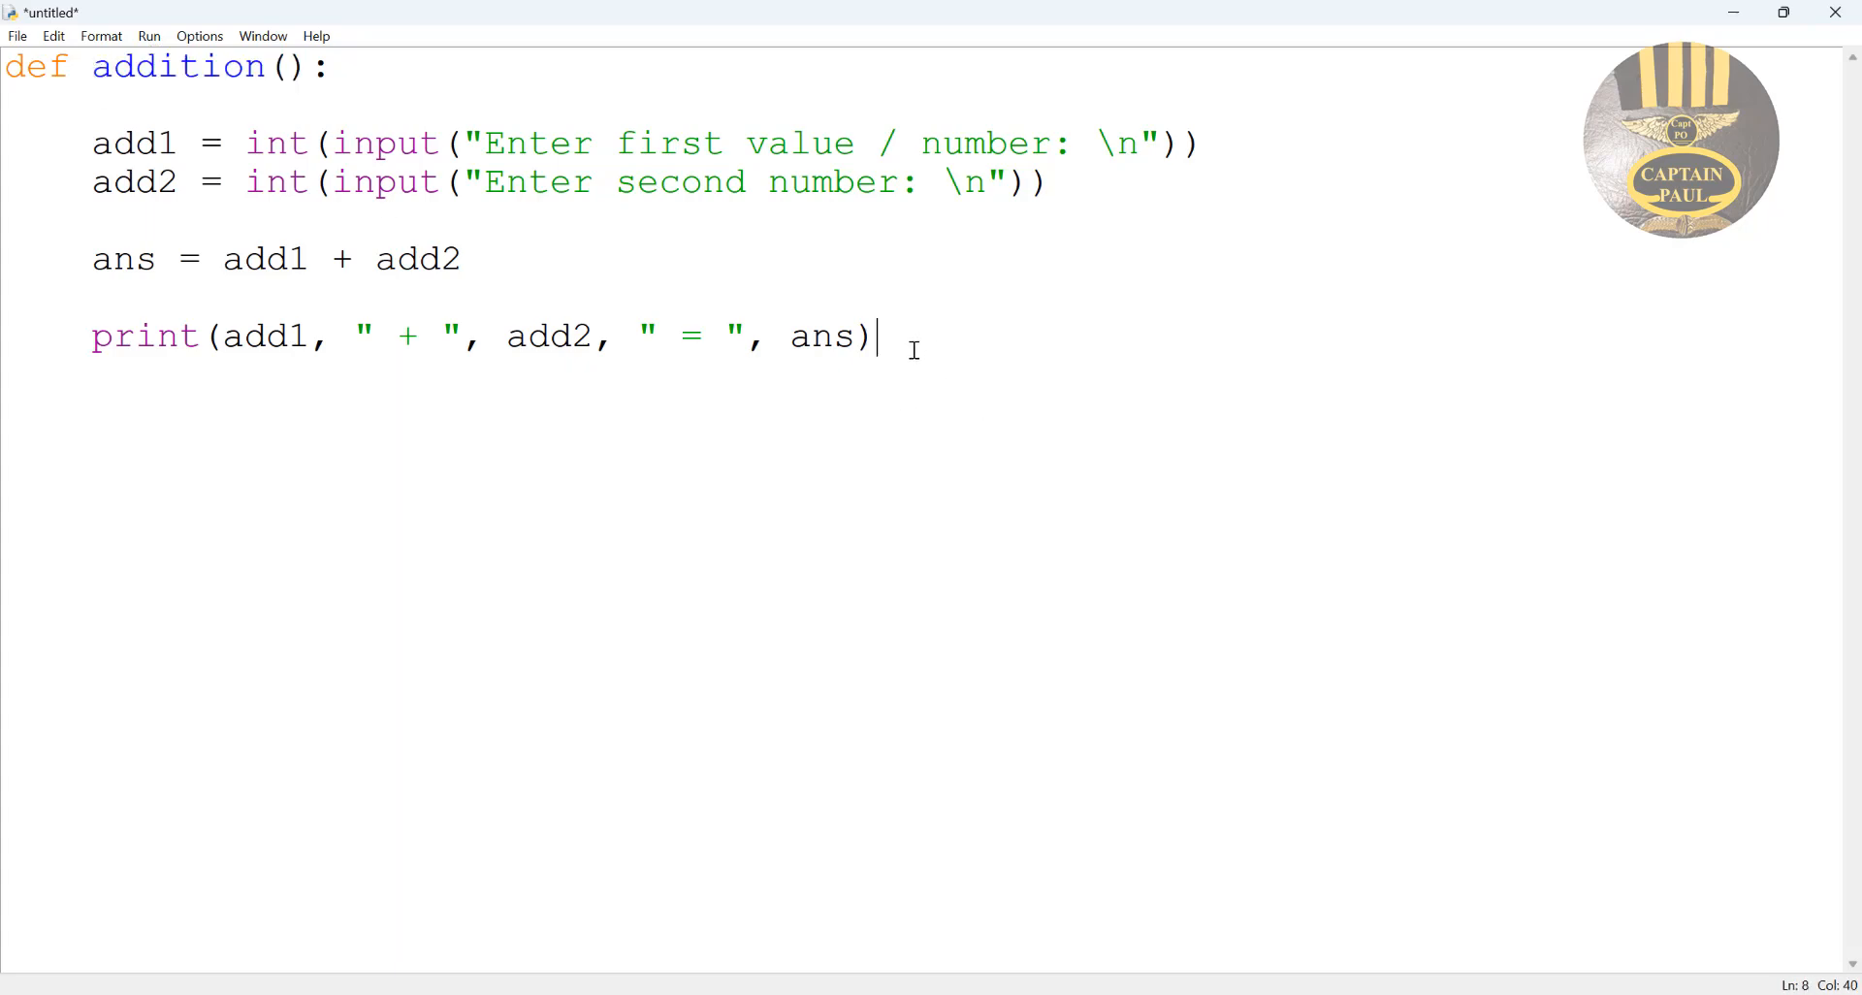
{"action": "key", "text": "enter"}
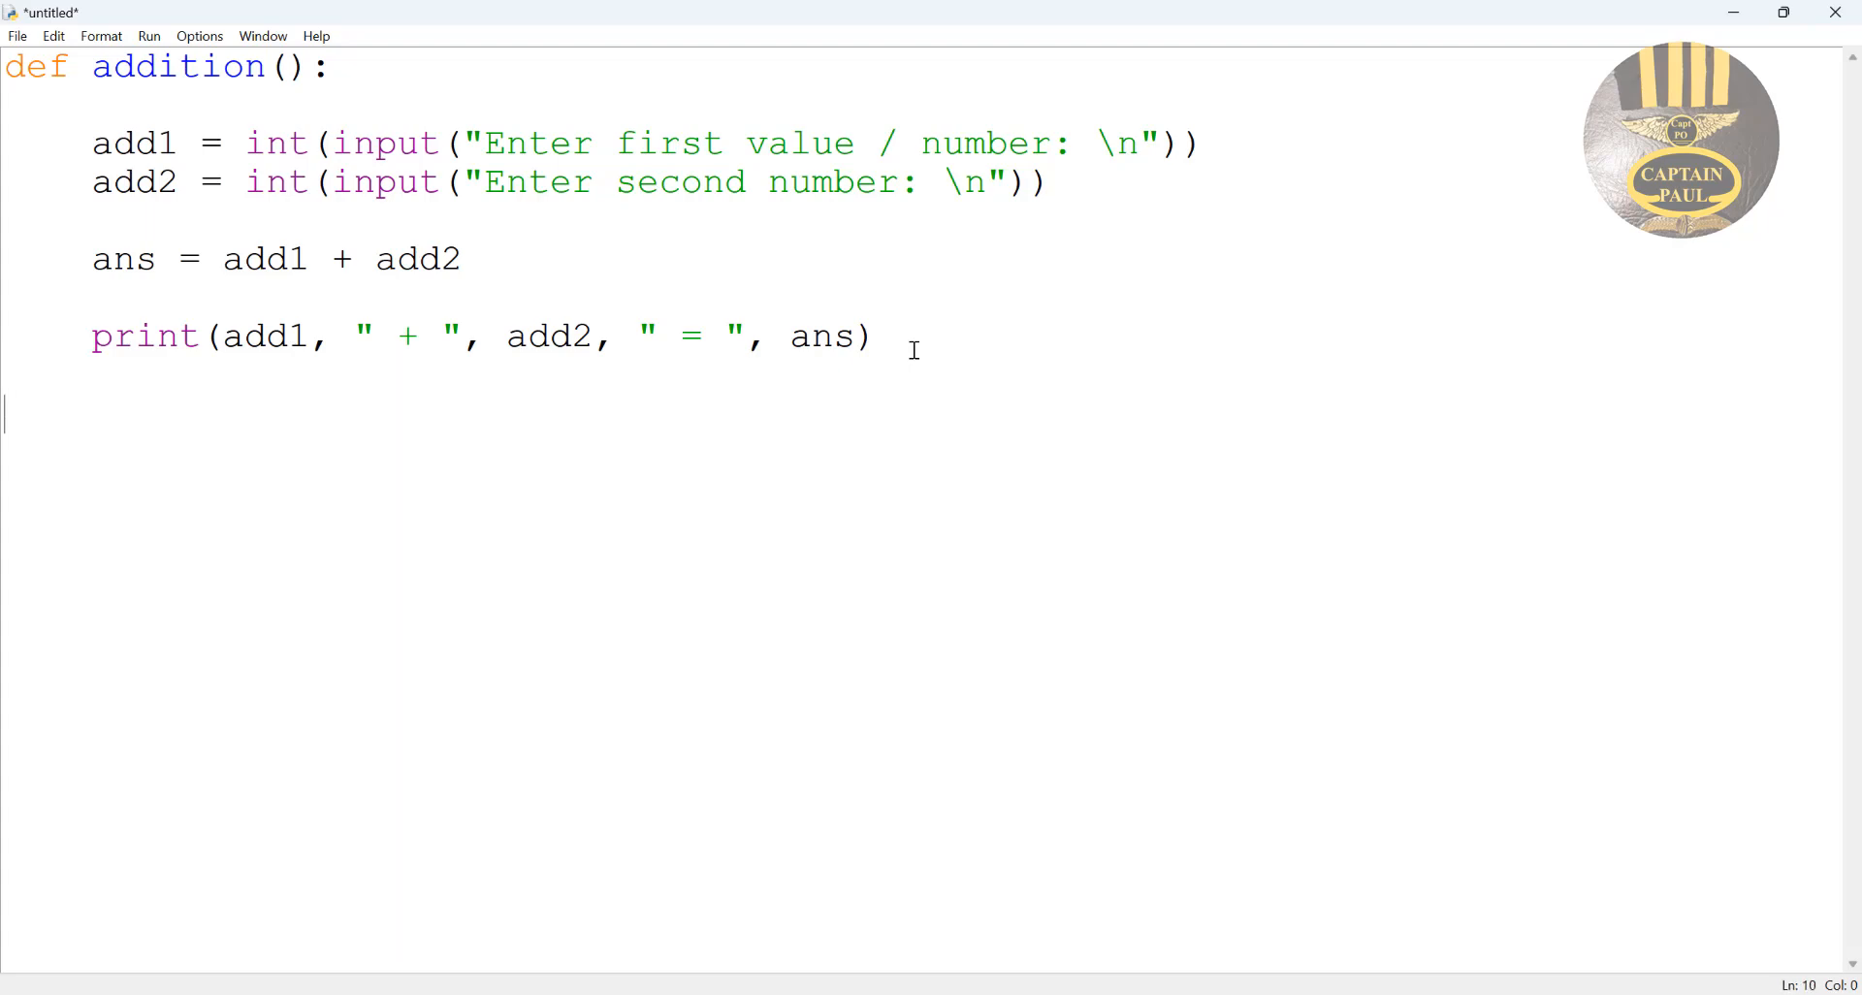
{"action": "type", "text": "addition()"}
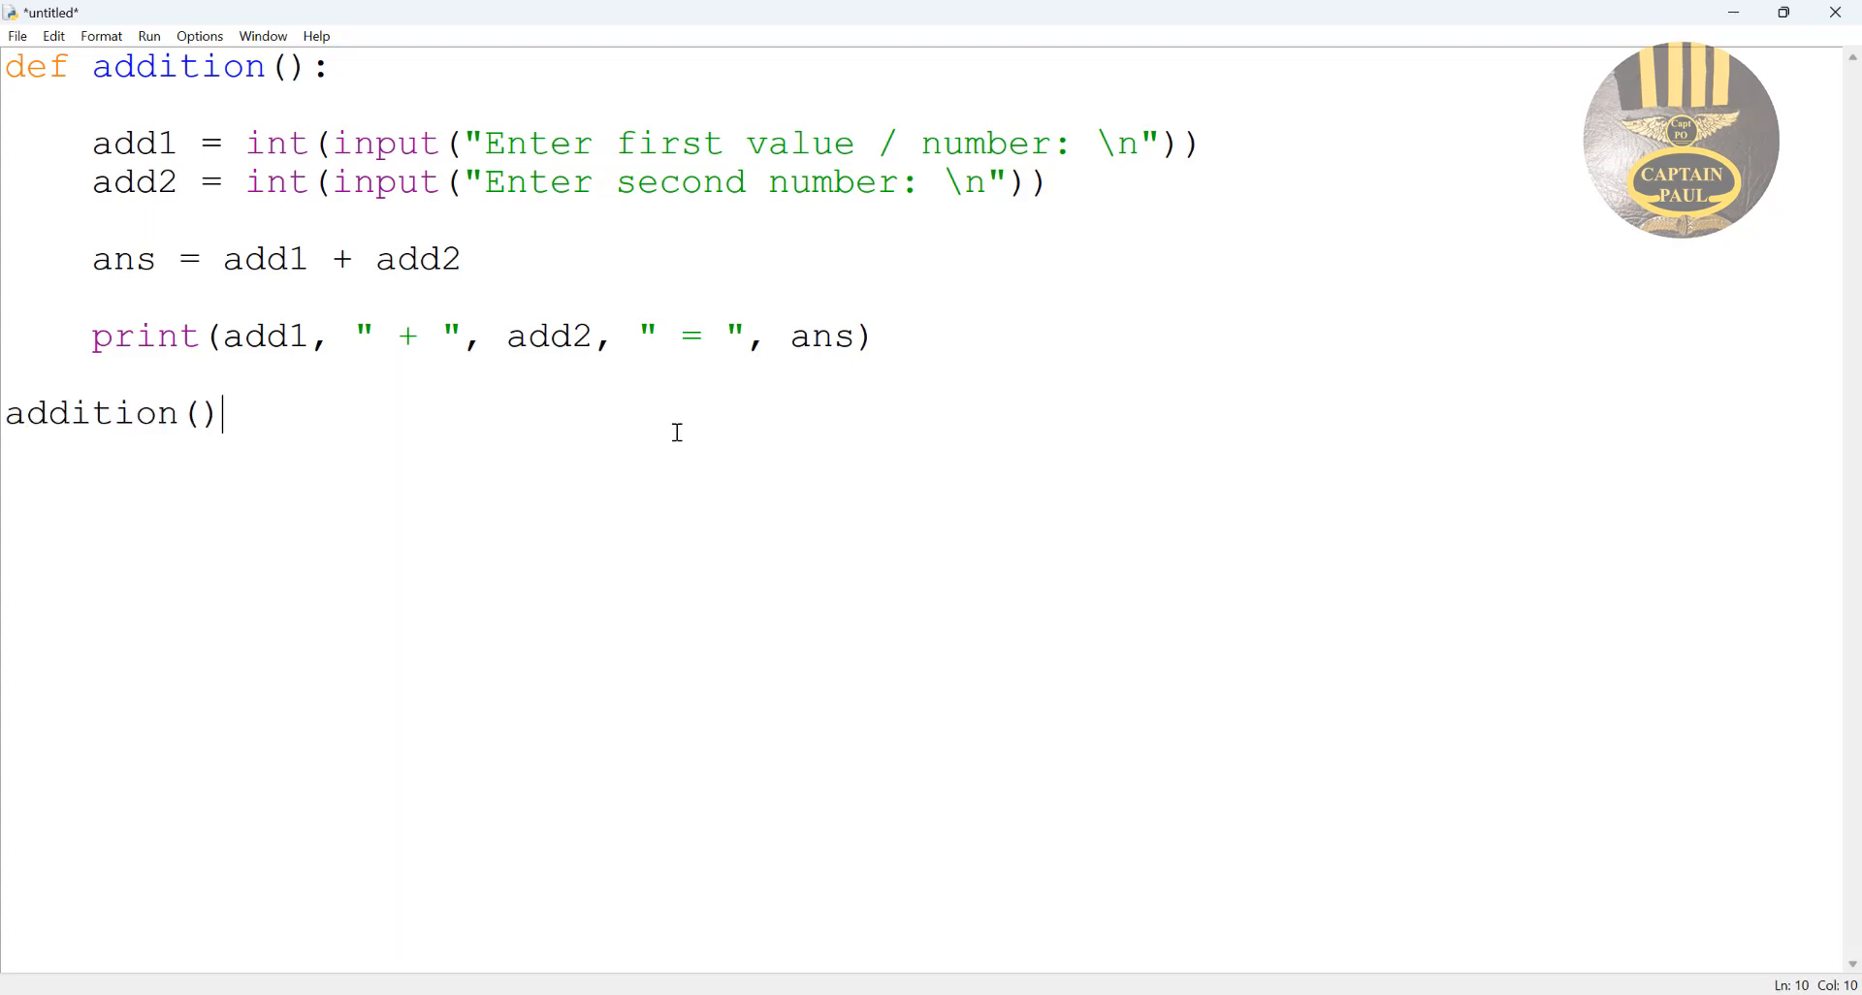
Use File > Save As to store the script on the Desktop as Py_addition.py.
{"action": "left_click", "coordinate": [17, 35]}
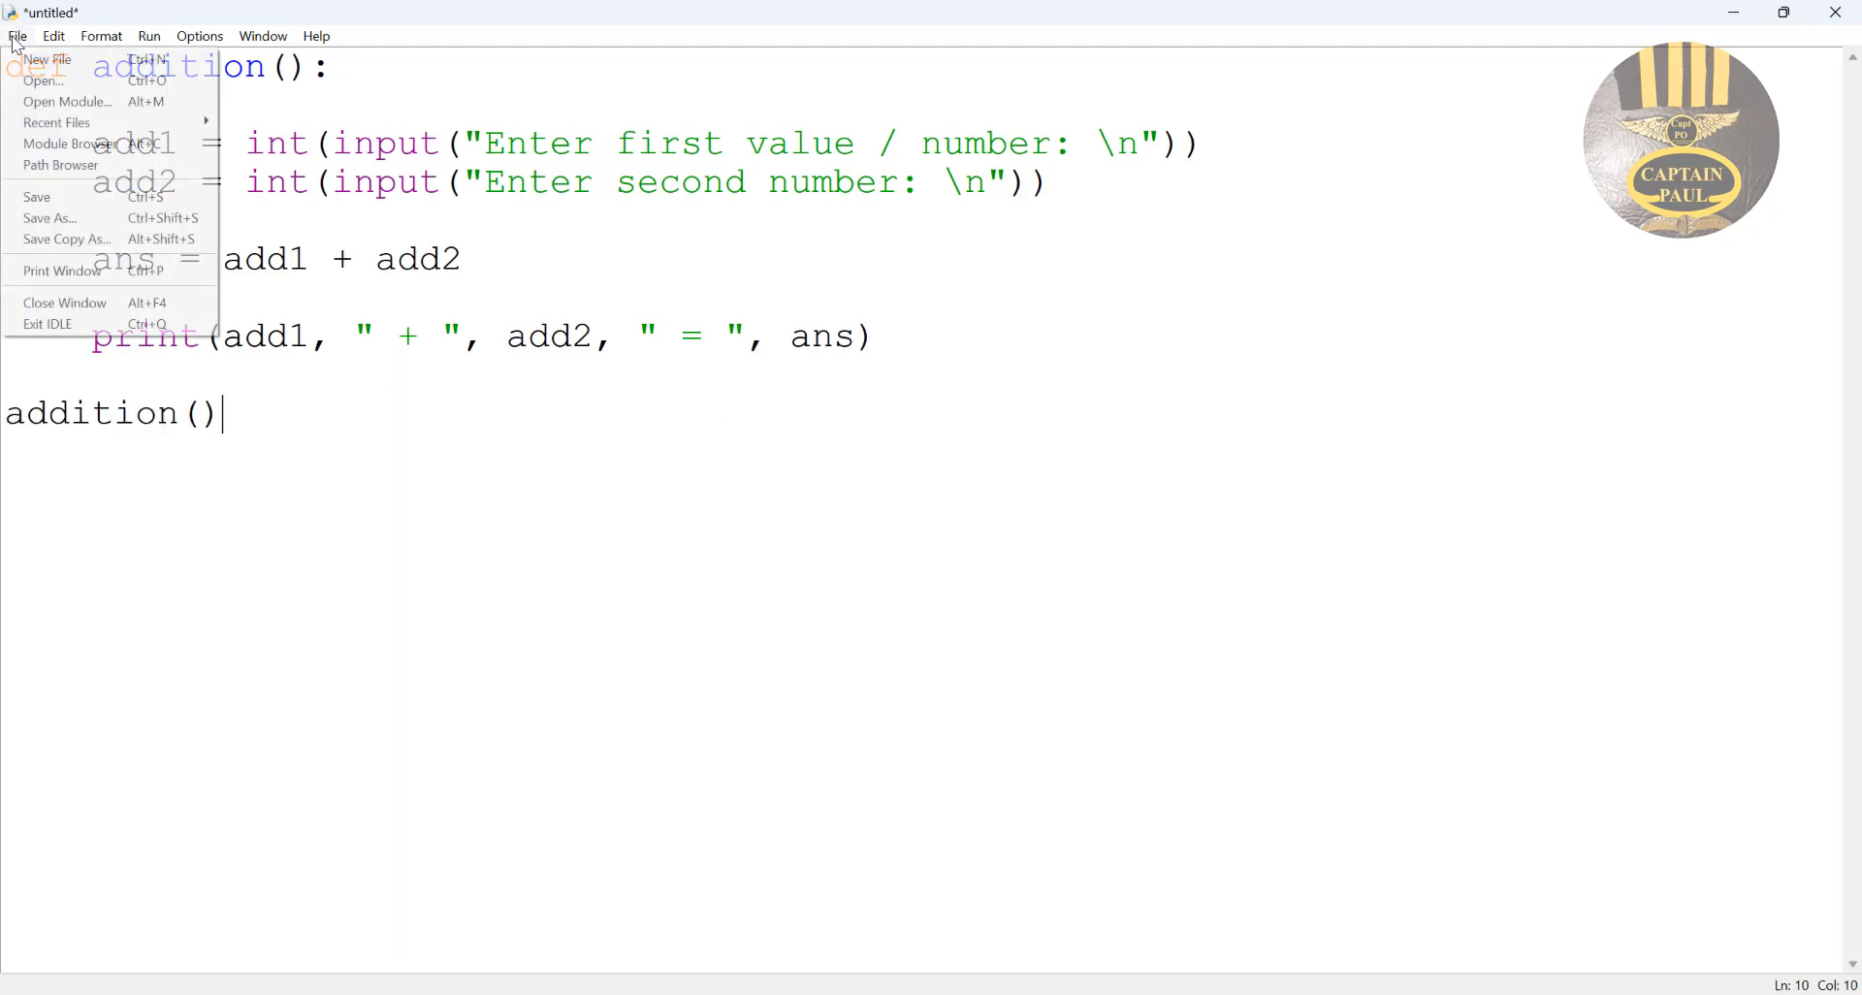
{"action": "left_click", "coordinate": [49, 217]}
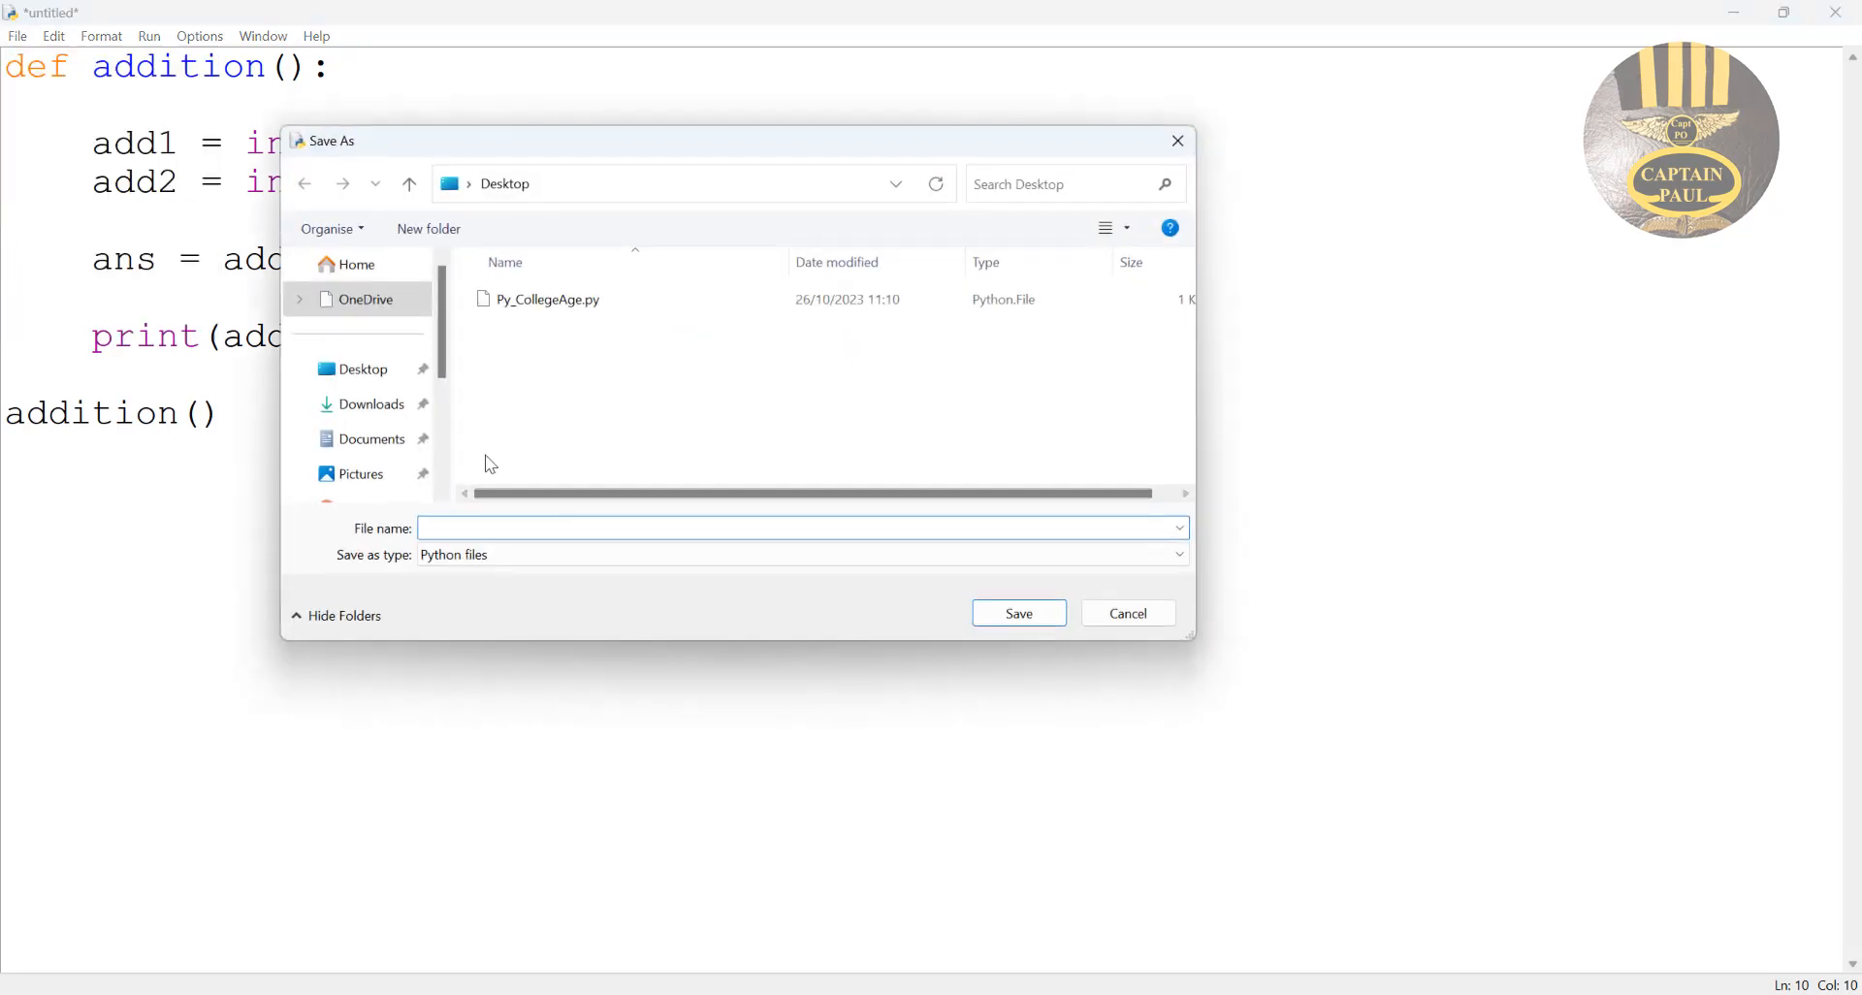
{"action": "type", "text": "Py_addition("}
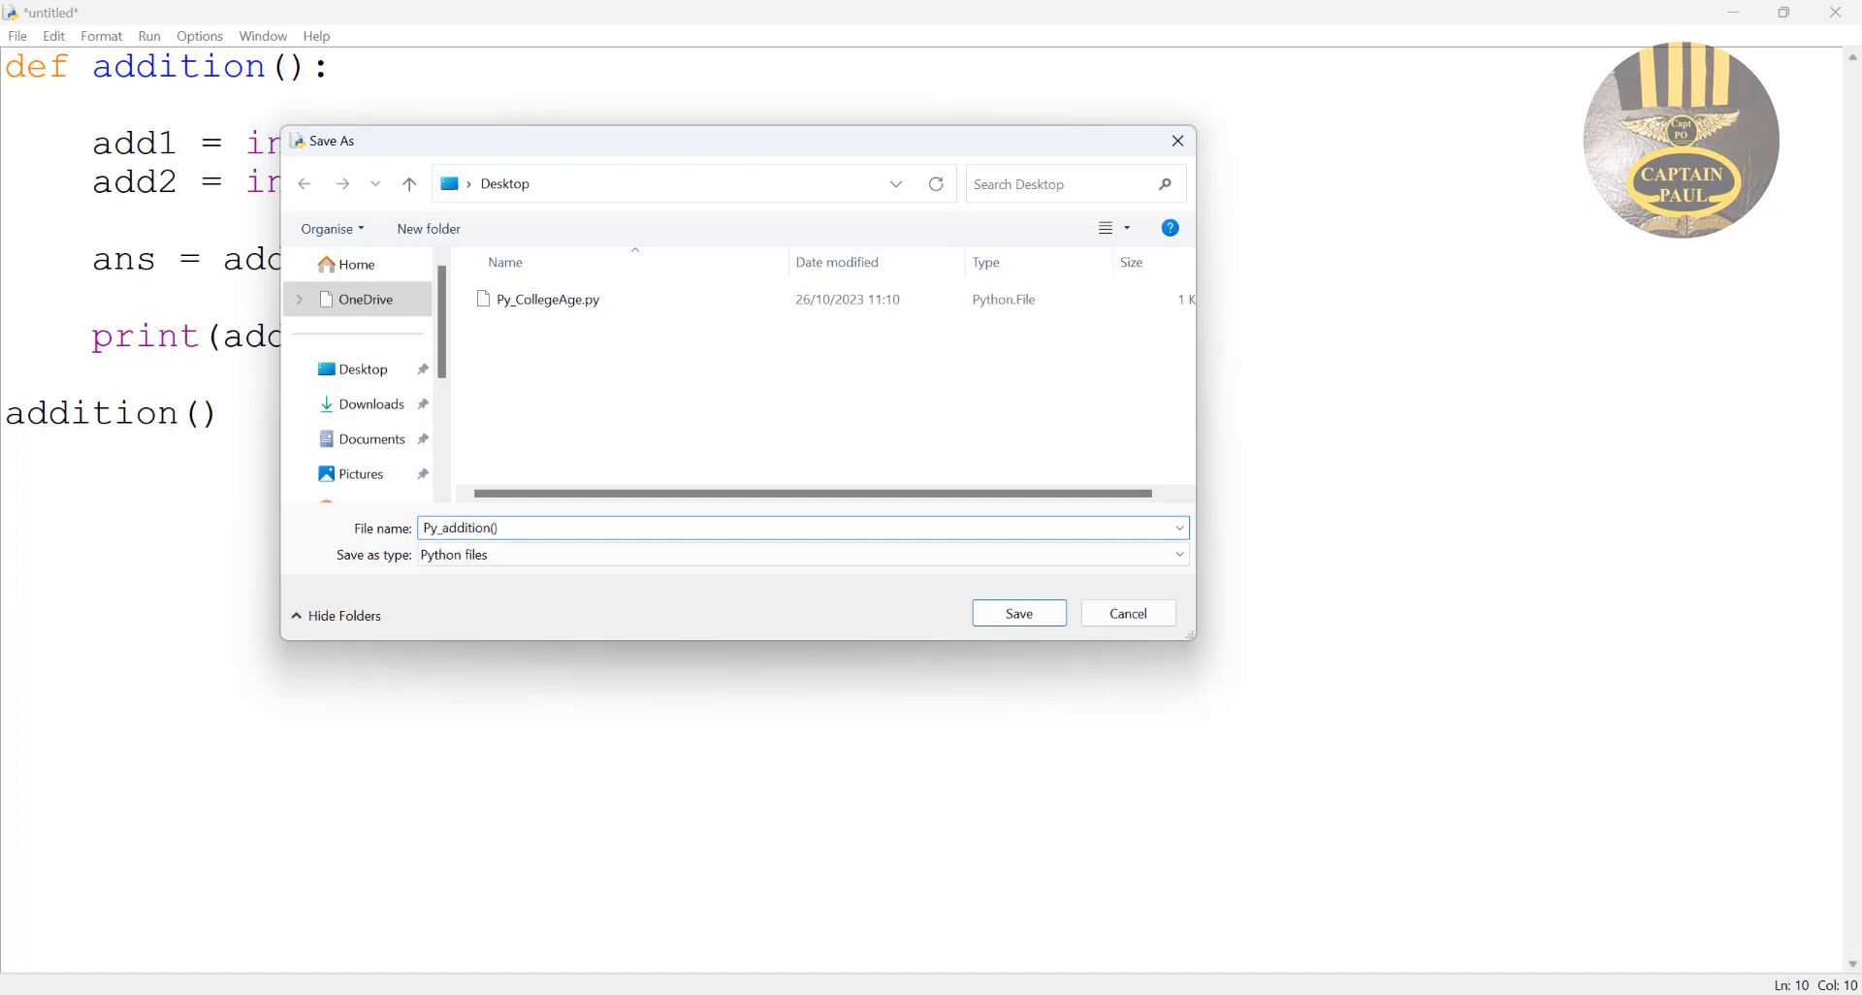
{"action": "key", "text": "Backspace"}
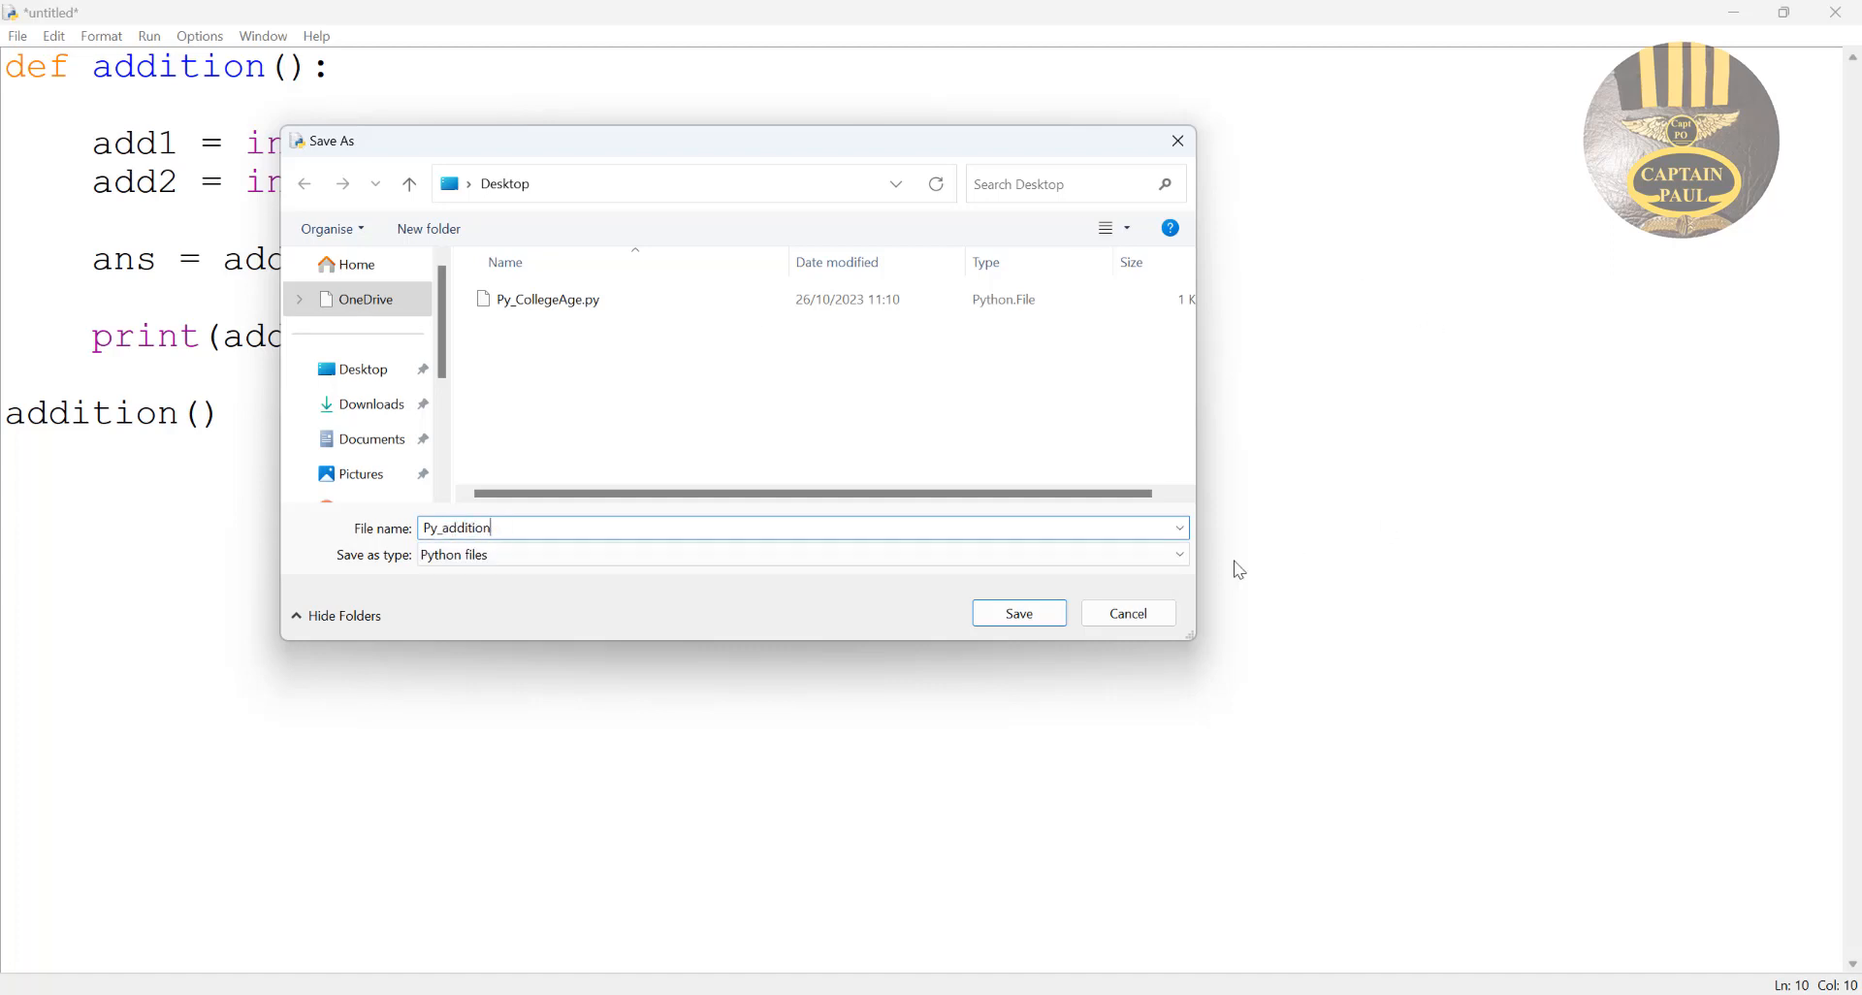
{"action": "left_click", "coordinate": [1017, 613]}
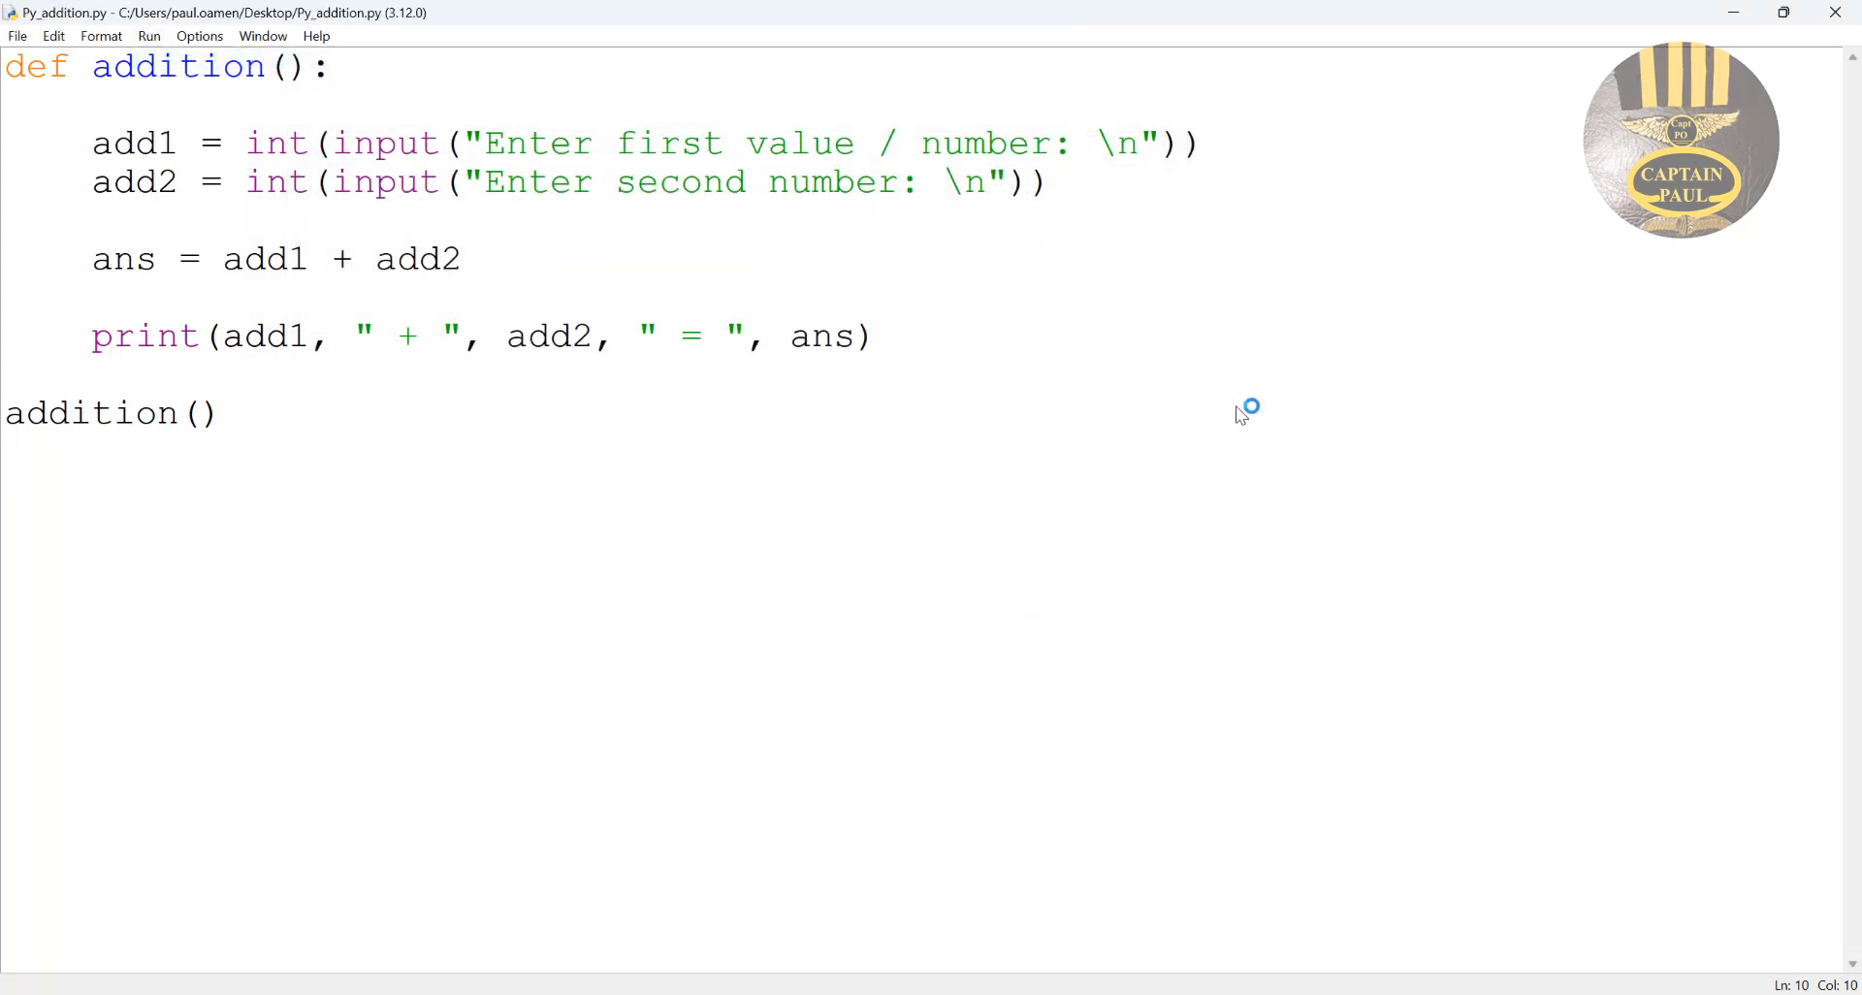
Run the module with F5 and enter 123 and 97 at the Shell prompts.
{"action": "key", "text": "F5"}
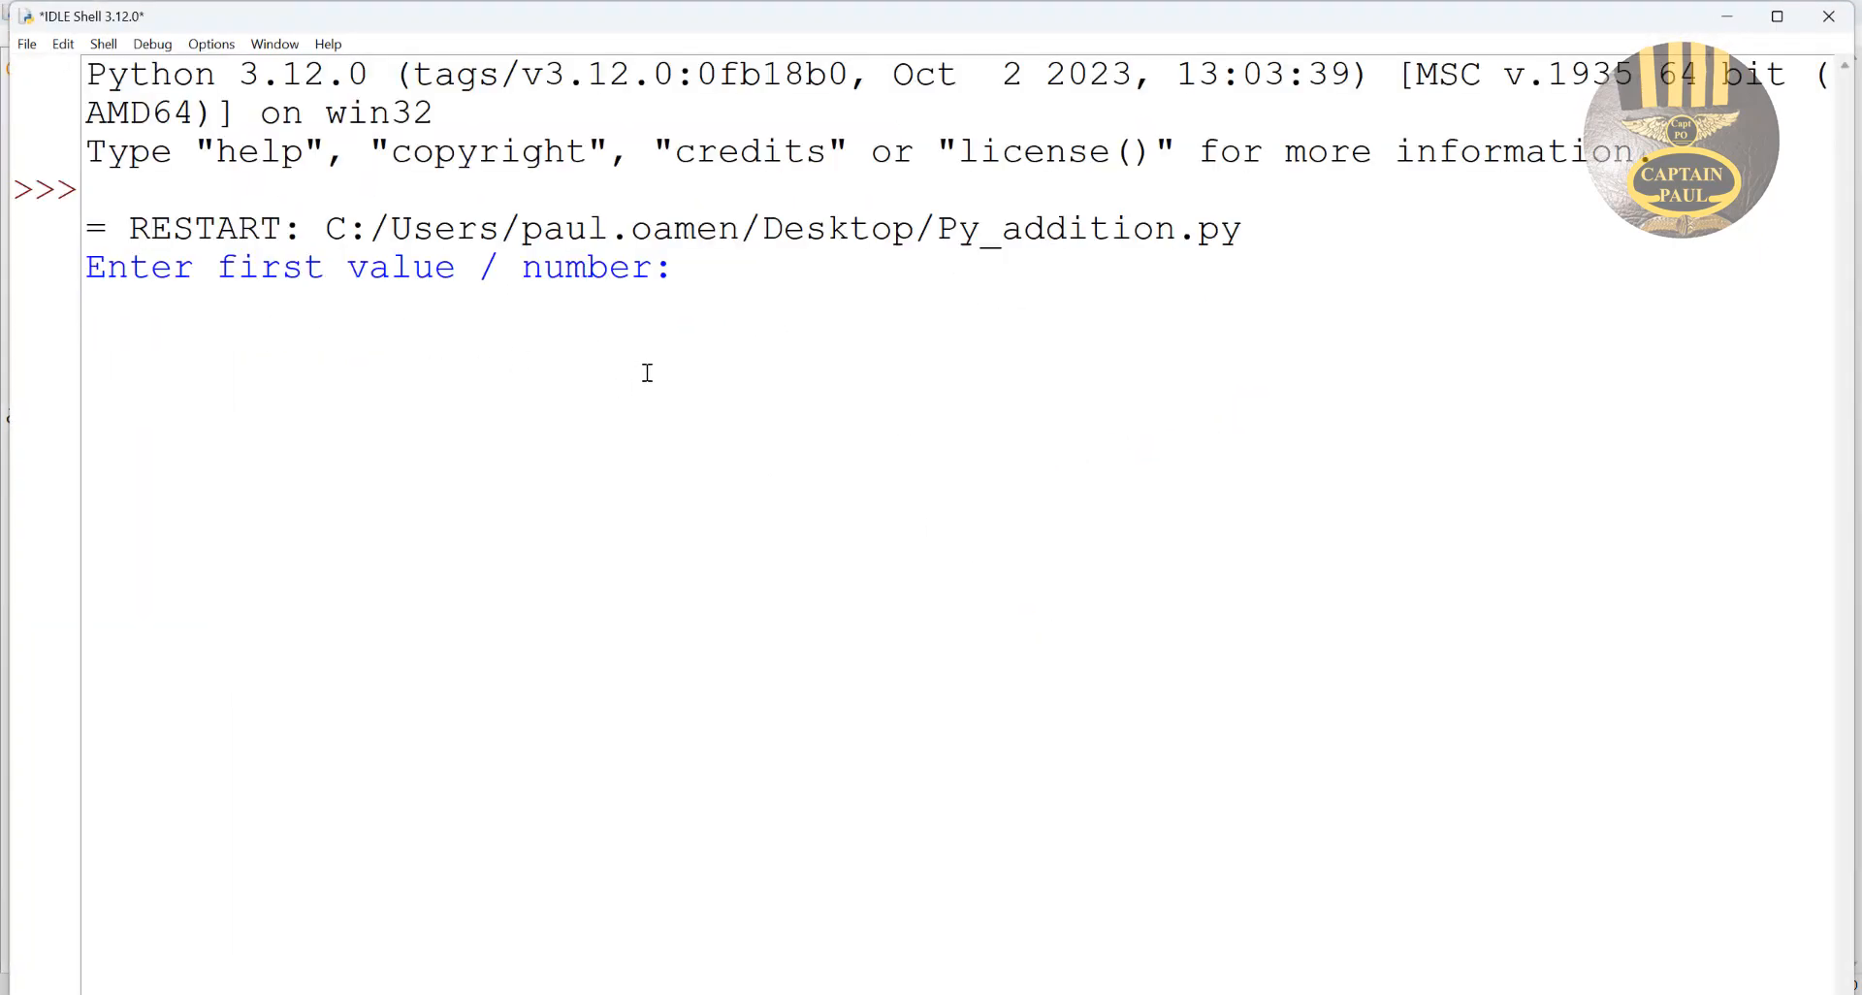
{"action": "type", "text": "123"}
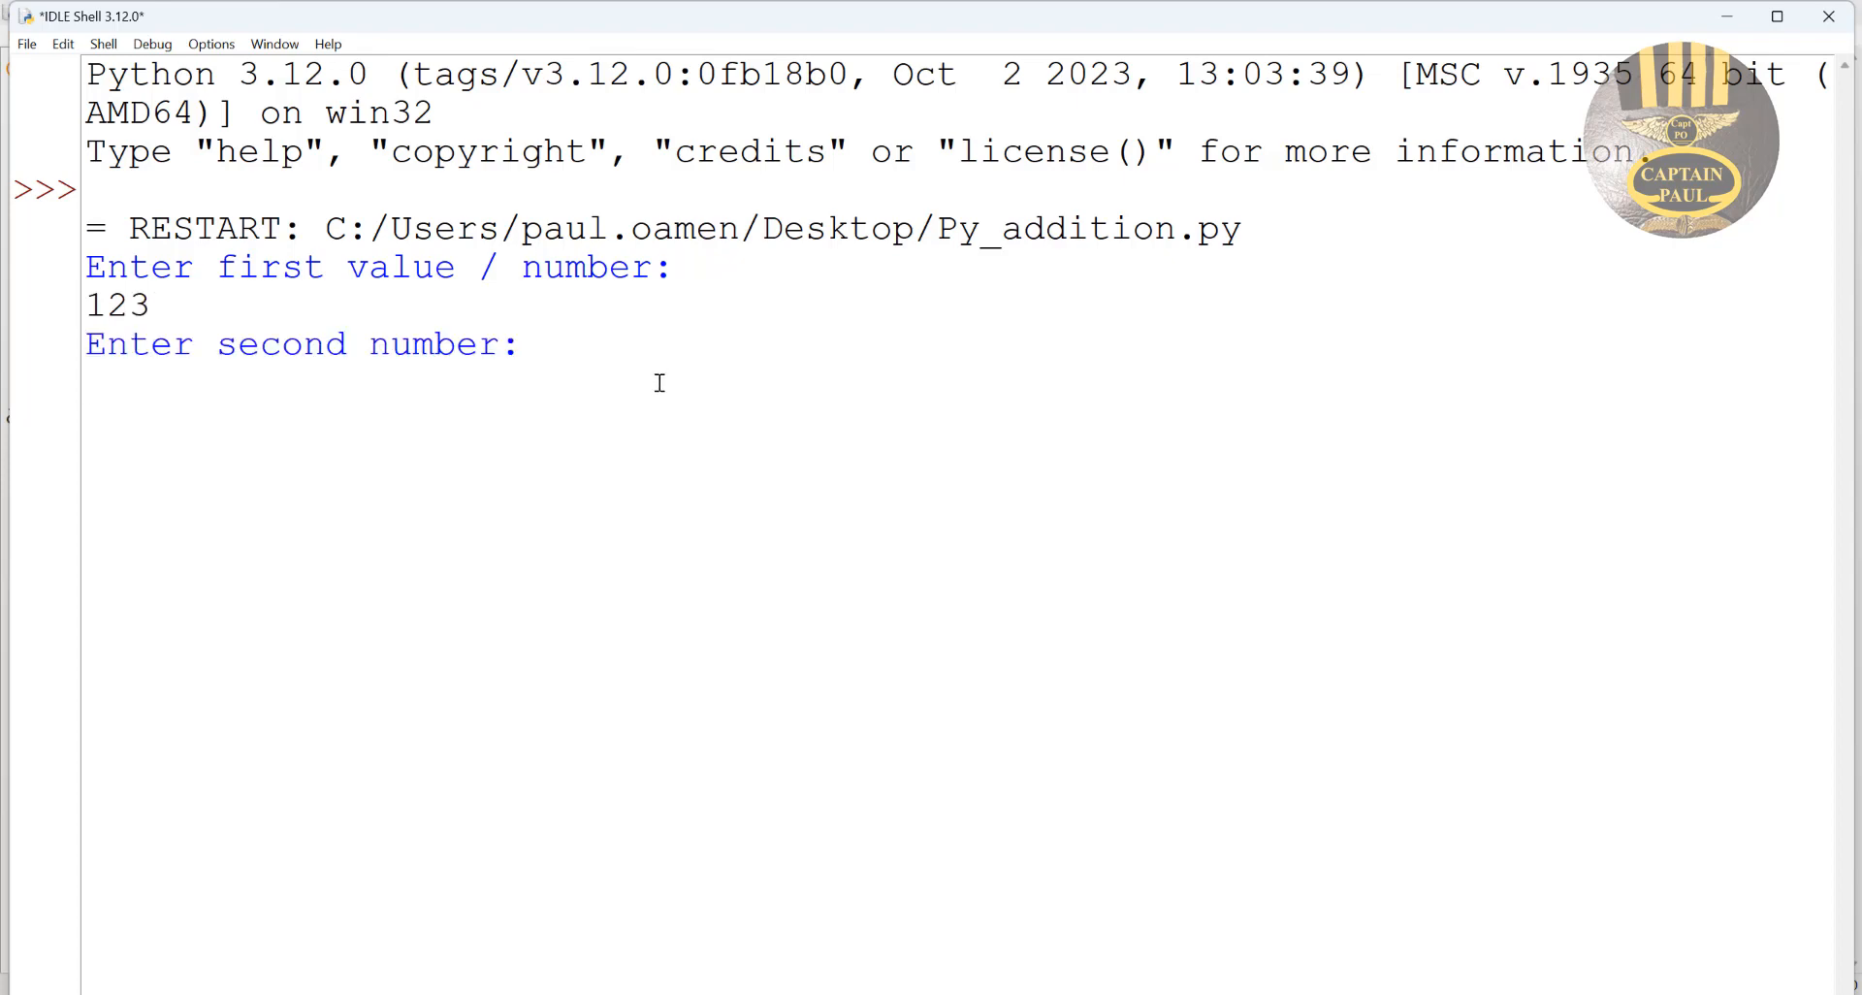
{"action": "type", "text": "97"}
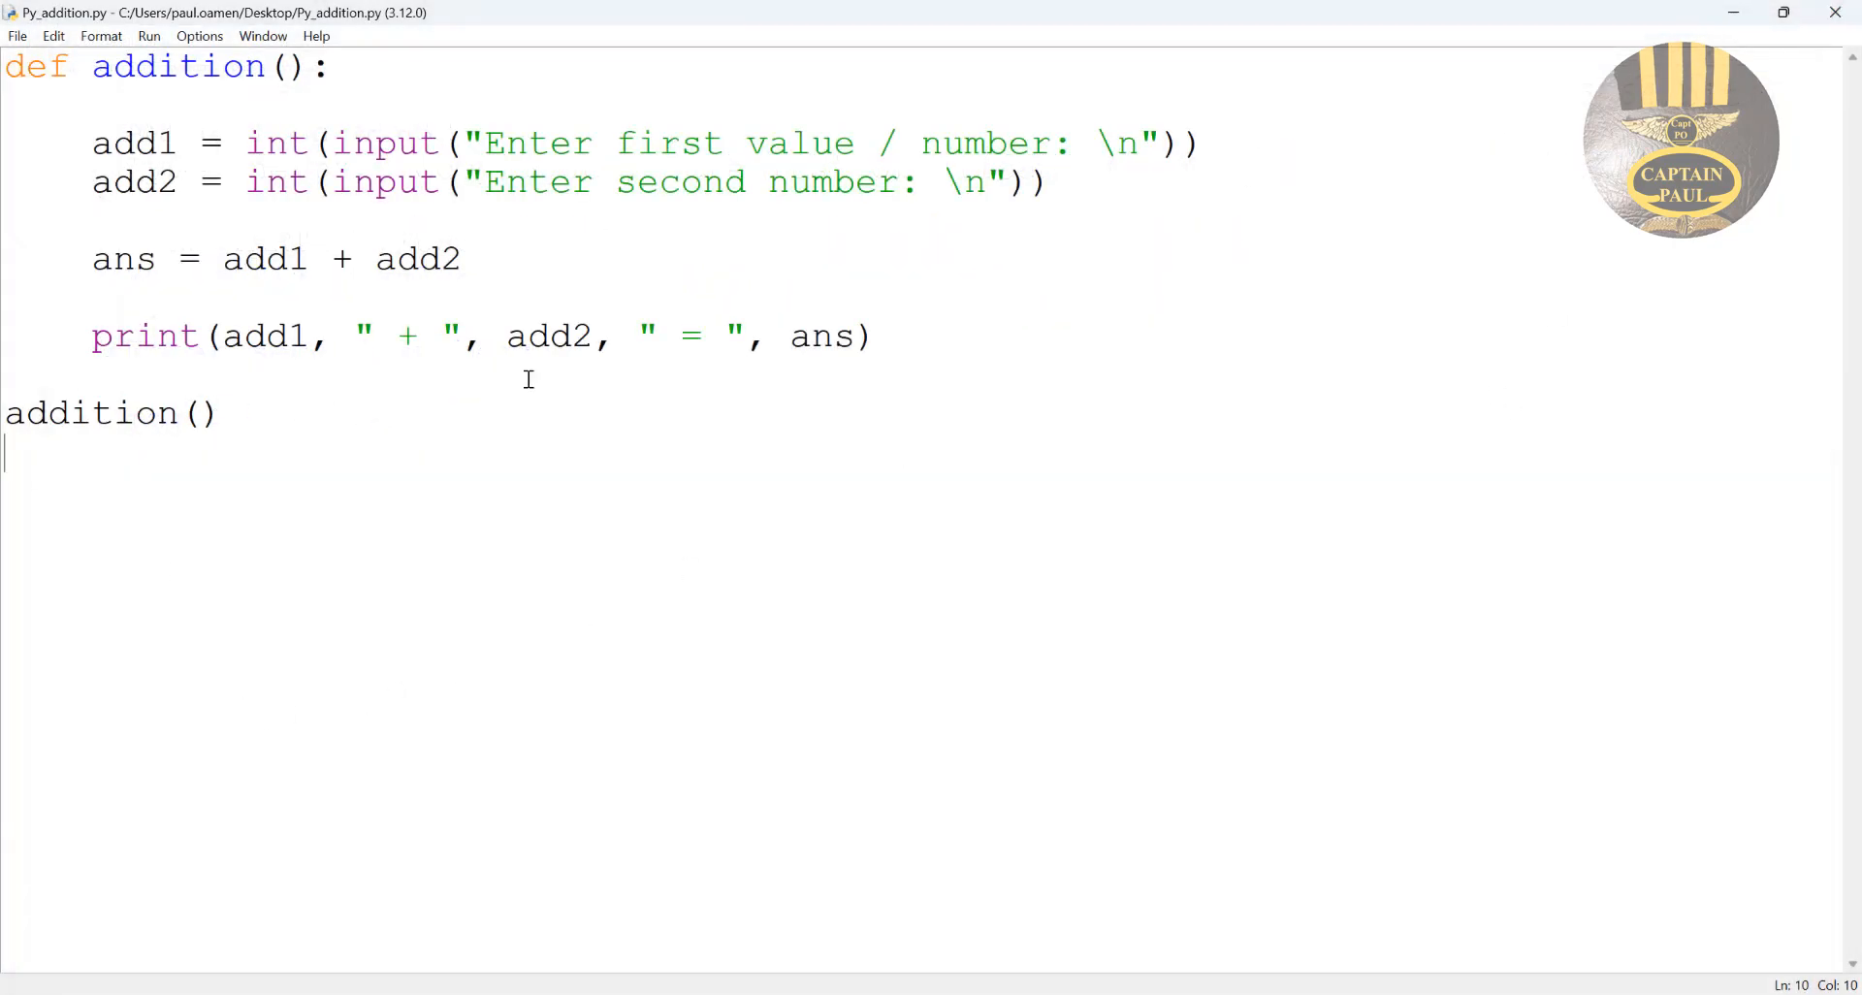
{"action": "mouse_move", "coordinate": [327, 261]}
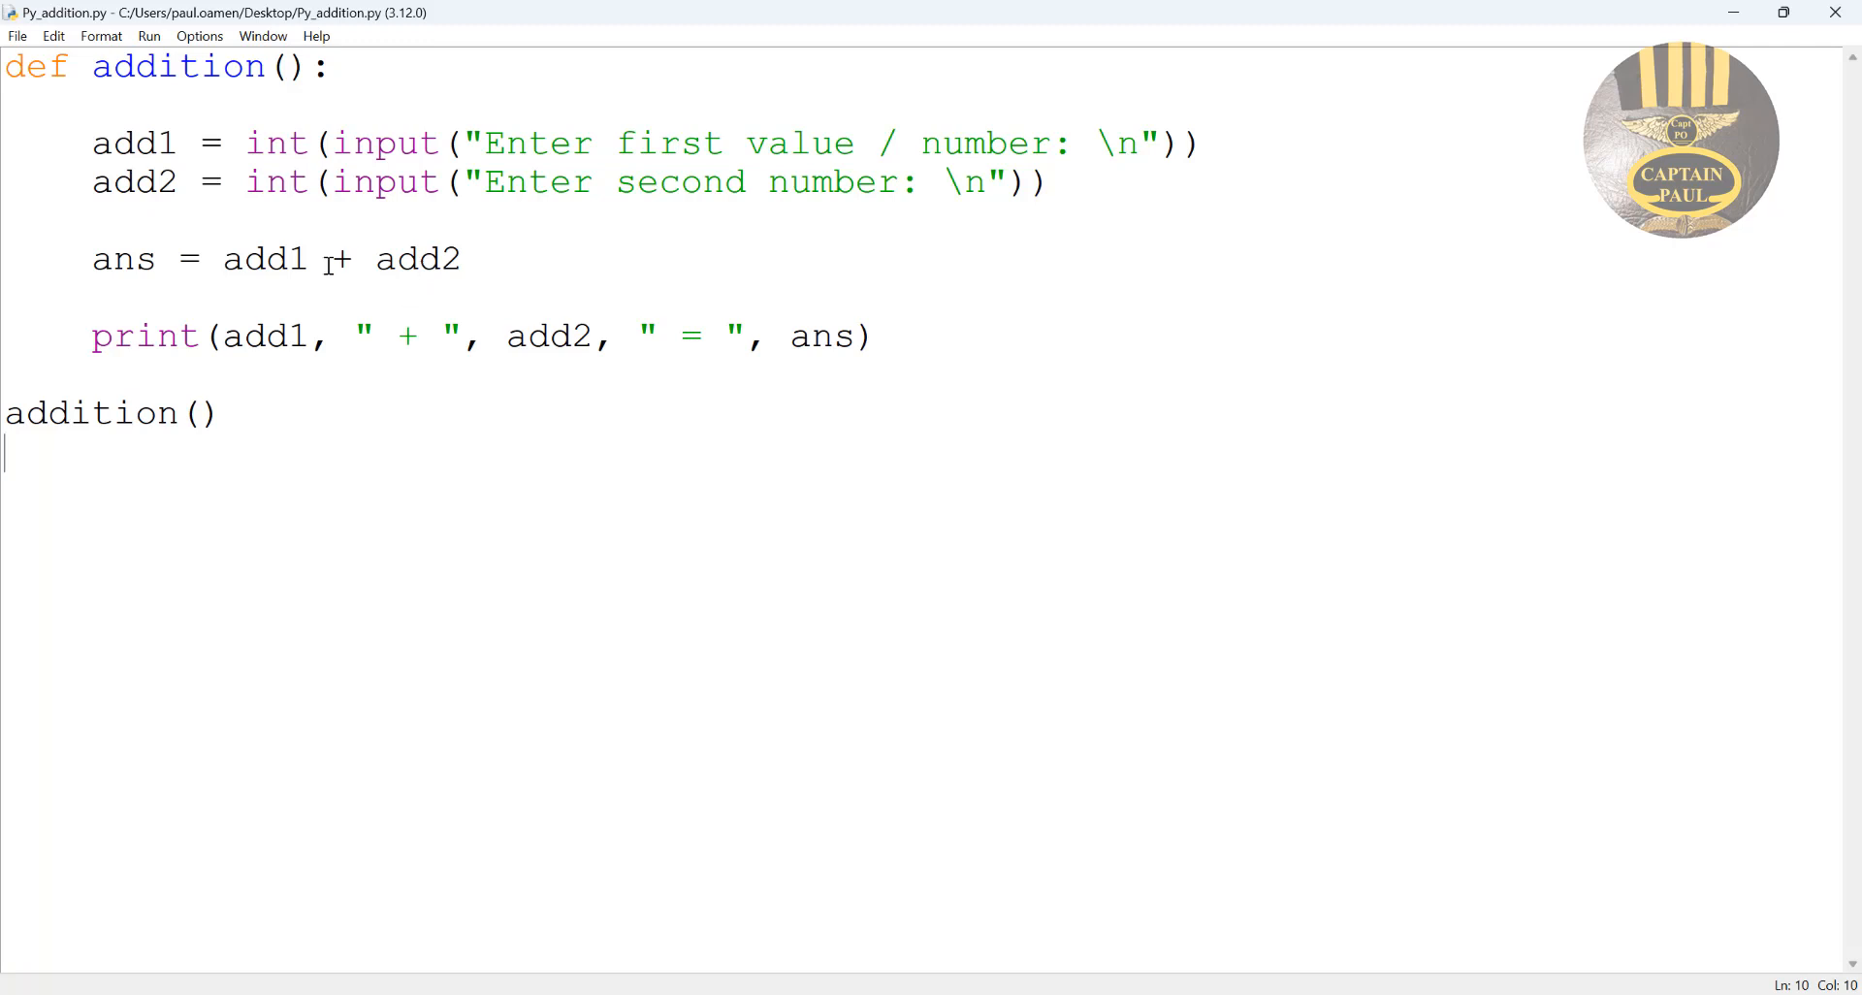
{"action": "mouse_move", "coordinate": [906, 318]}
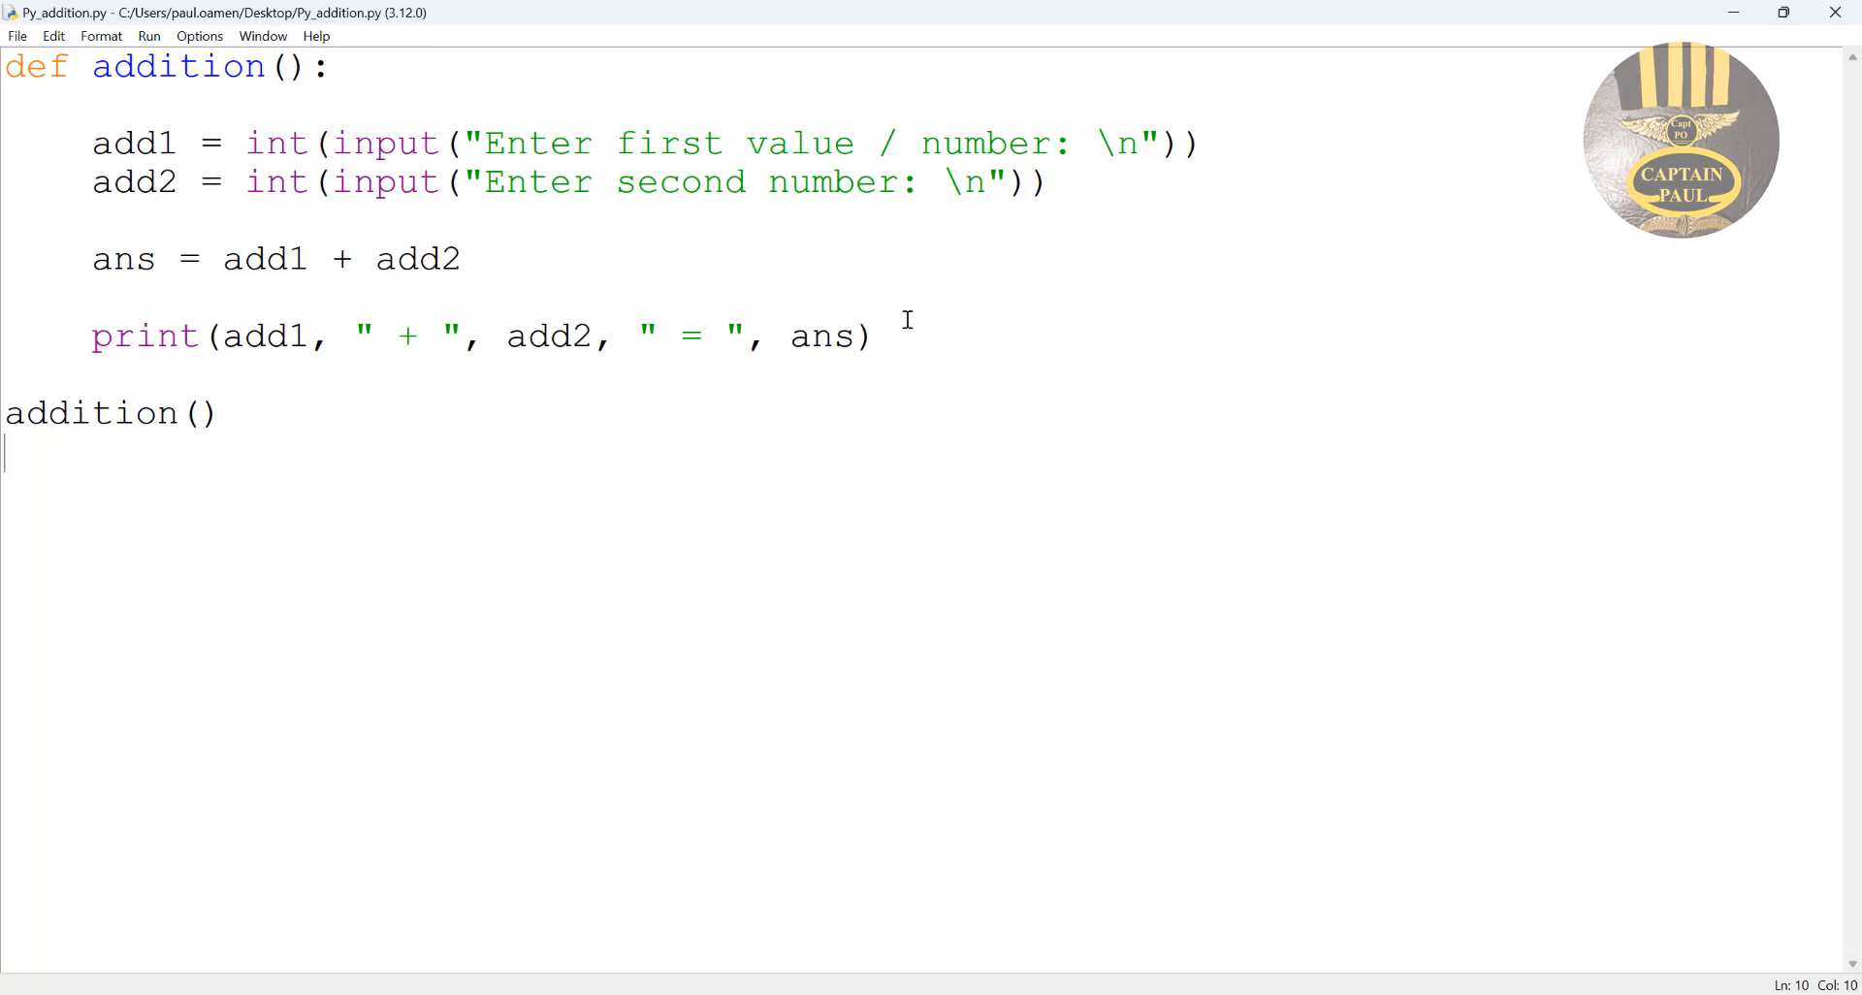
Add the condition if add1 > add2: after the print statement.
{"action": "left_click", "coordinate": [946, 335]}
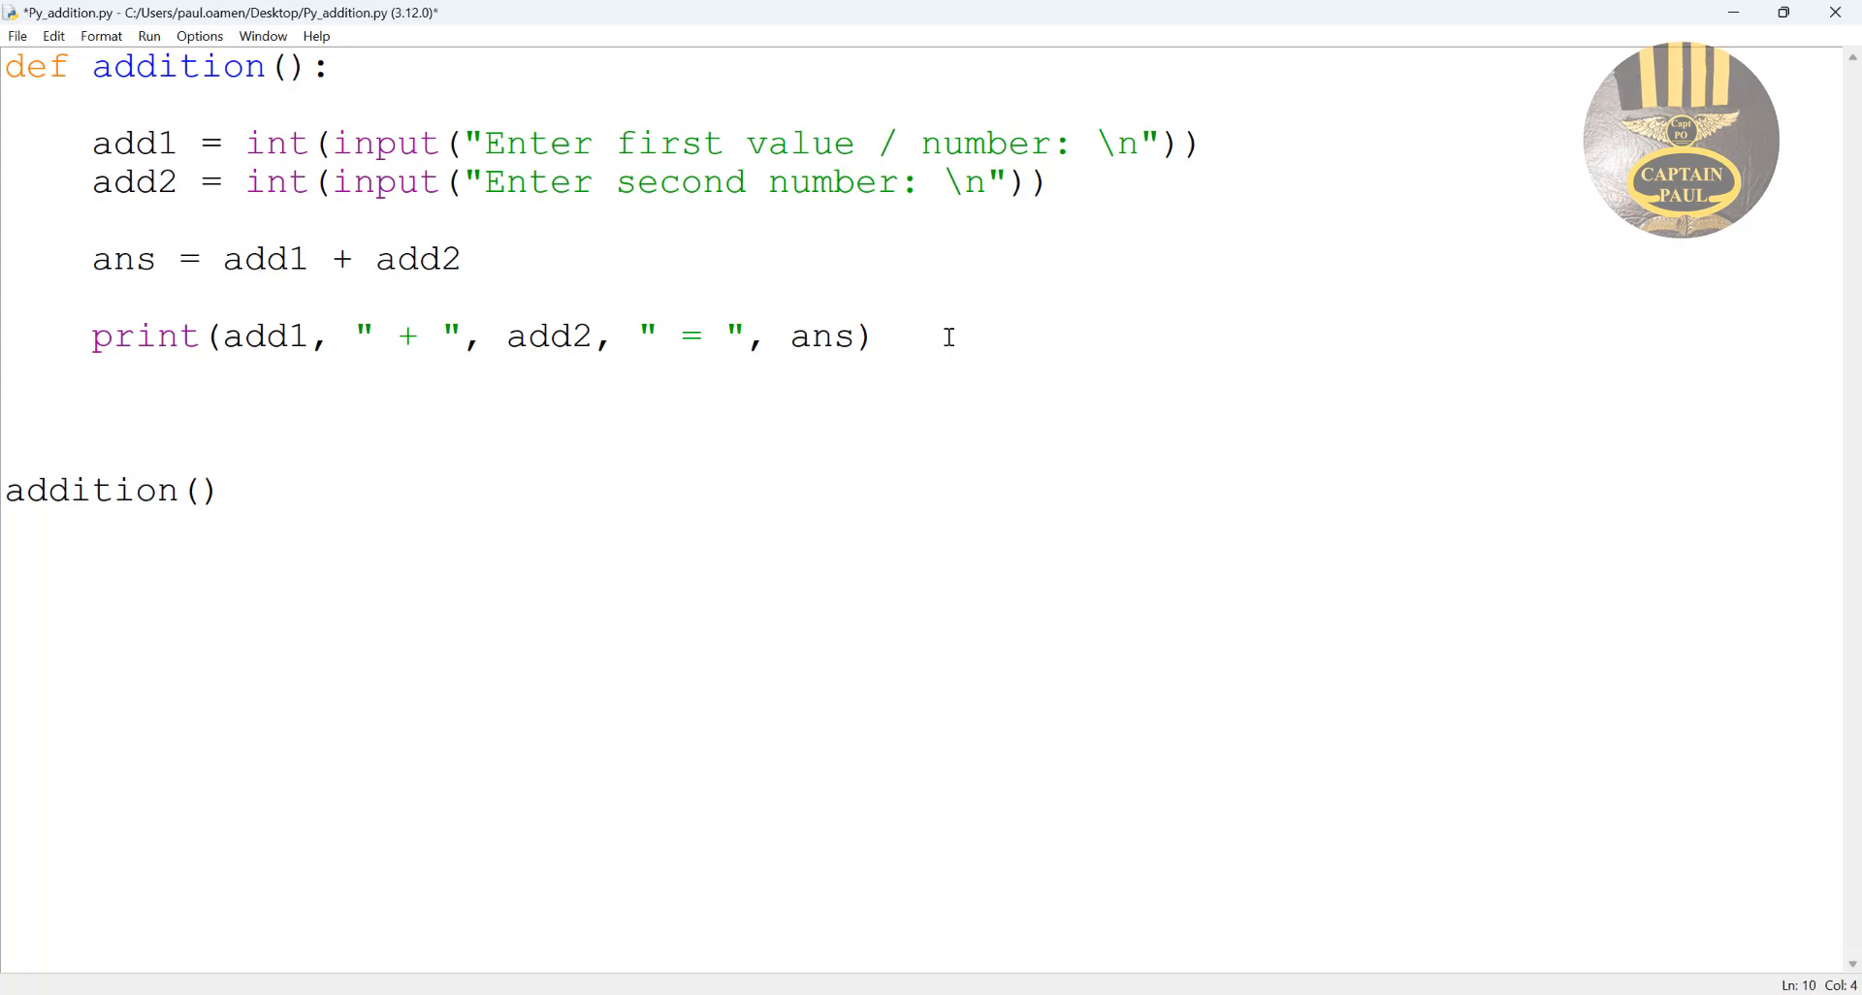
{"action": "type", "text": "if"}
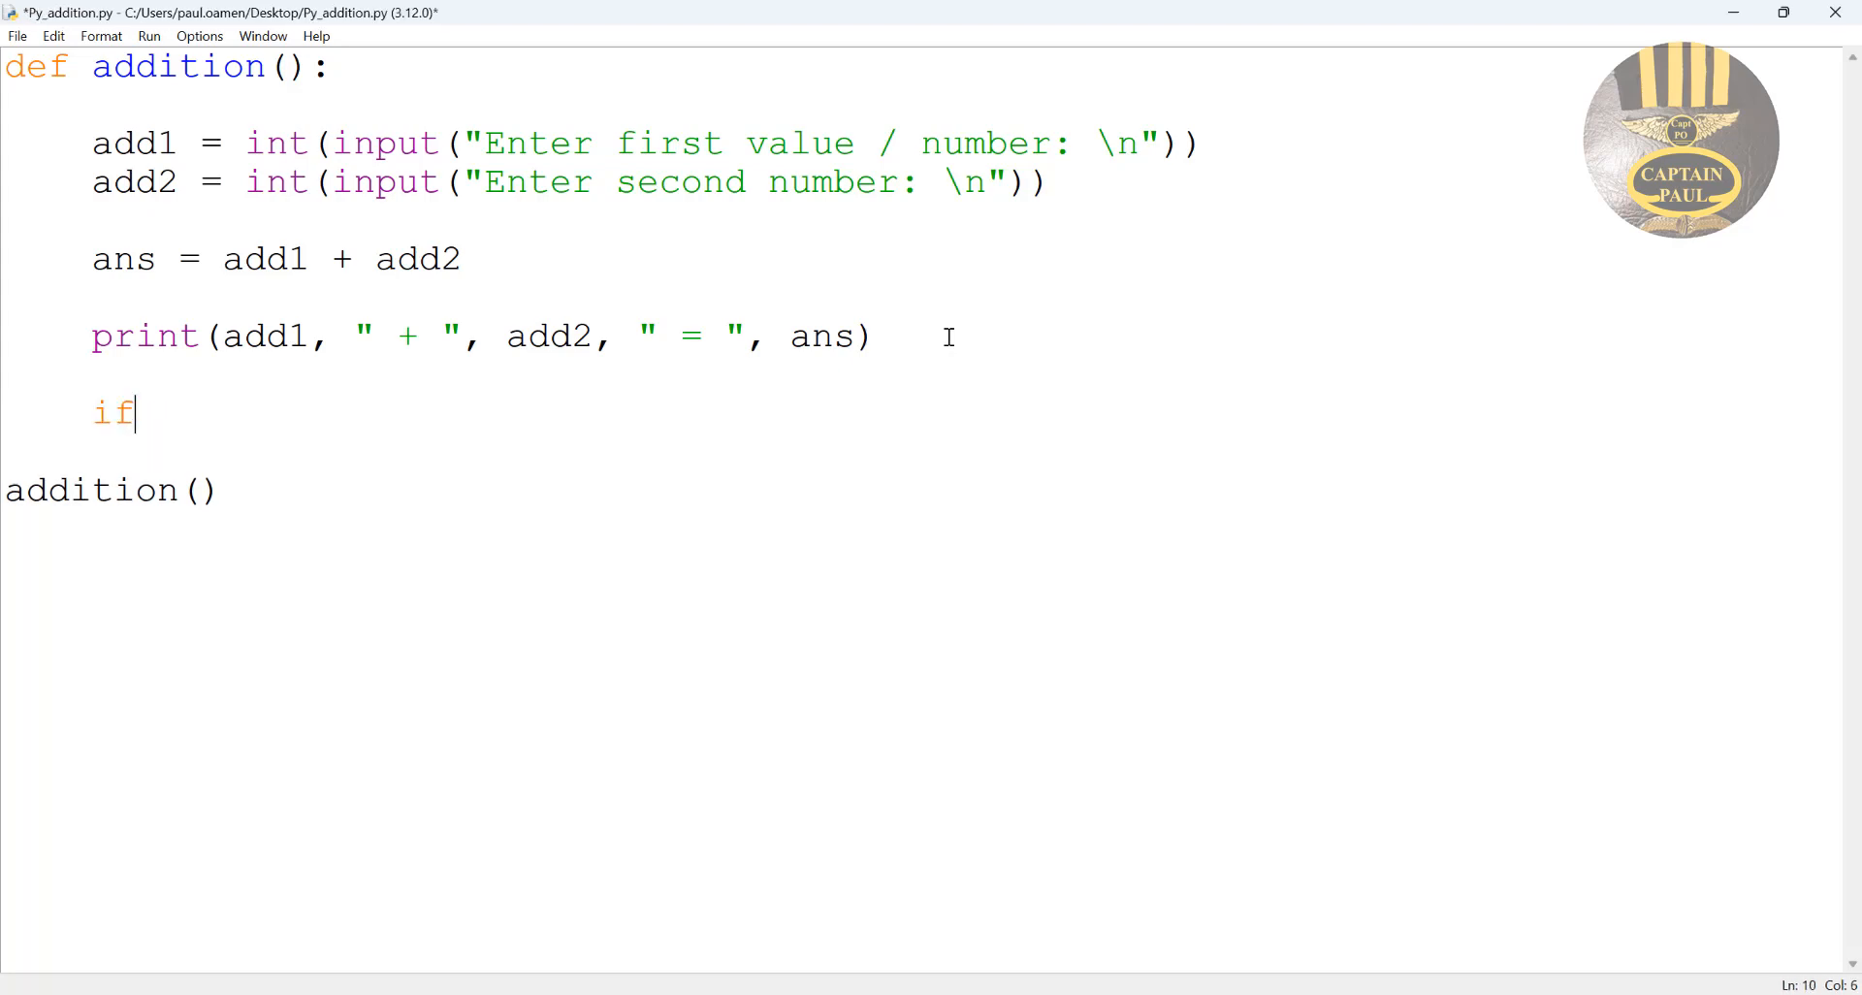
{"action": "type", "text": "add1"}
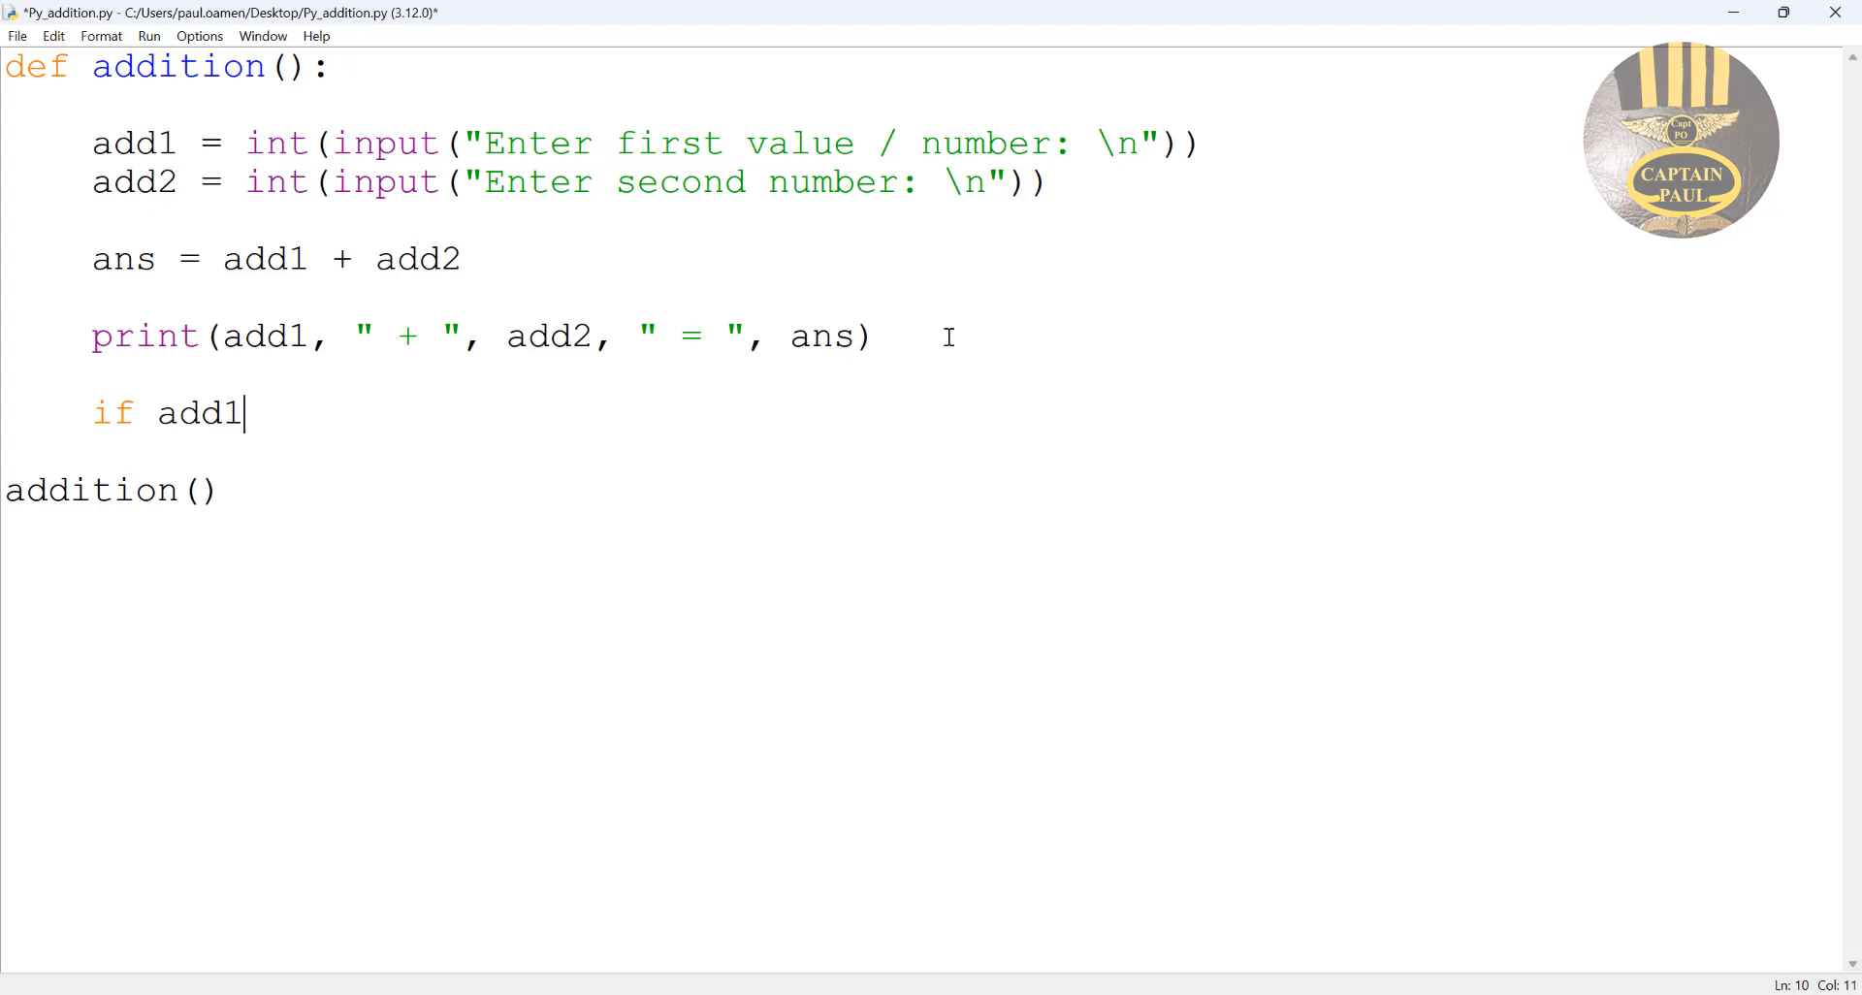
{"action": "type", "text": ">"}
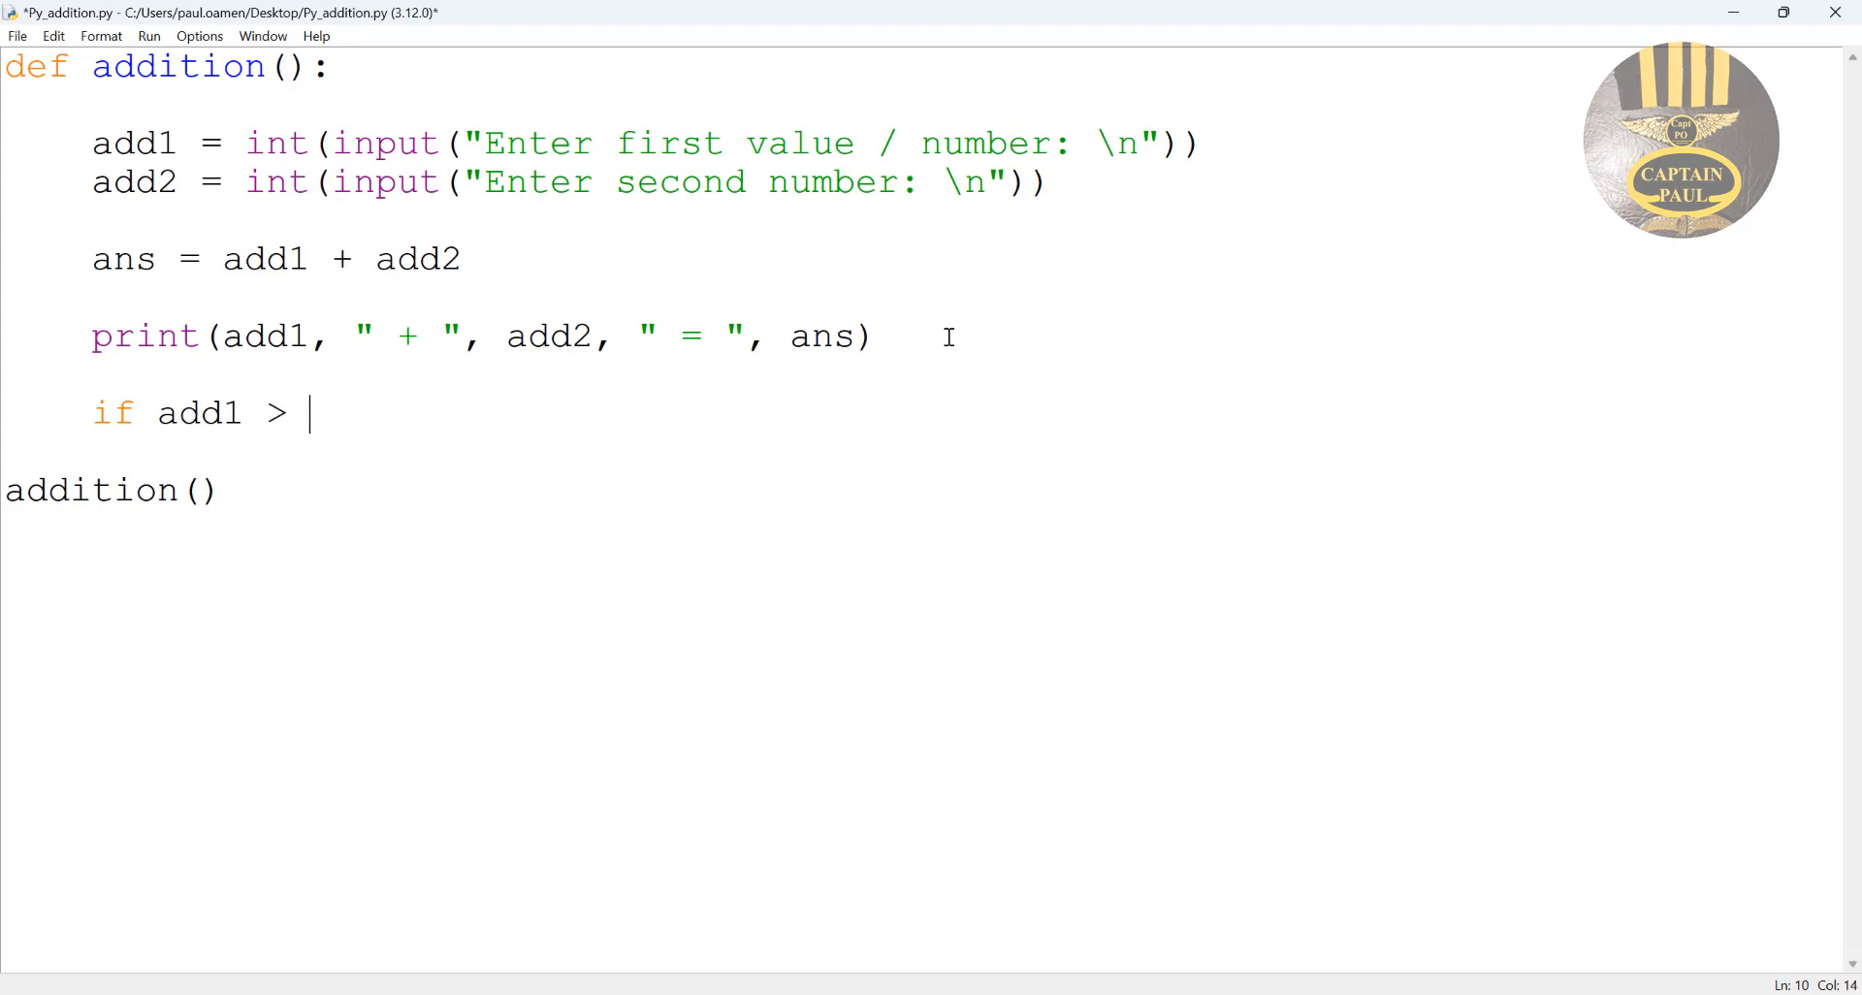
{"action": "type", "text": "add2"}
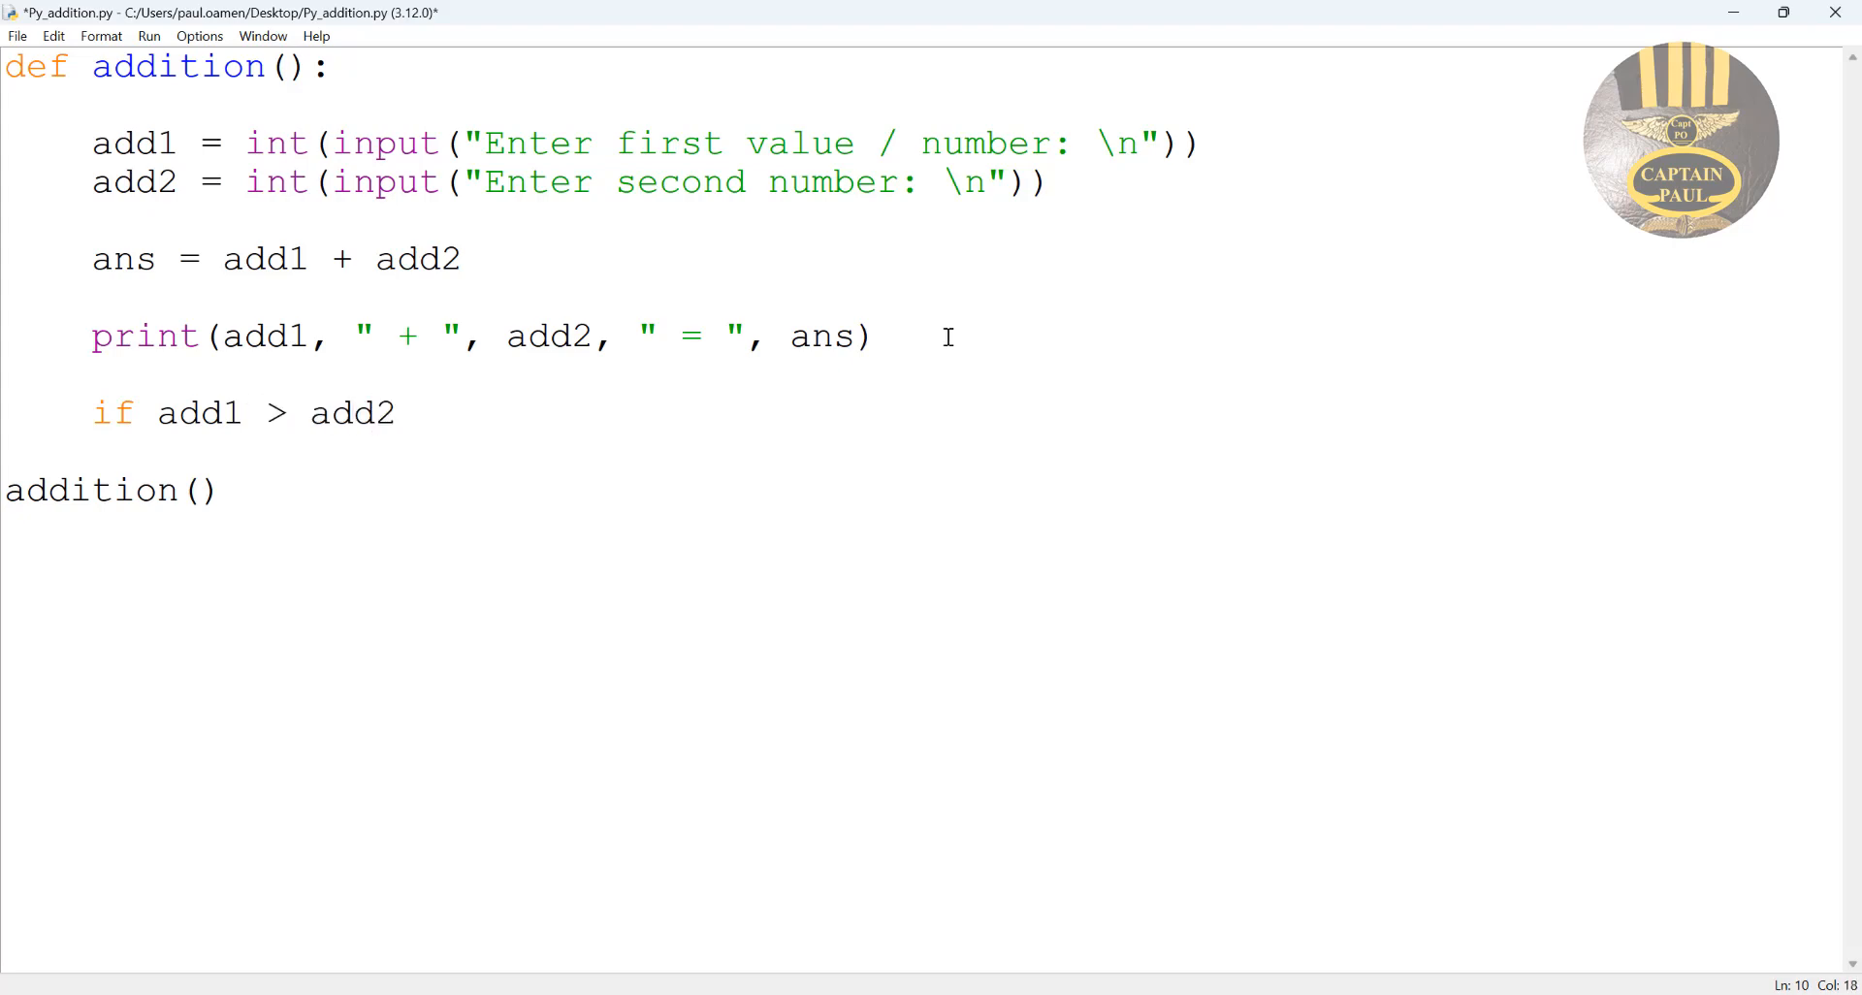
{"action": "type", "text": ":"}
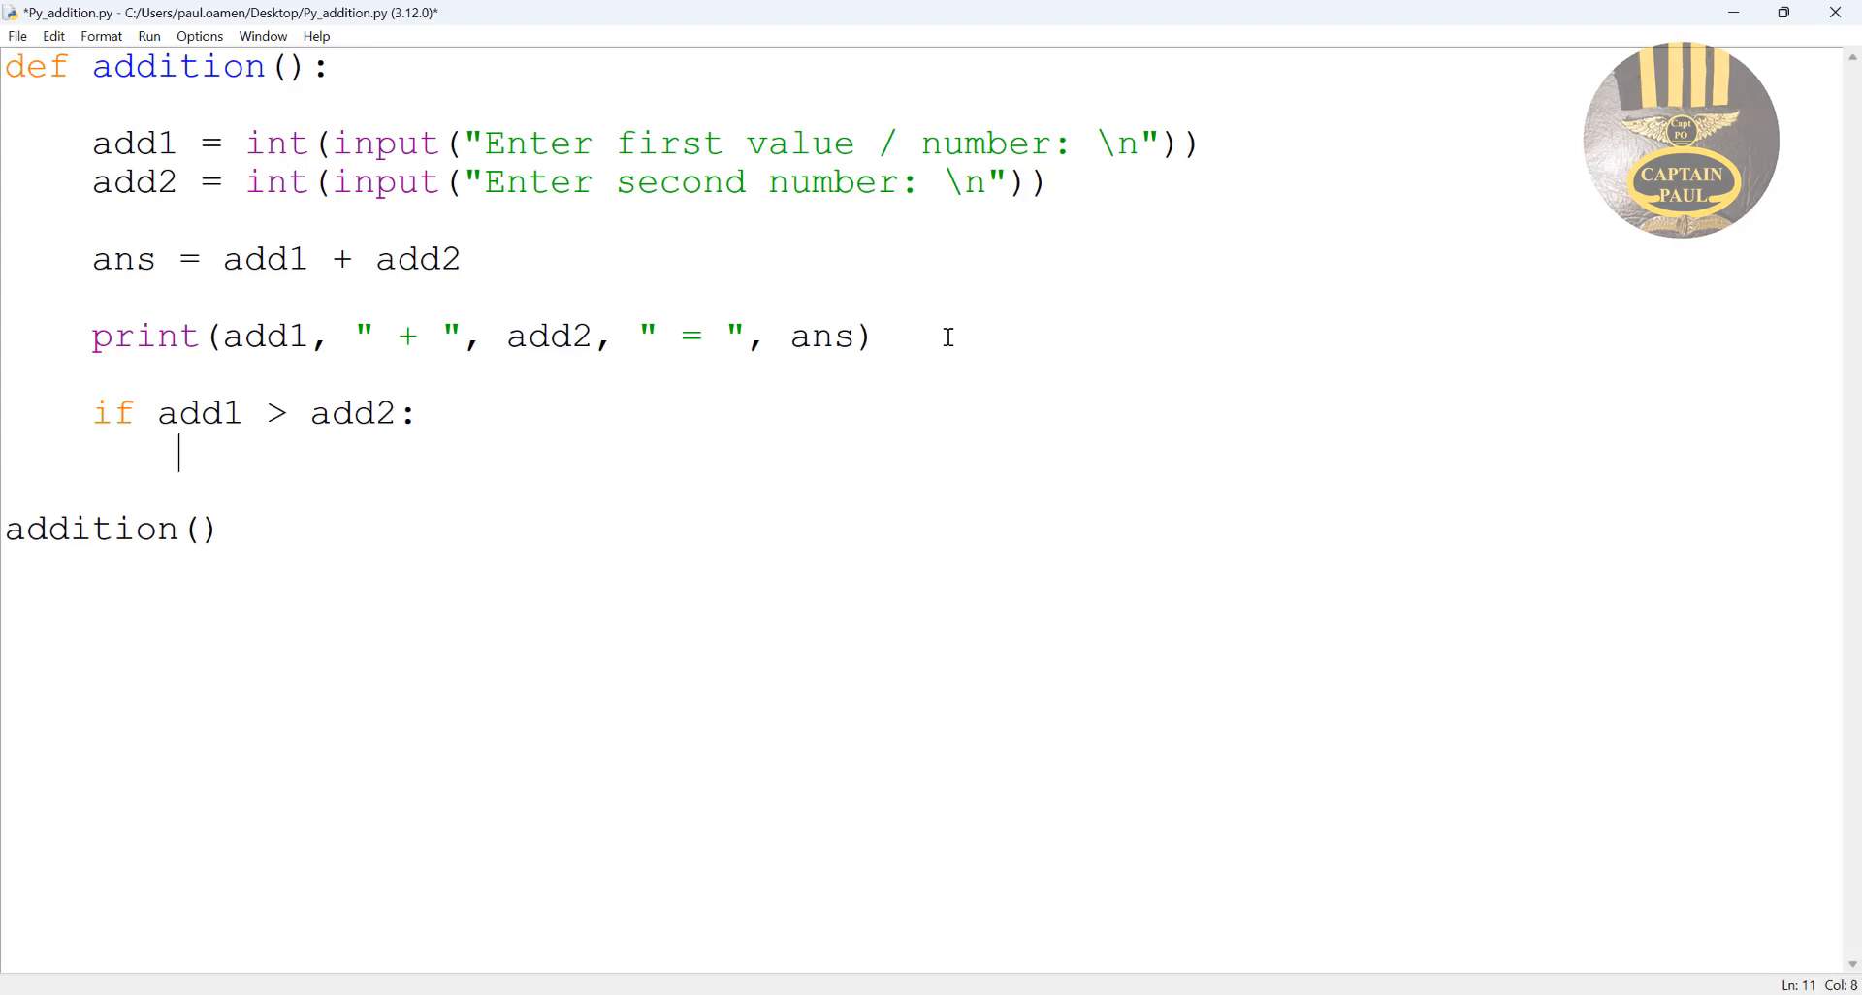
Under it, print "First value is greater than Second value".
{"action": "type", "text": "print"}
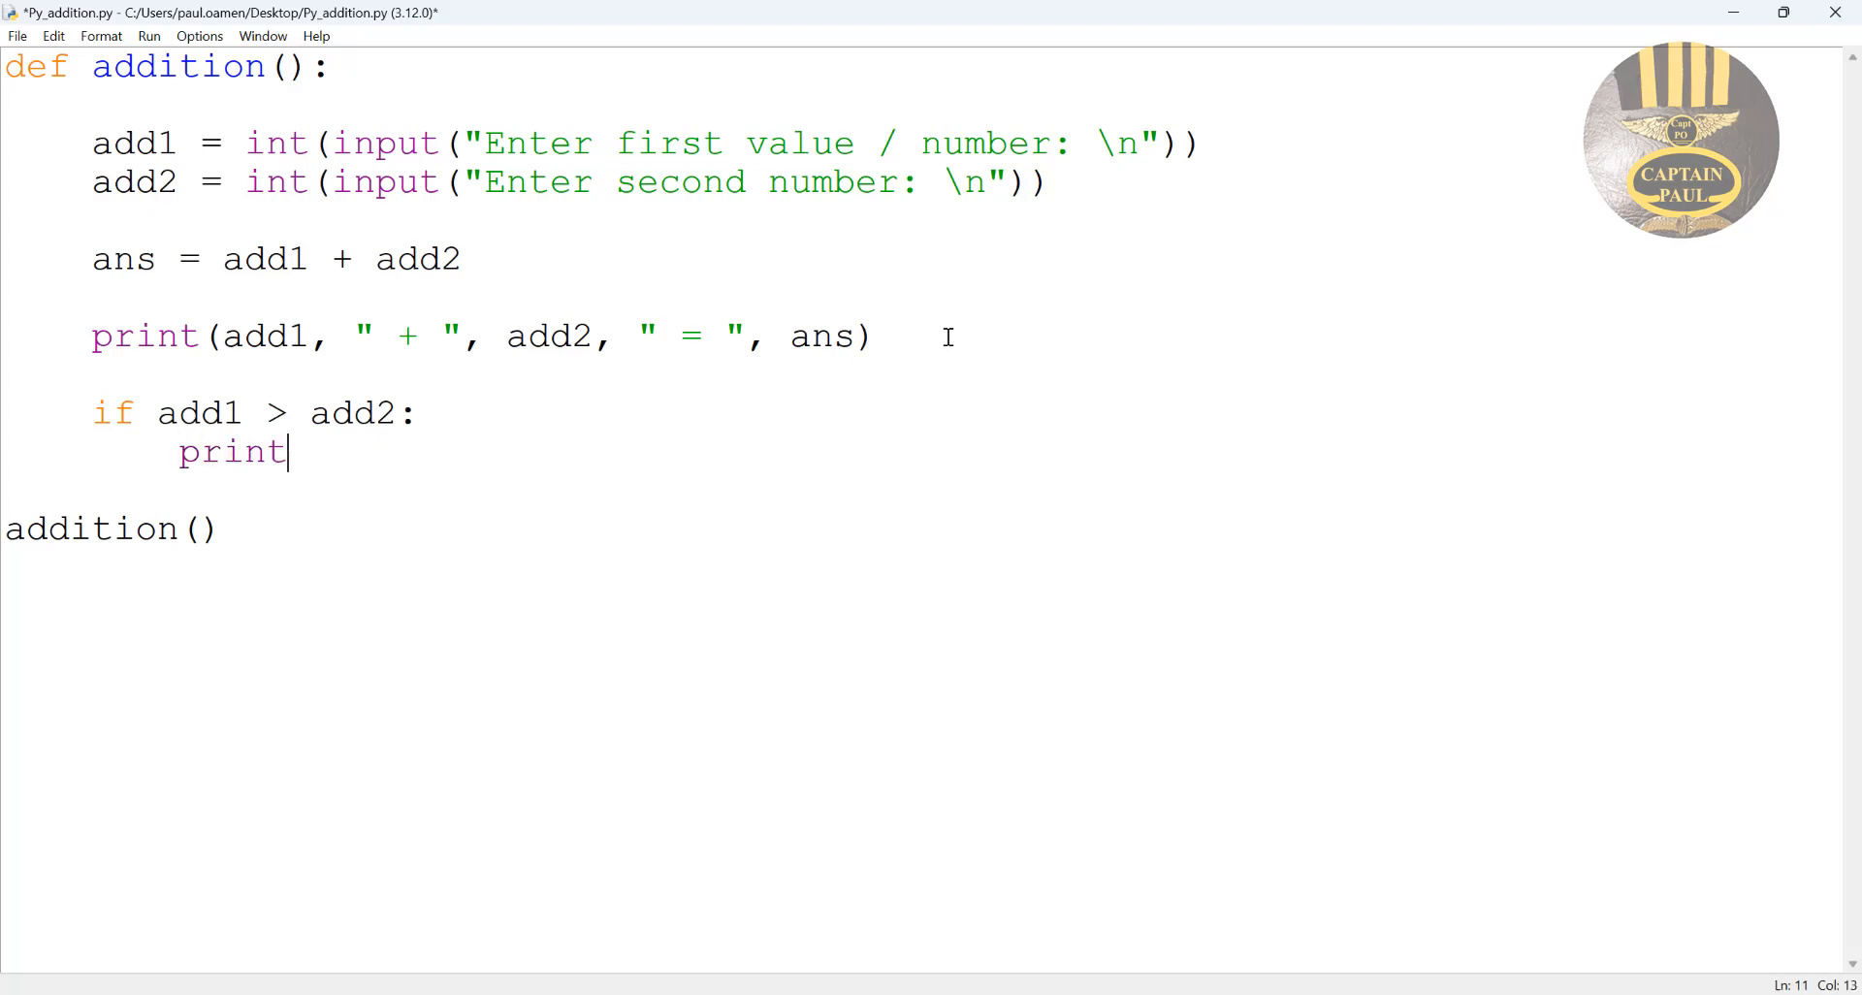
{"action": "type", "text": "(\""}
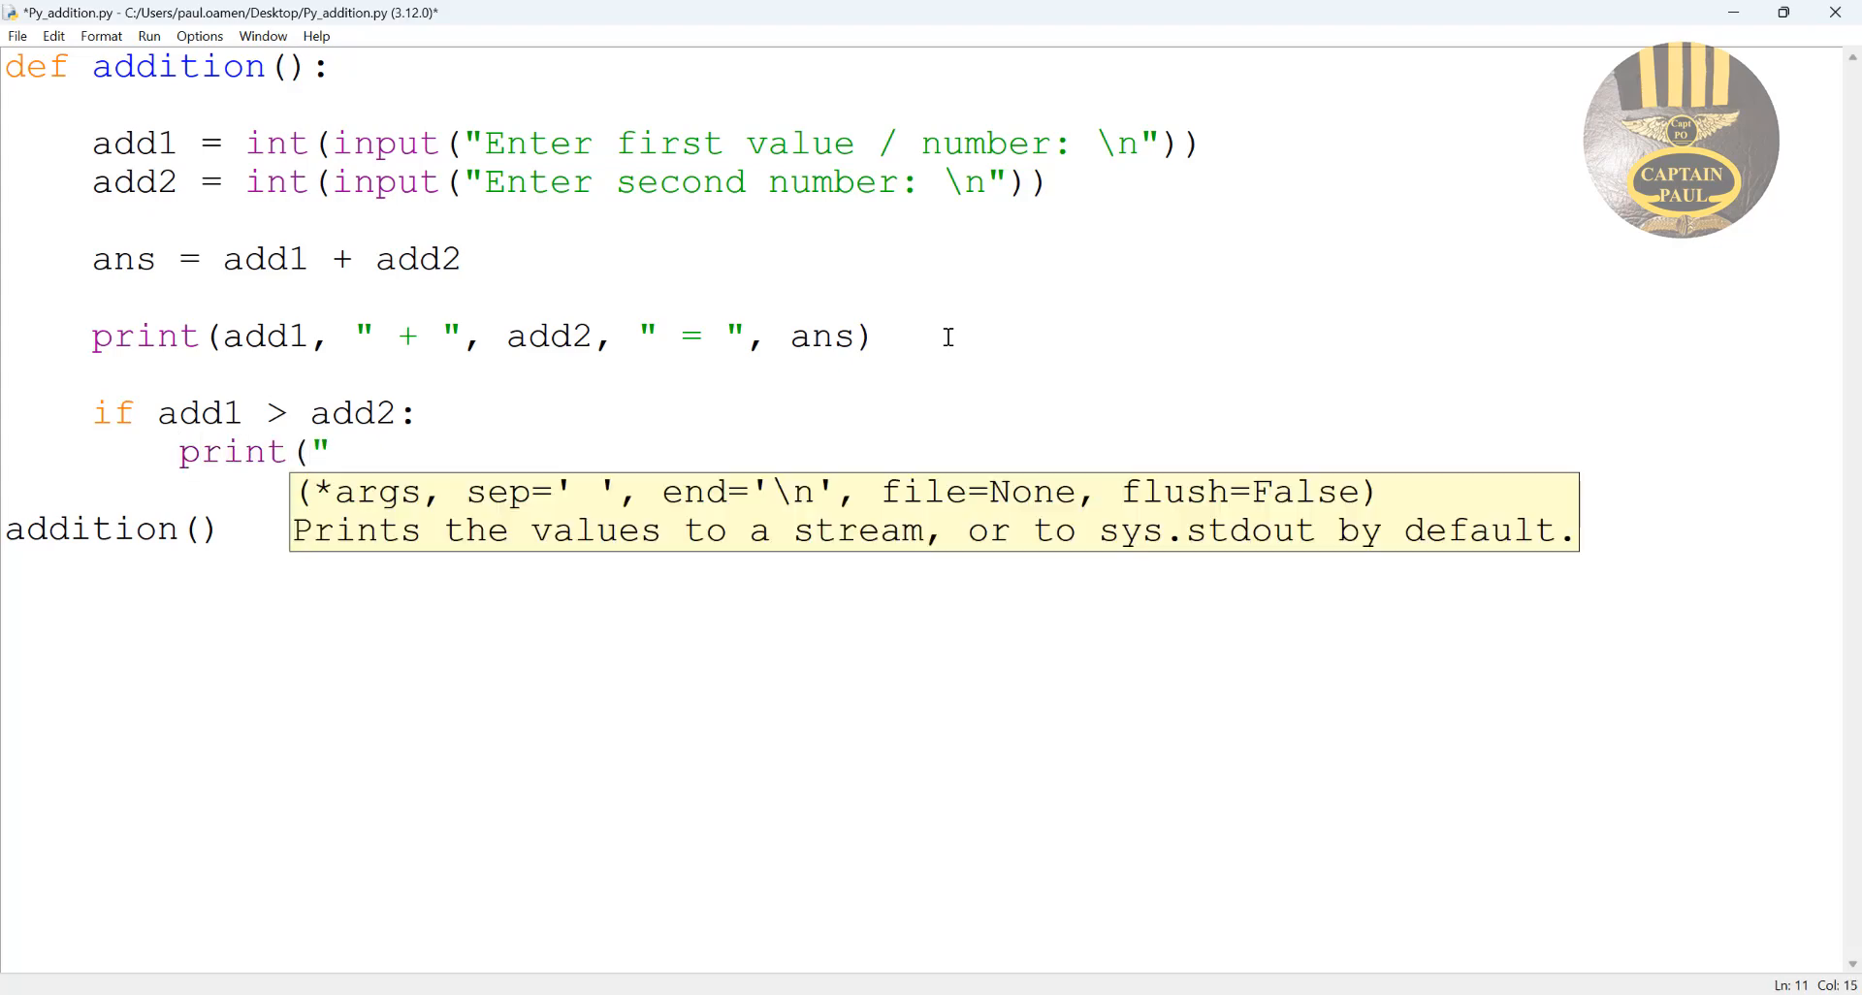
{"action": "type", "text": "Fi"}
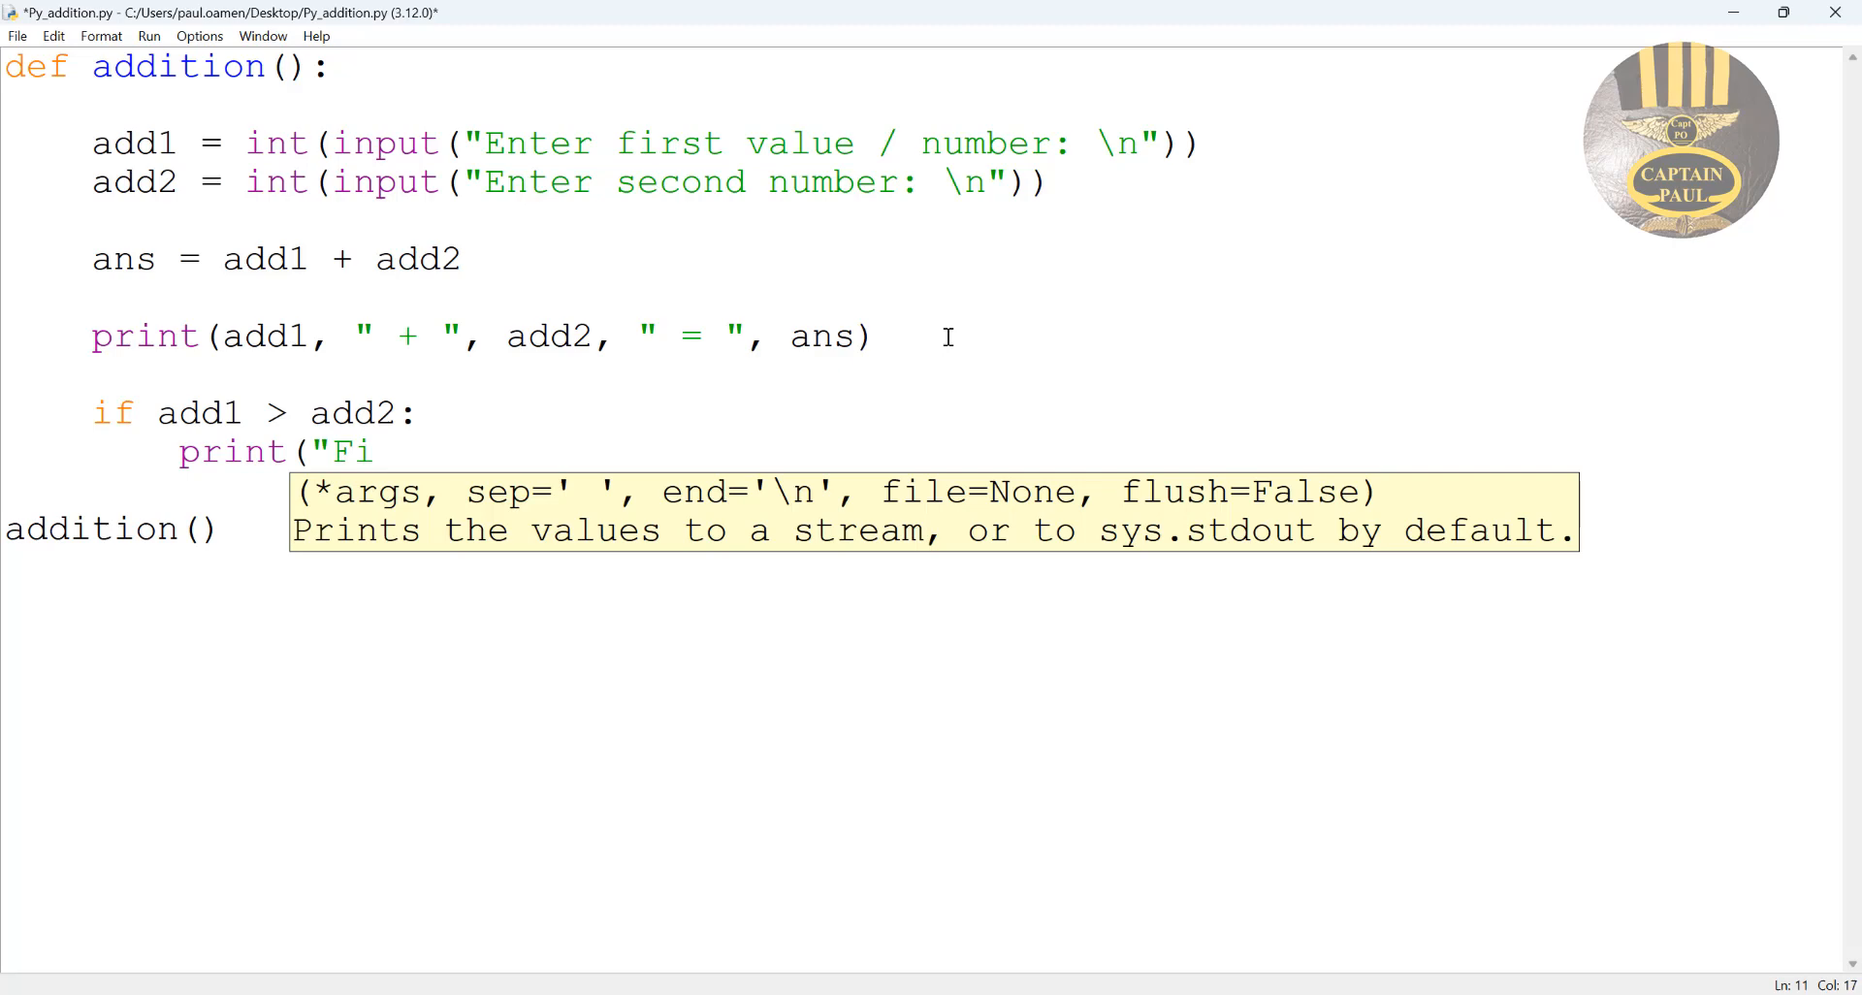
{"action": "type", "text": "rst"}
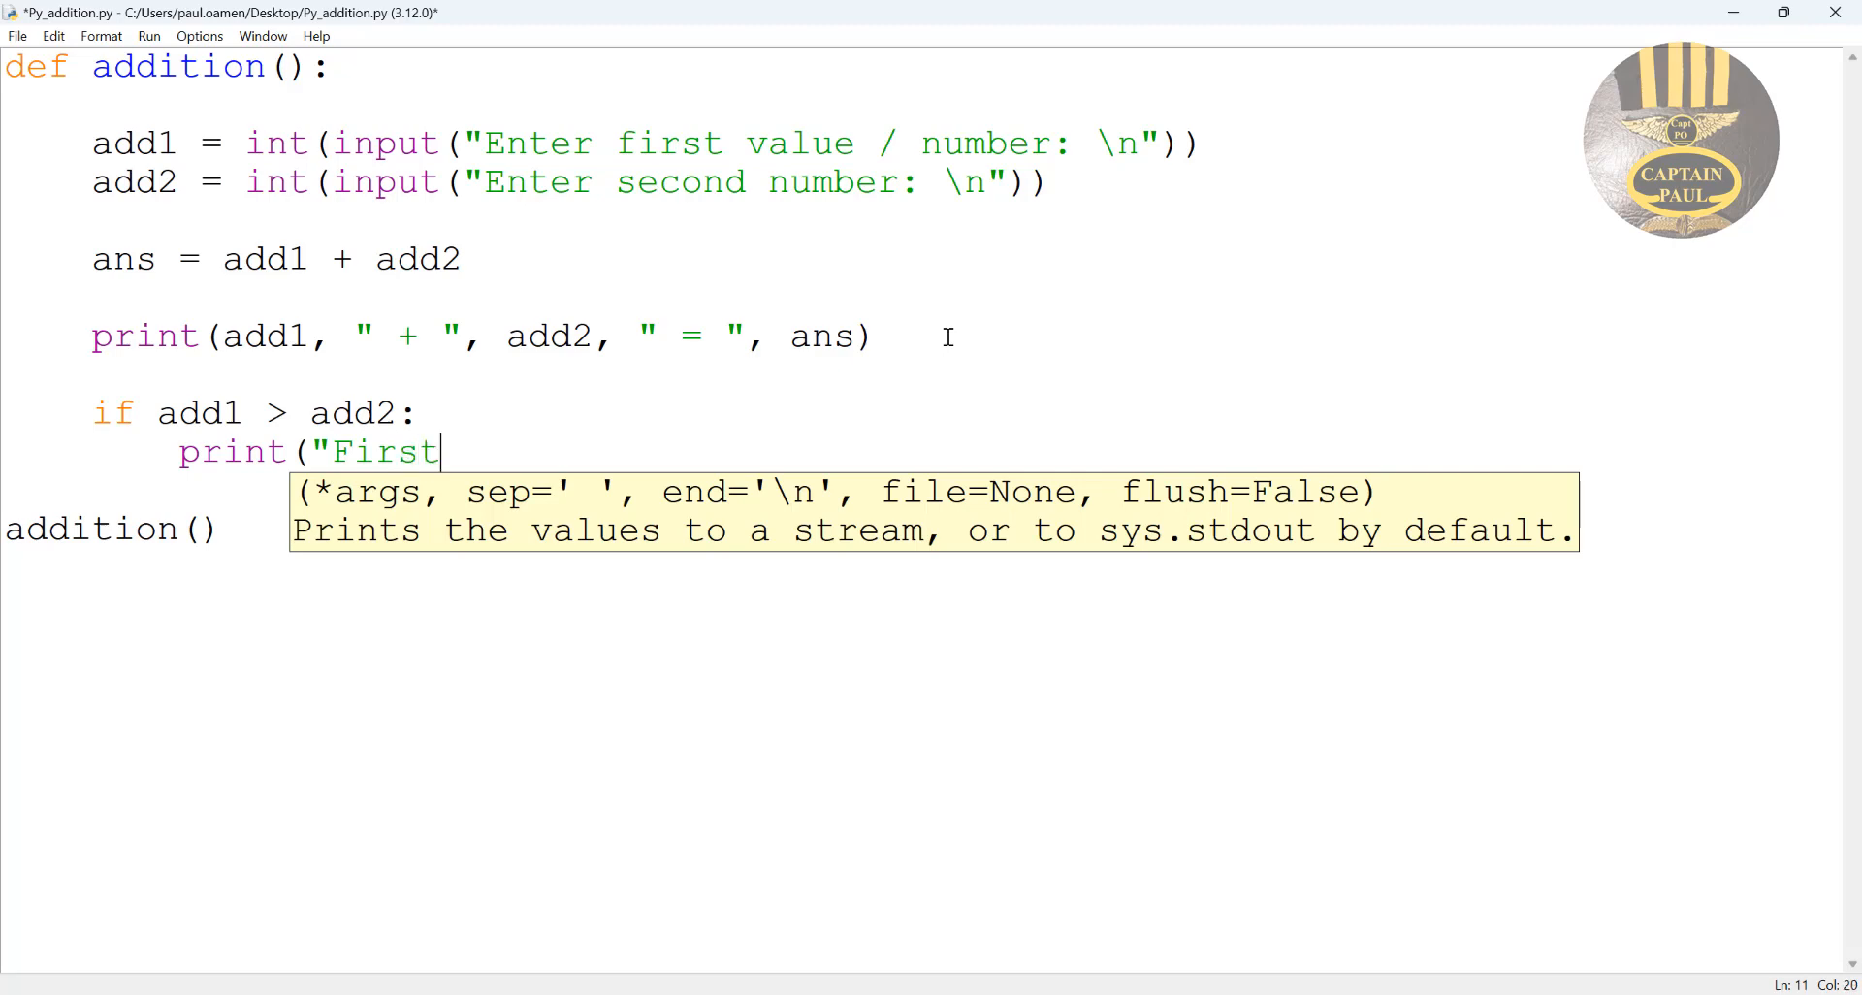
{"action": "type", "text": "value is g"}
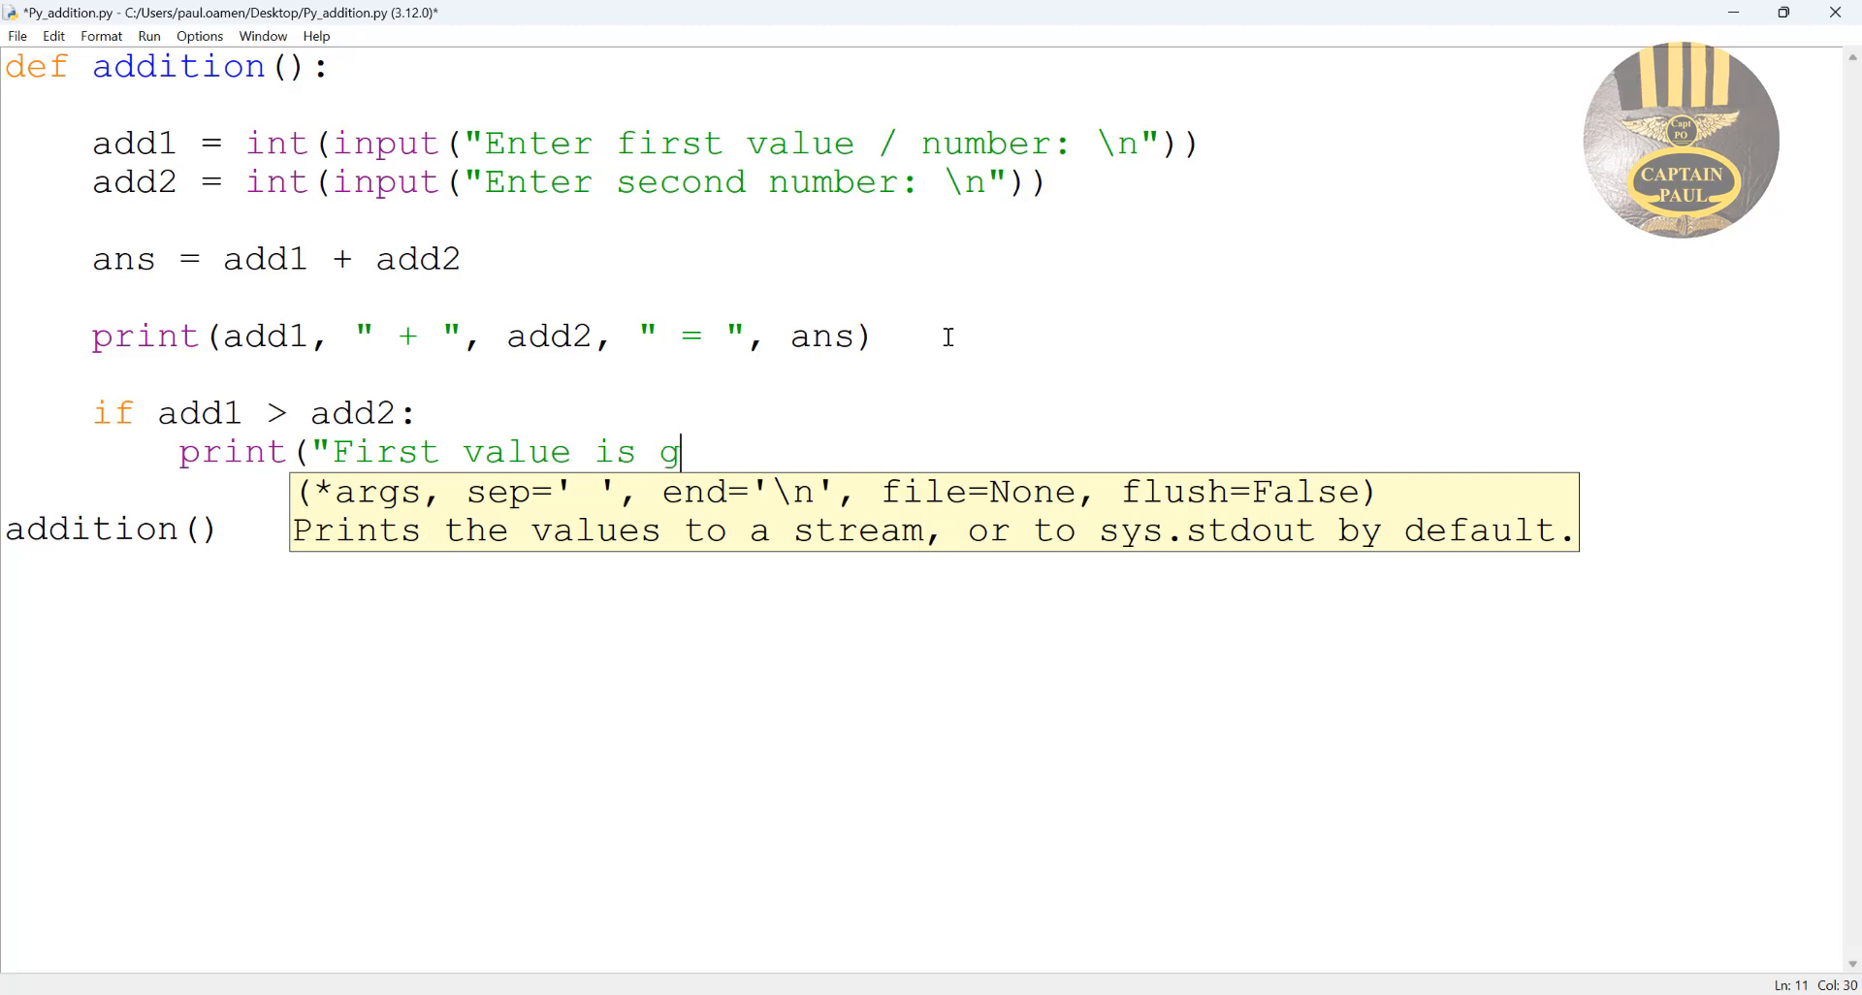
{"action": "type", "text": "reater"}
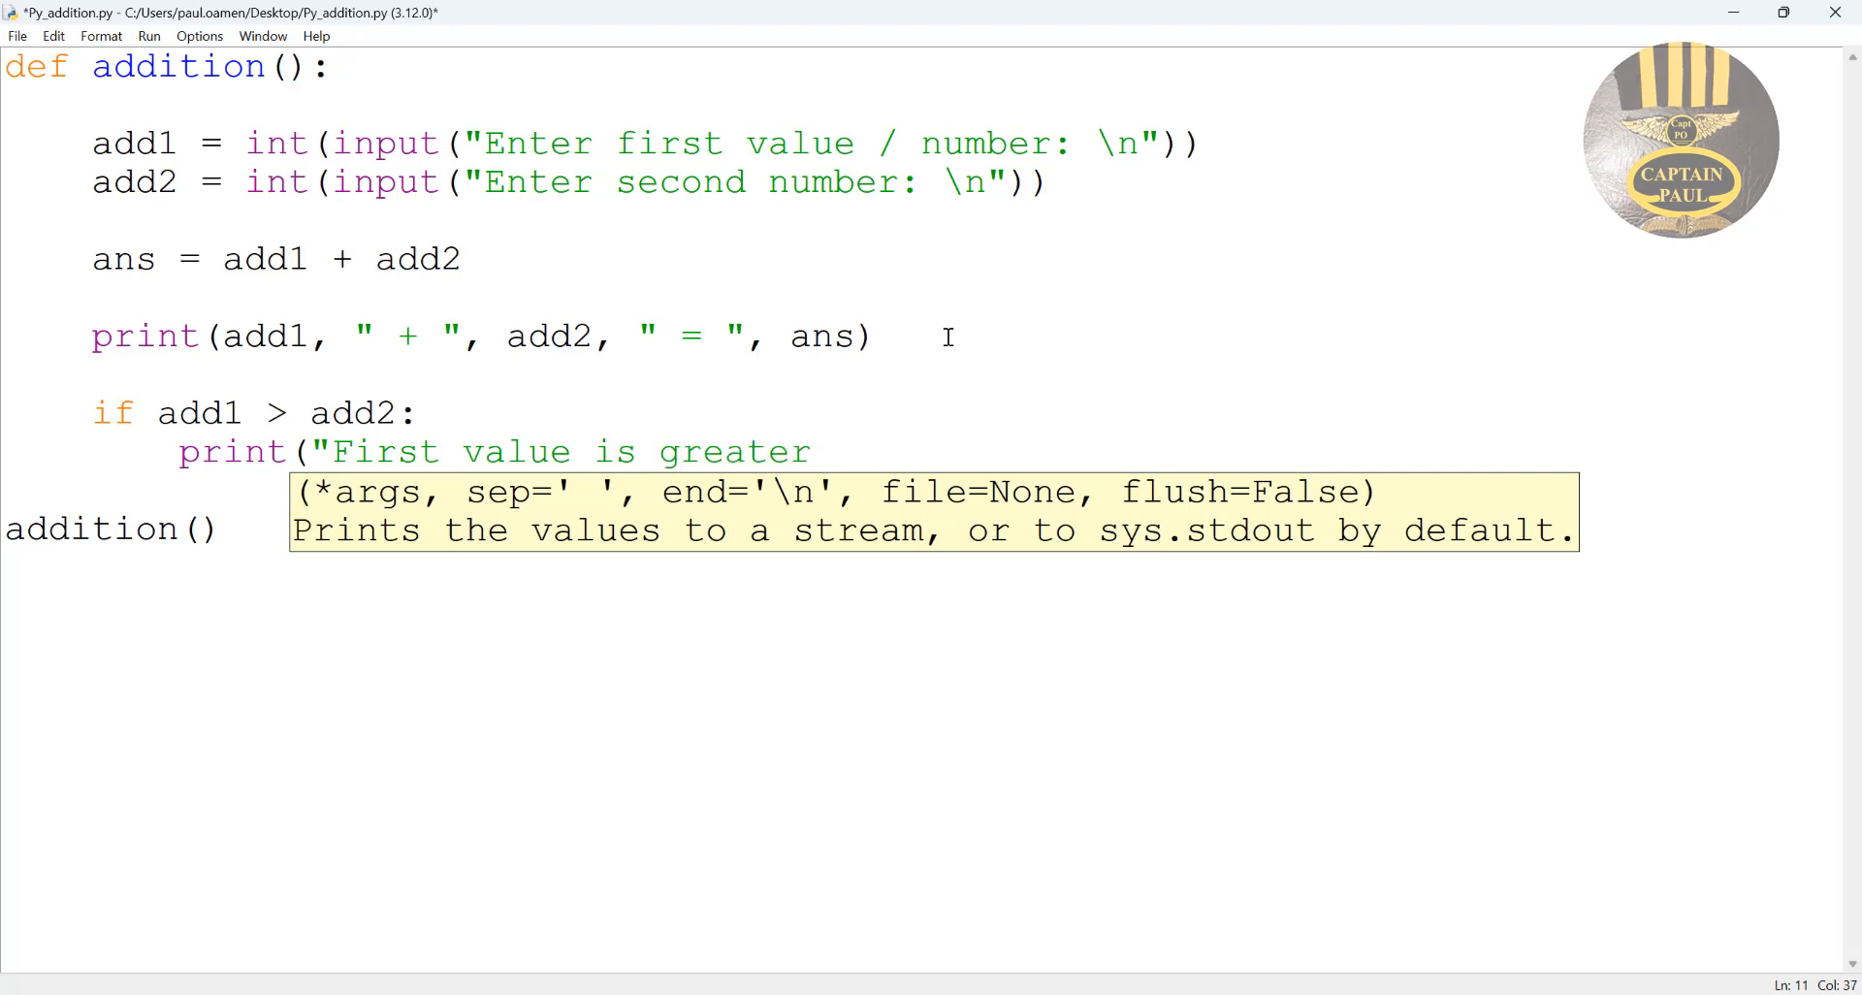
{"action": "type", "text": "than Second value"}
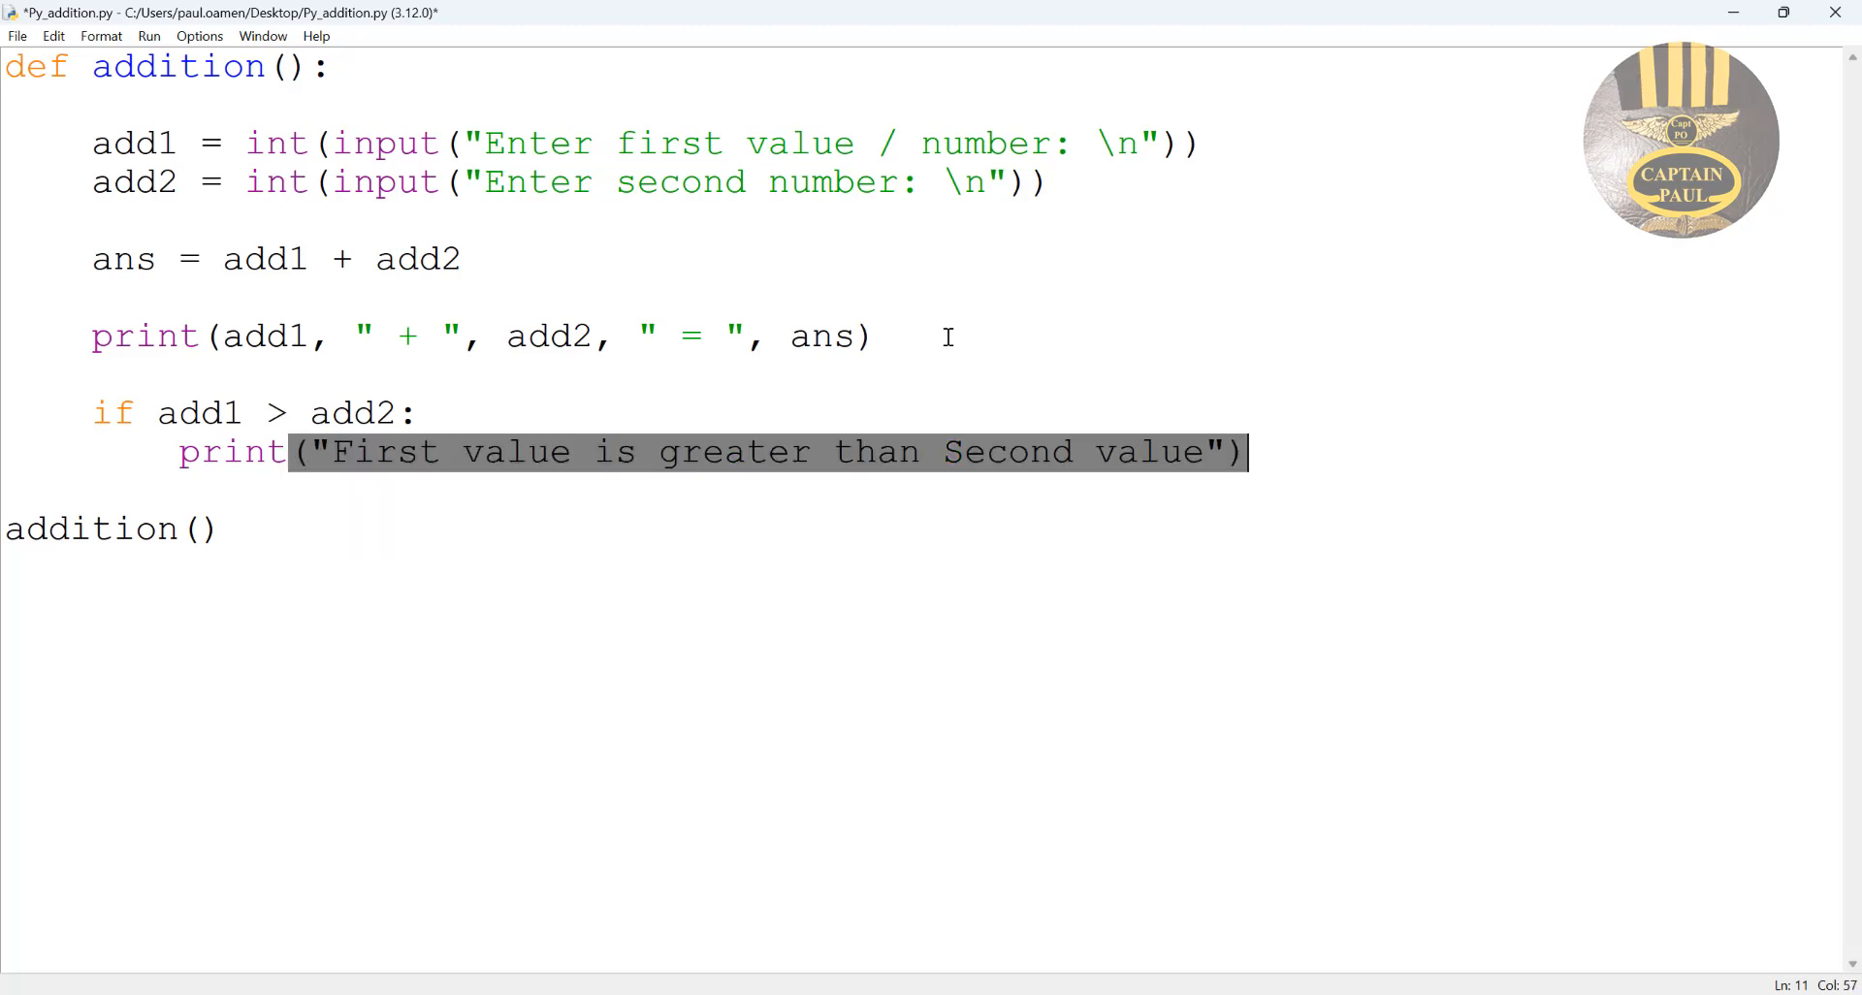
{"action": "left_click", "coordinate": [1247, 452]}
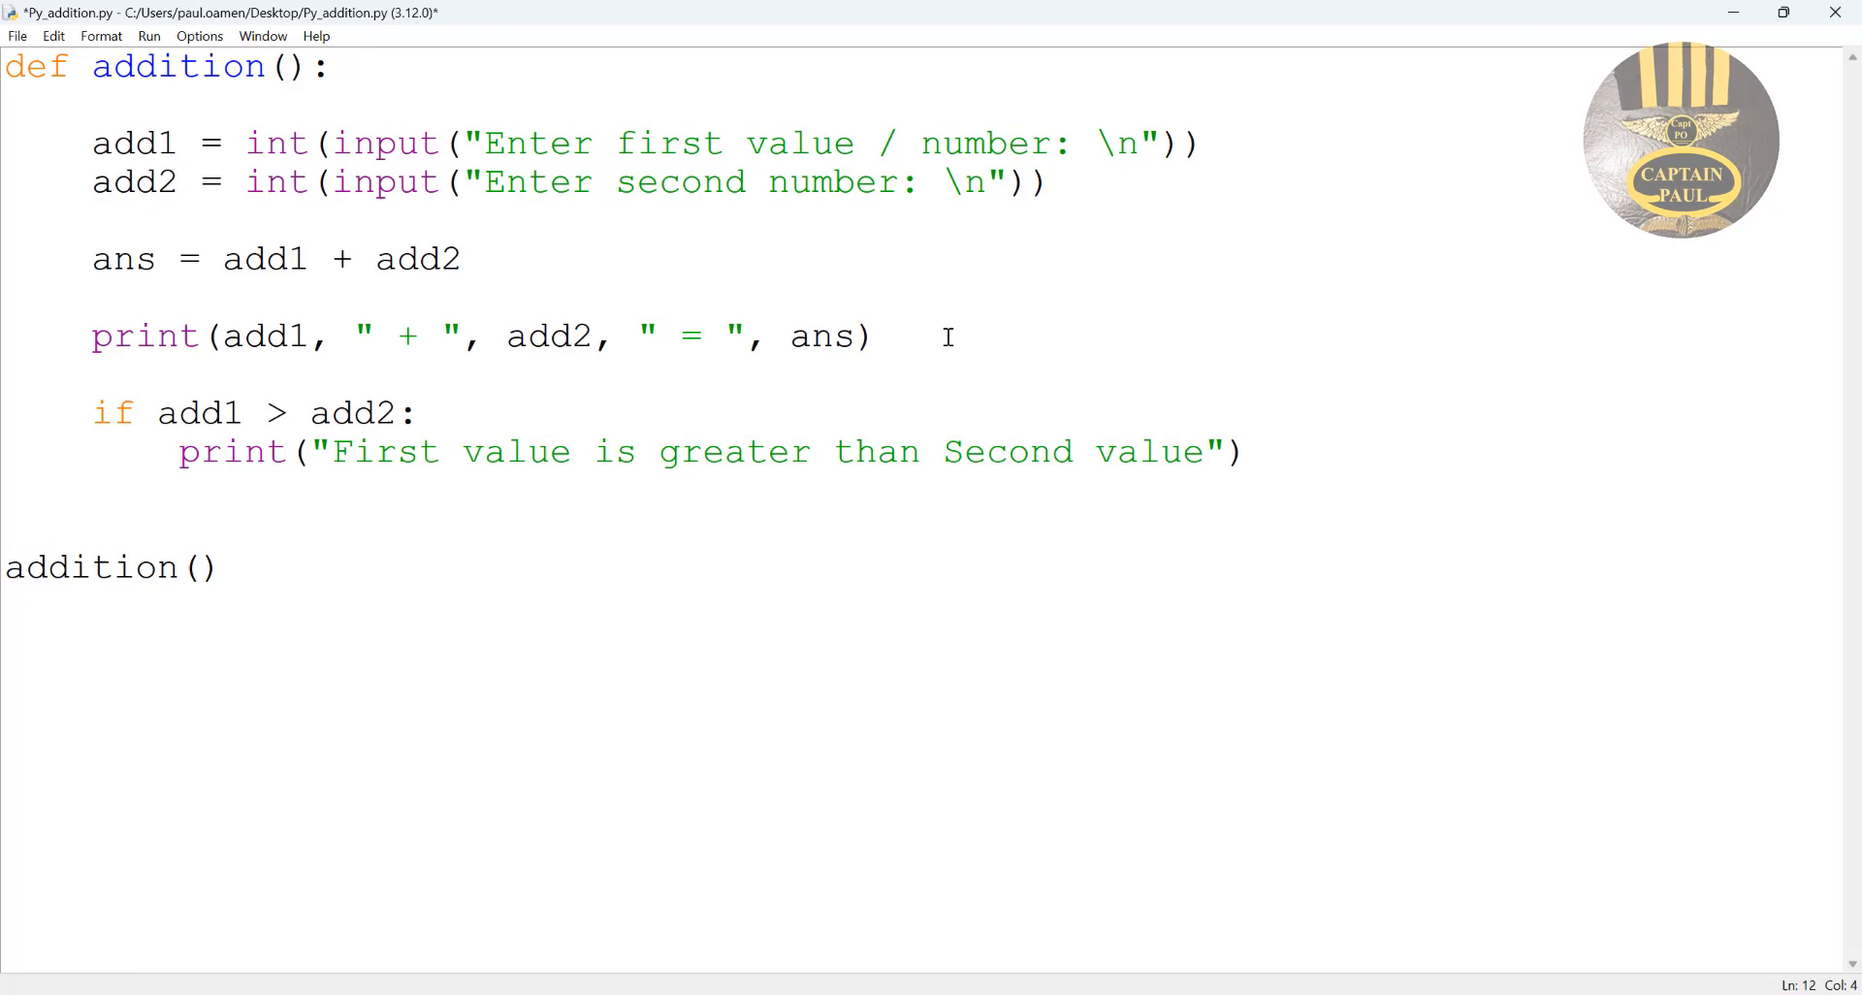
Add an else: branch printing "Second value is greater than First value".
{"action": "type", "text": "else:"}
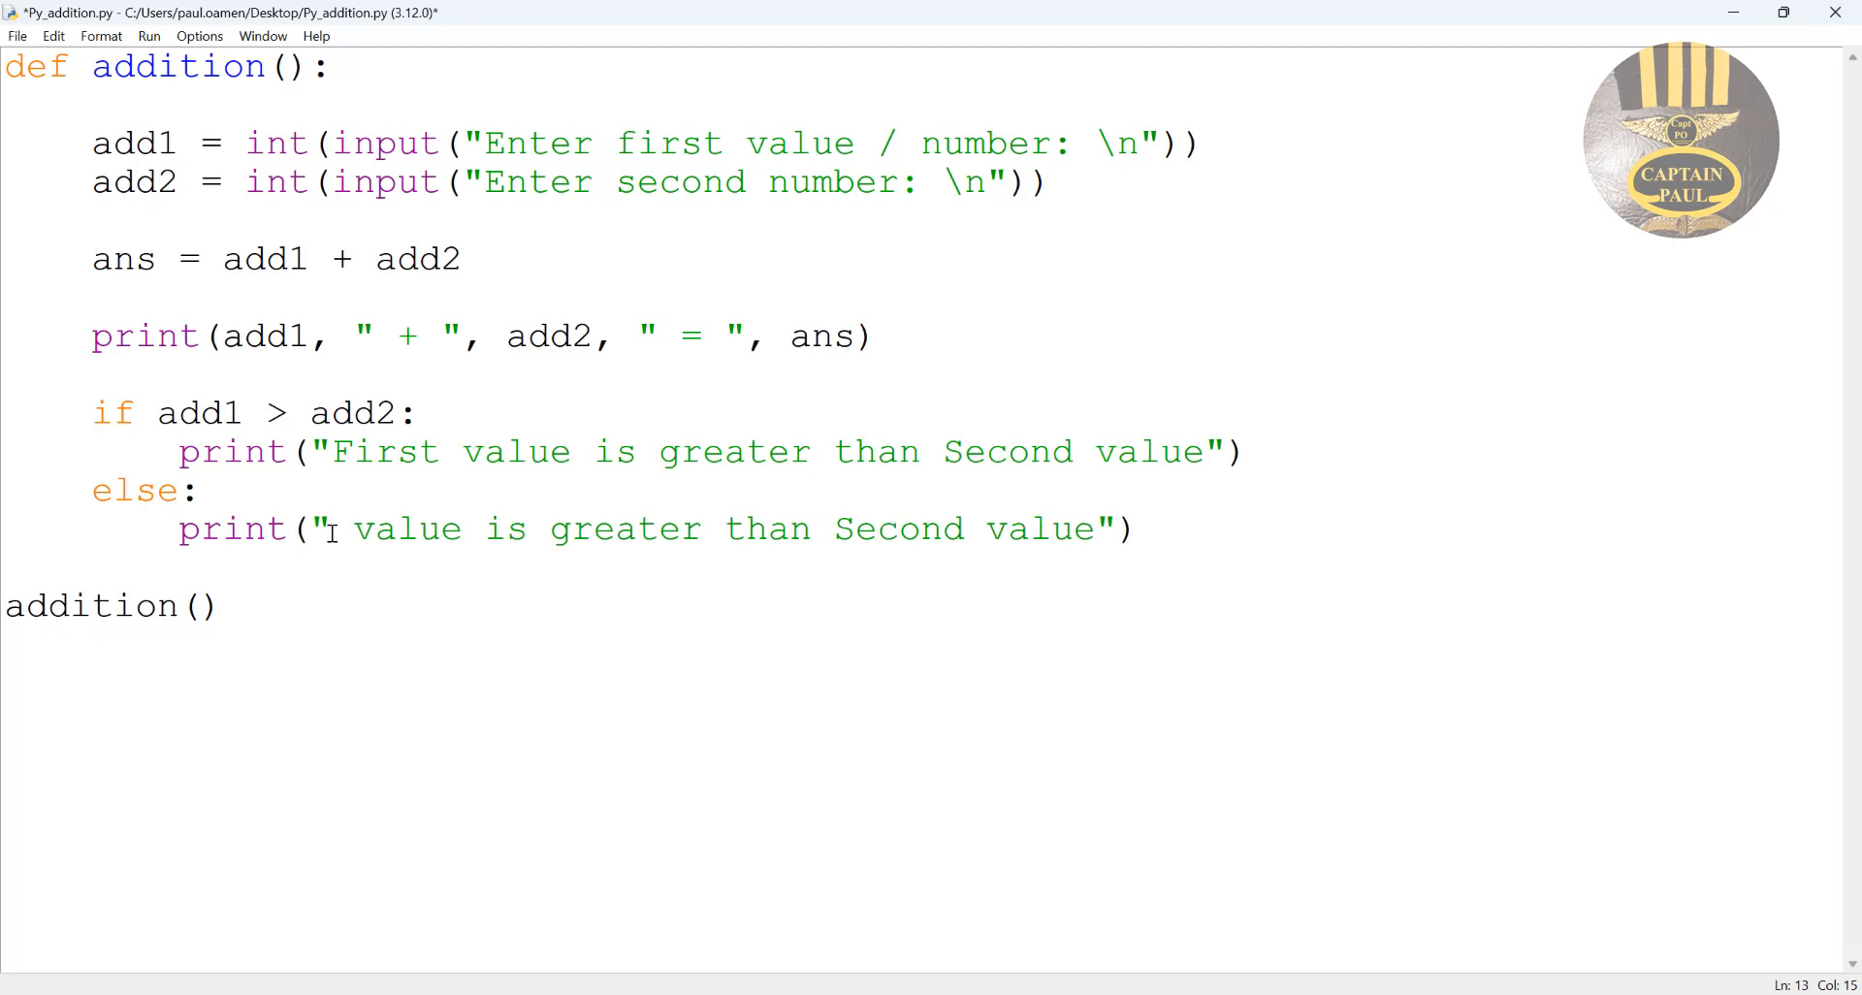
{"action": "type", "text": "Second"}
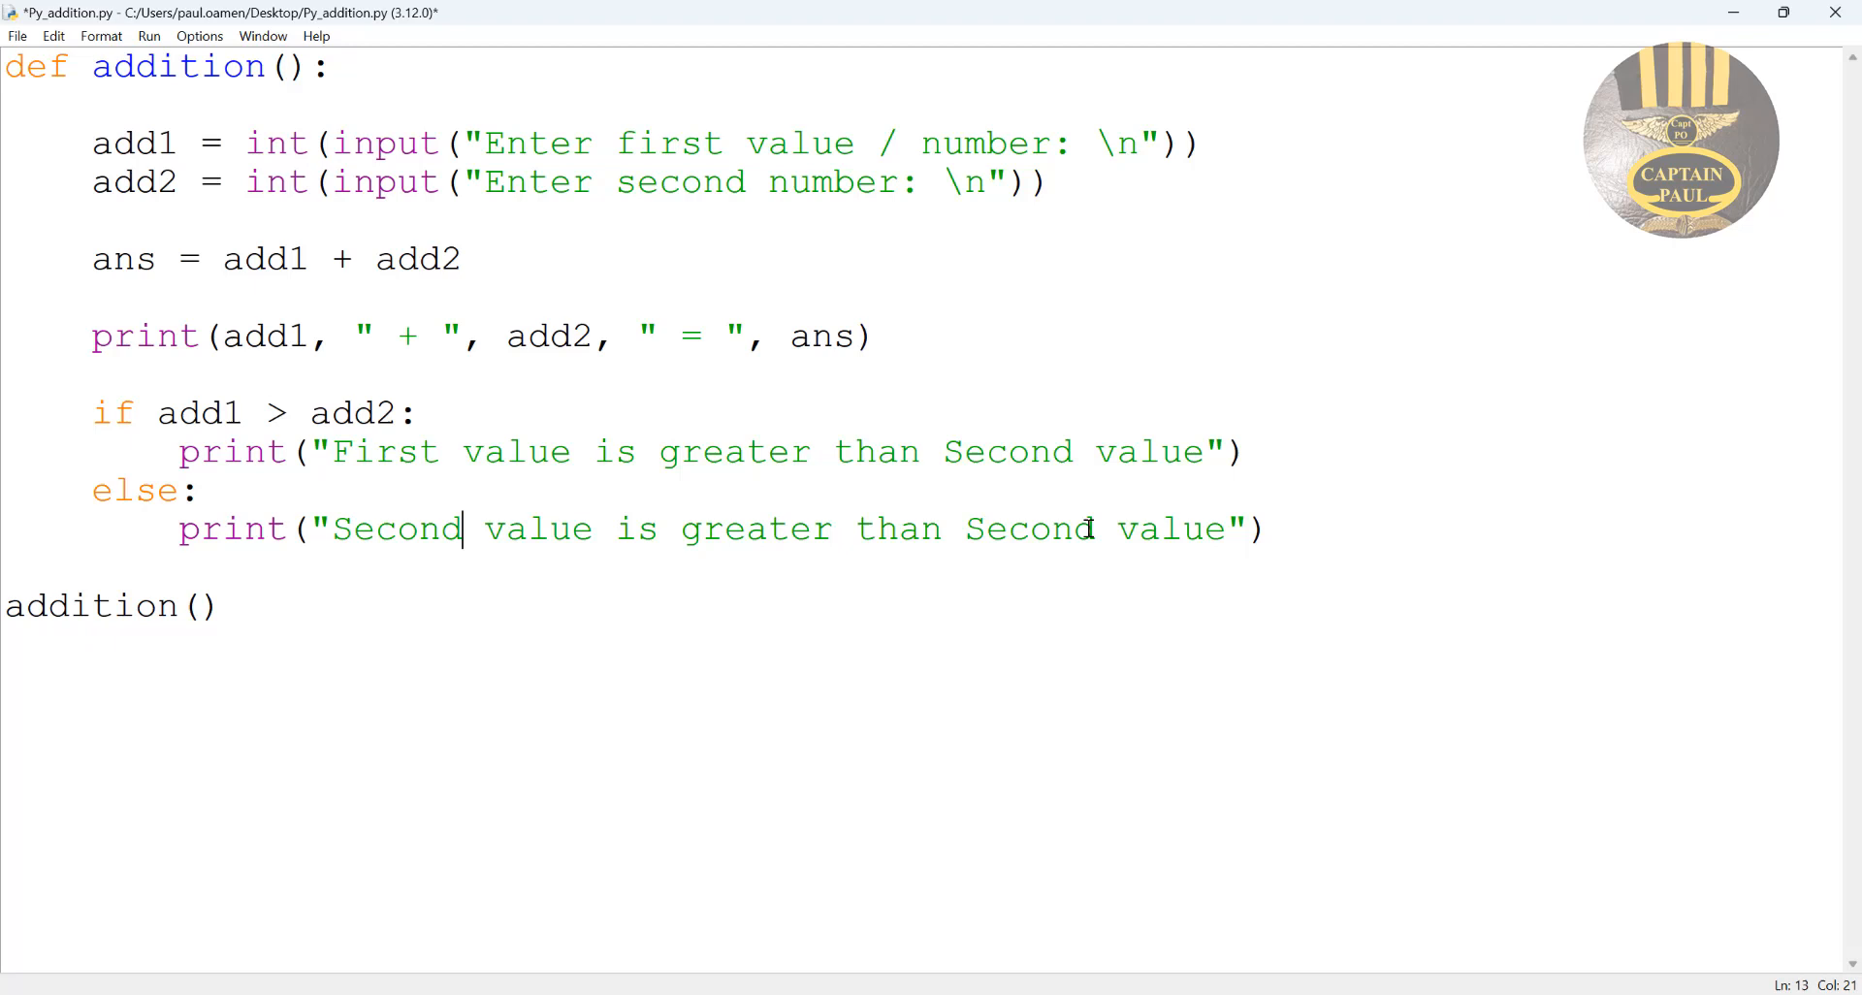
{"action": "double_click", "coordinate": [1028, 529]}
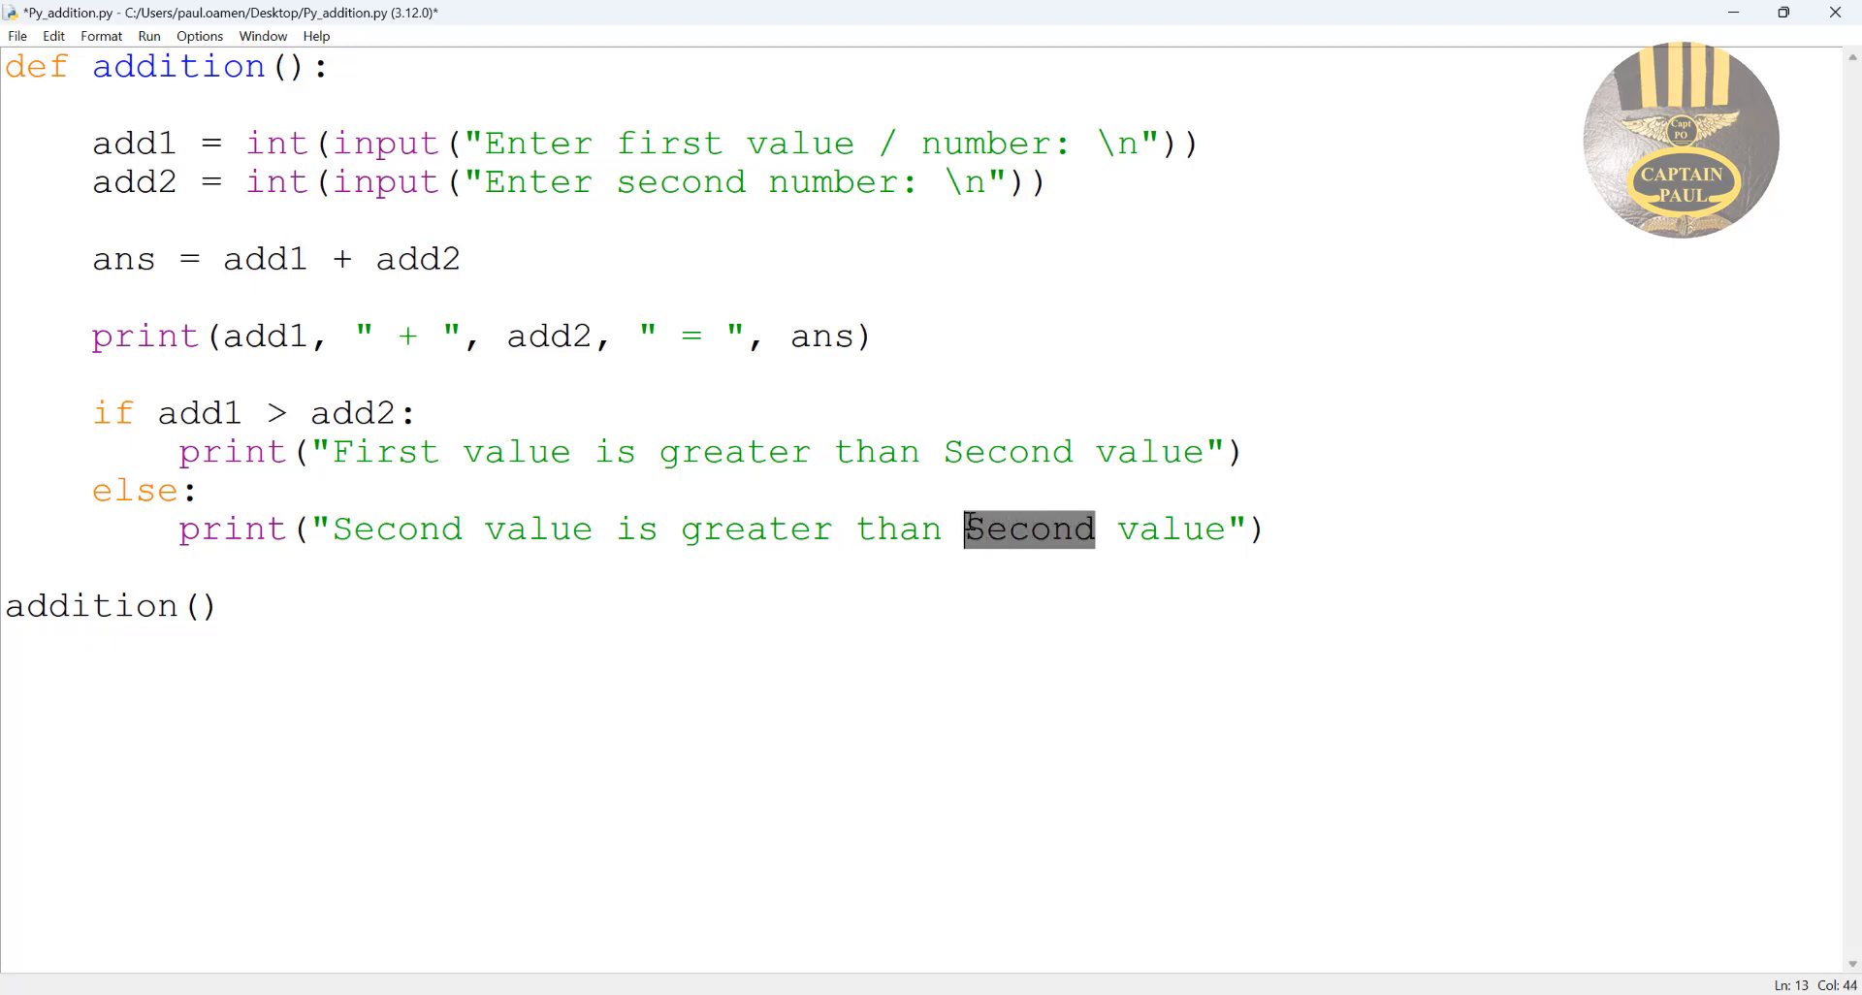
{"action": "type", "text": "First"}
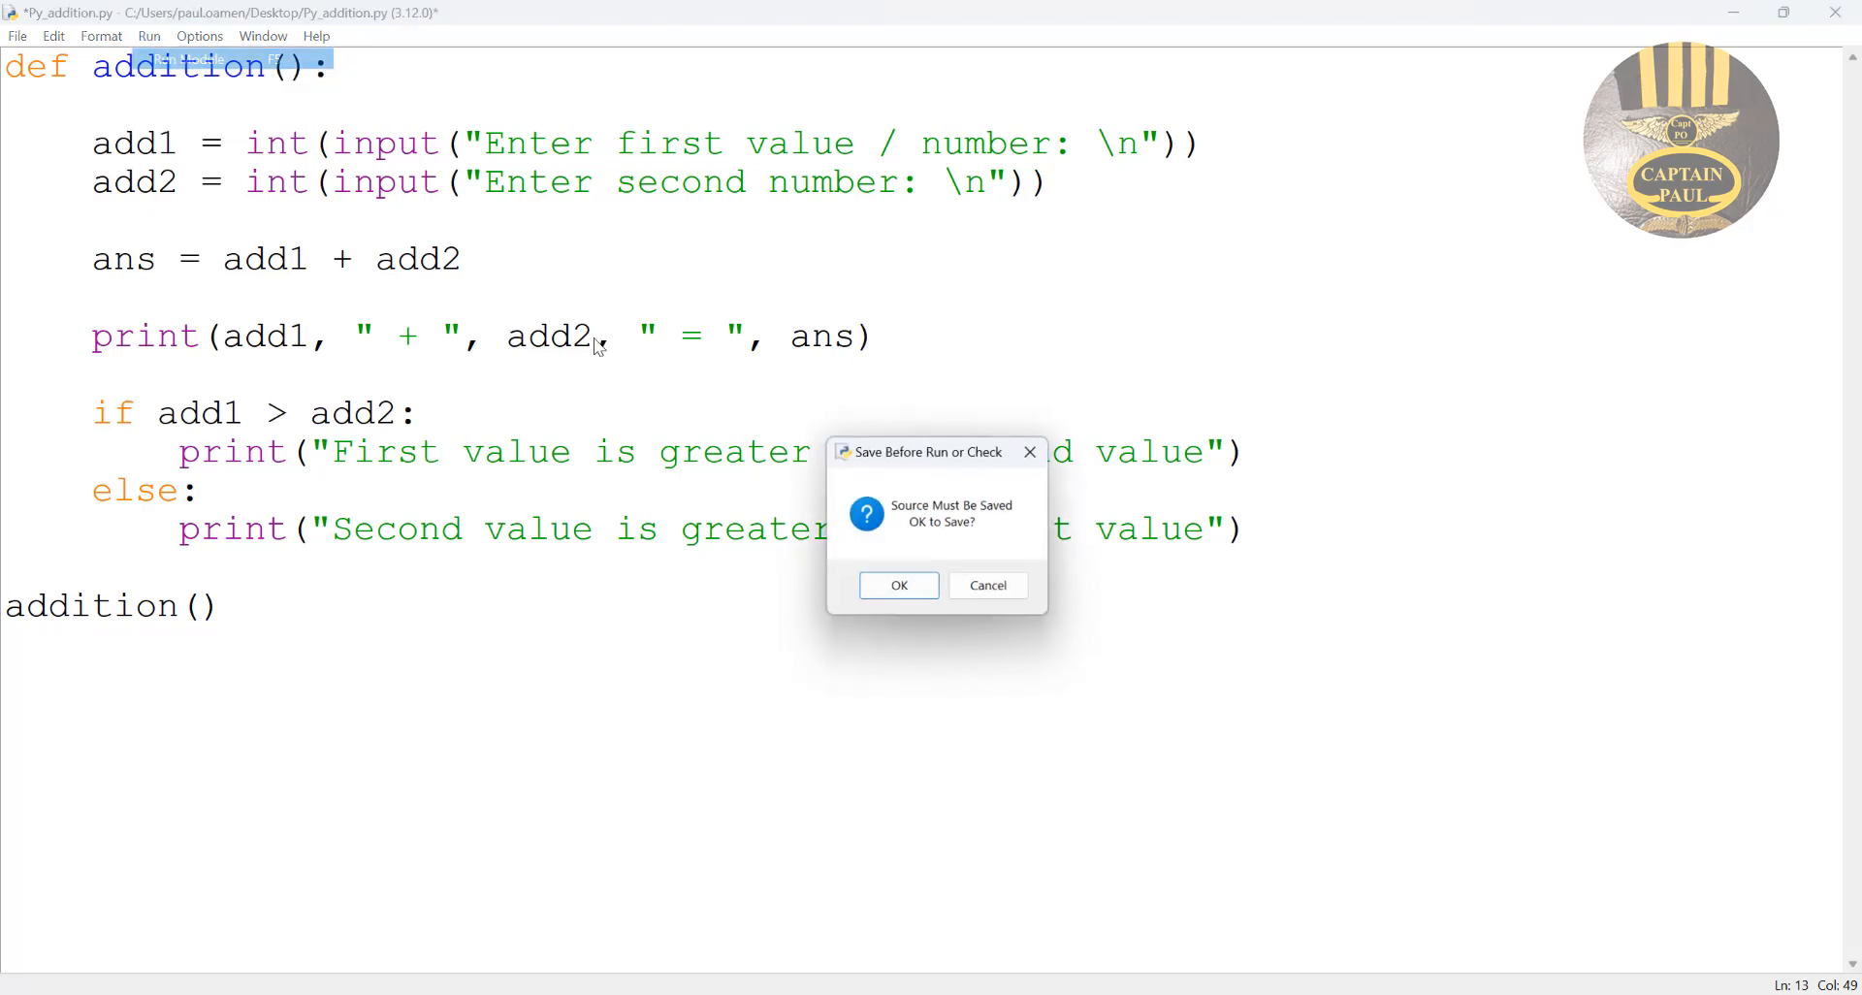
Save and run Py_addition.py, entering 56, then add a second addition() call below the first.
{"action": "left_click", "coordinate": [898, 583]}
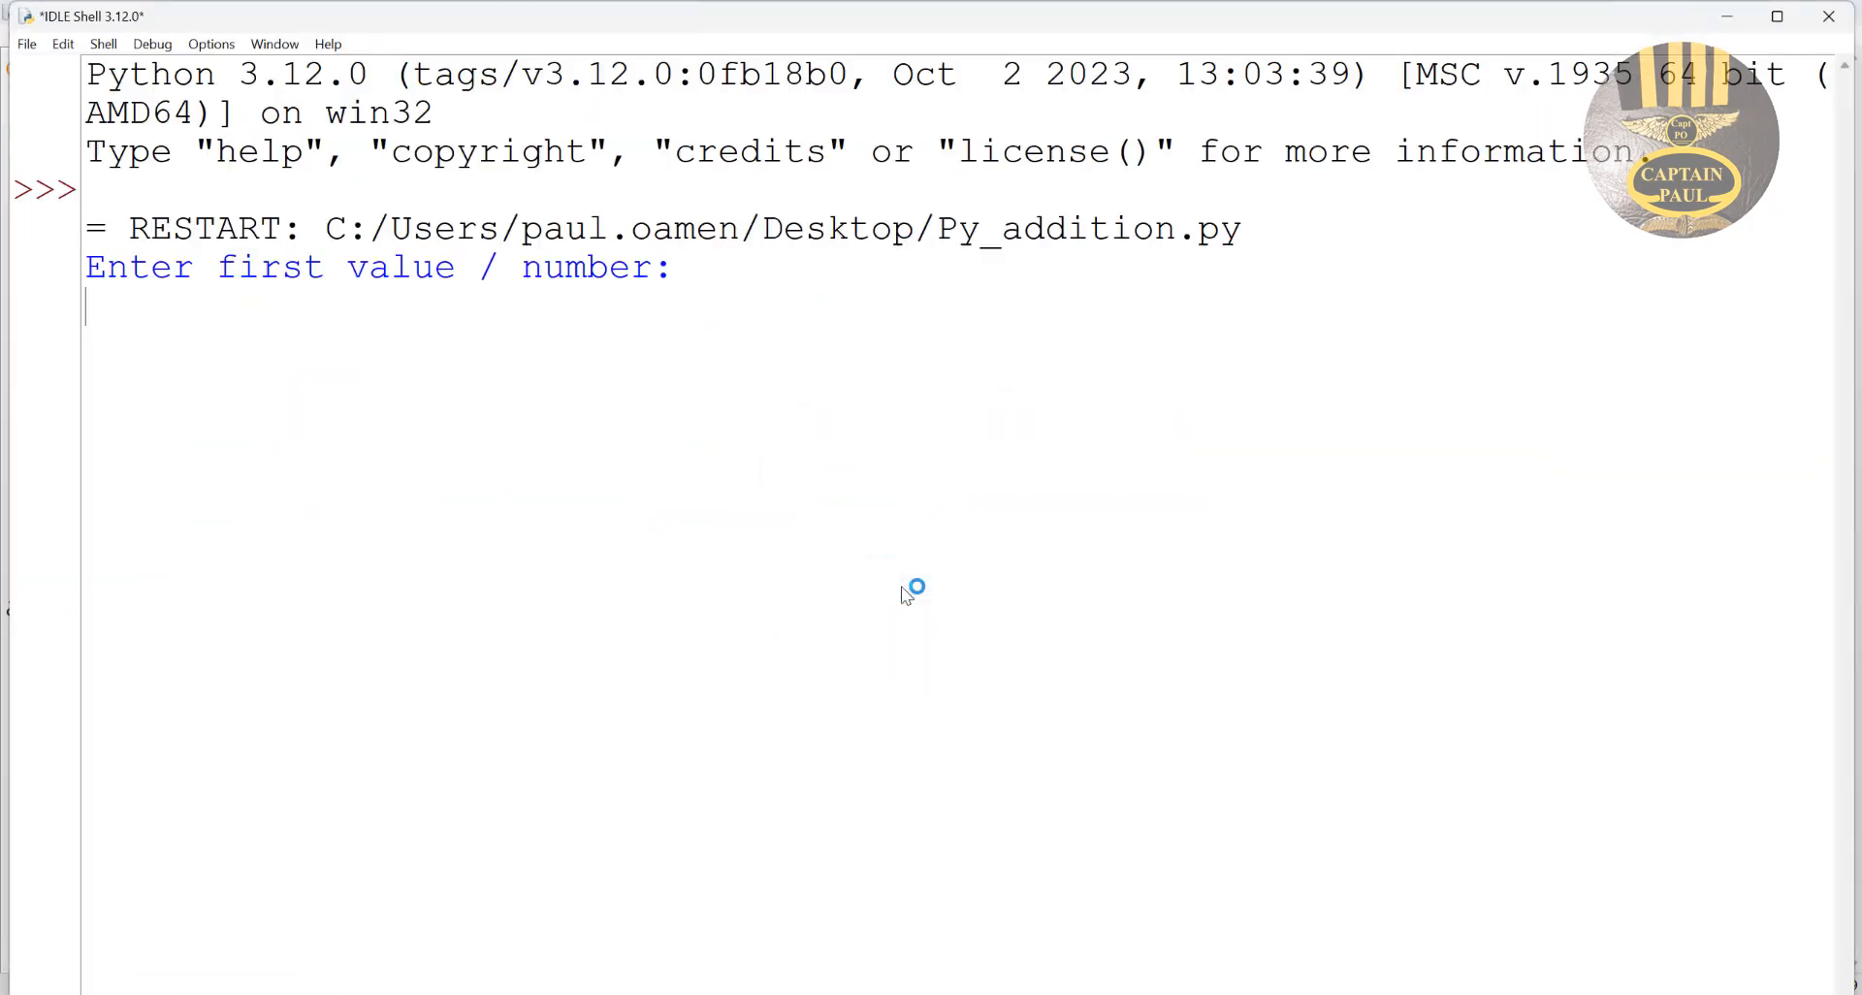
{"action": "type", "text": "56"}
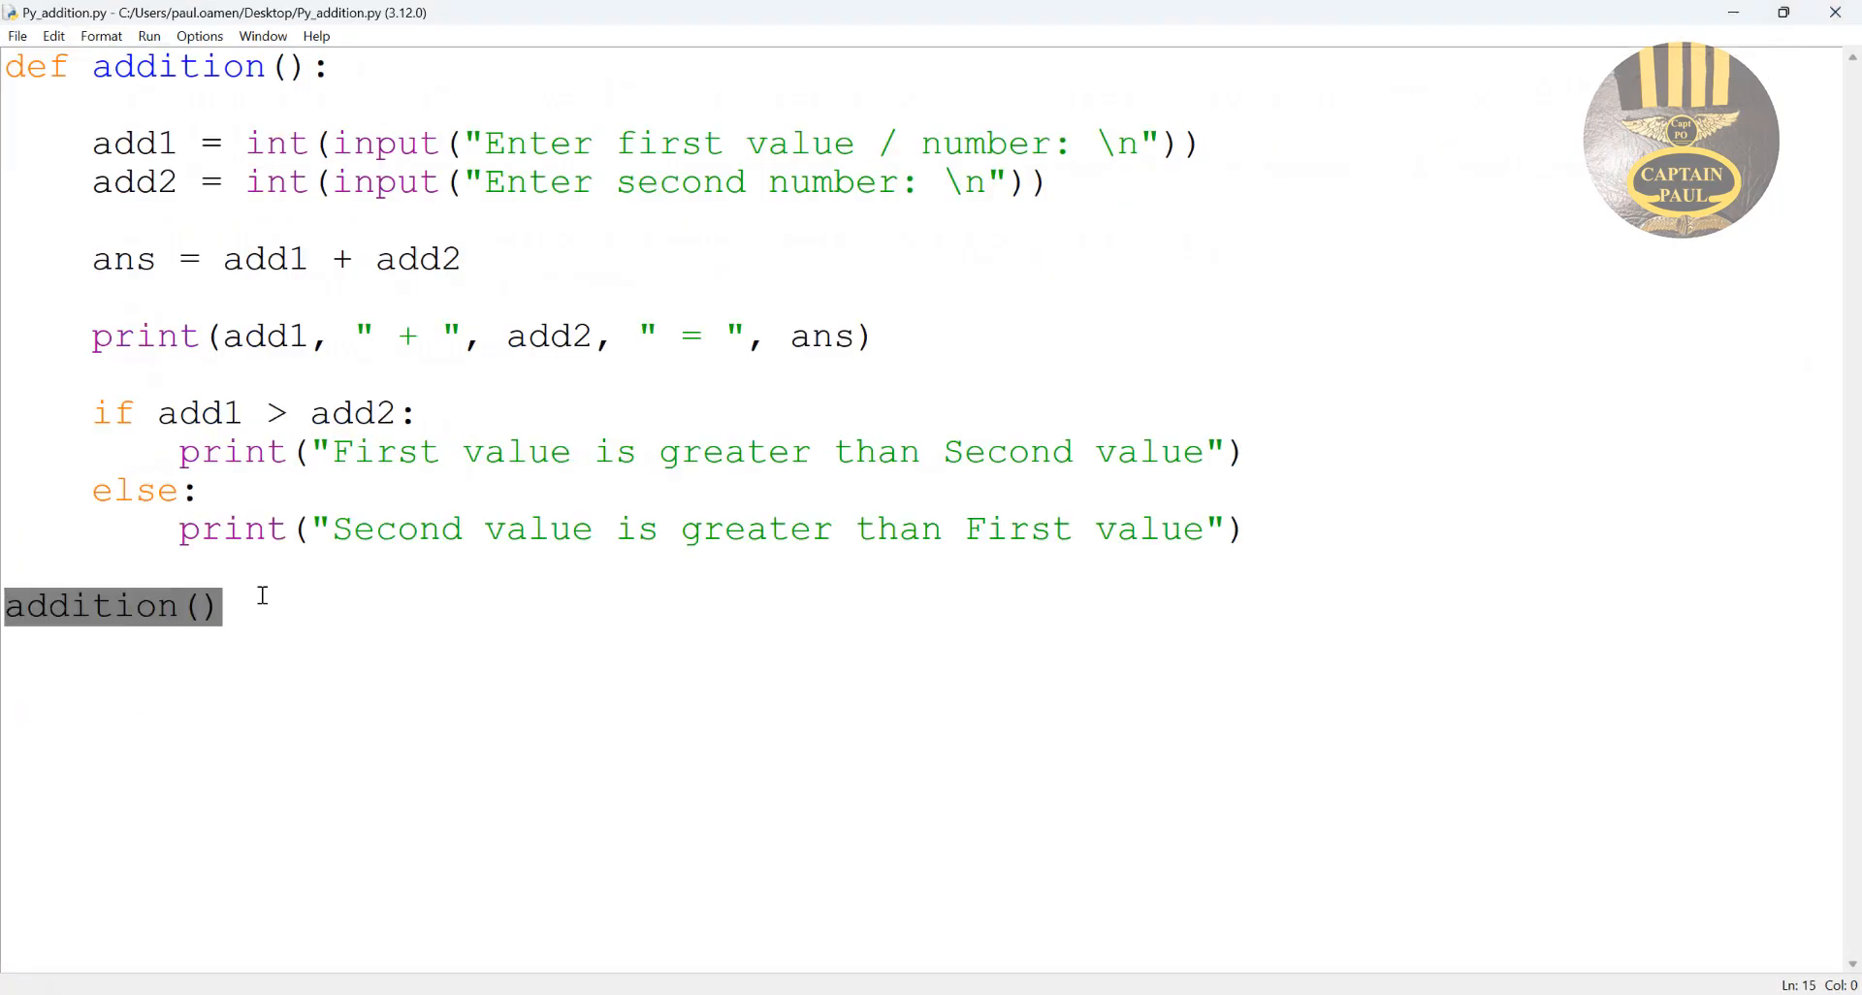
{"action": "key", "text": "Return"}
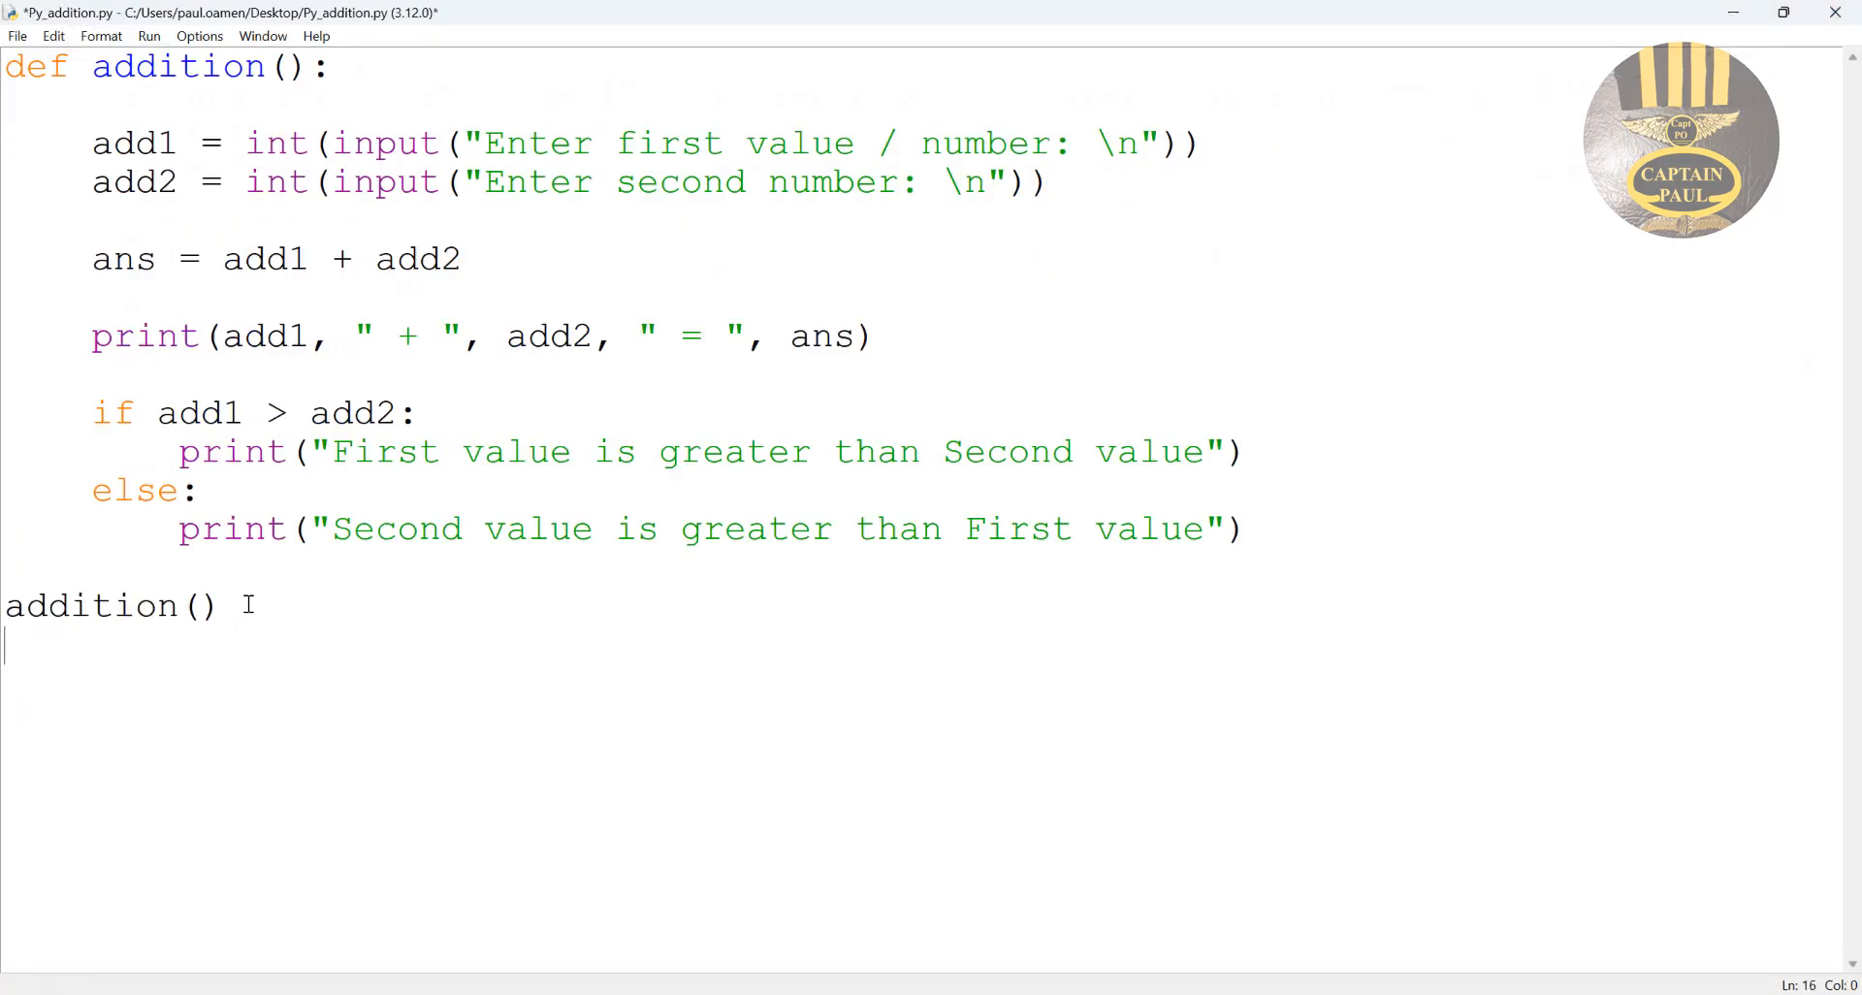
{"action": "type", "text": "addition()"}
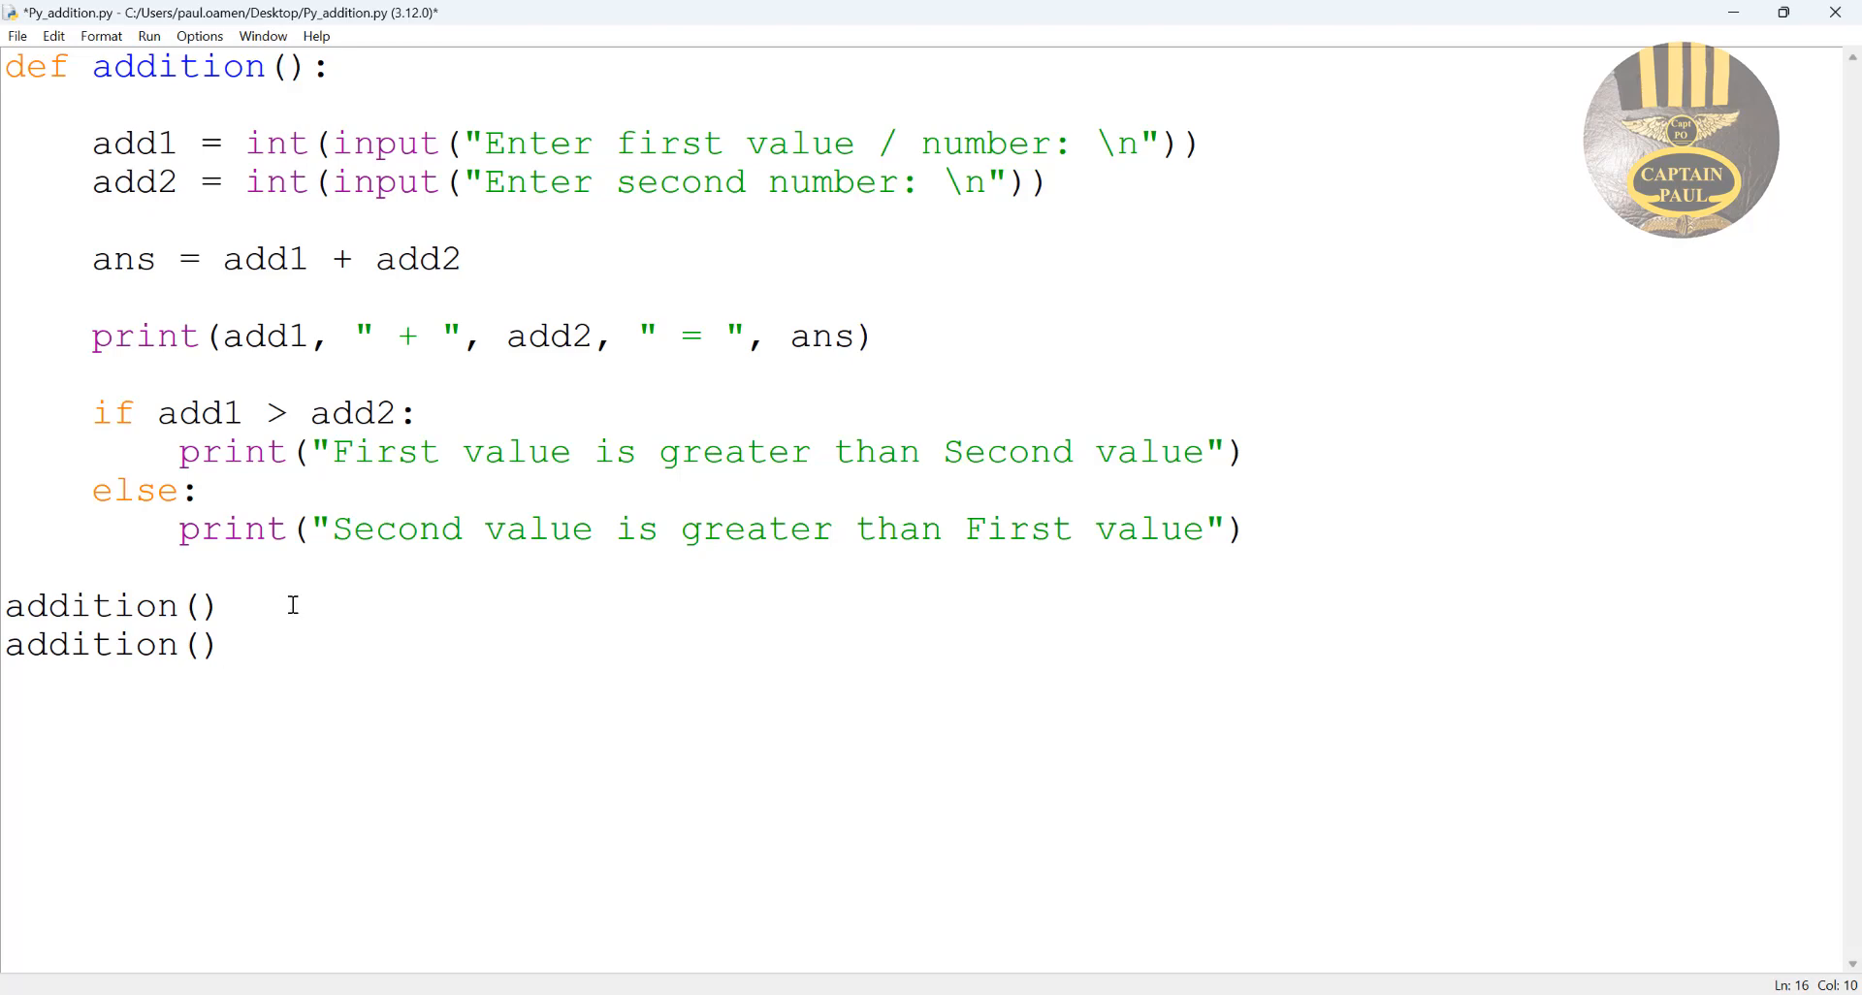
{"action": "left_click", "coordinate": [147, 36]}
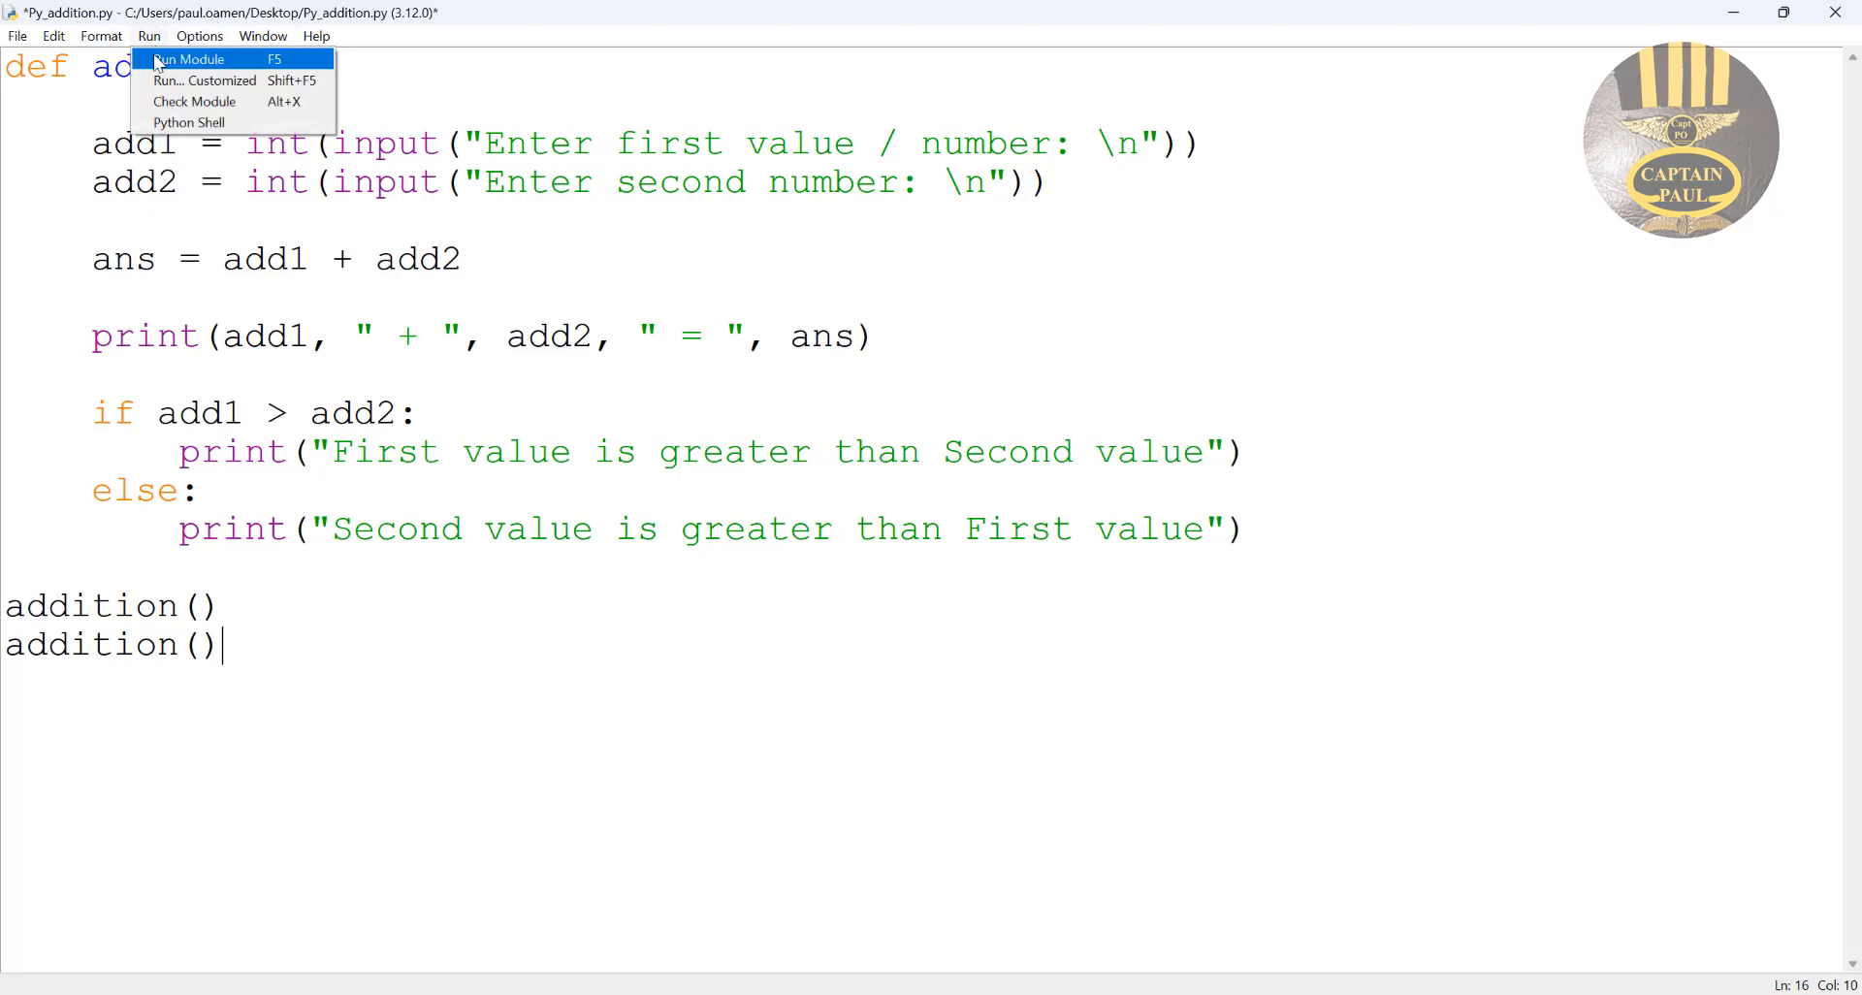
Run the module and enter 757 and 85 (842), then 95 and 768 (863).
{"action": "left_click", "coordinate": [187, 58]}
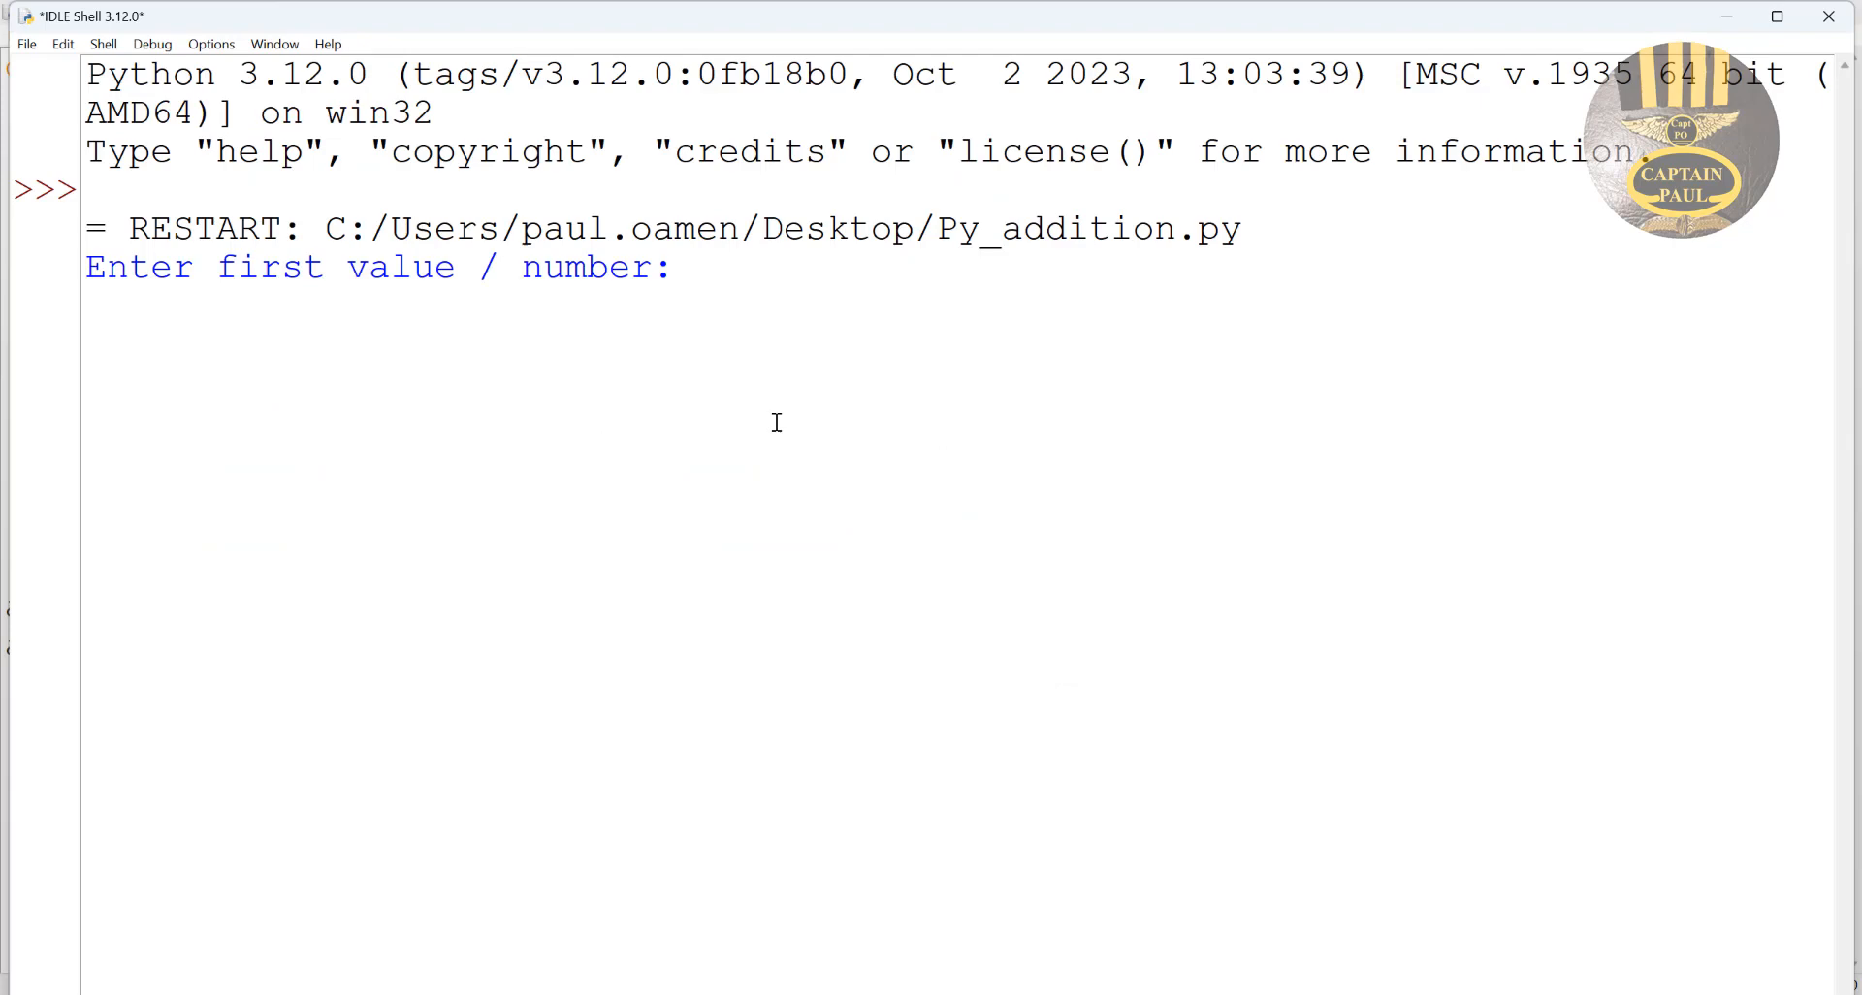
{"action": "type", "text": "757"}
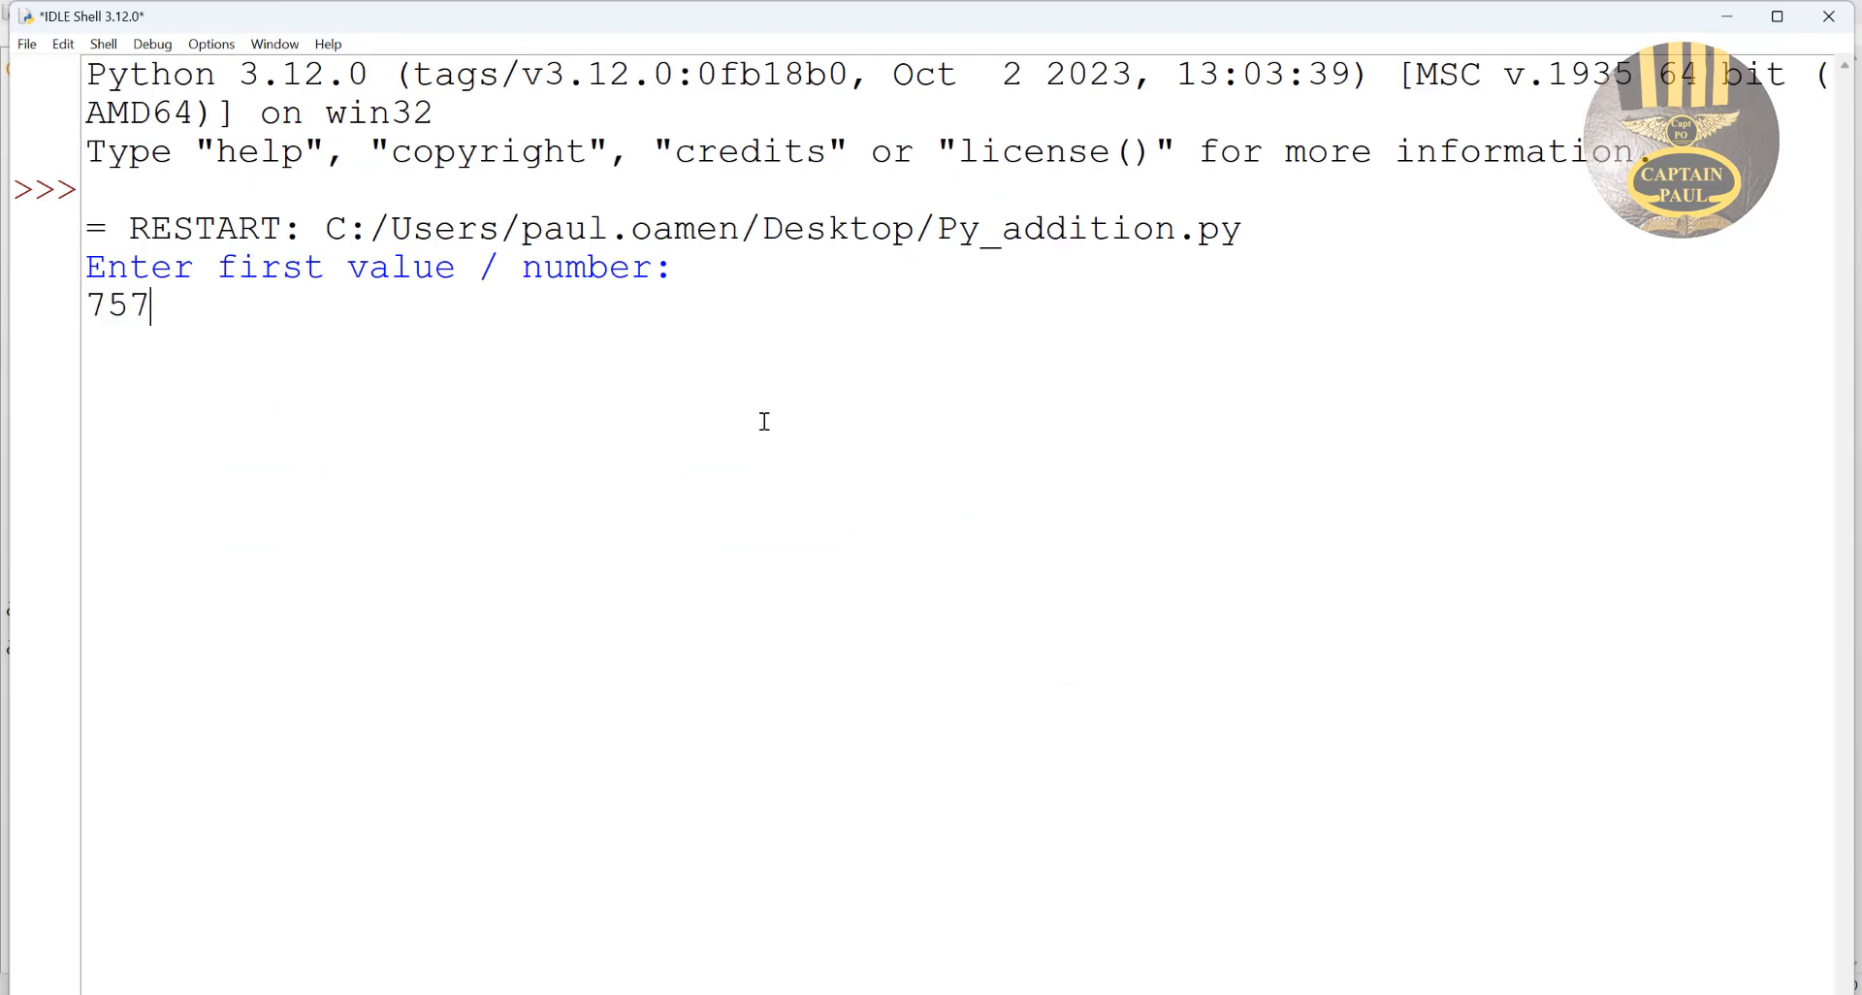
{"action": "key", "text": "enter"}
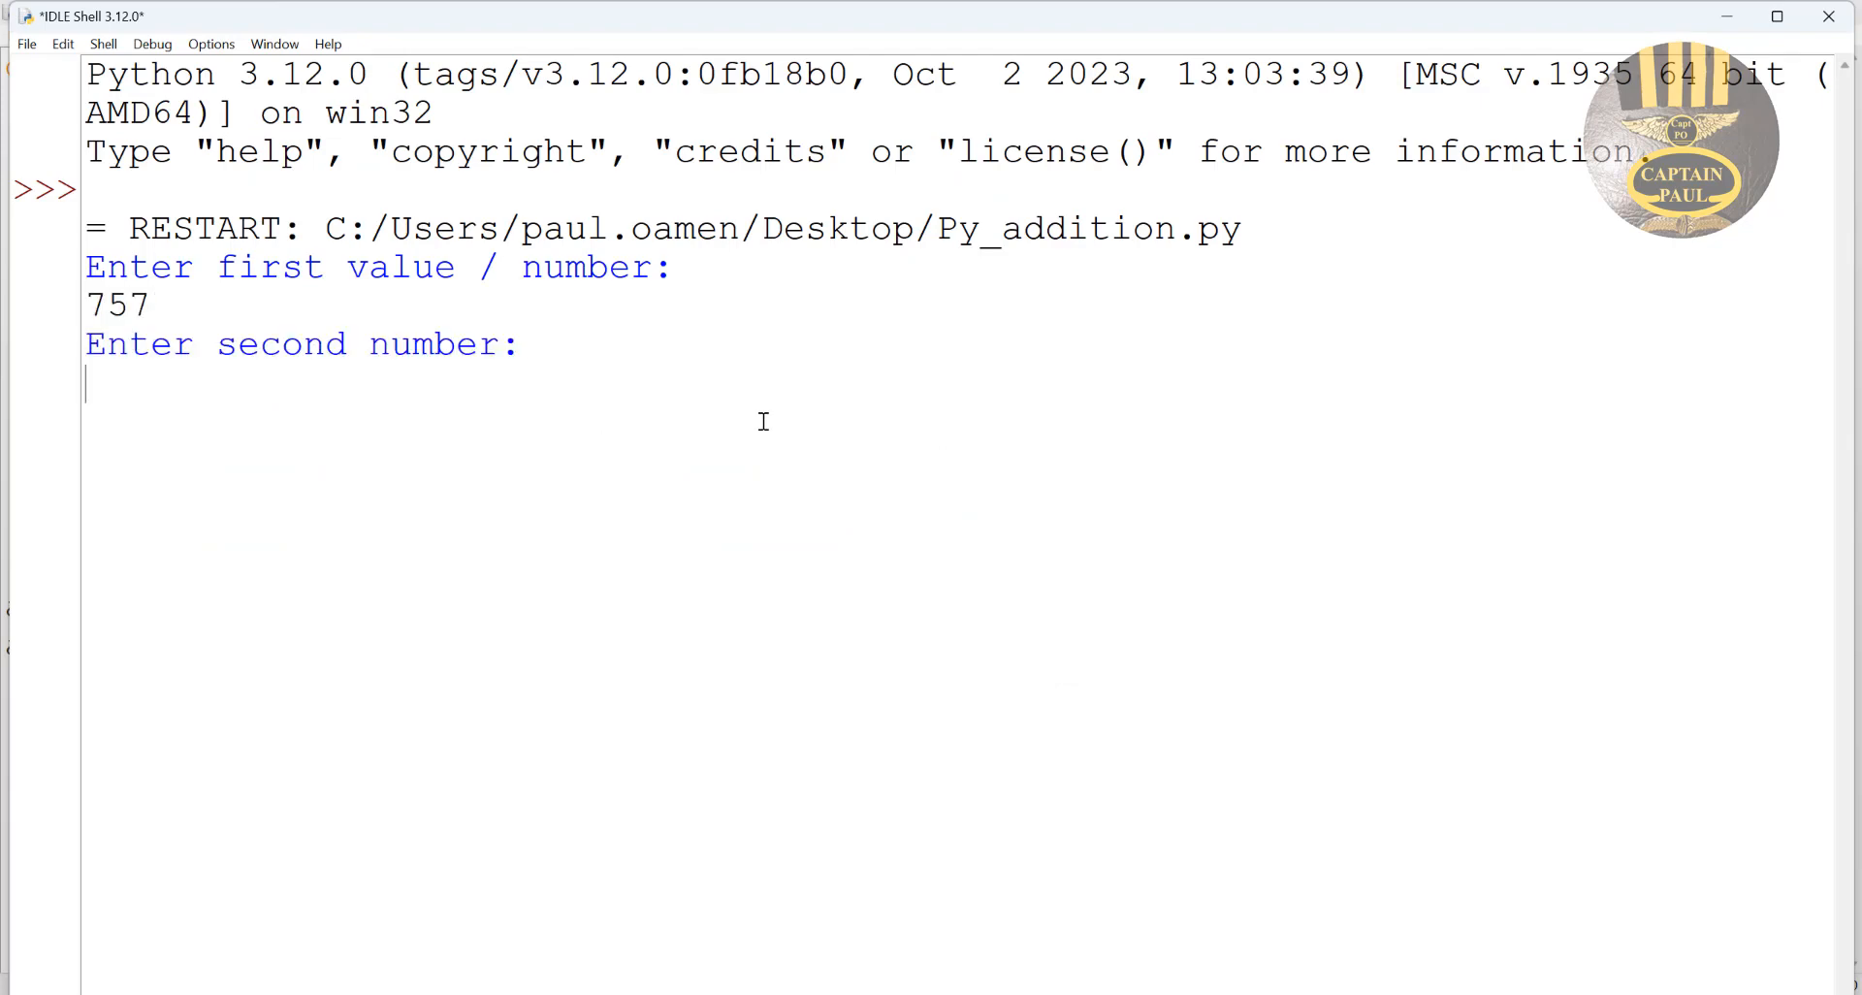
{"action": "type", "text": "85"}
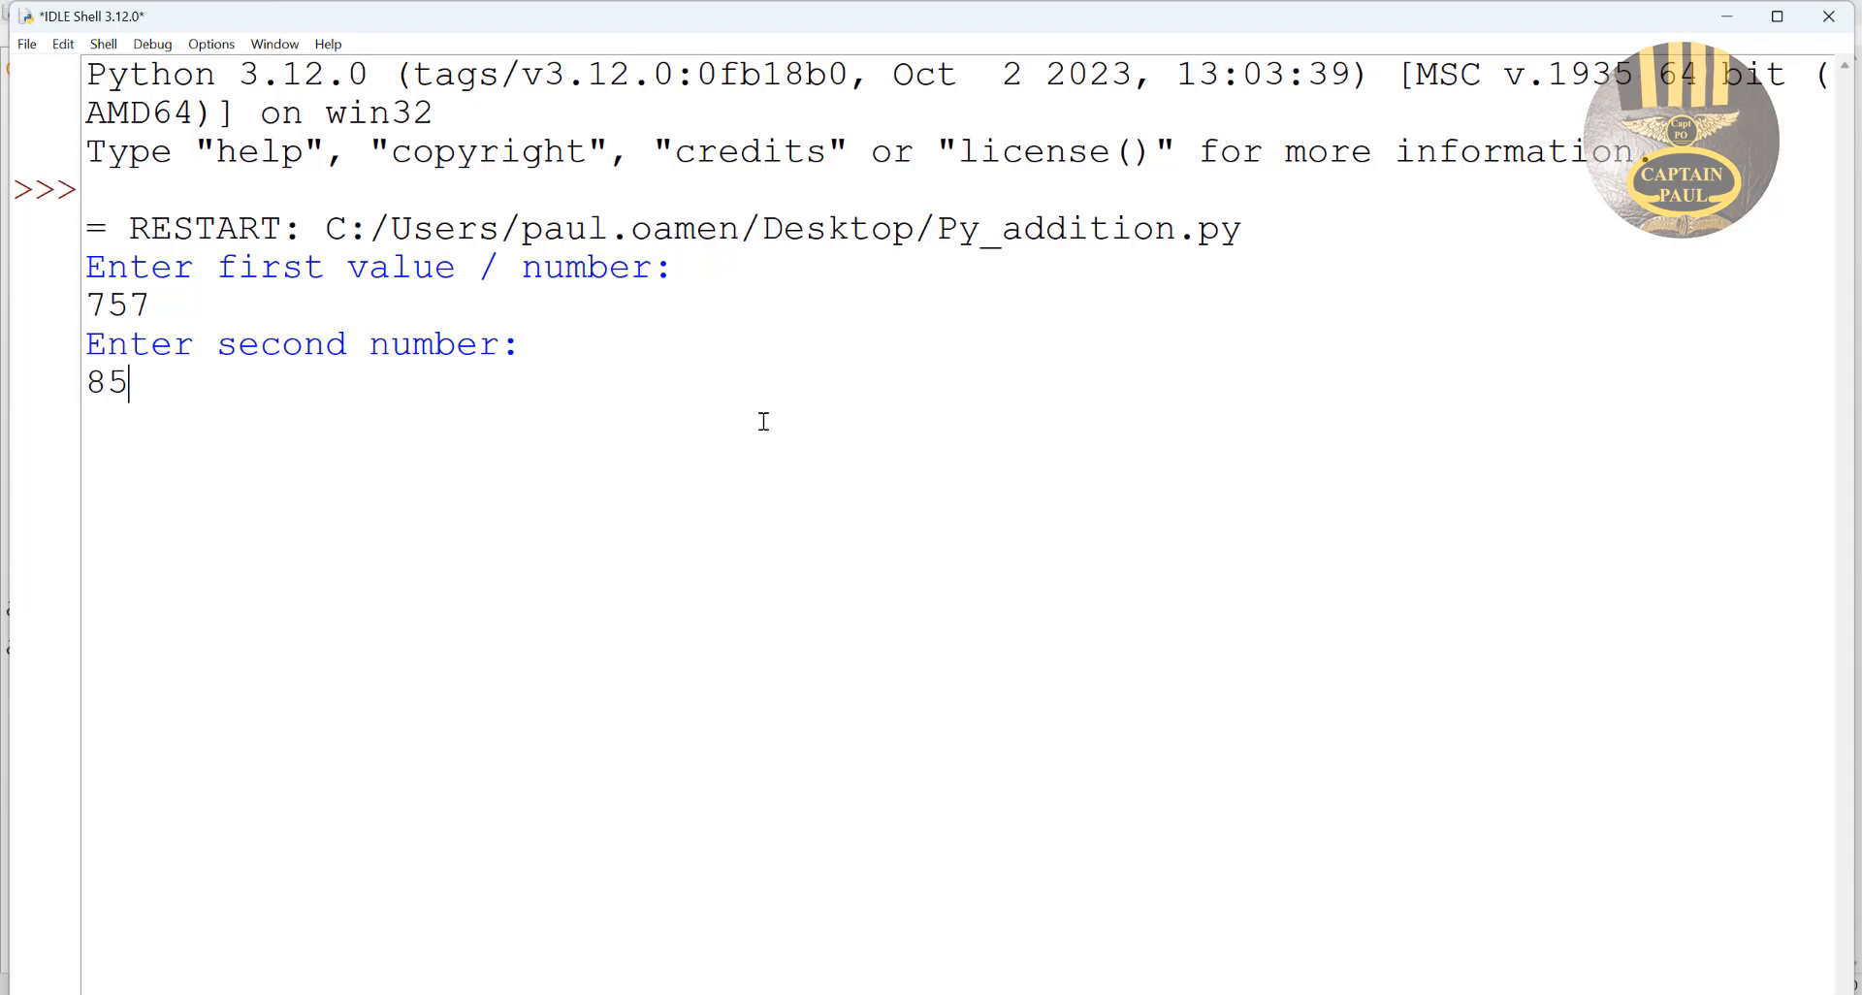
{"action": "key", "text": "enter"}
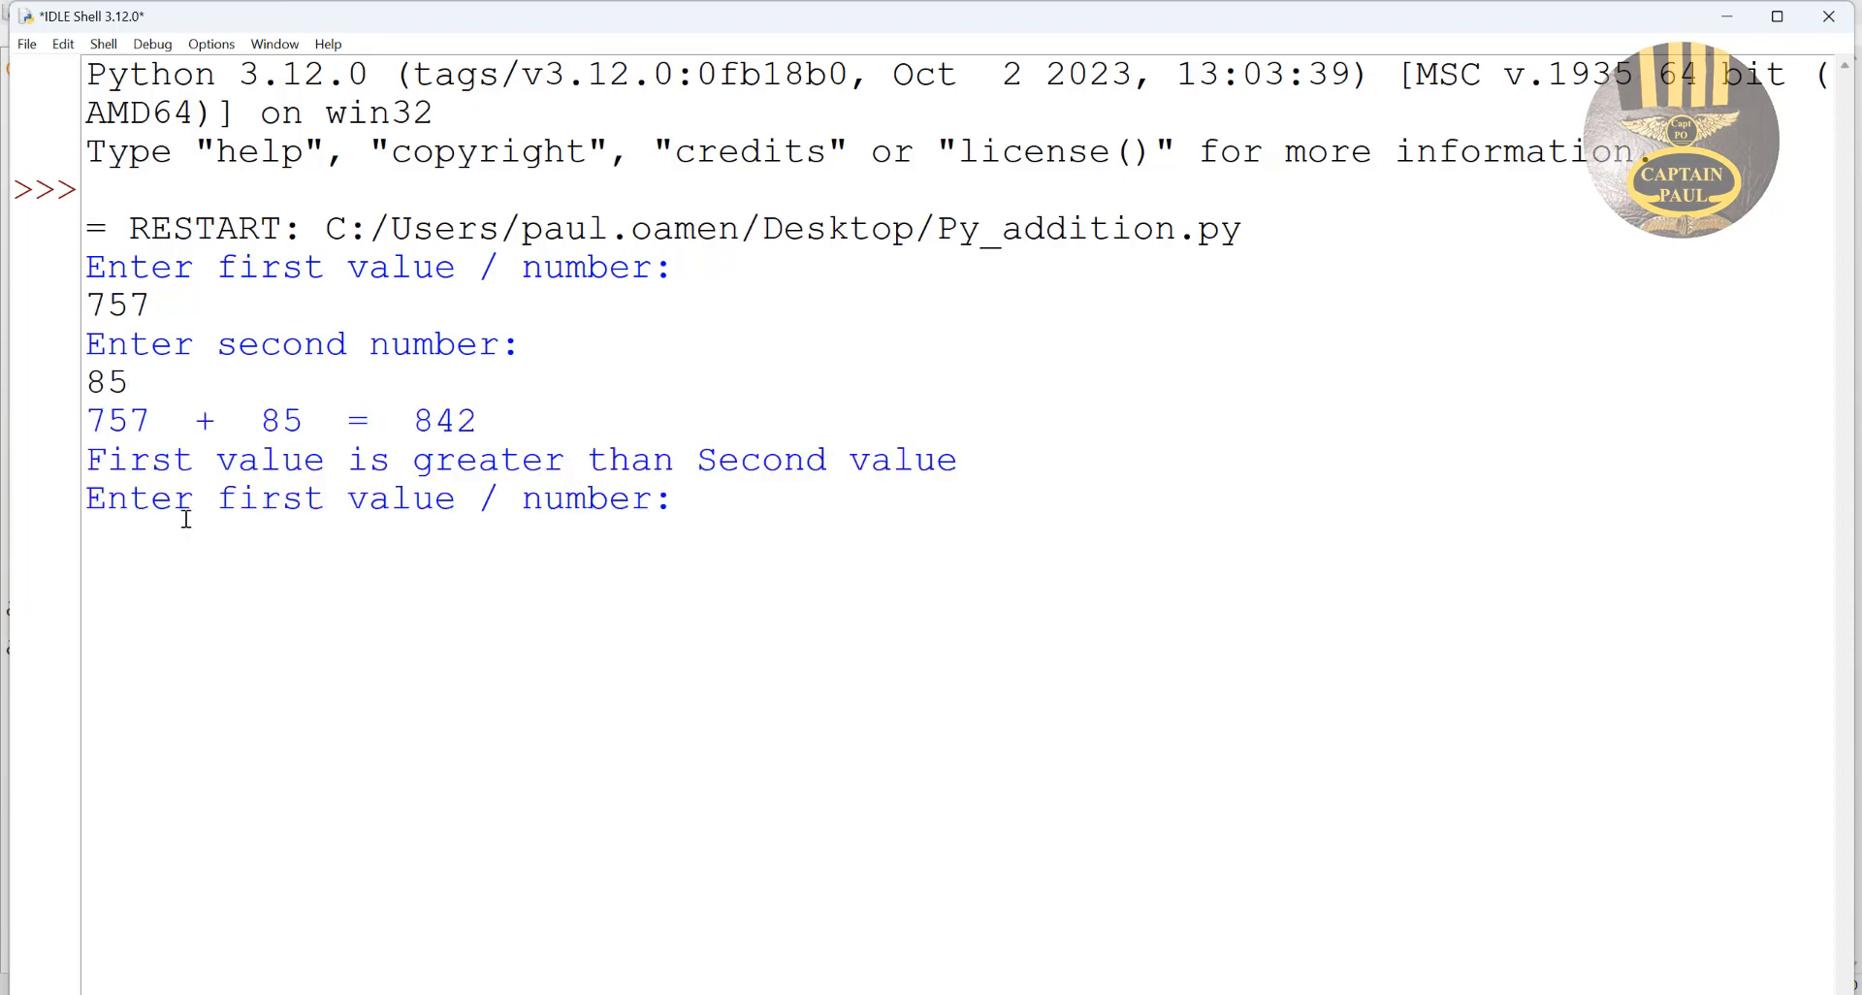
{"action": "mouse_move", "coordinate": [571, 650]}
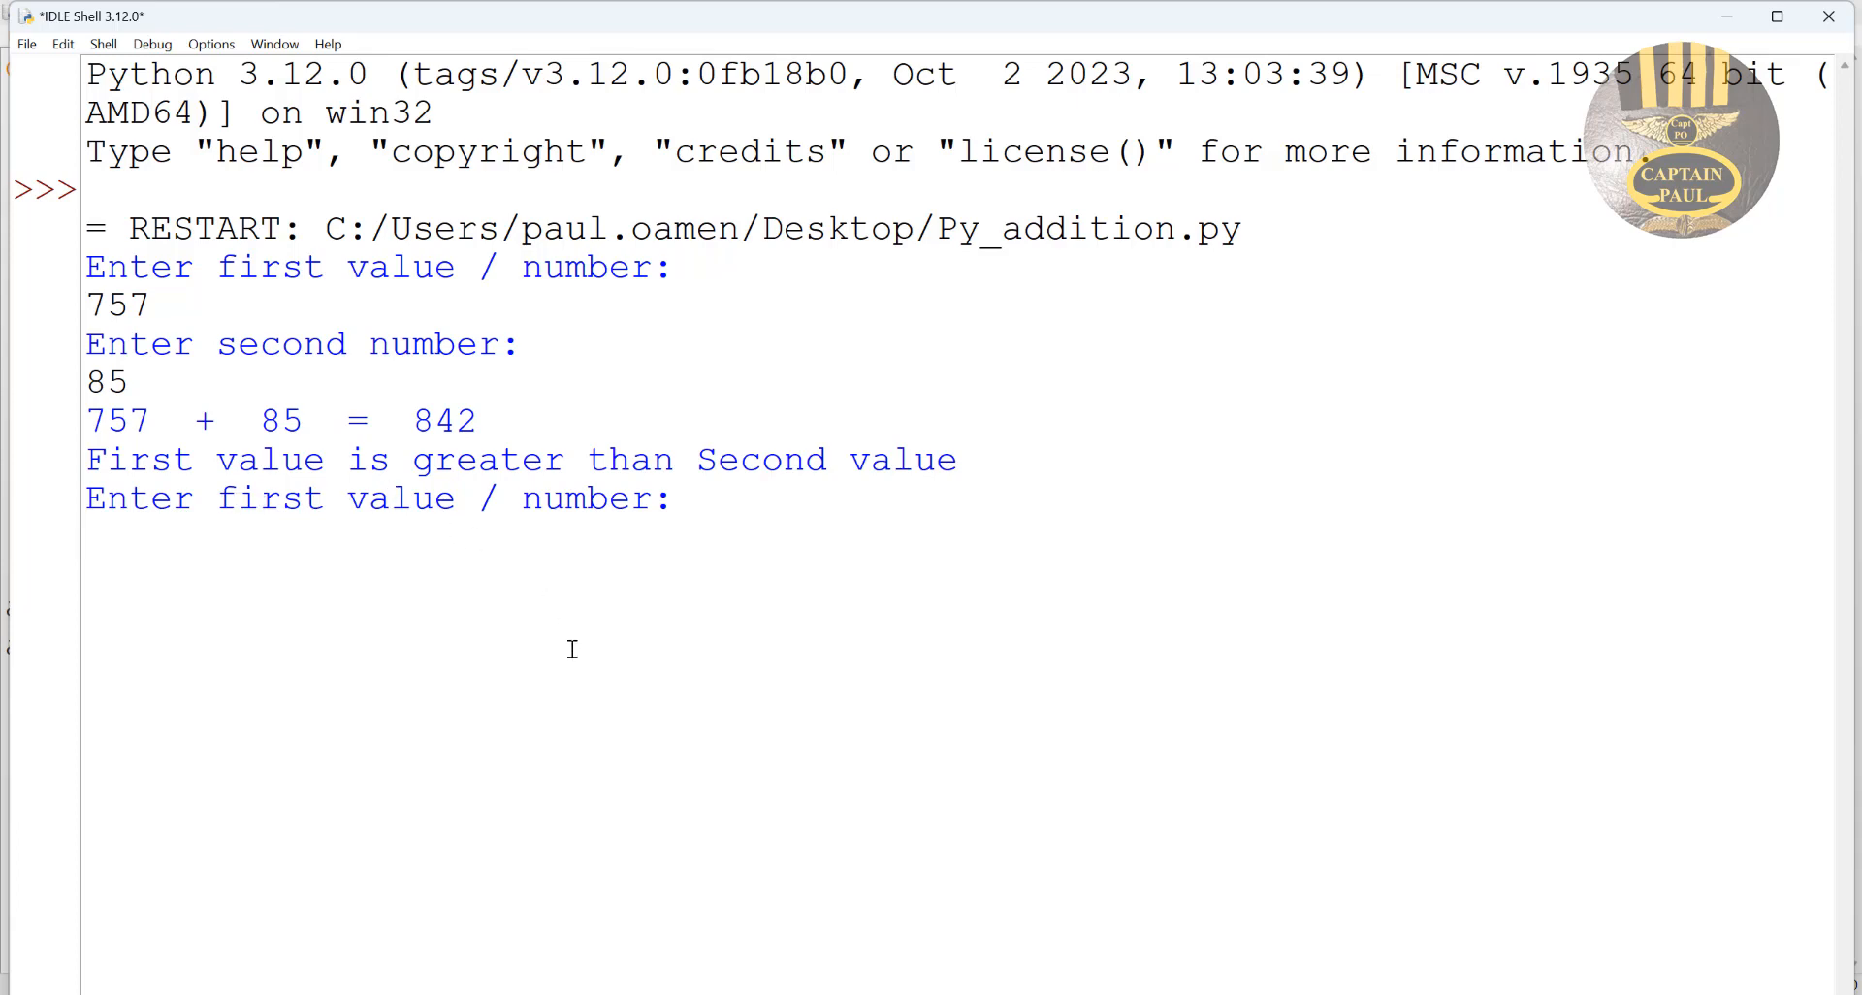
{"action": "type", "text": "9"}
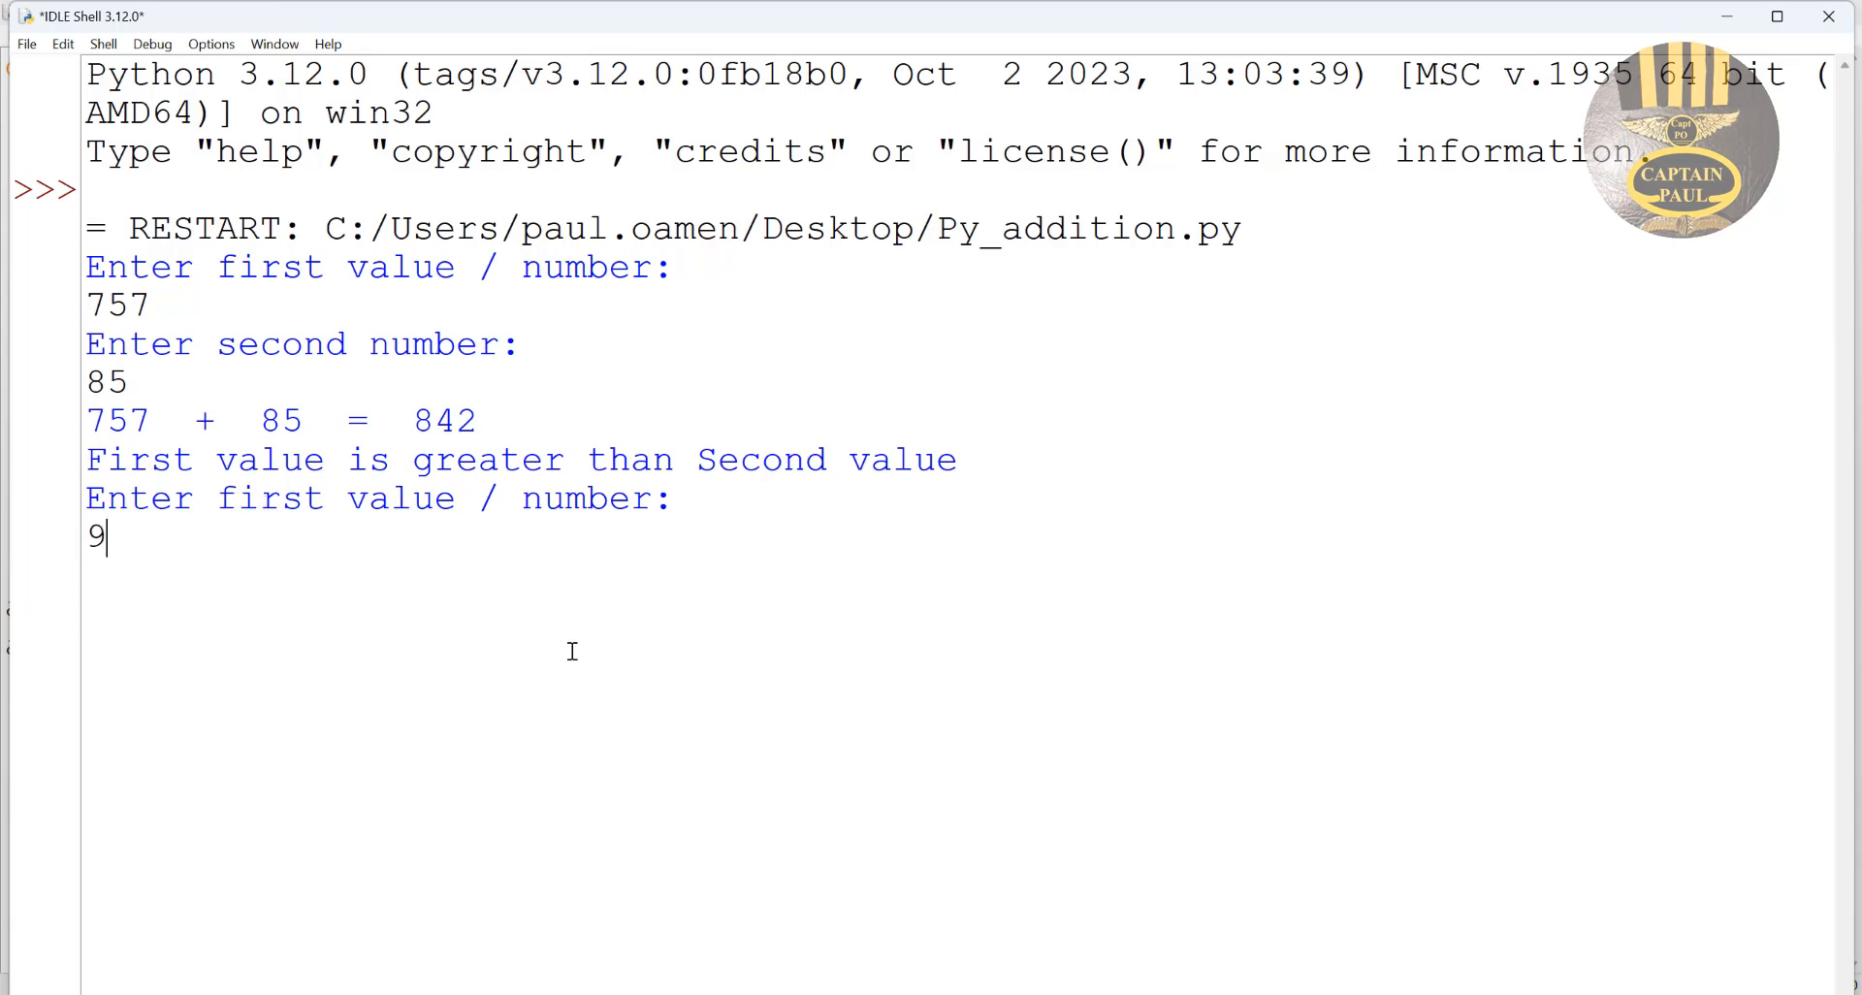
{"action": "type", "text": "5"}
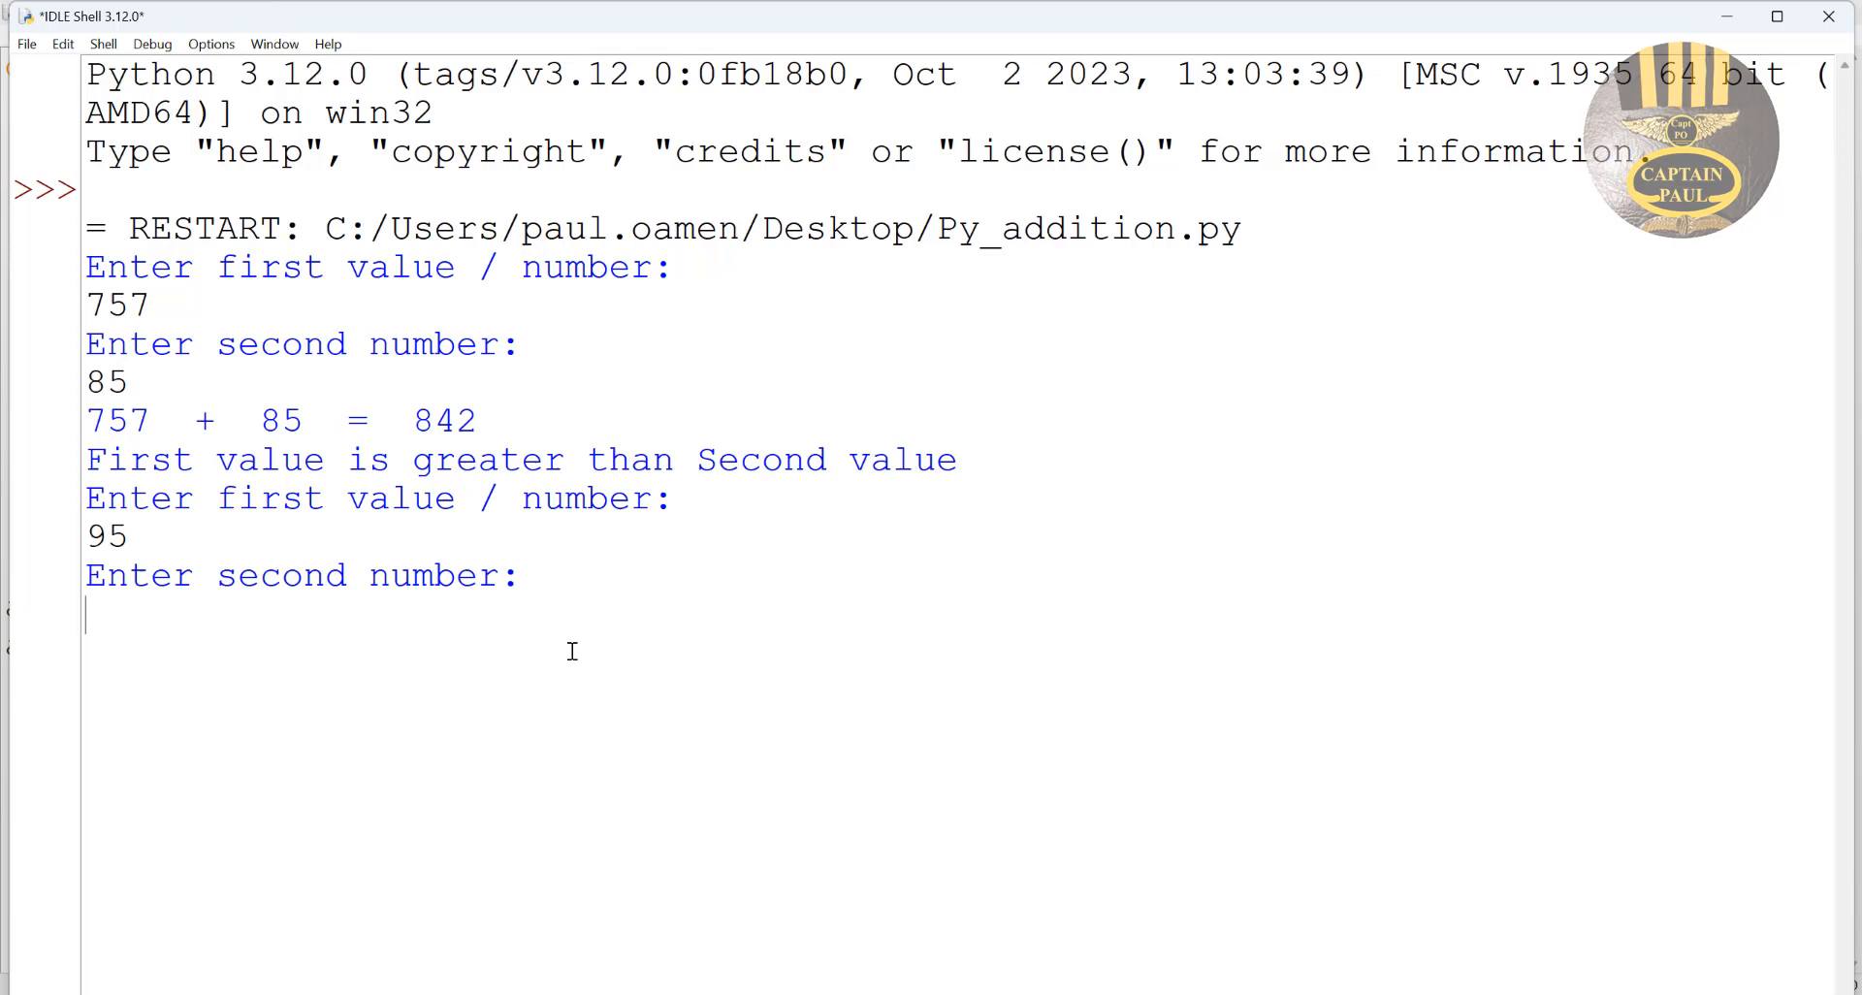
{"action": "type", "text": "768"}
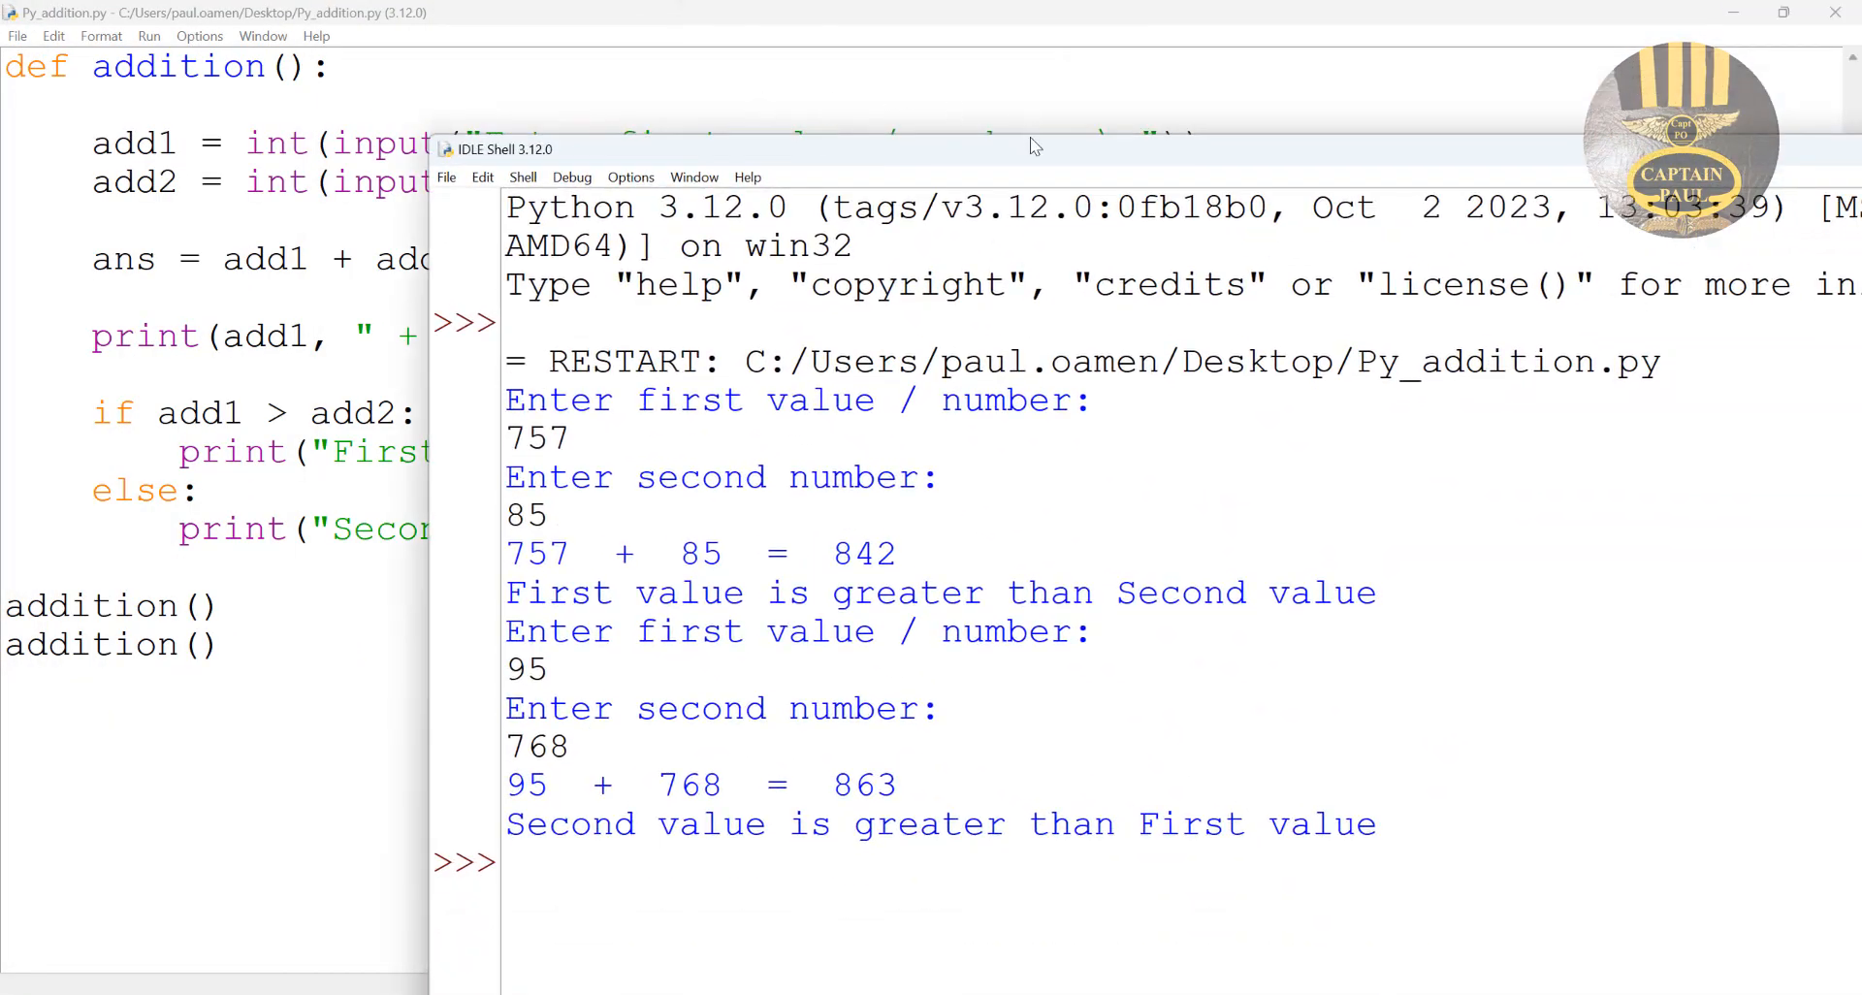
Move the IDLE Shell window down and right so the addition() code shows beside the results.
{"action": "left_click_drag", "start_coordinate": [1030, 147], "coordinate": [959, 554]}
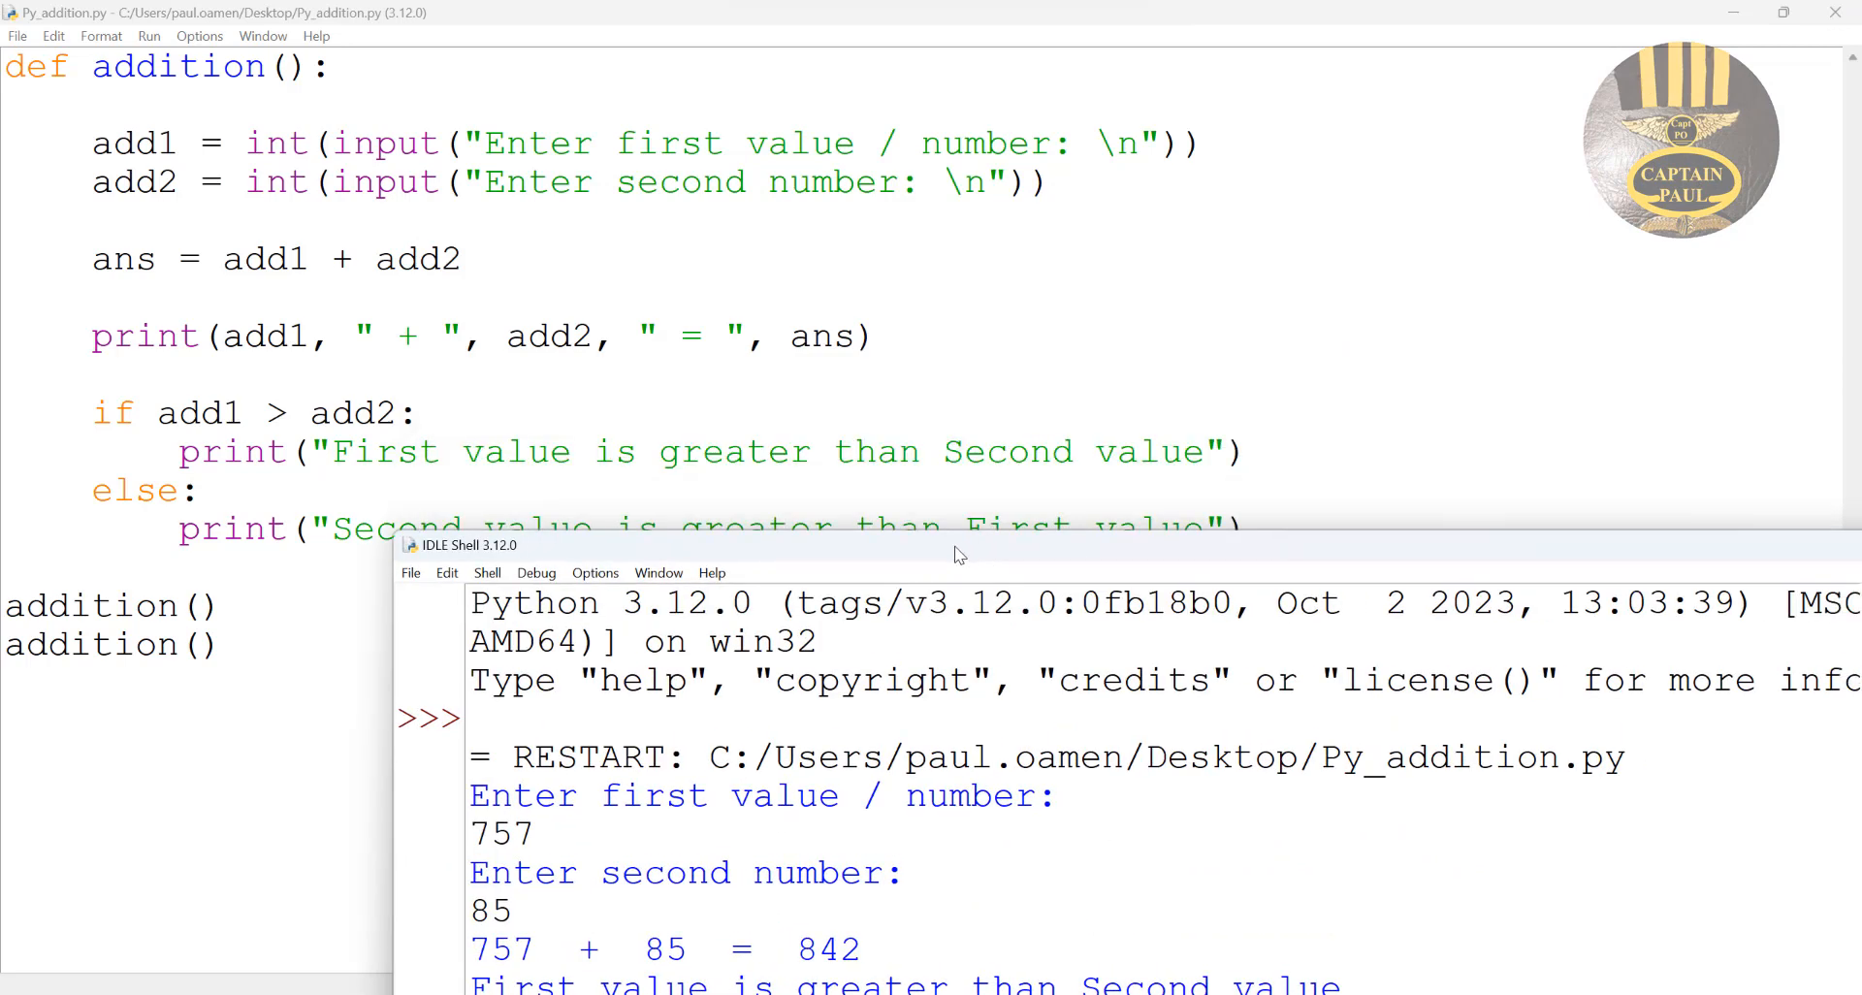
{"action": "left_click_drag", "start_coordinate": [950, 544], "coordinate": [1009, 552]}
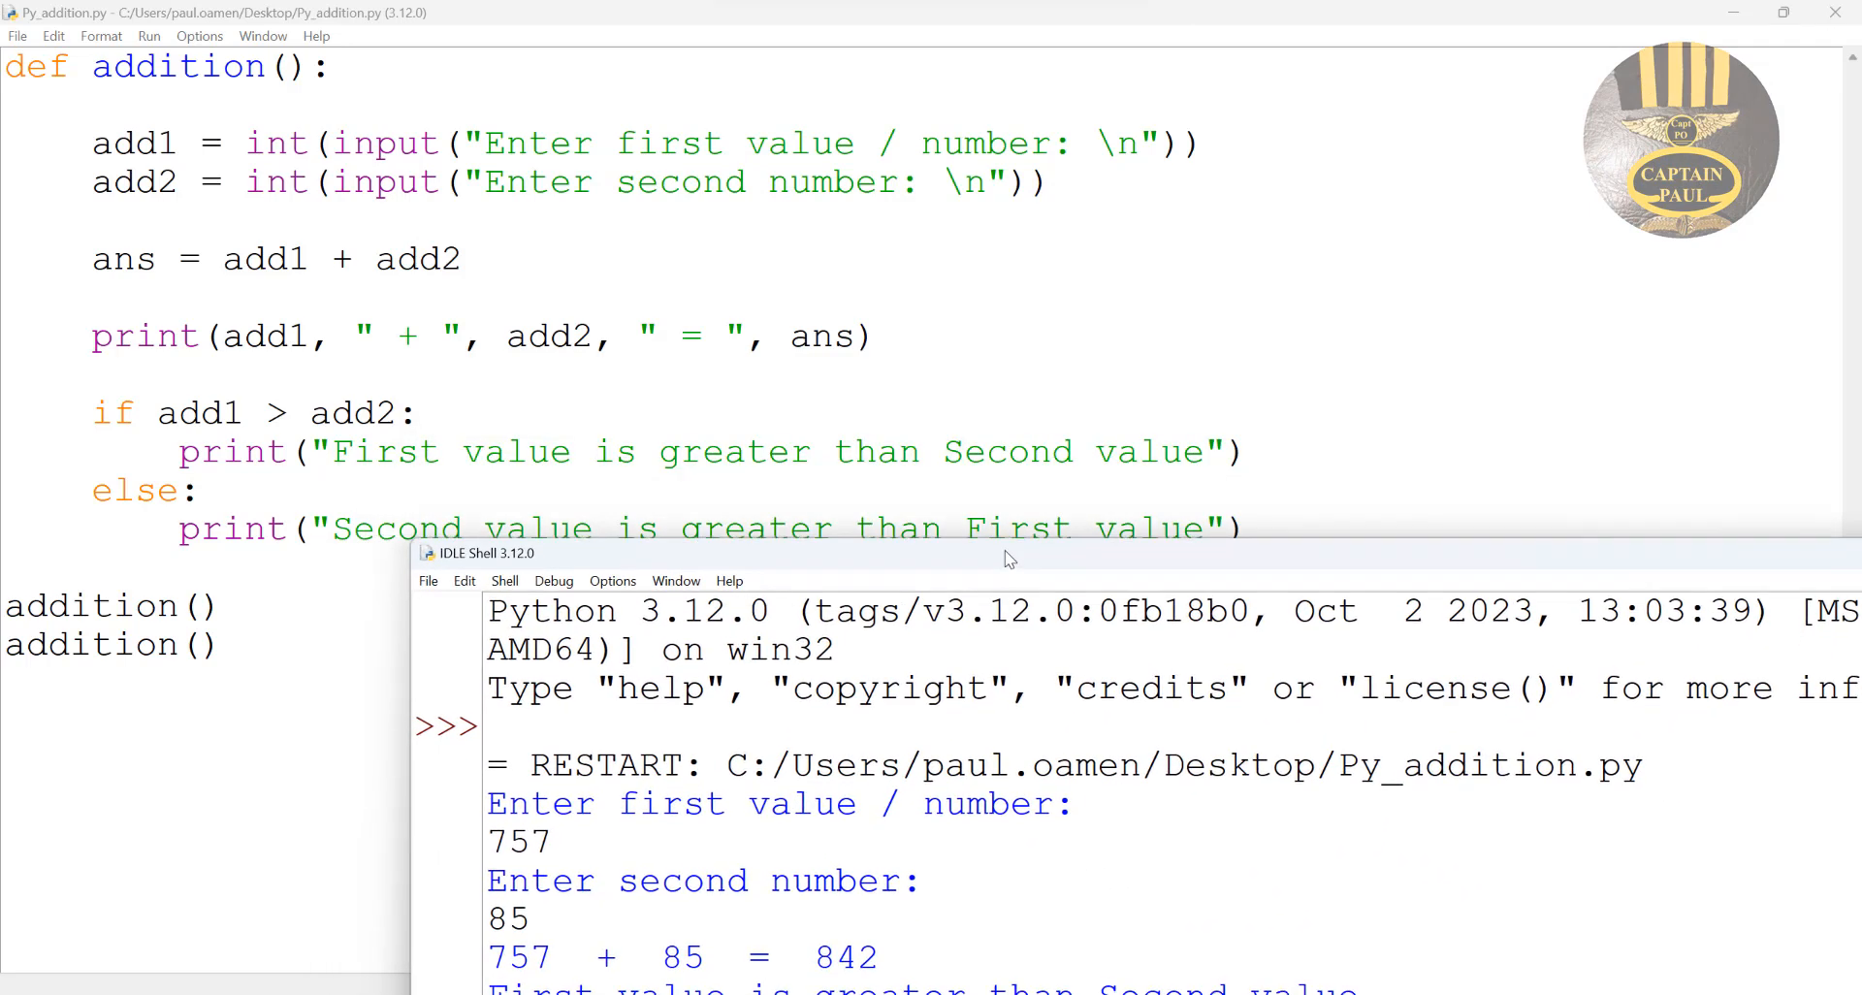